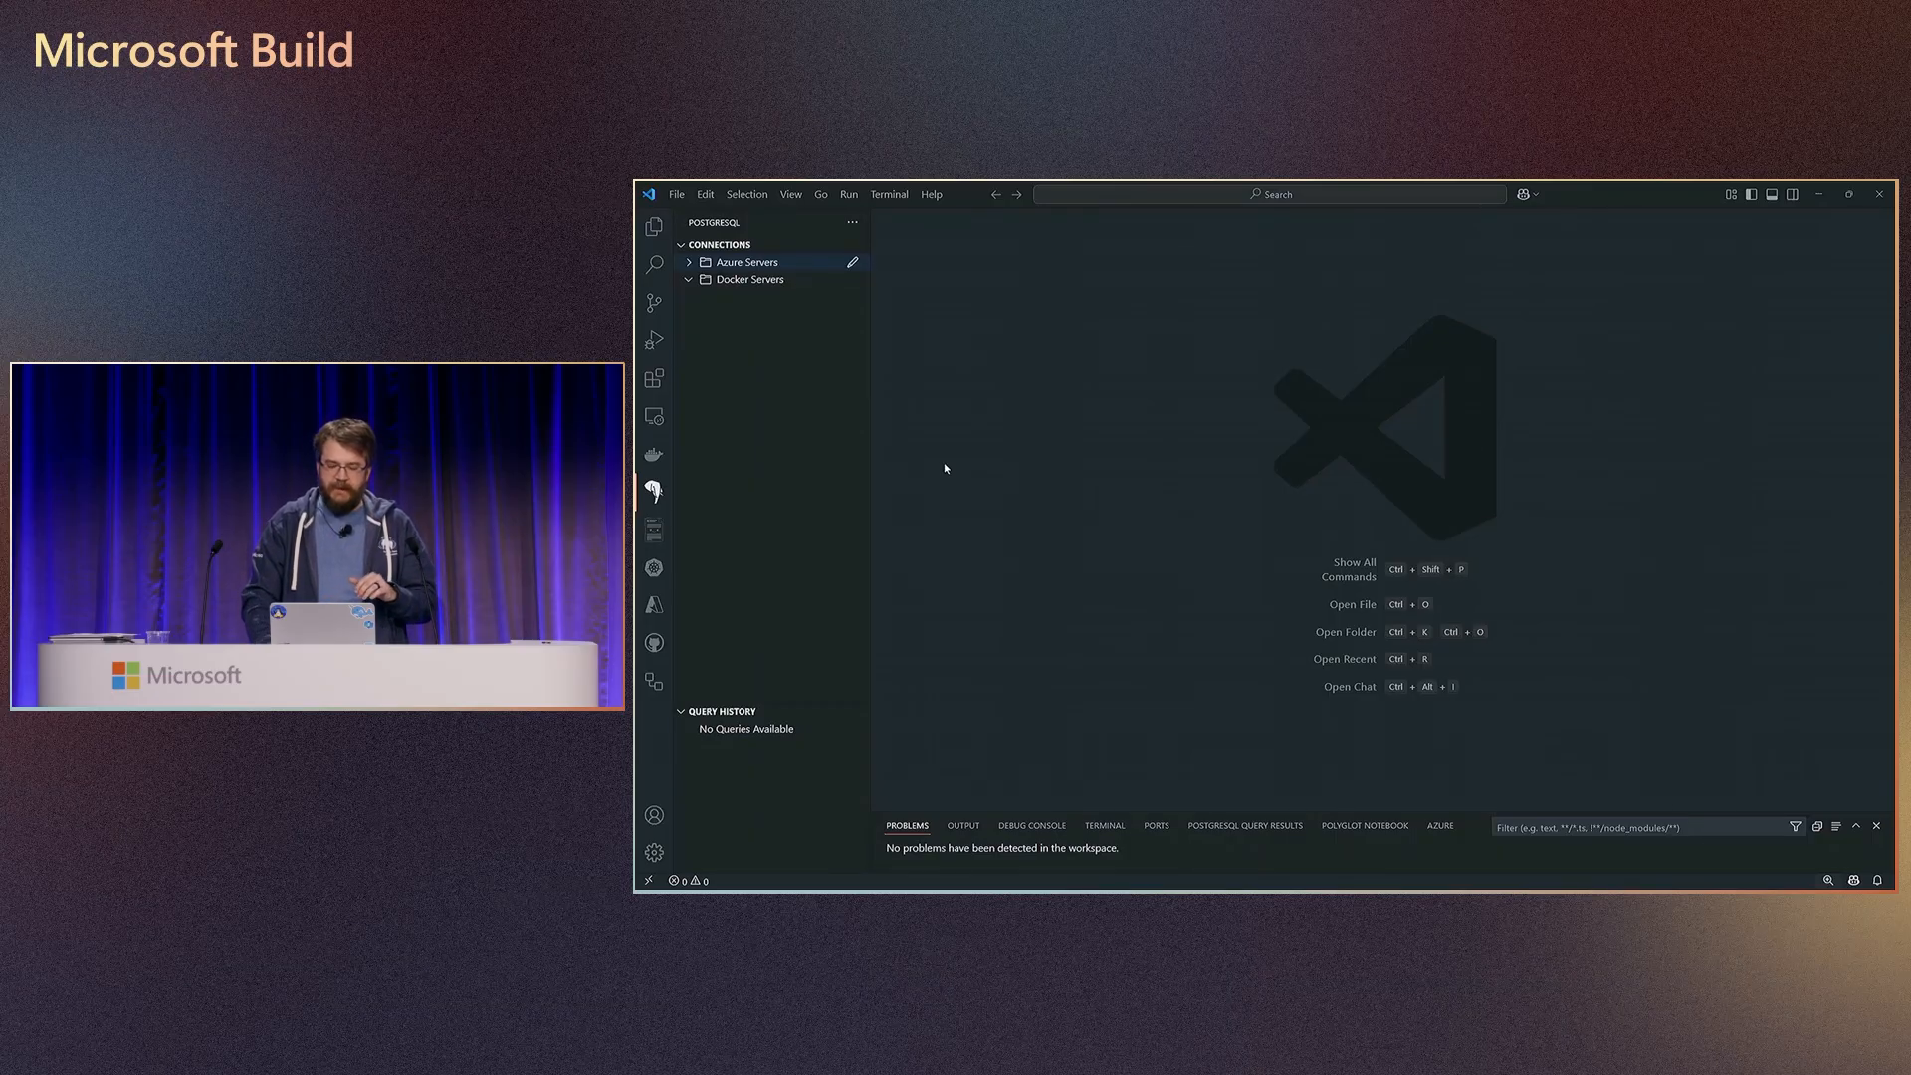
pyautogui.moveTo(898, 271)
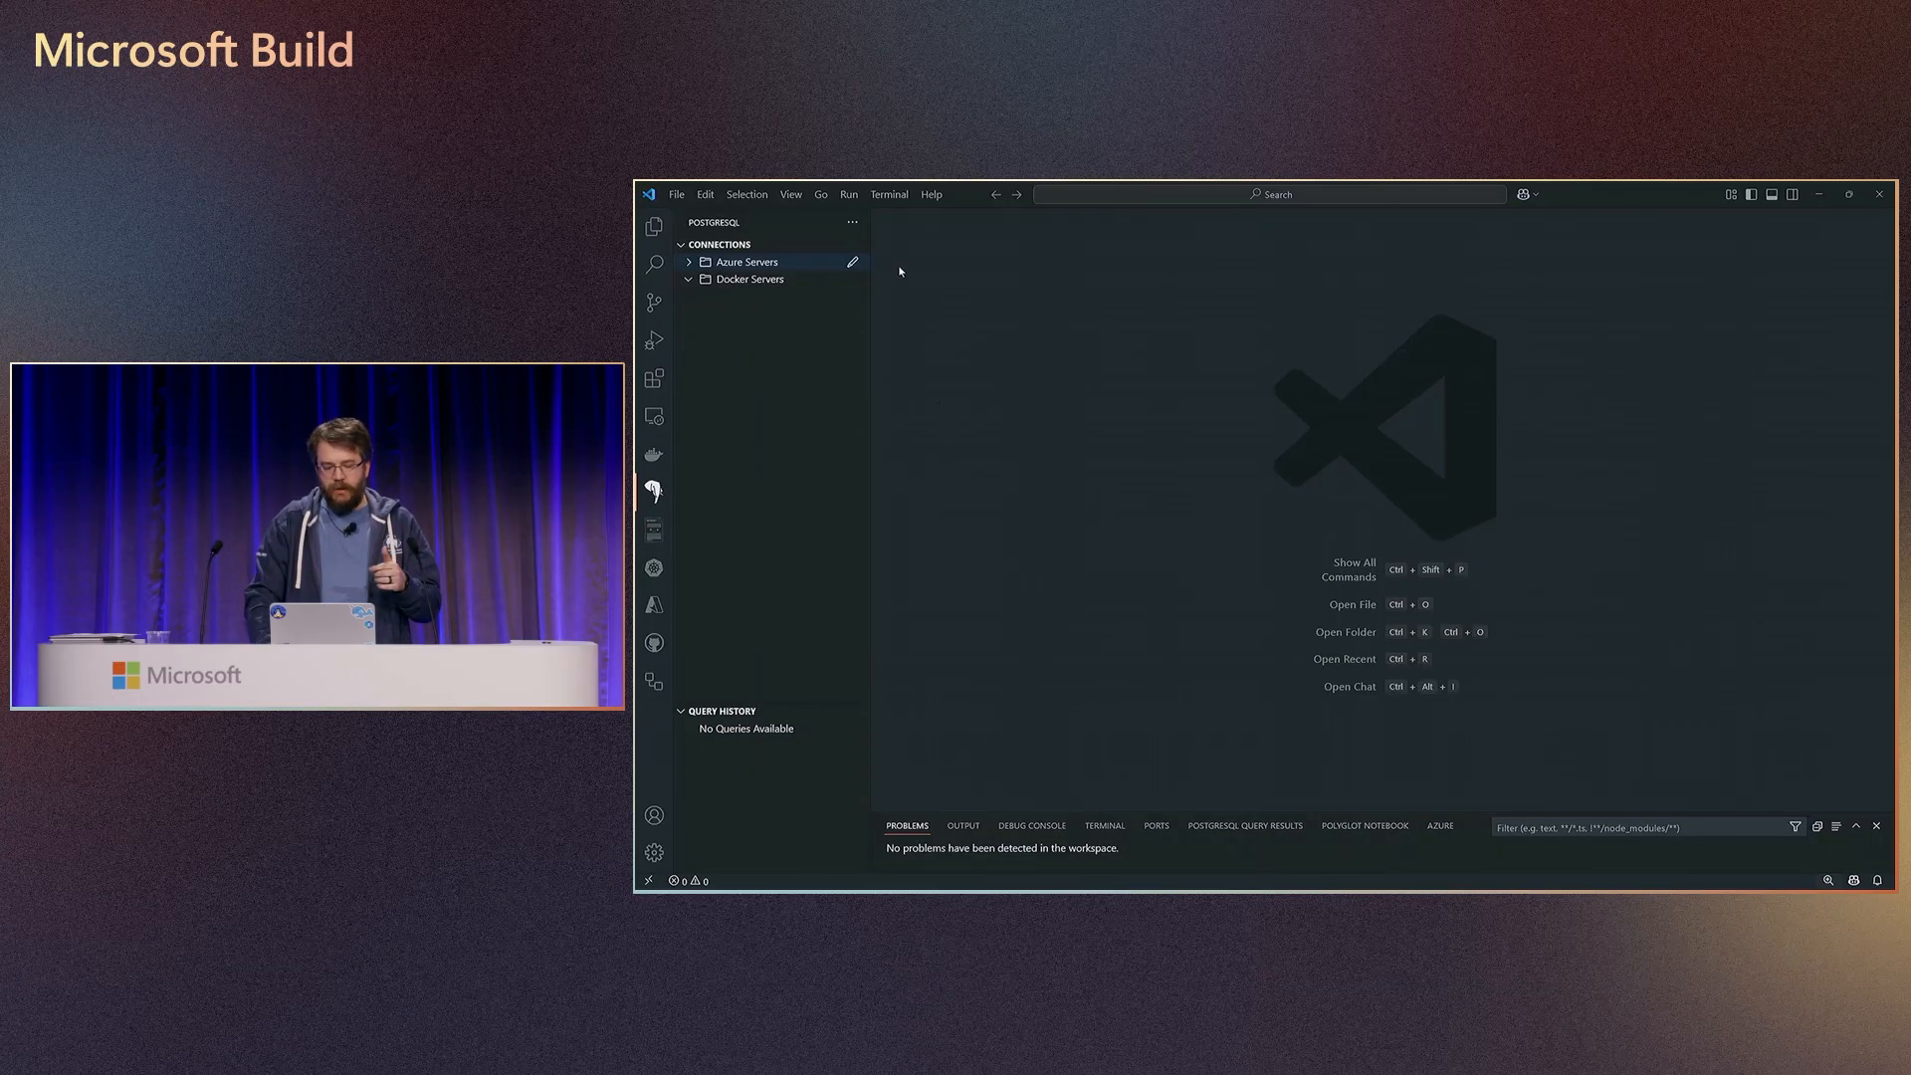
pyautogui.moveTo(816, 235)
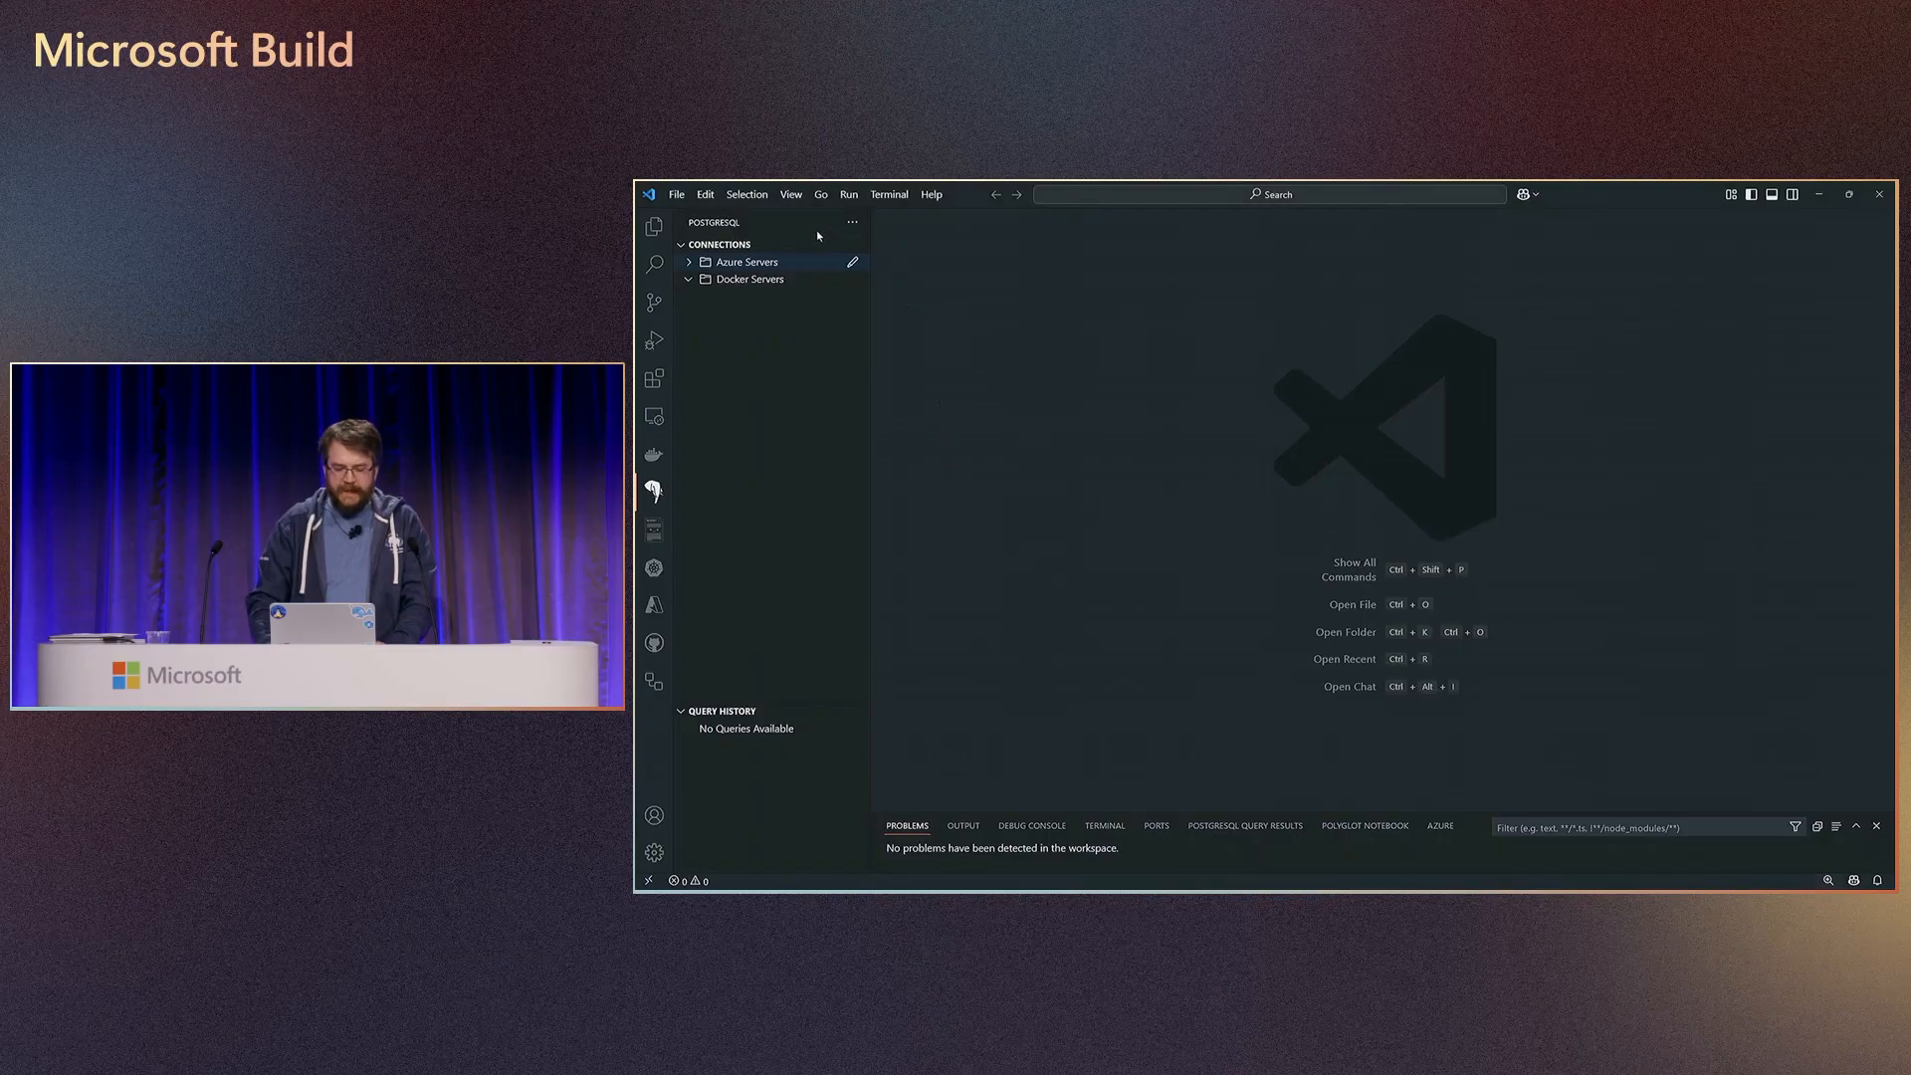
pyautogui.moveTo(812, 245)
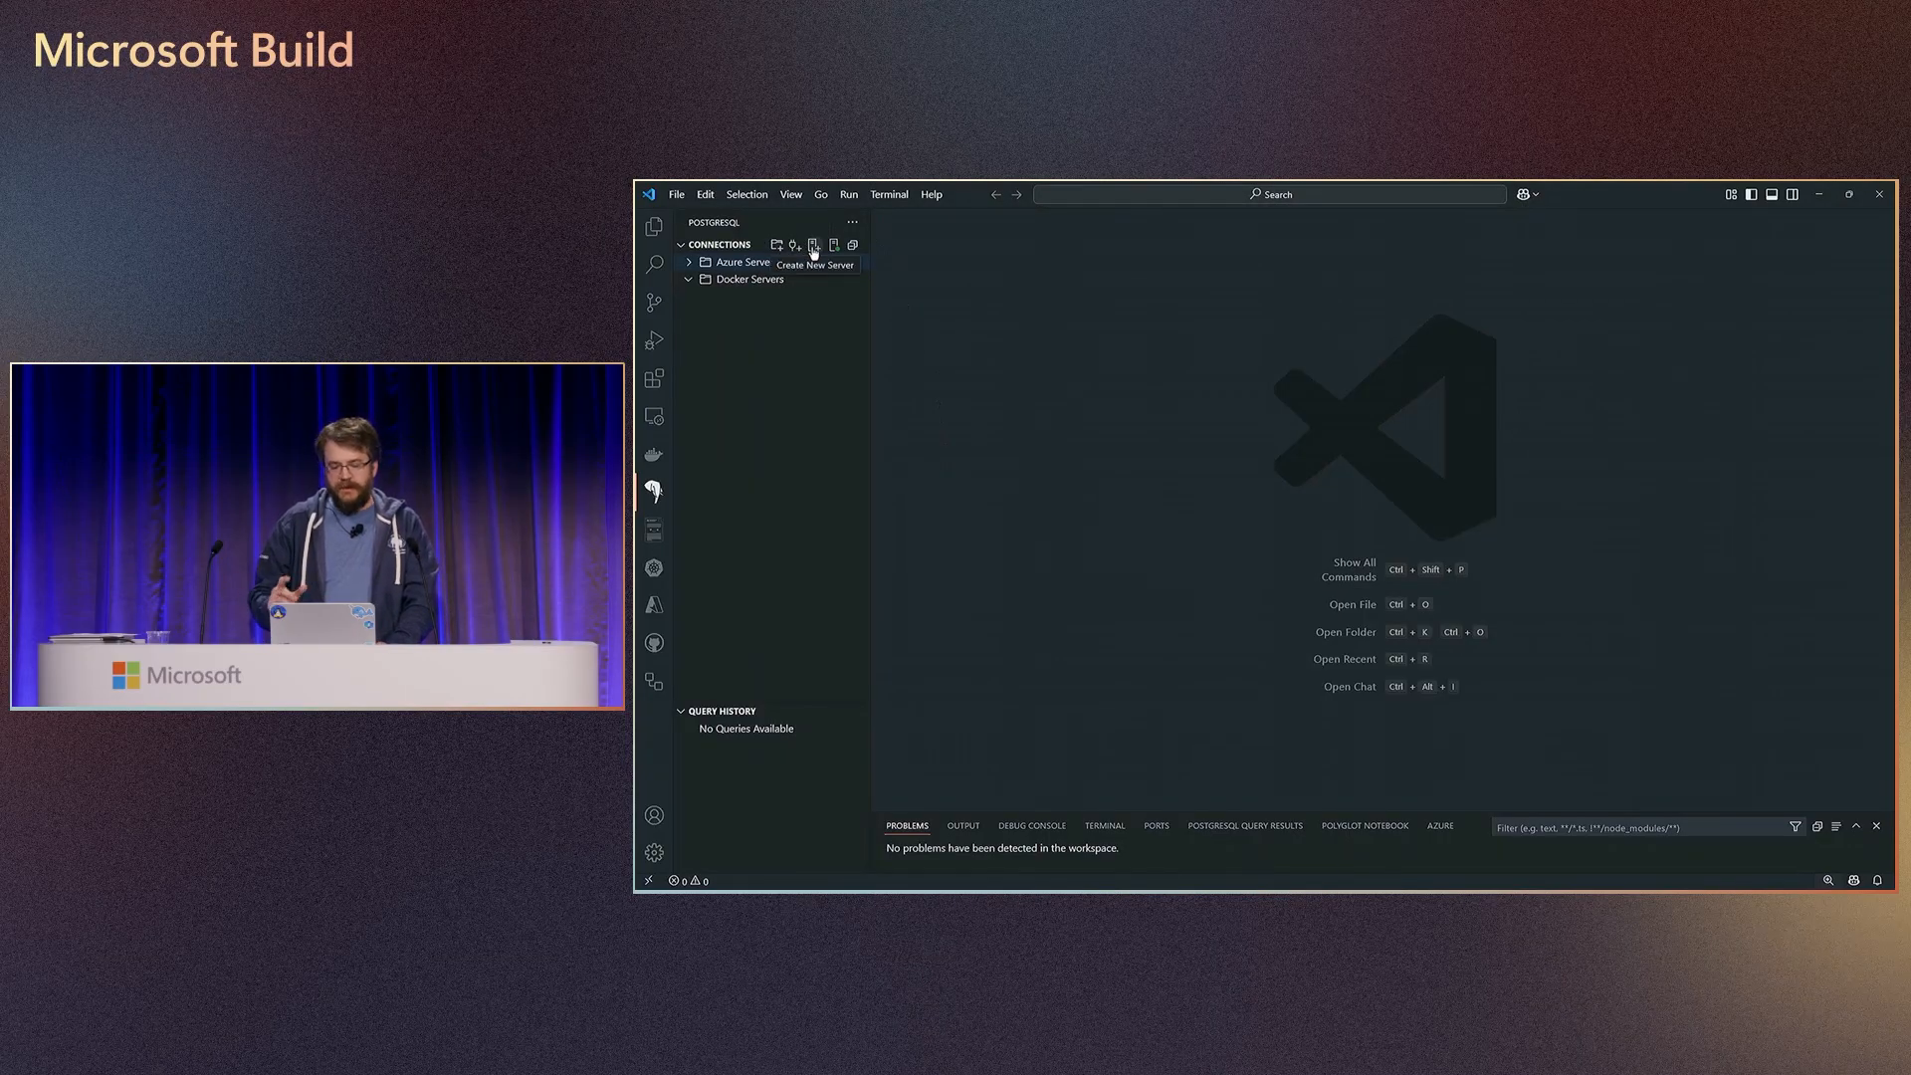
# - Start a new PostgreSQL server and choose the local Docker PostgreSQL Server option
pyautogui.click(814, 245)
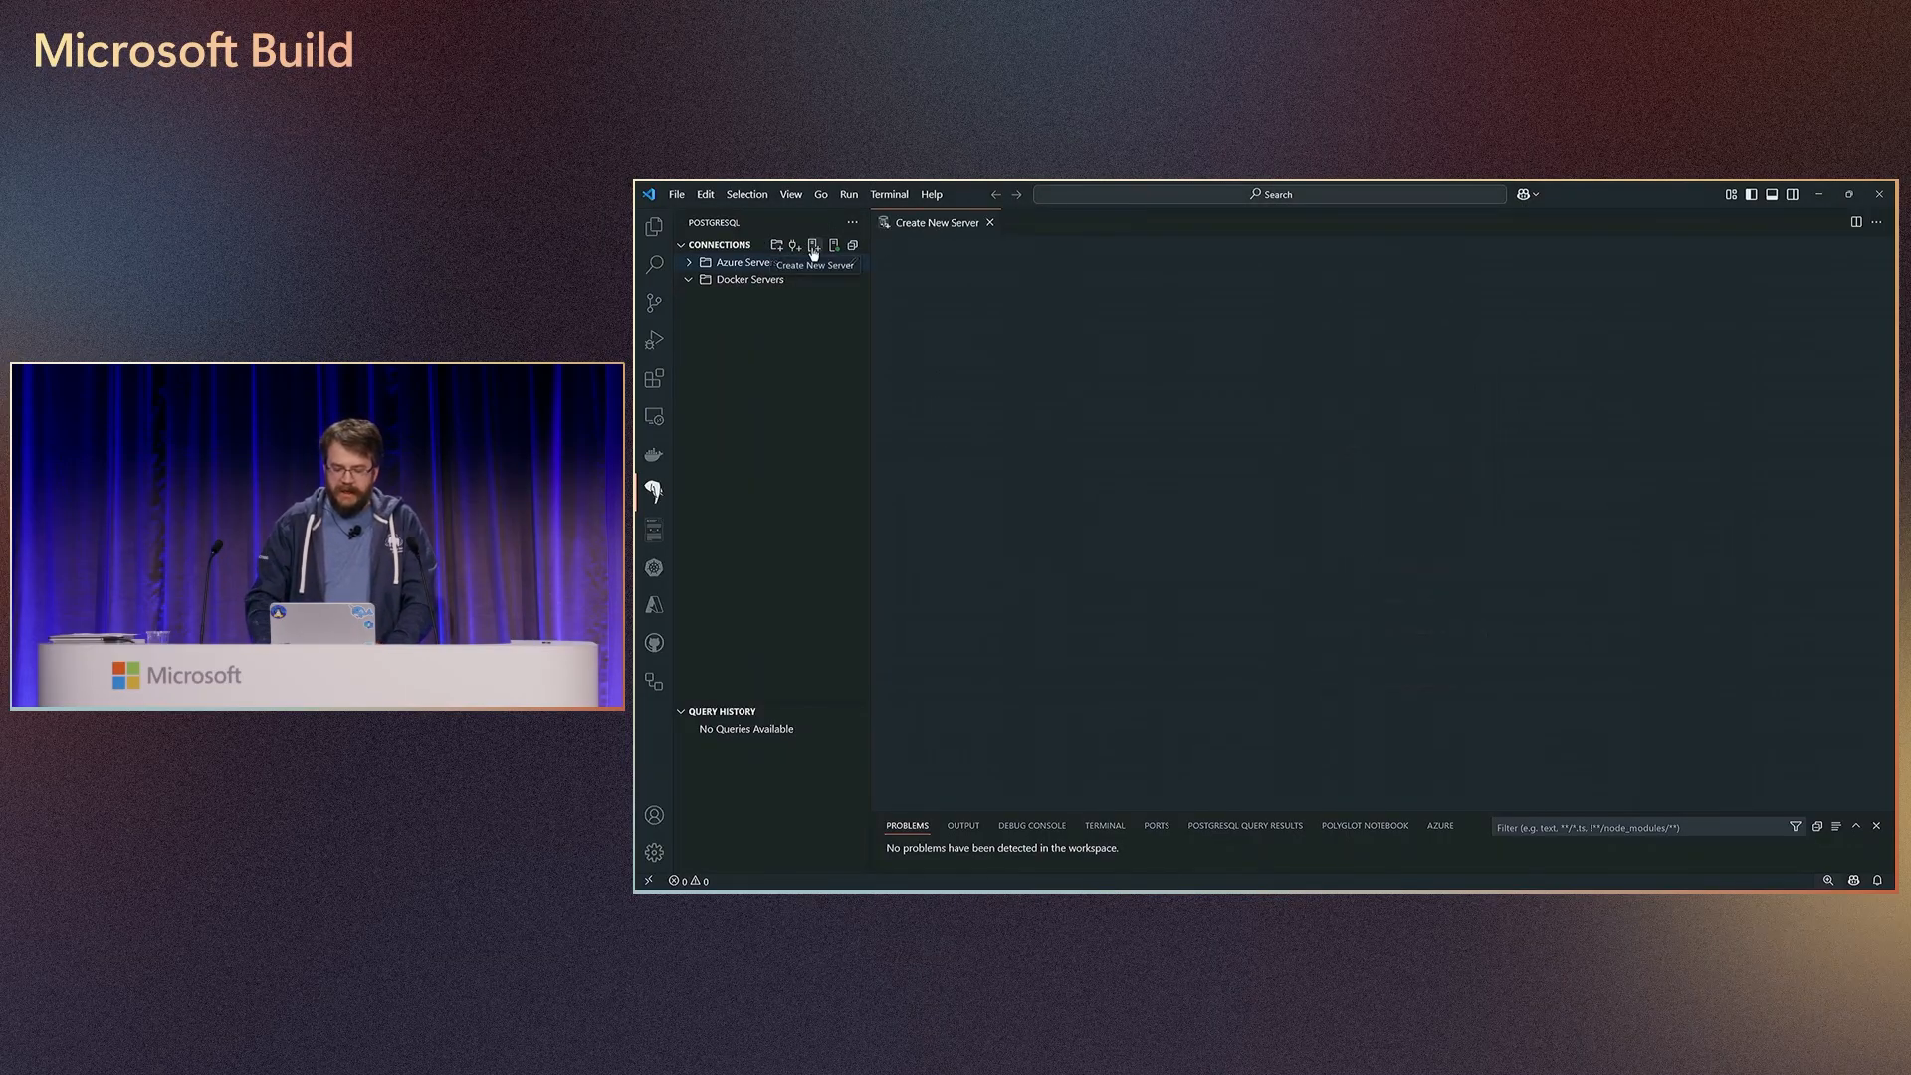
pyautogui.click(813, 245)
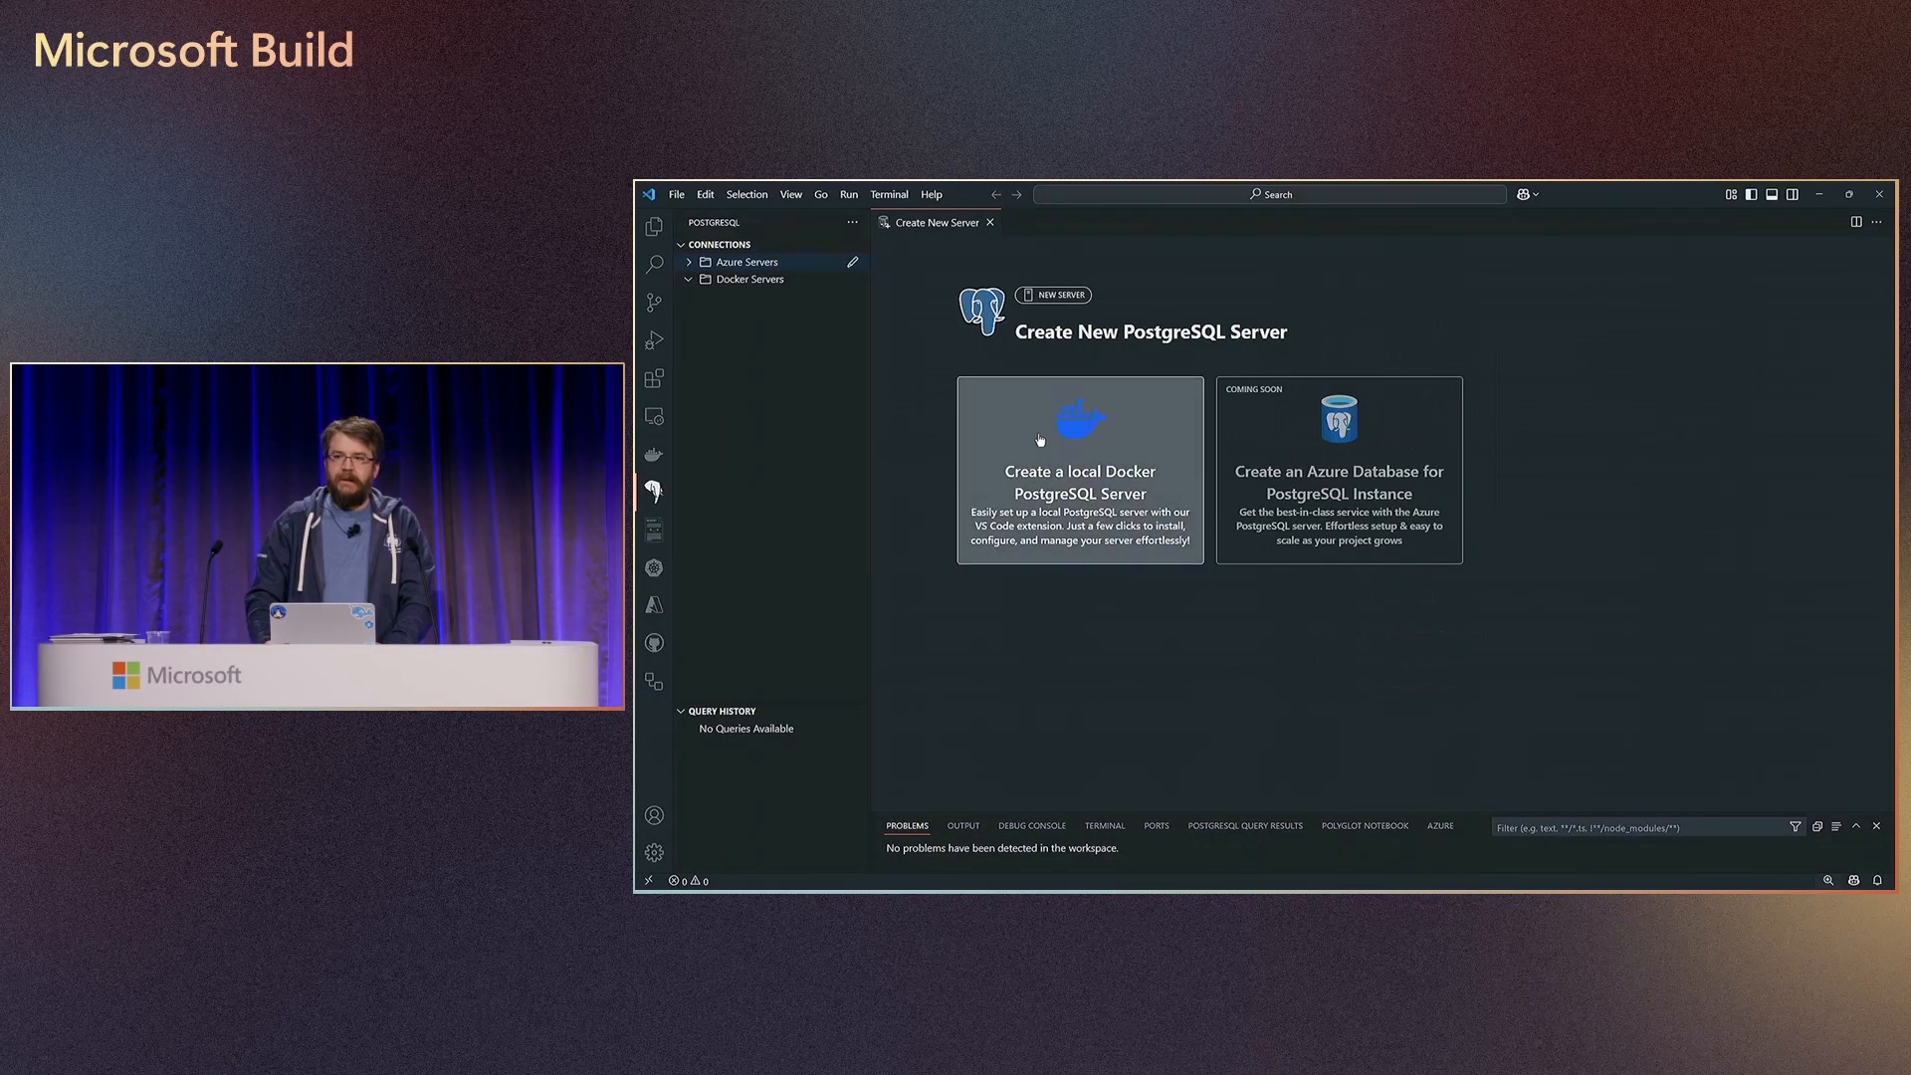
pyautogui.click(1077, 470)
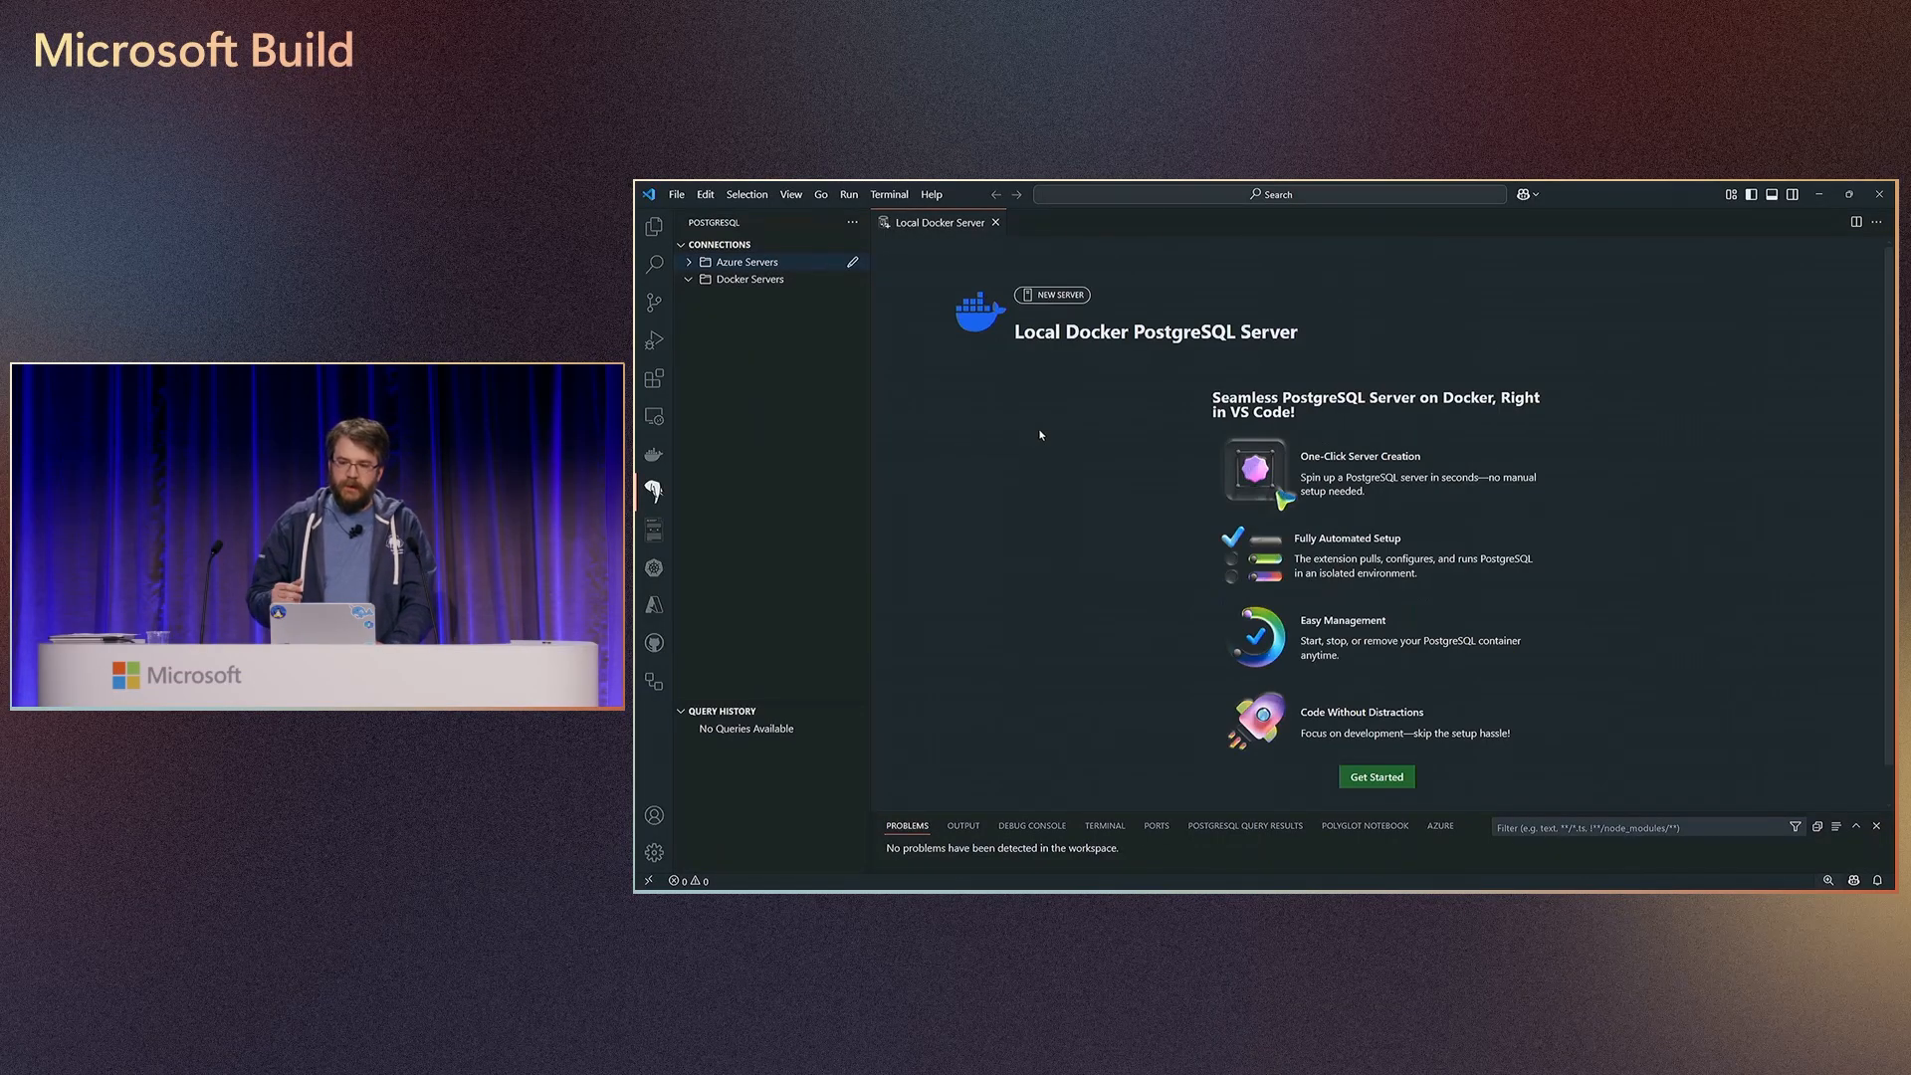
pyautogui.moveTo(1376, 776)
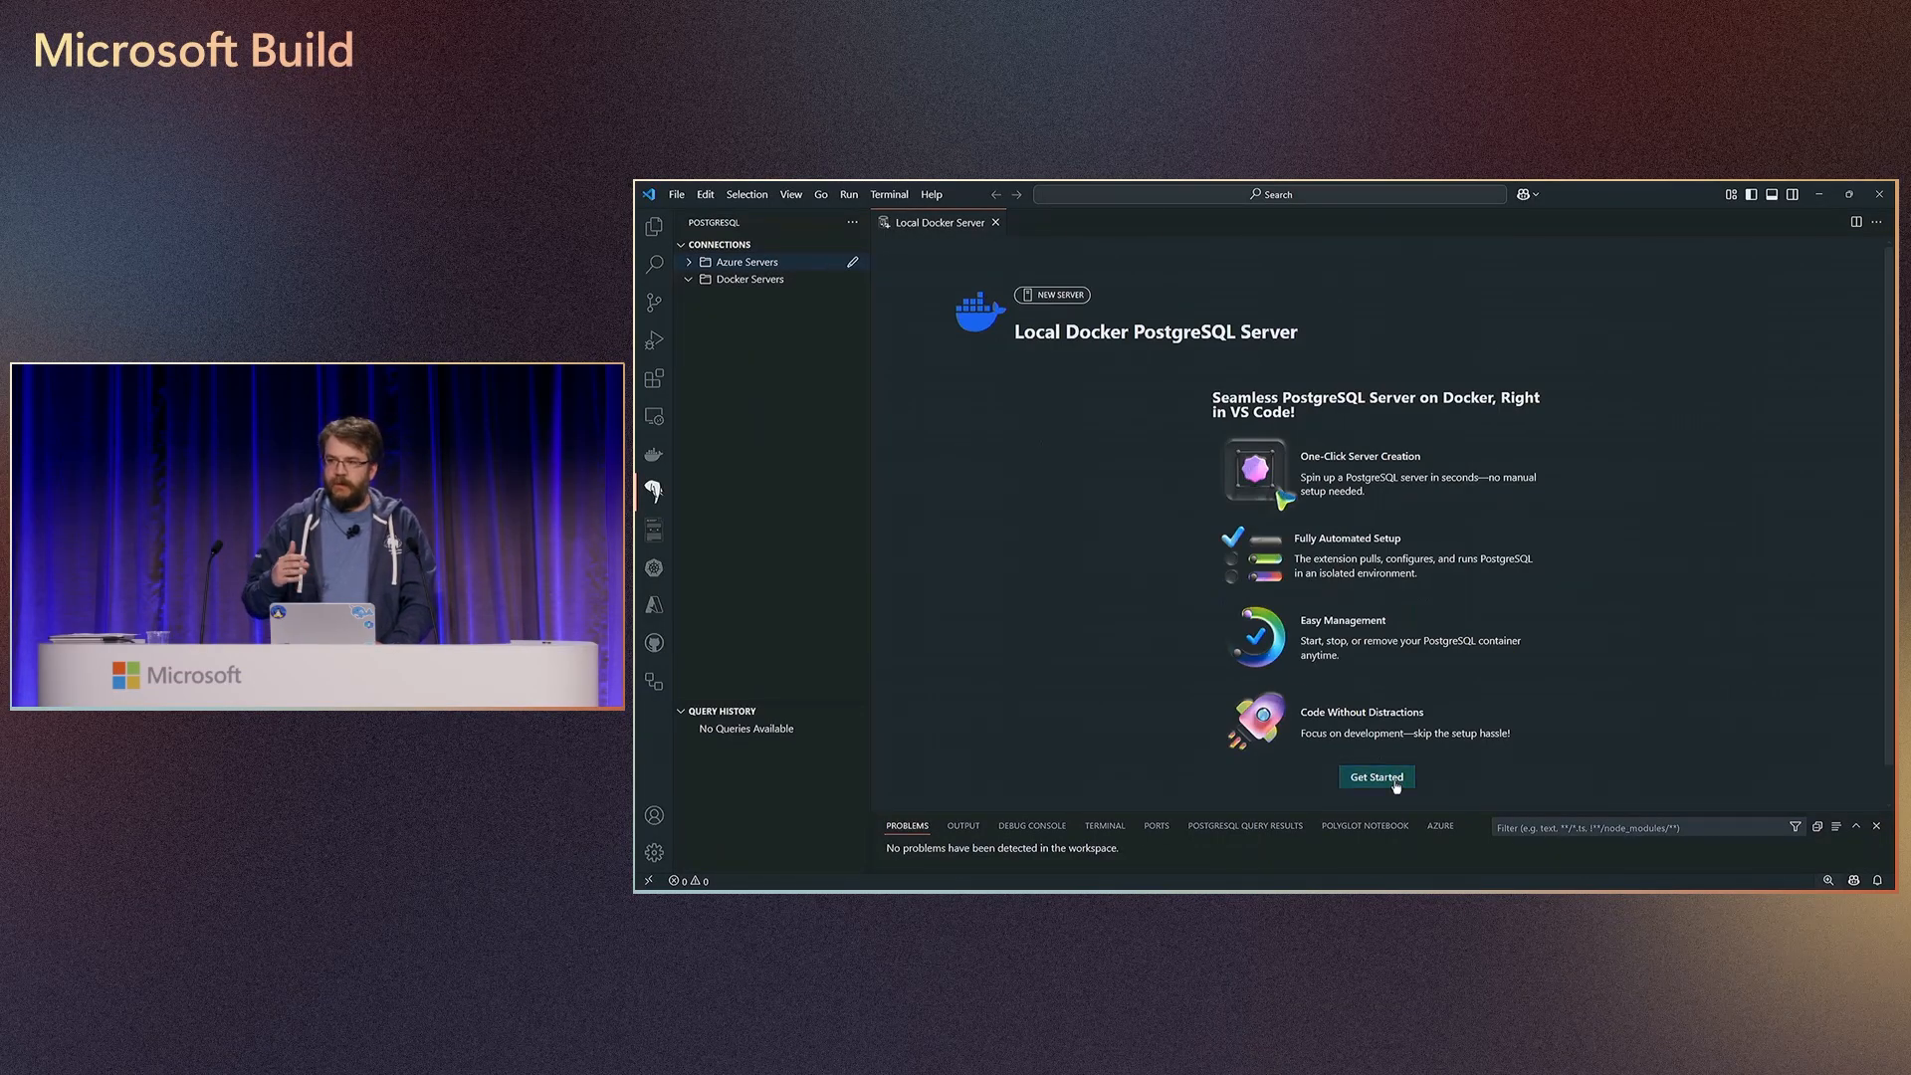
# - Name the Docker connection and container postgis, keep the password saved, and group it under Docker Servers
pyautogui.click(1375, 777)
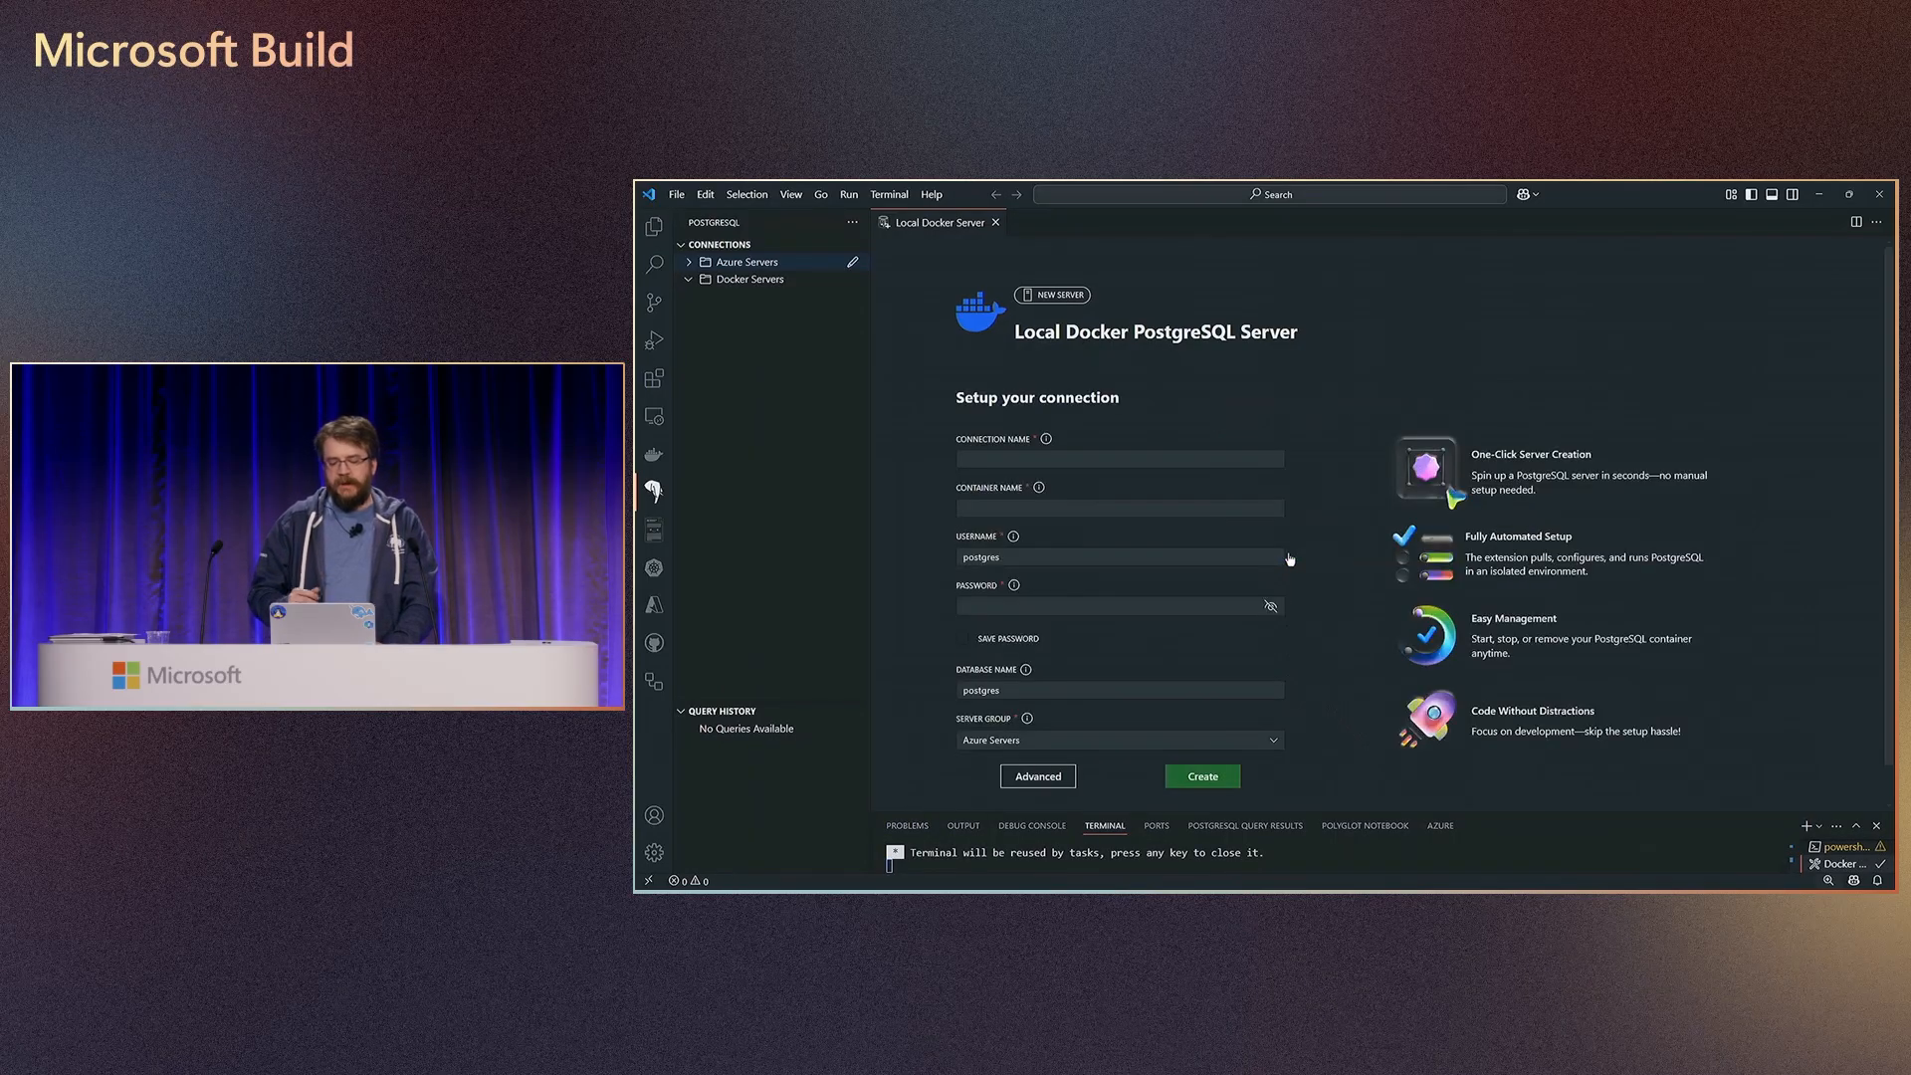
pyautogui.click(1847, 193)
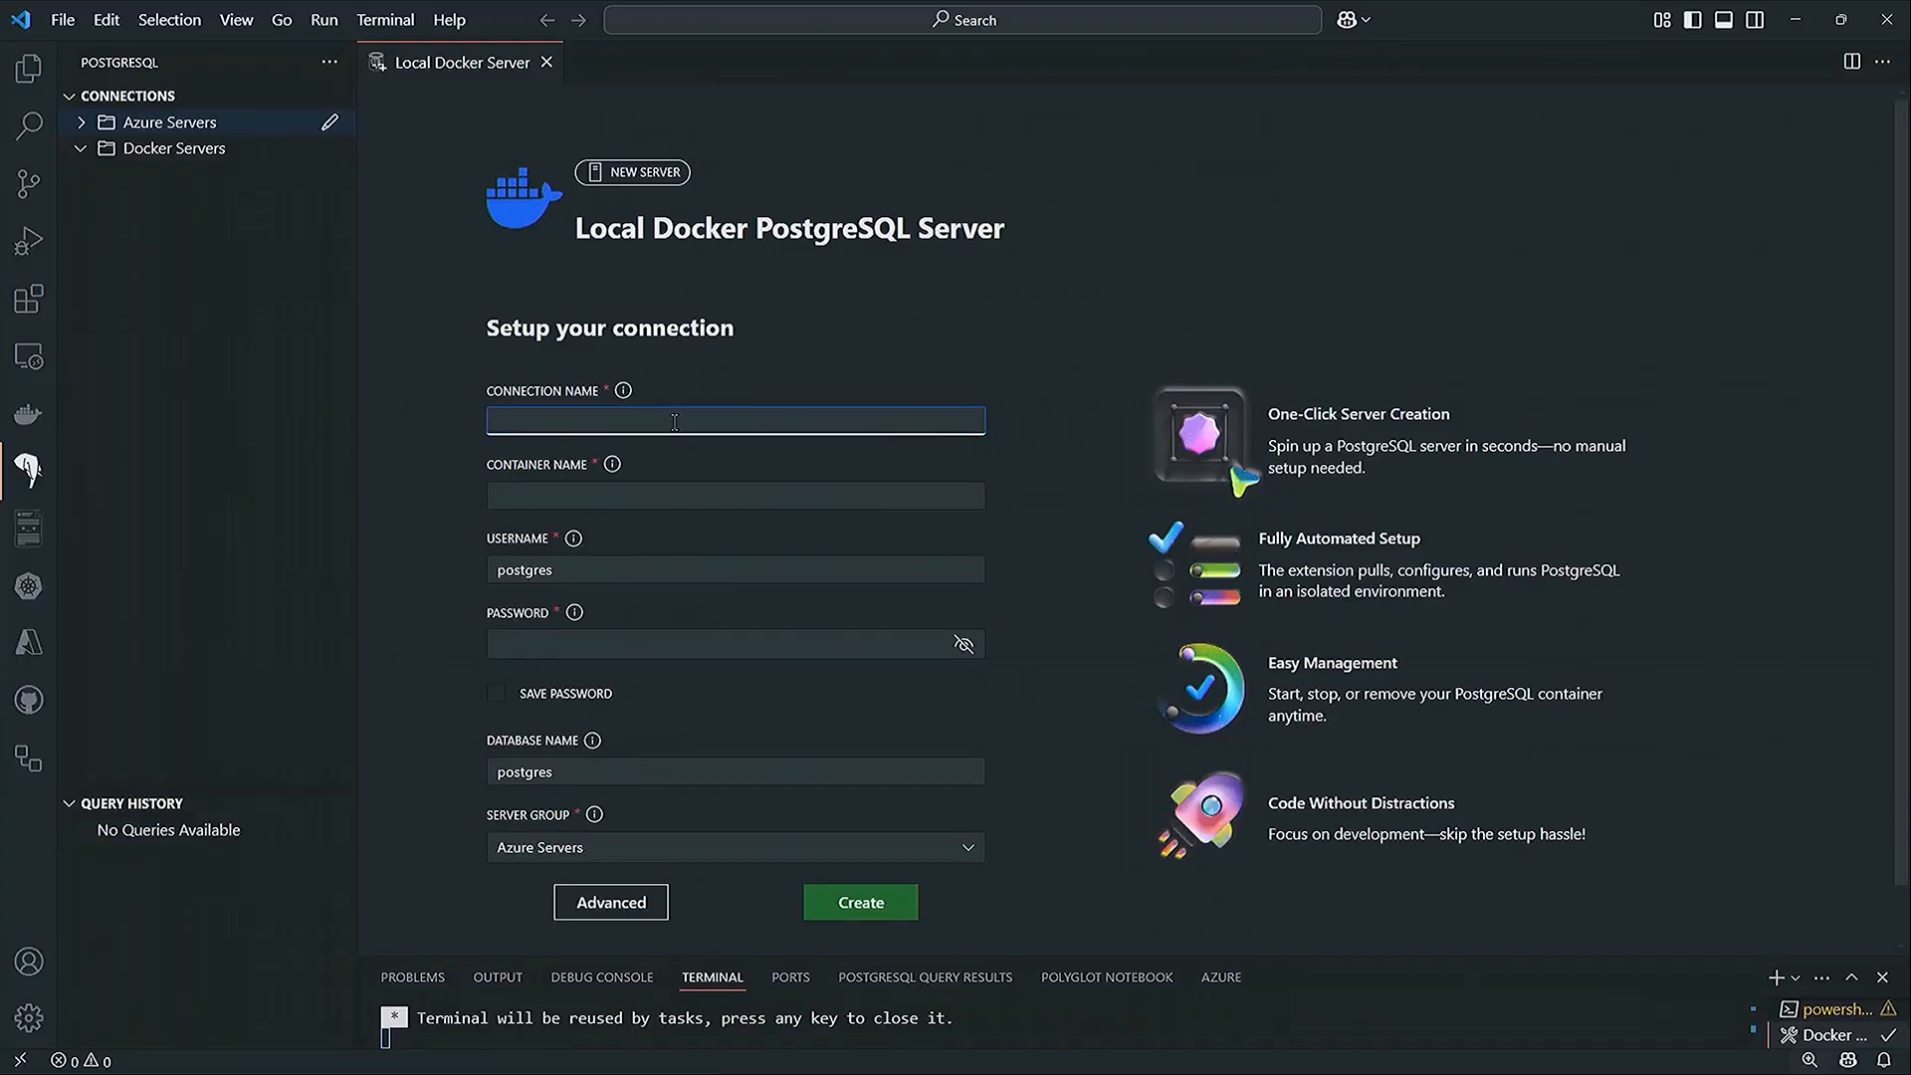
pyautogui.write('postgis')
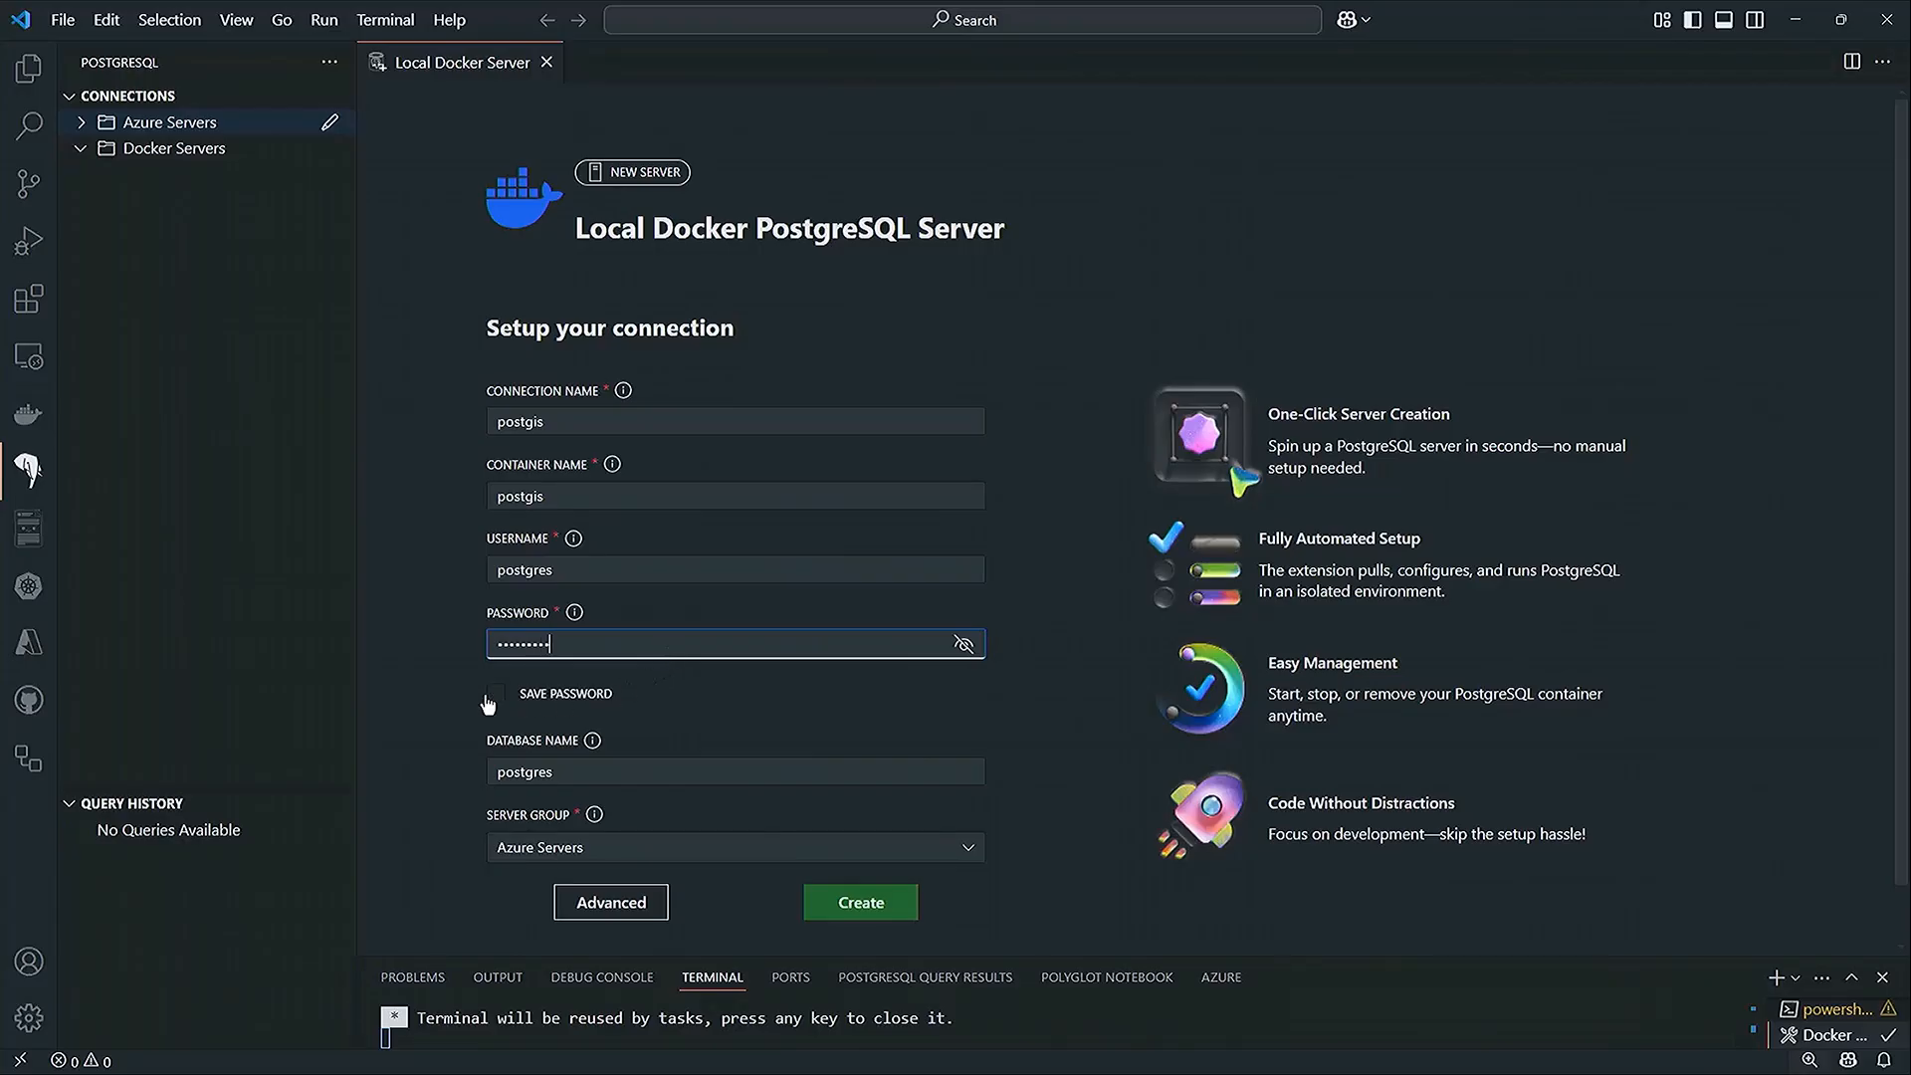
pyautogui.click(496, 692)
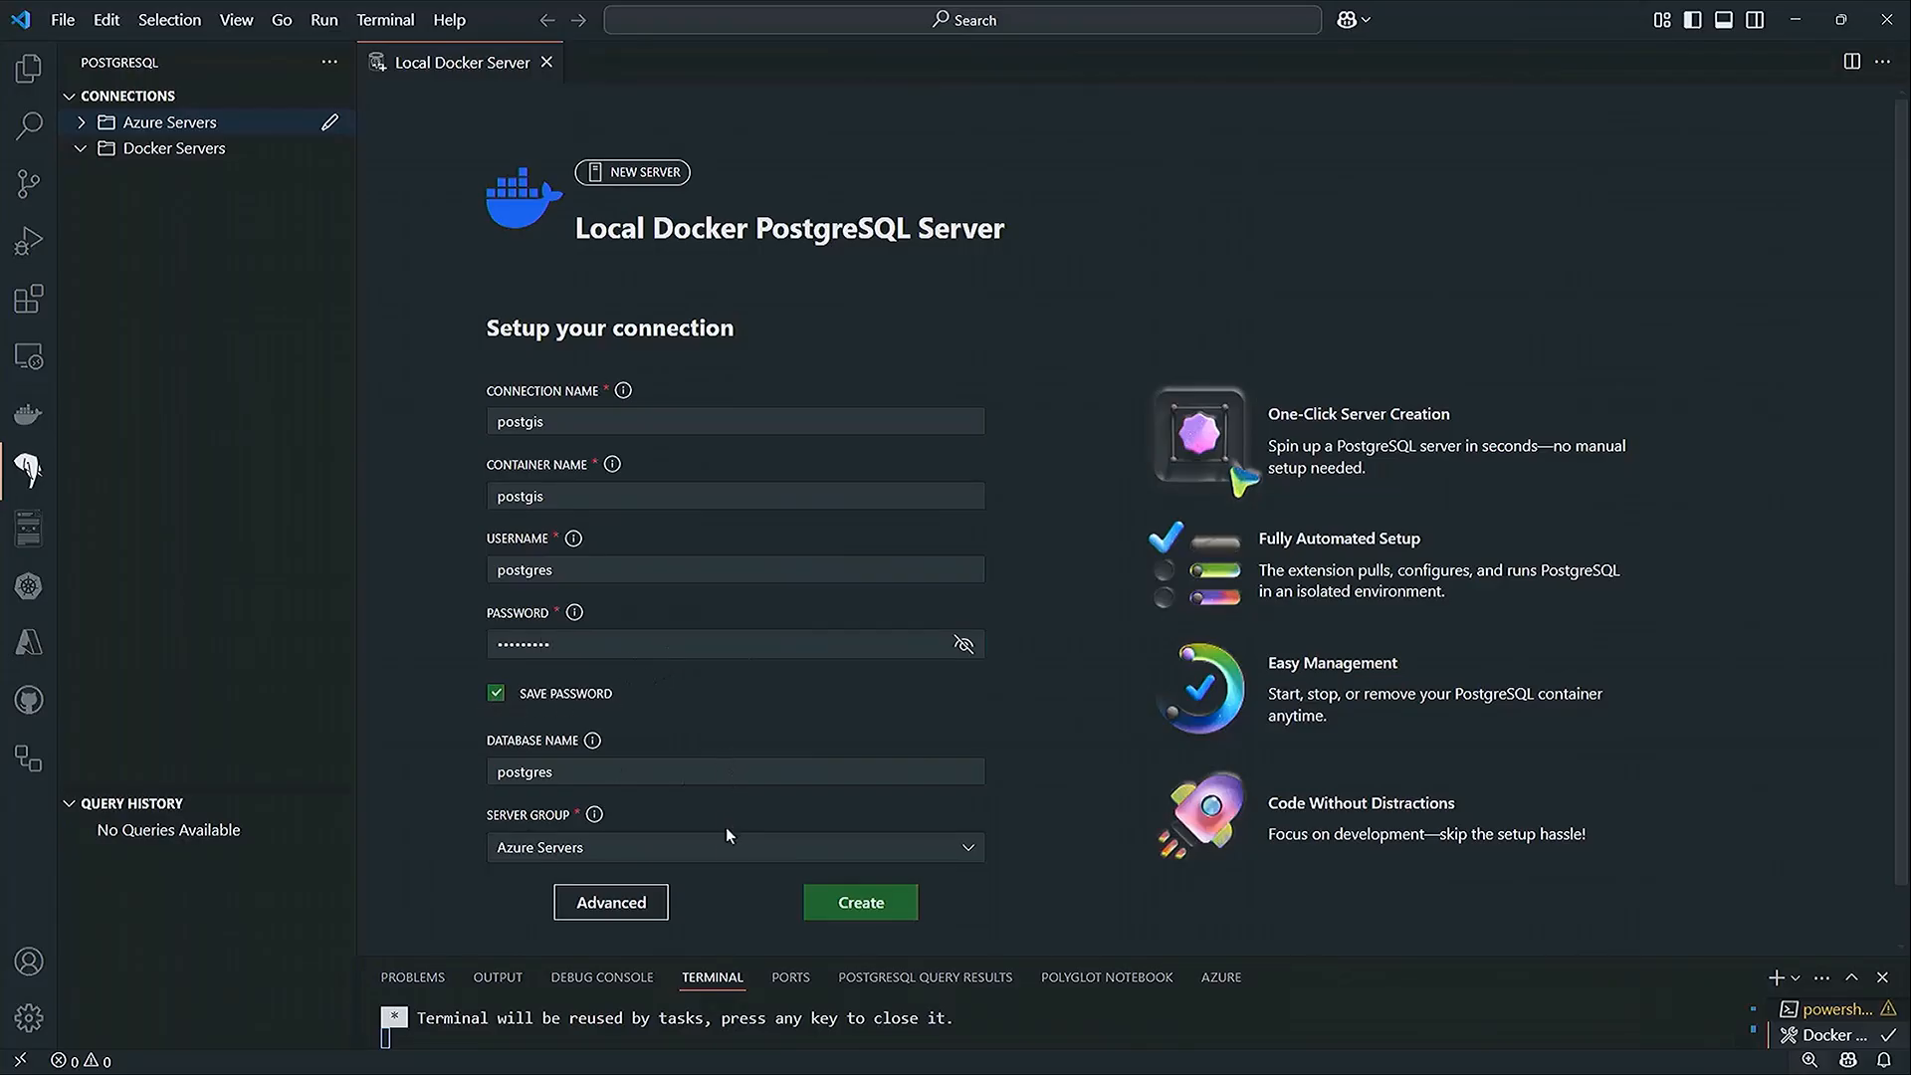
pyautogui.click(735, 848)
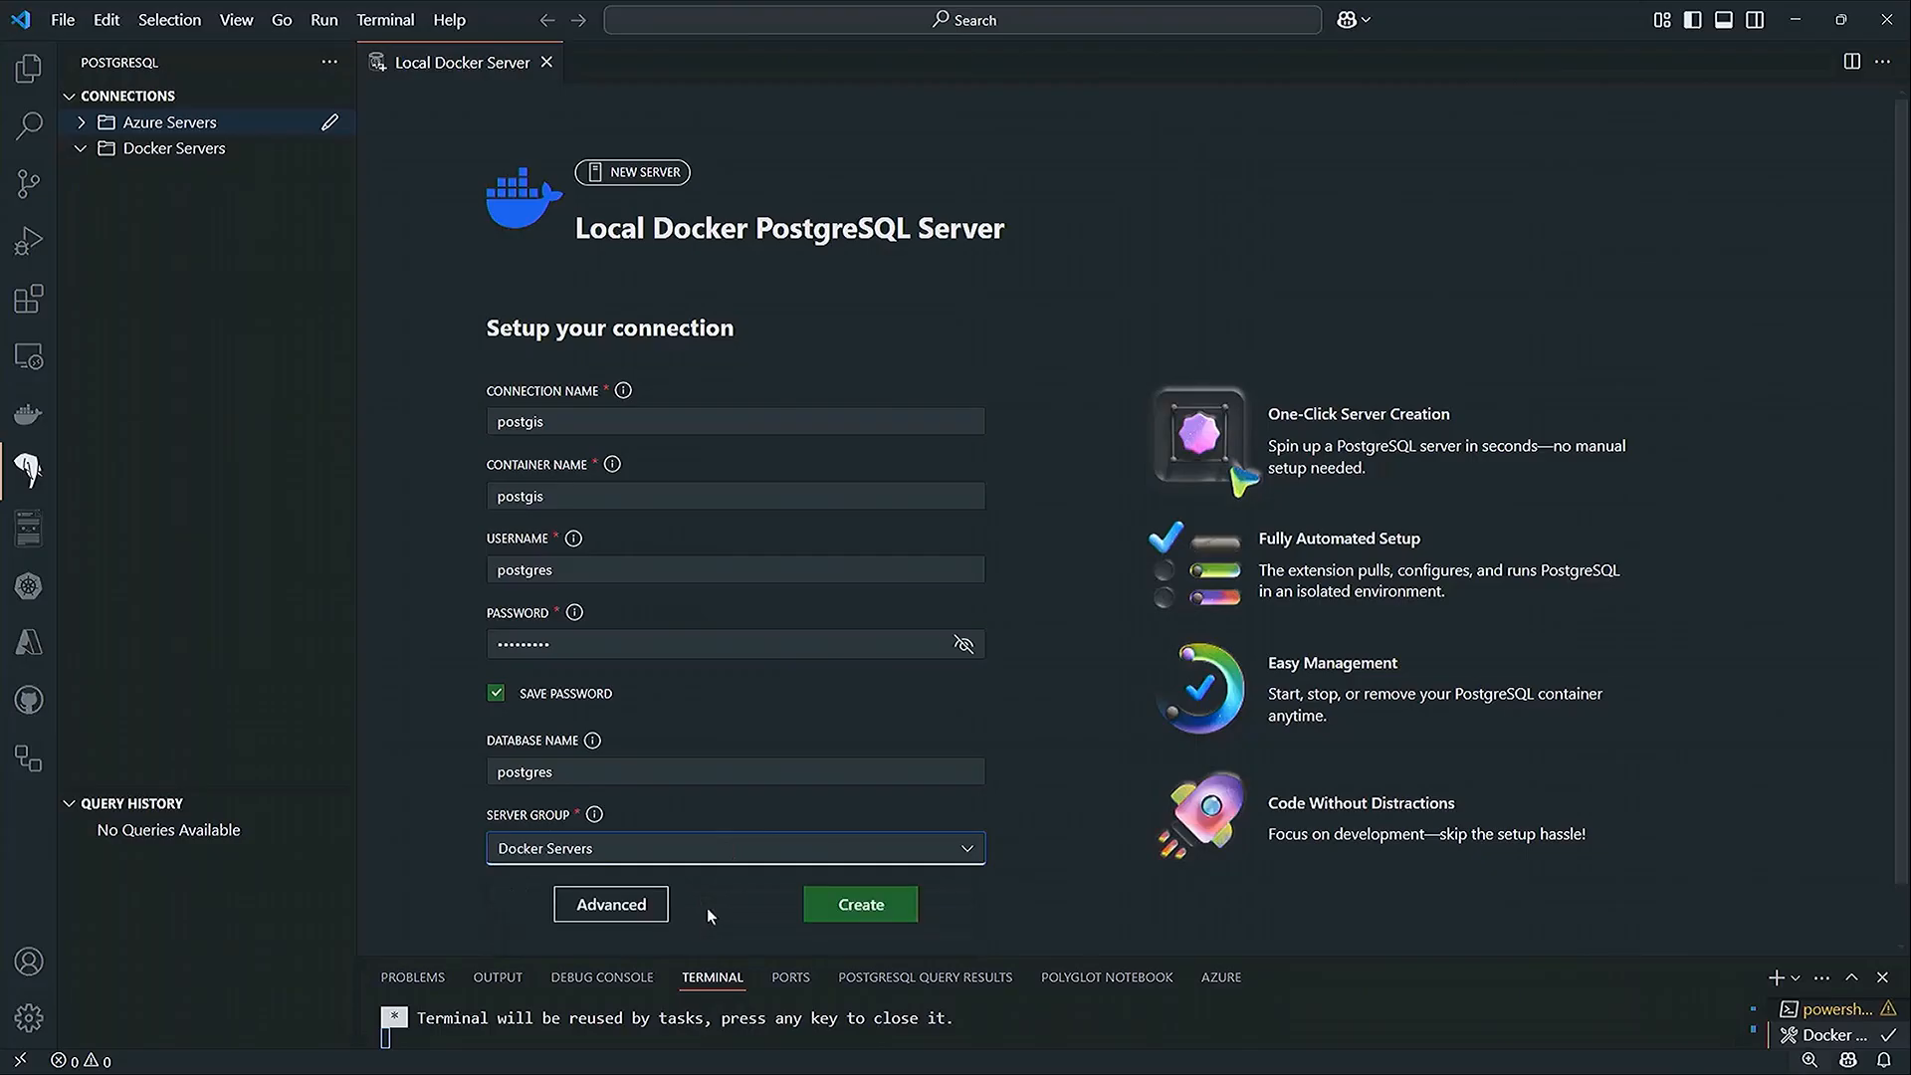
pyautogui.click(860, 904)
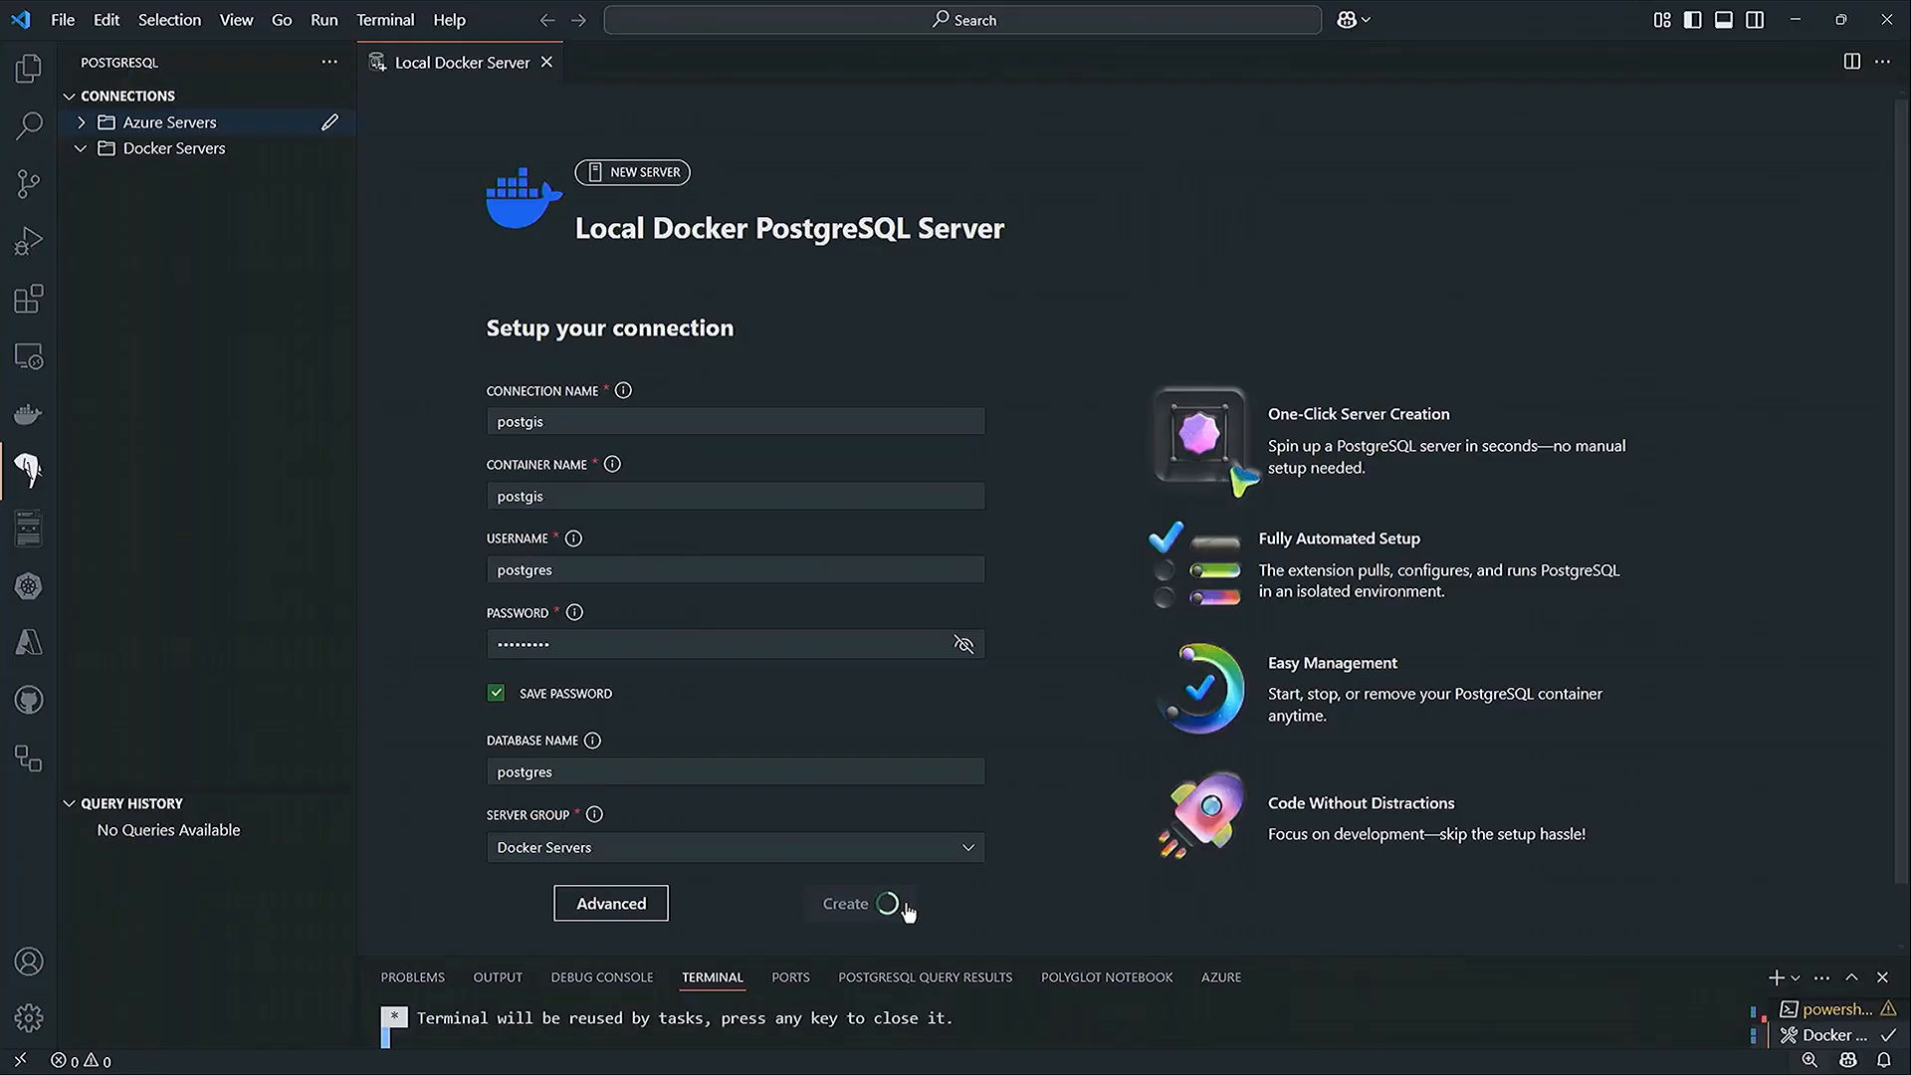
# - Create the local postgis Docker PostgreSQL server
pyautogui.click(844, 904)
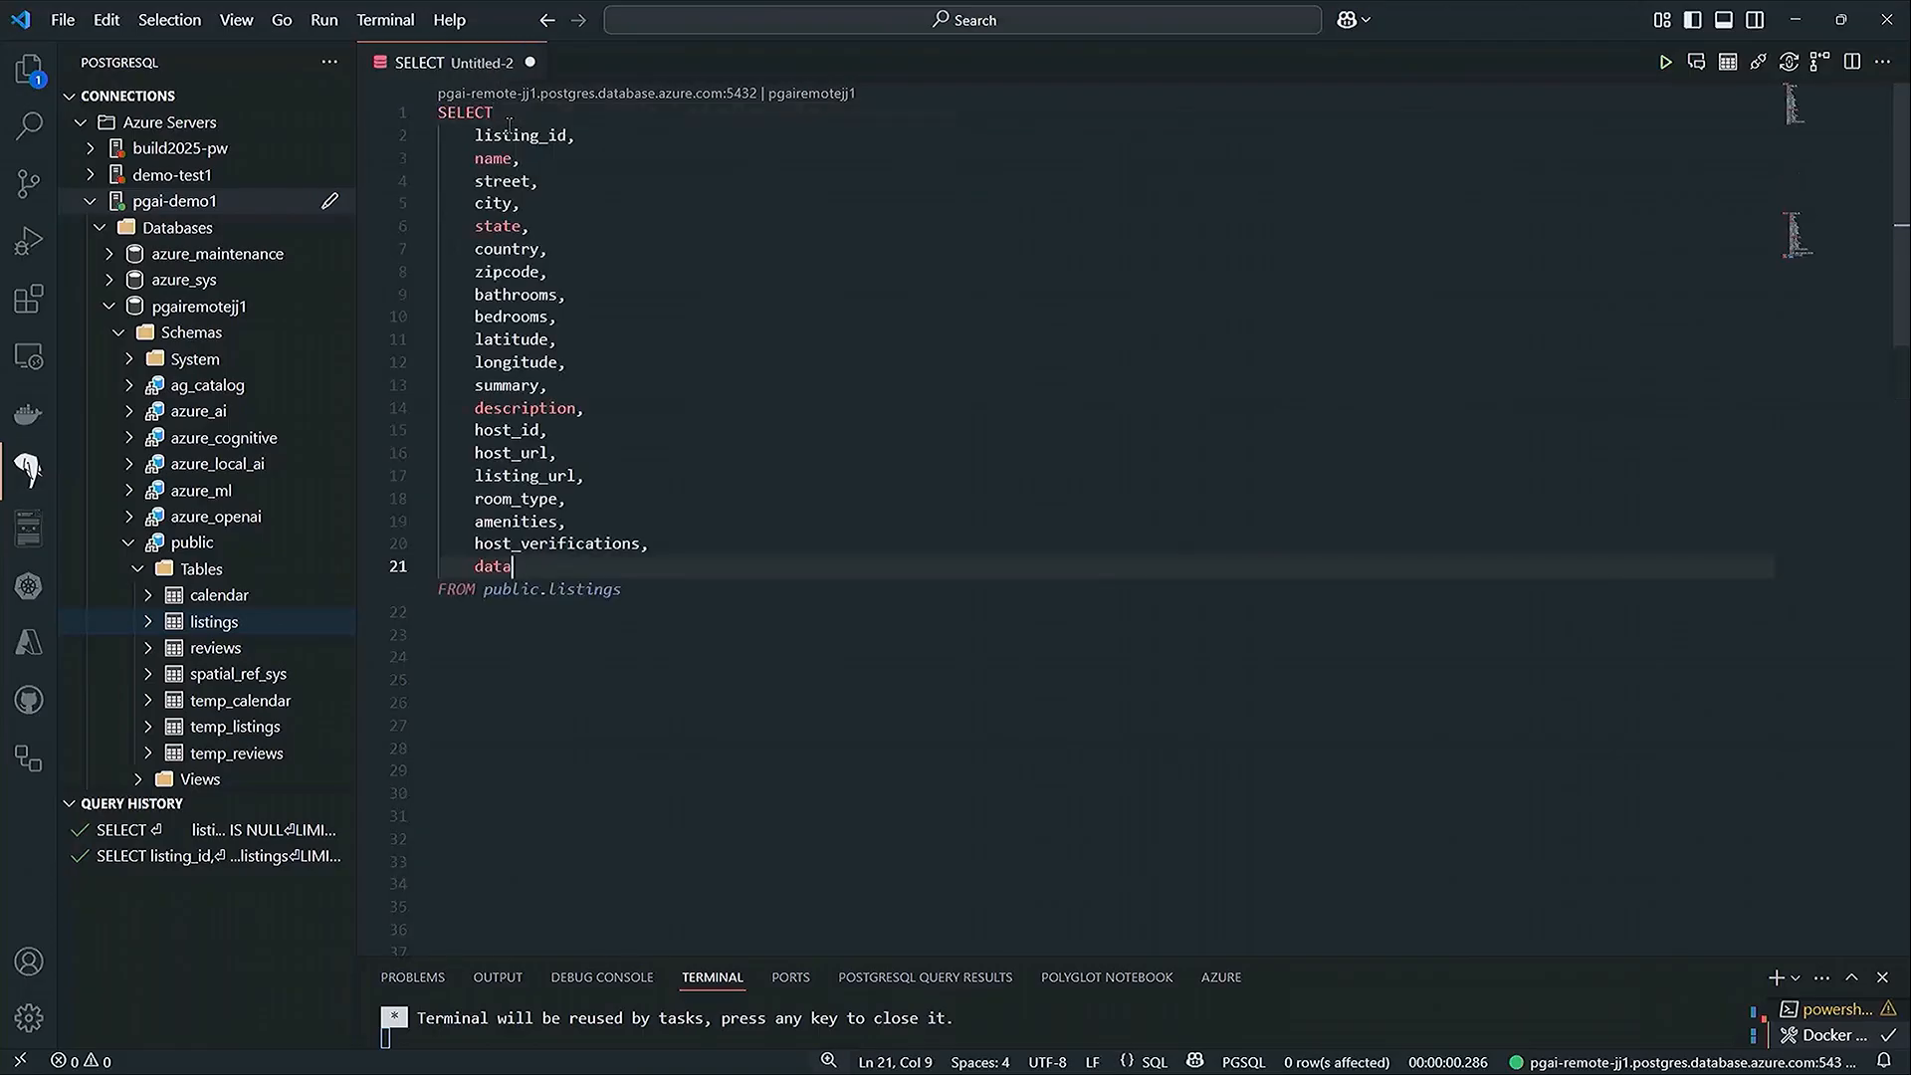
# - Run the public.listings query with LIMIT 1000 and sort the results by listing_id
pyautogui.write('LIMIT 1000;')
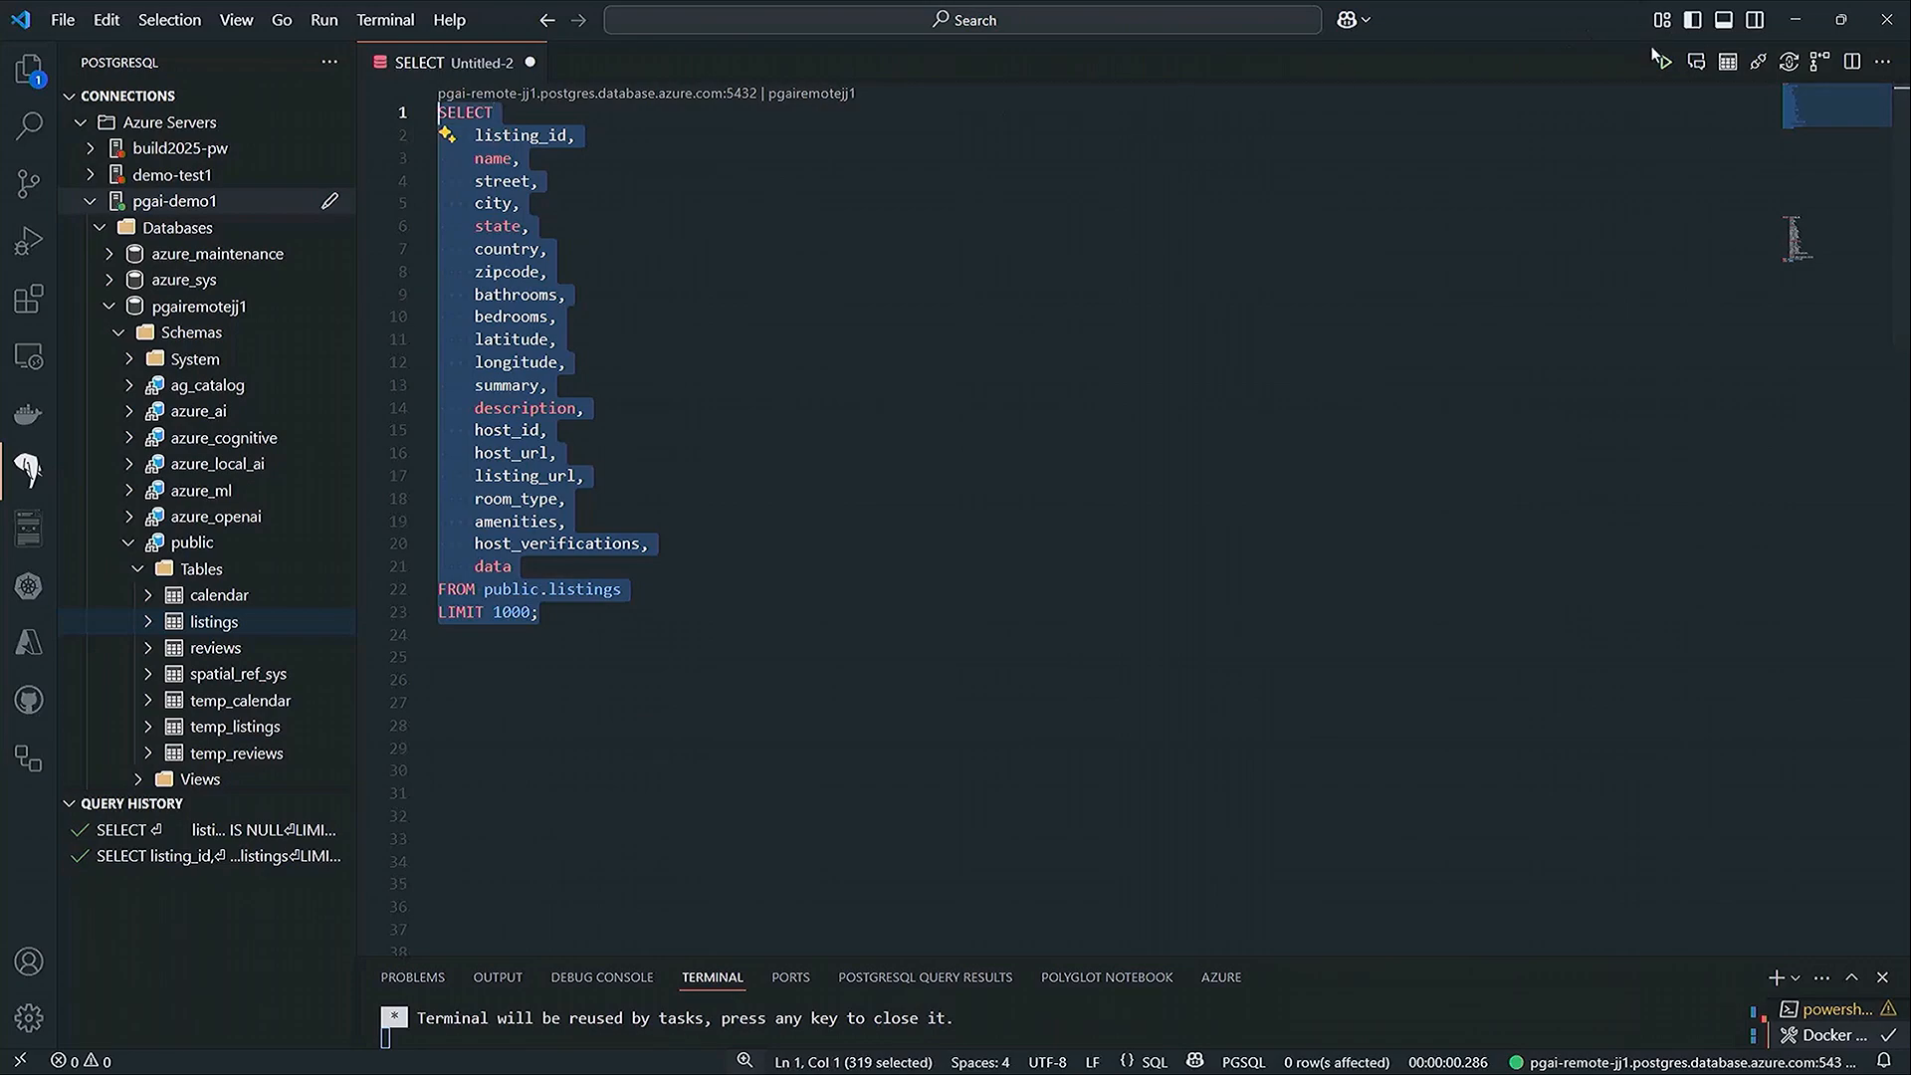
pyautogui.click(889, 61)
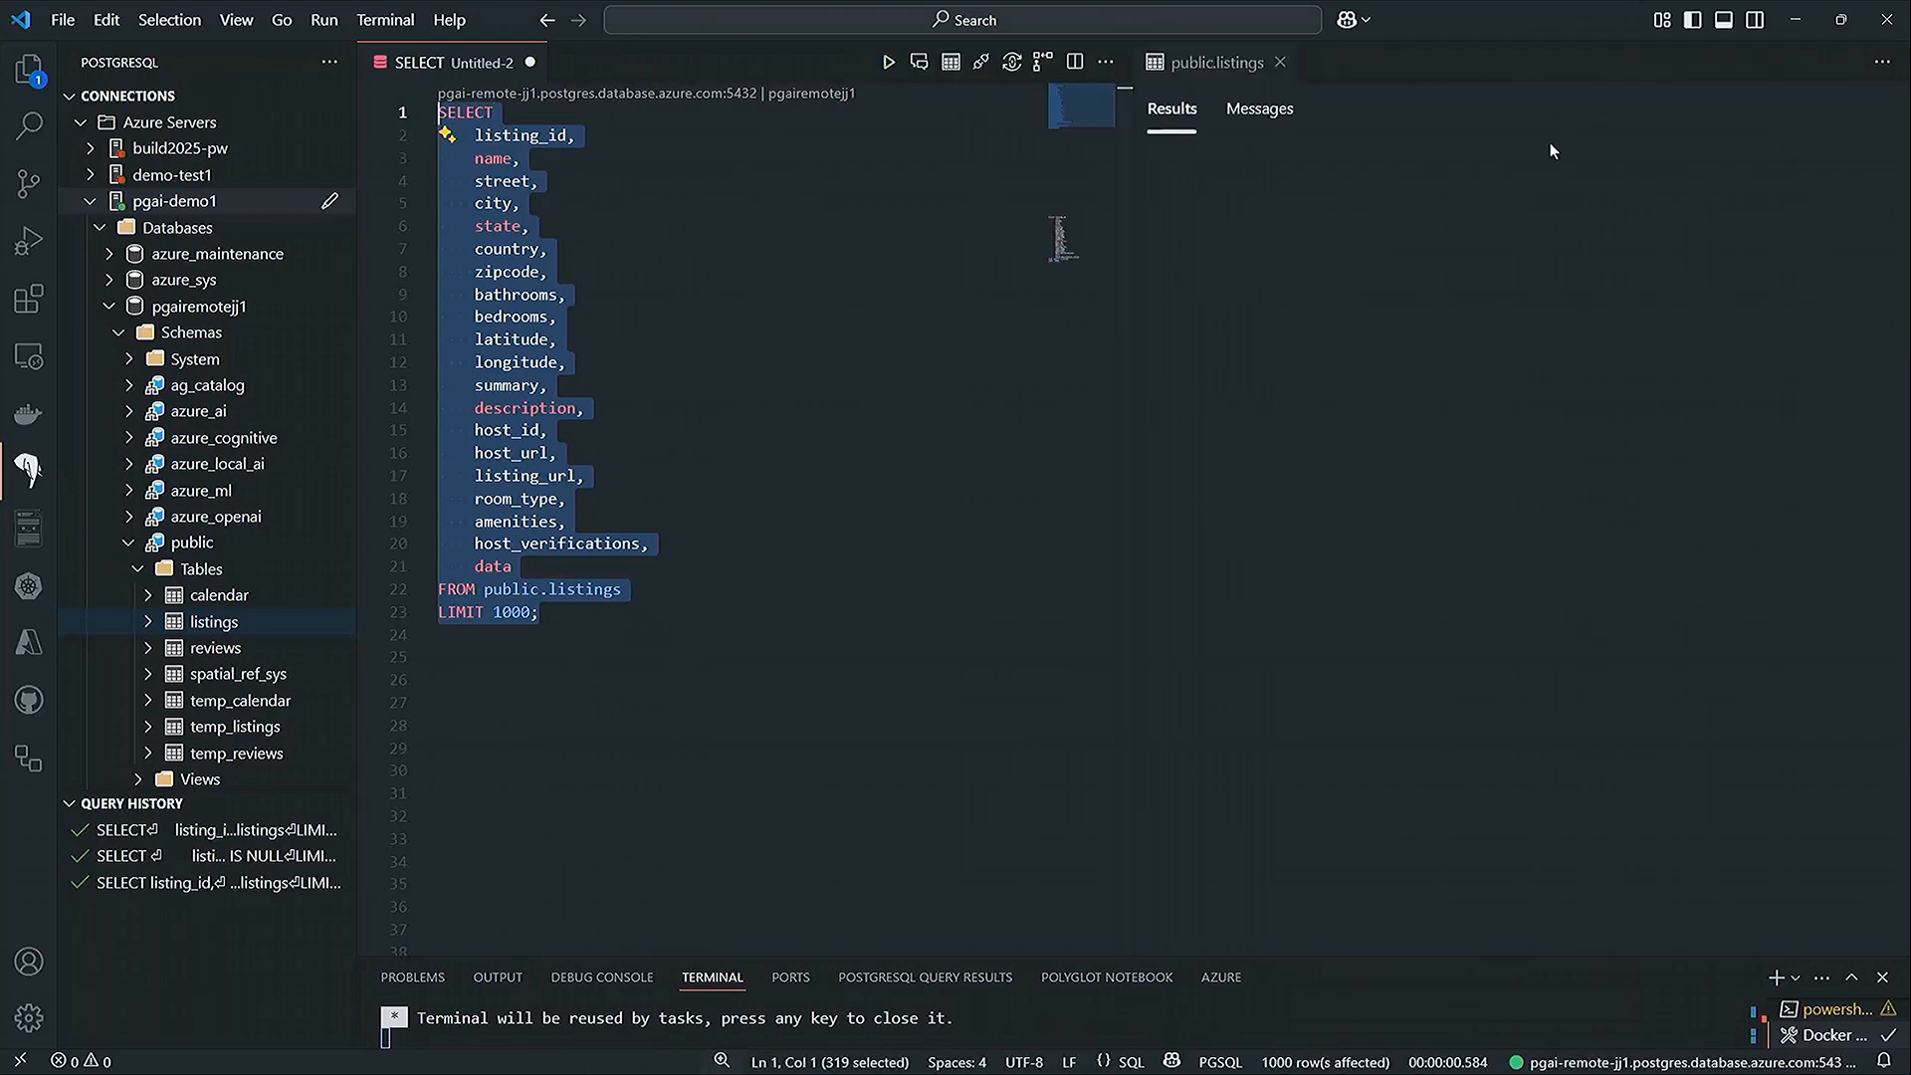
pyautogui.click(887, 62)
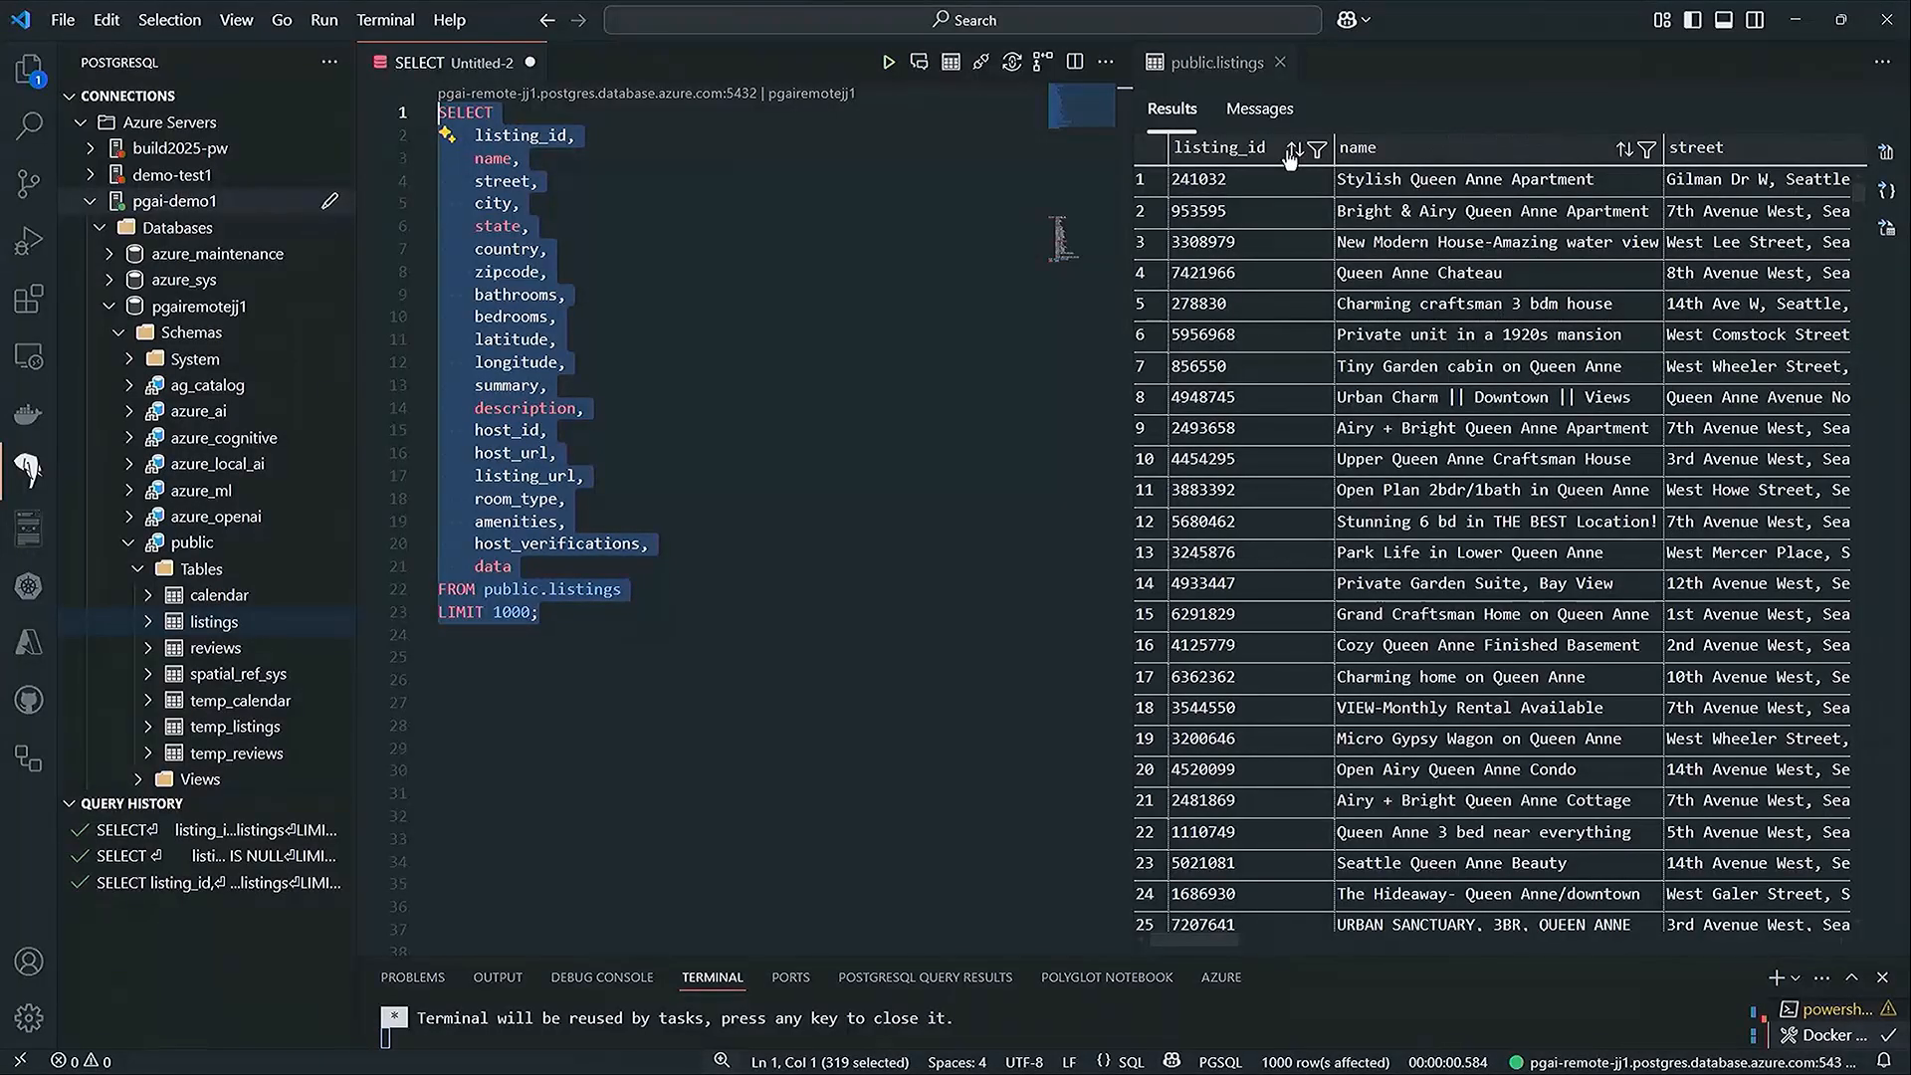
pyautogui.click(1296, 147)
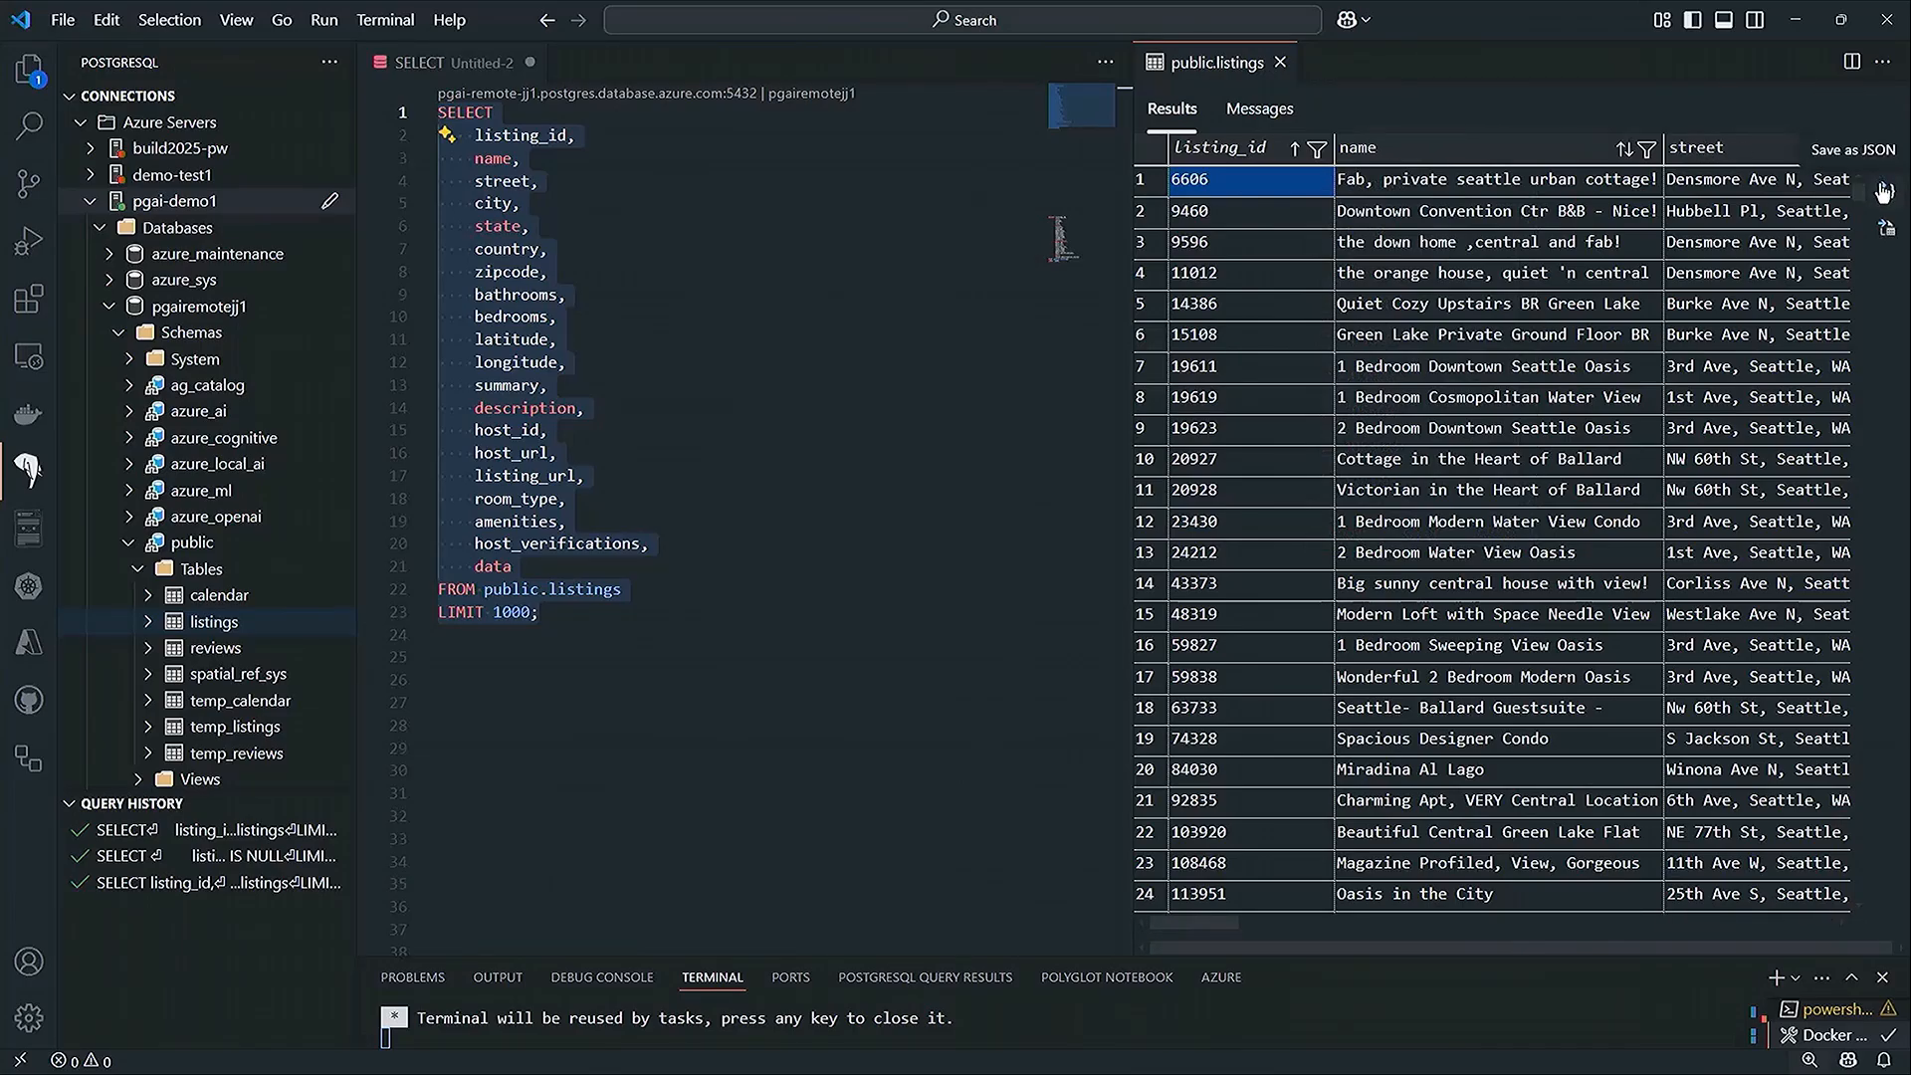
pyautogui.moveTo(1885, 230)
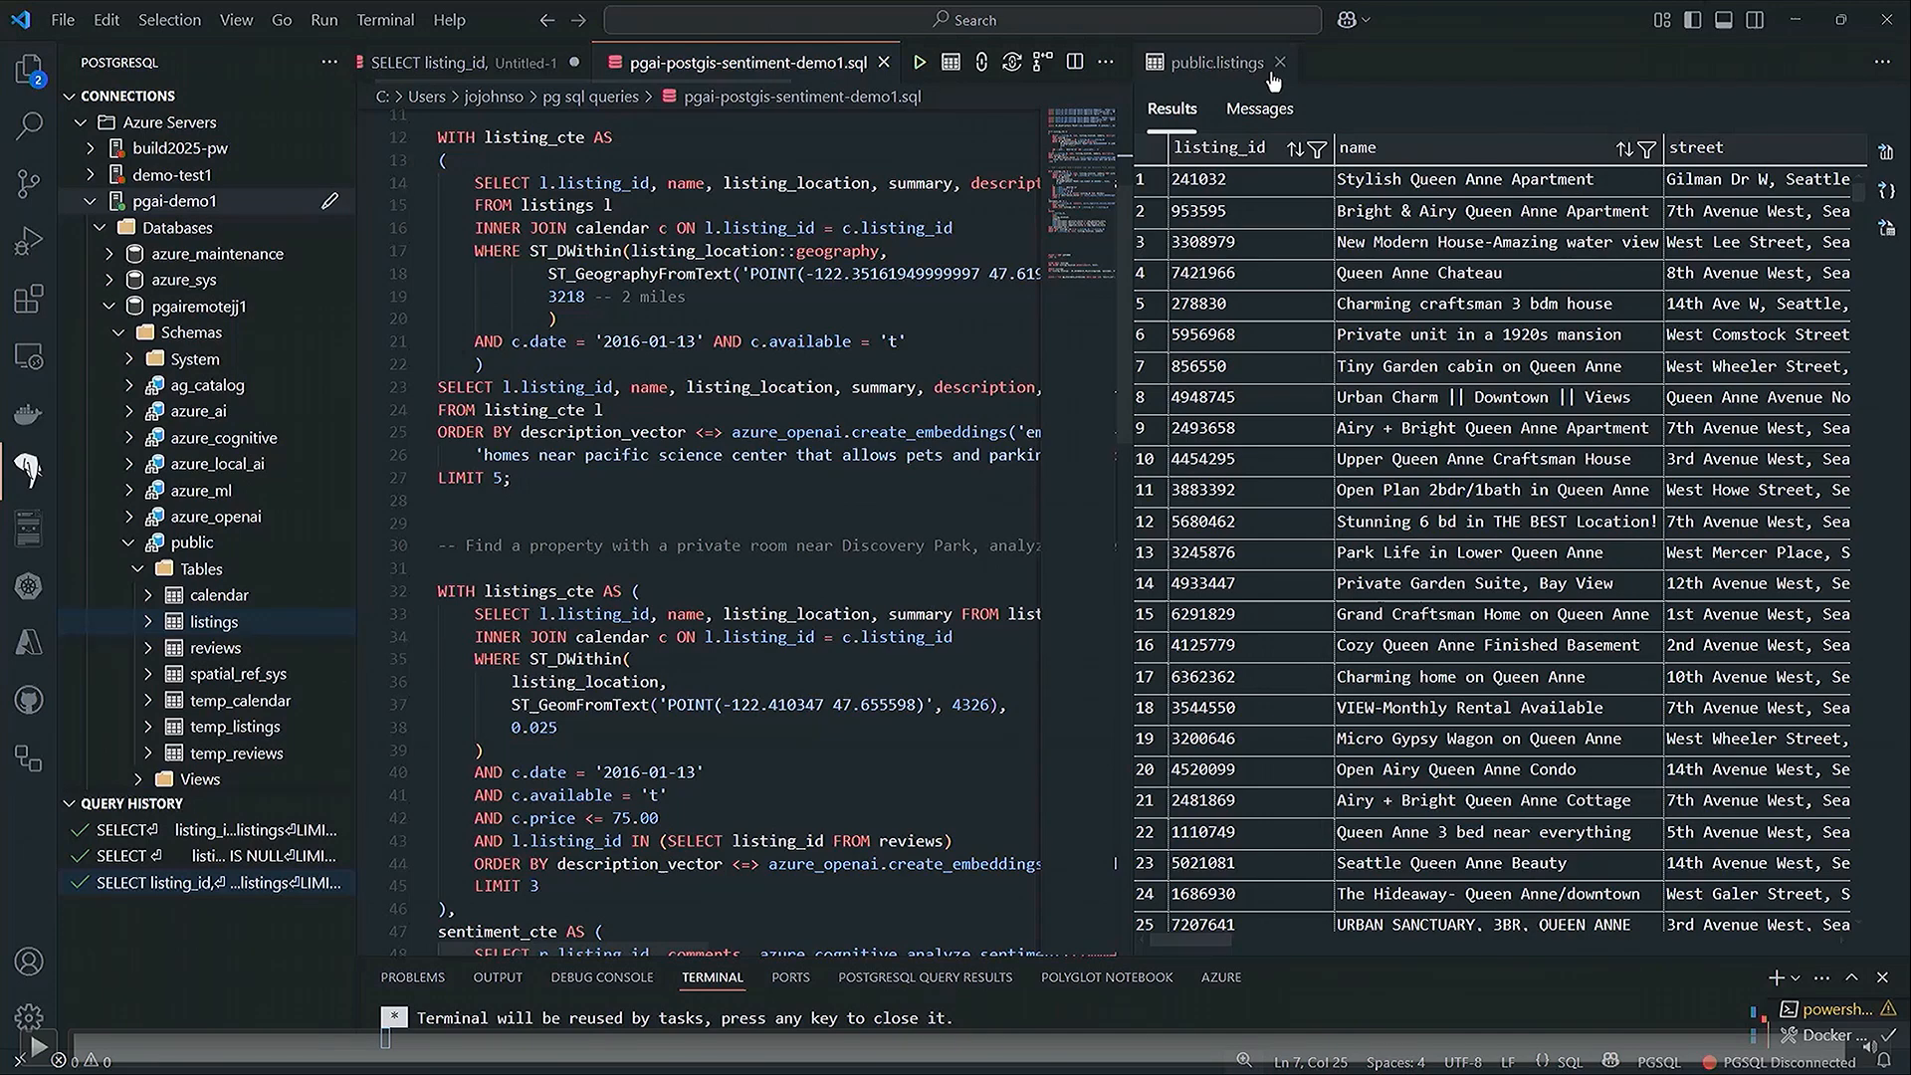
# - Close the listings query results tab
pyautogui.click(1280, 61)
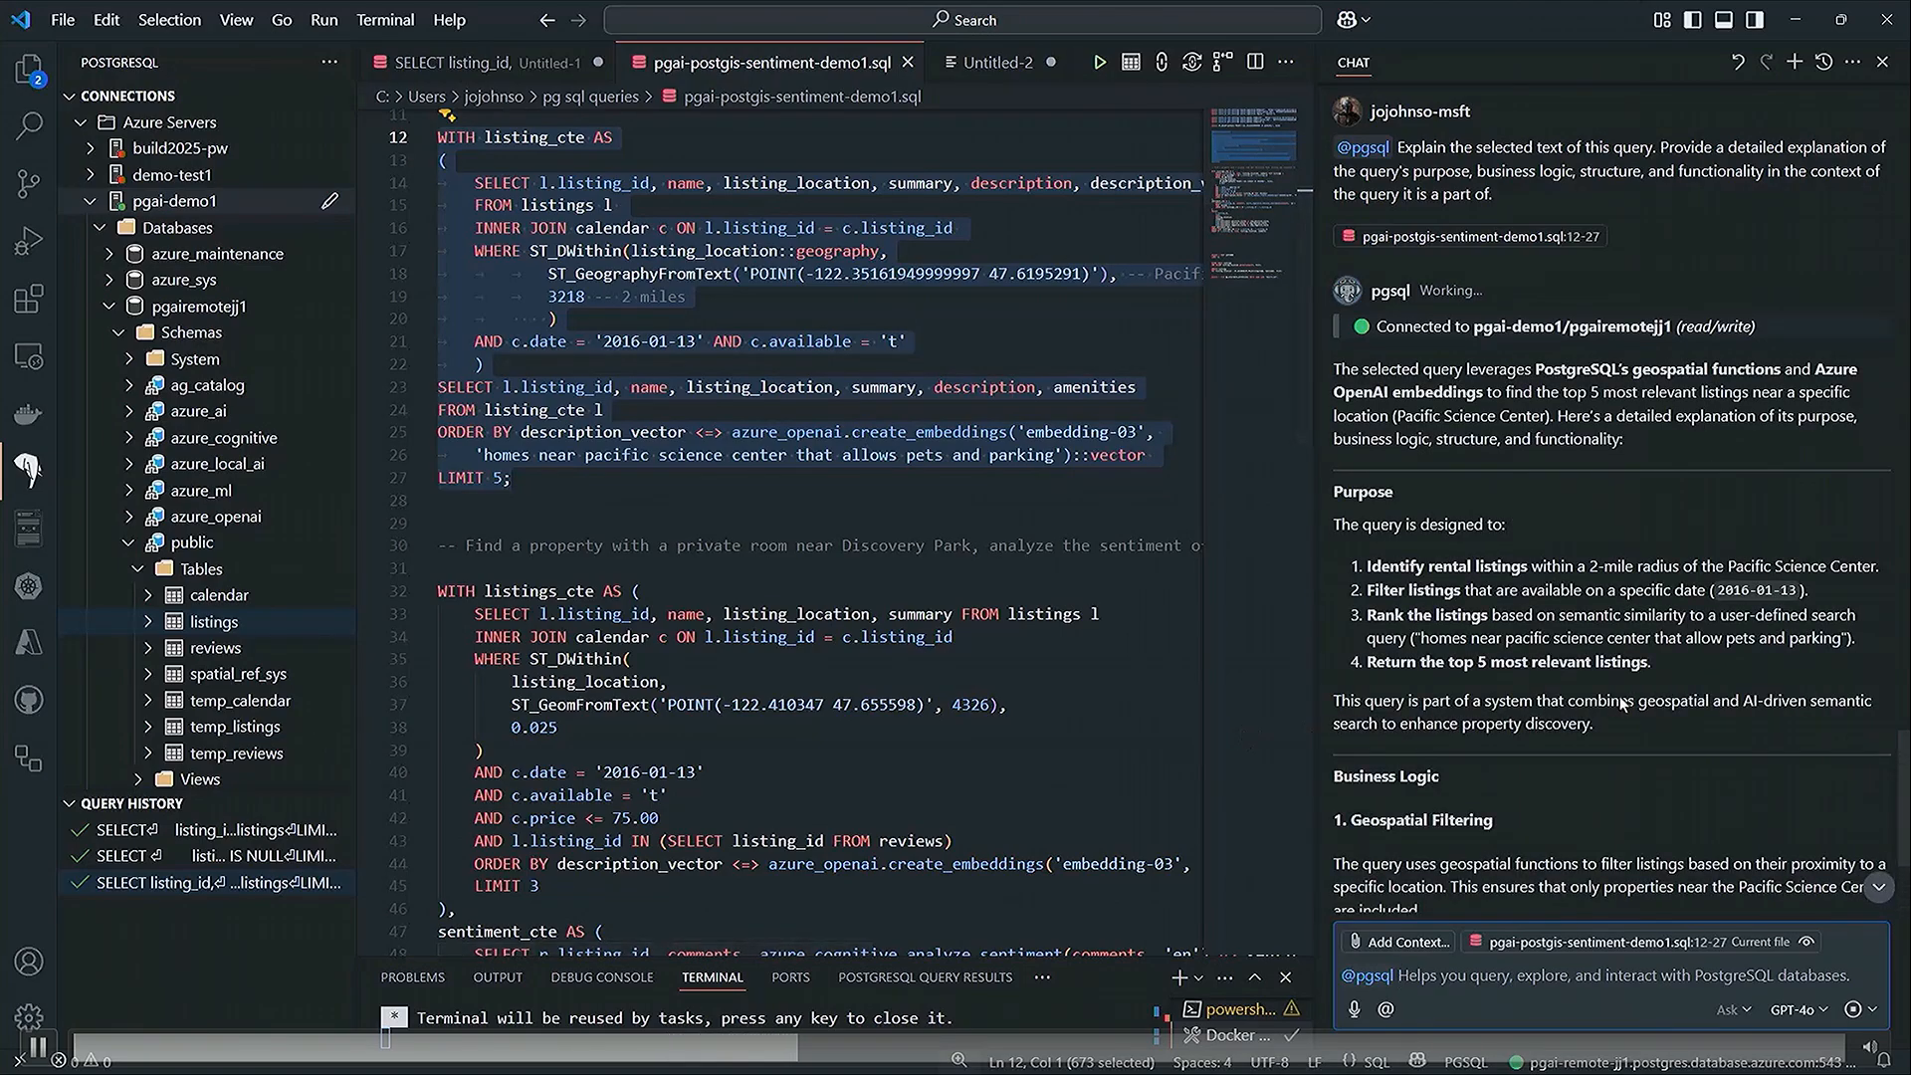
pyautogui.scroll(-3)
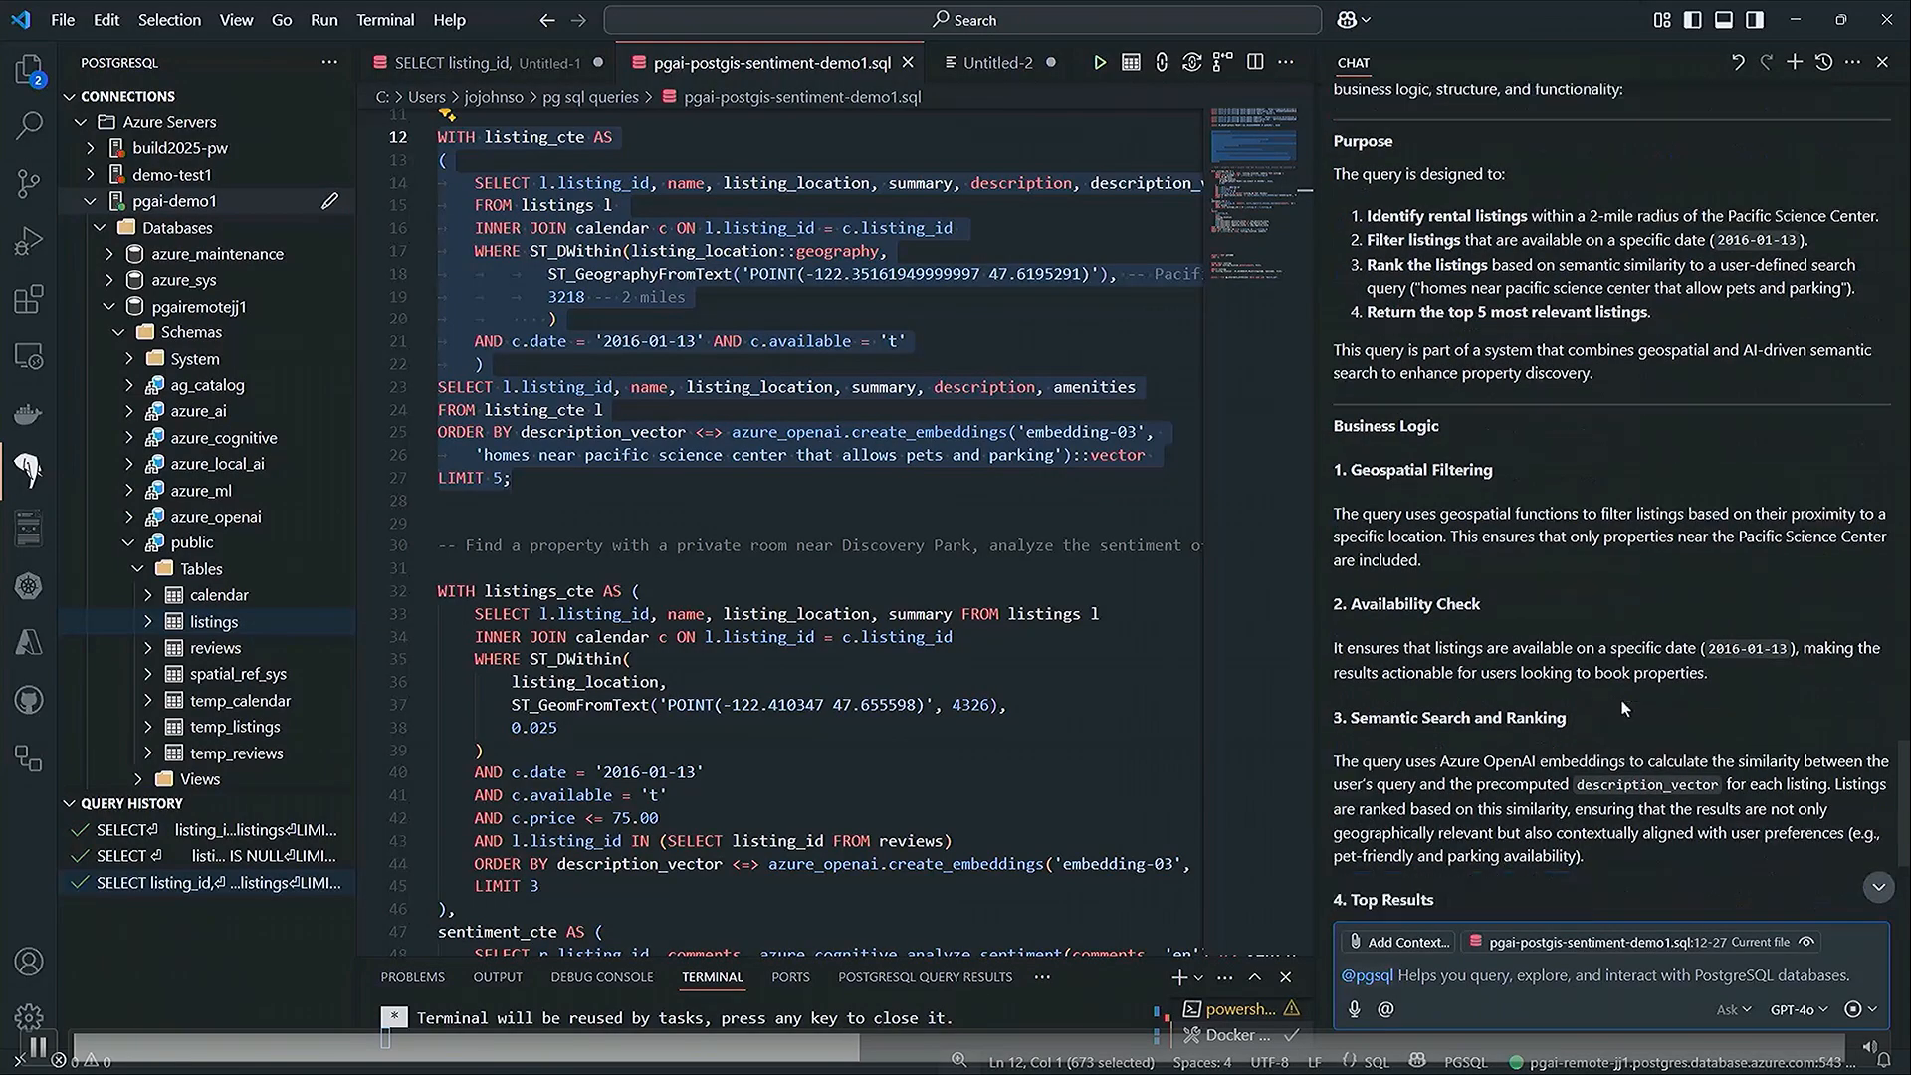
pyautogui.scroll(-3)
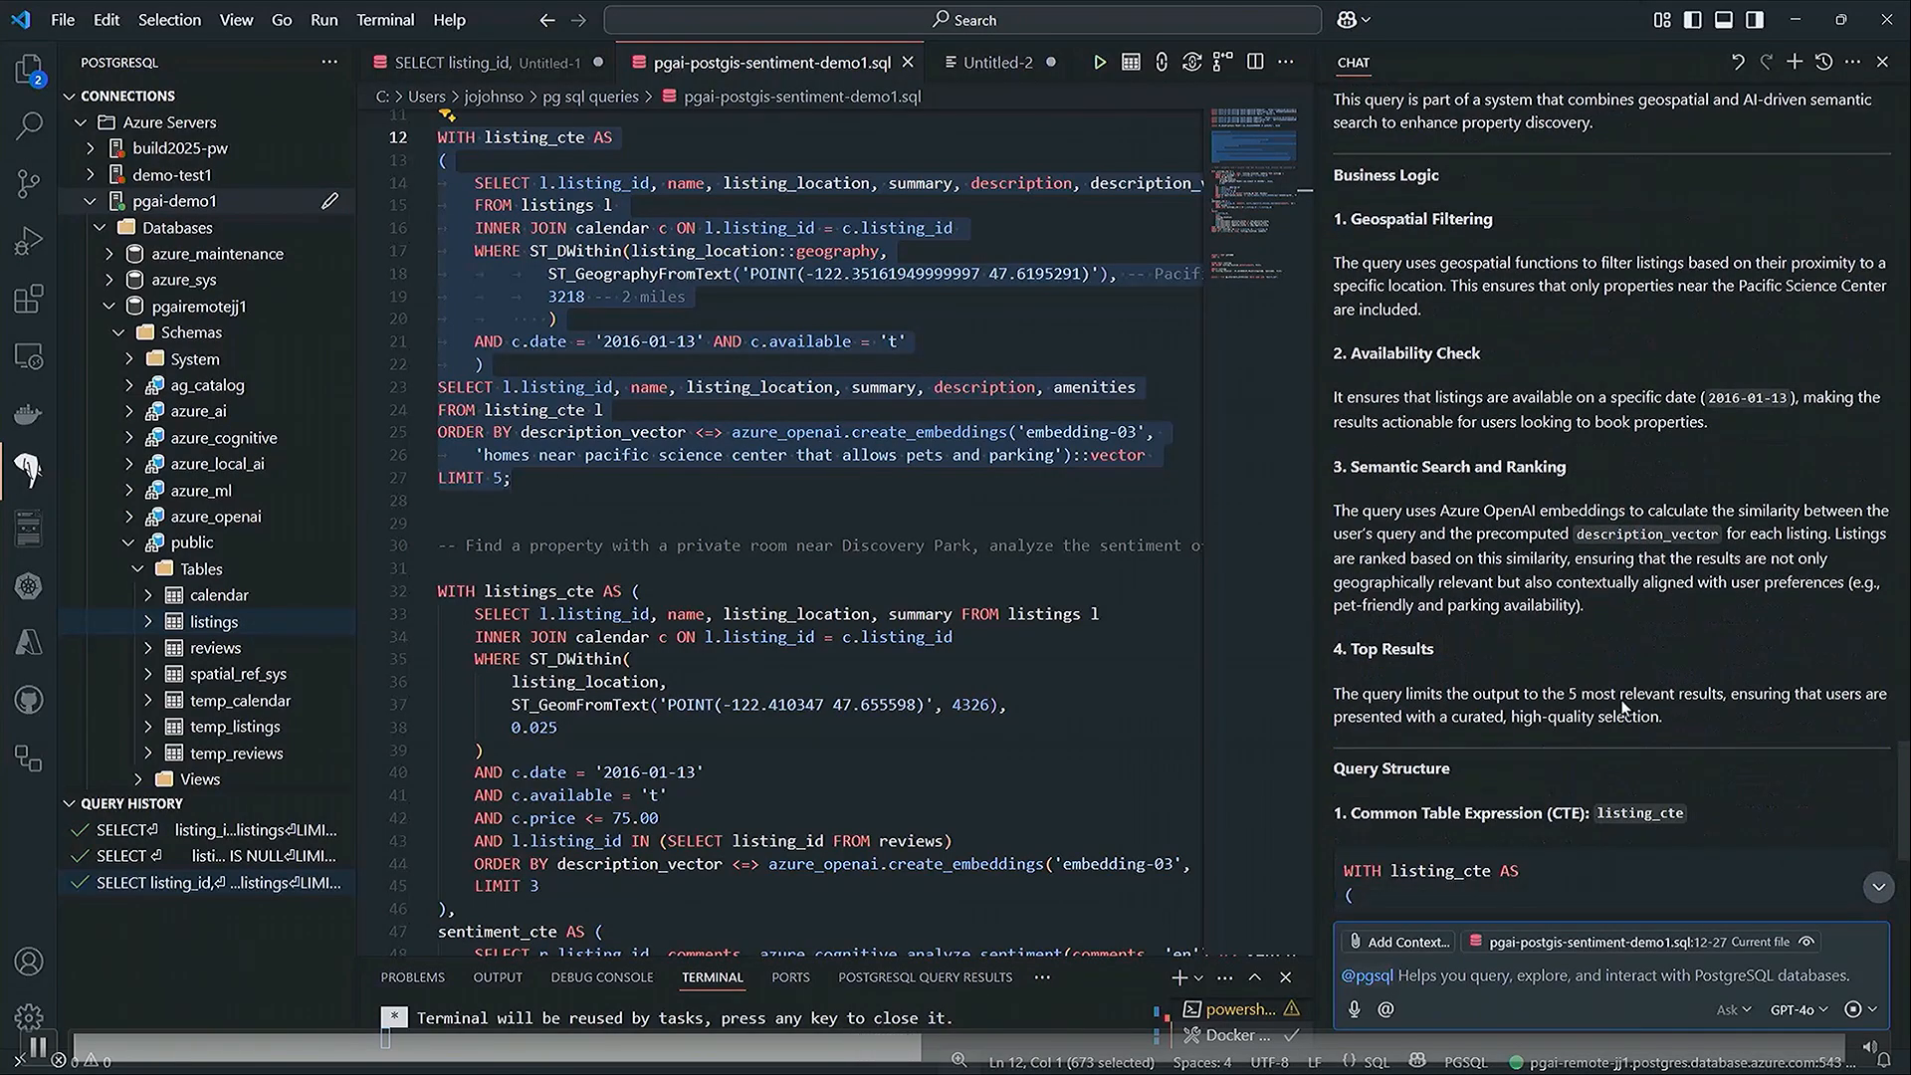
pyautogui.scroll(-3)
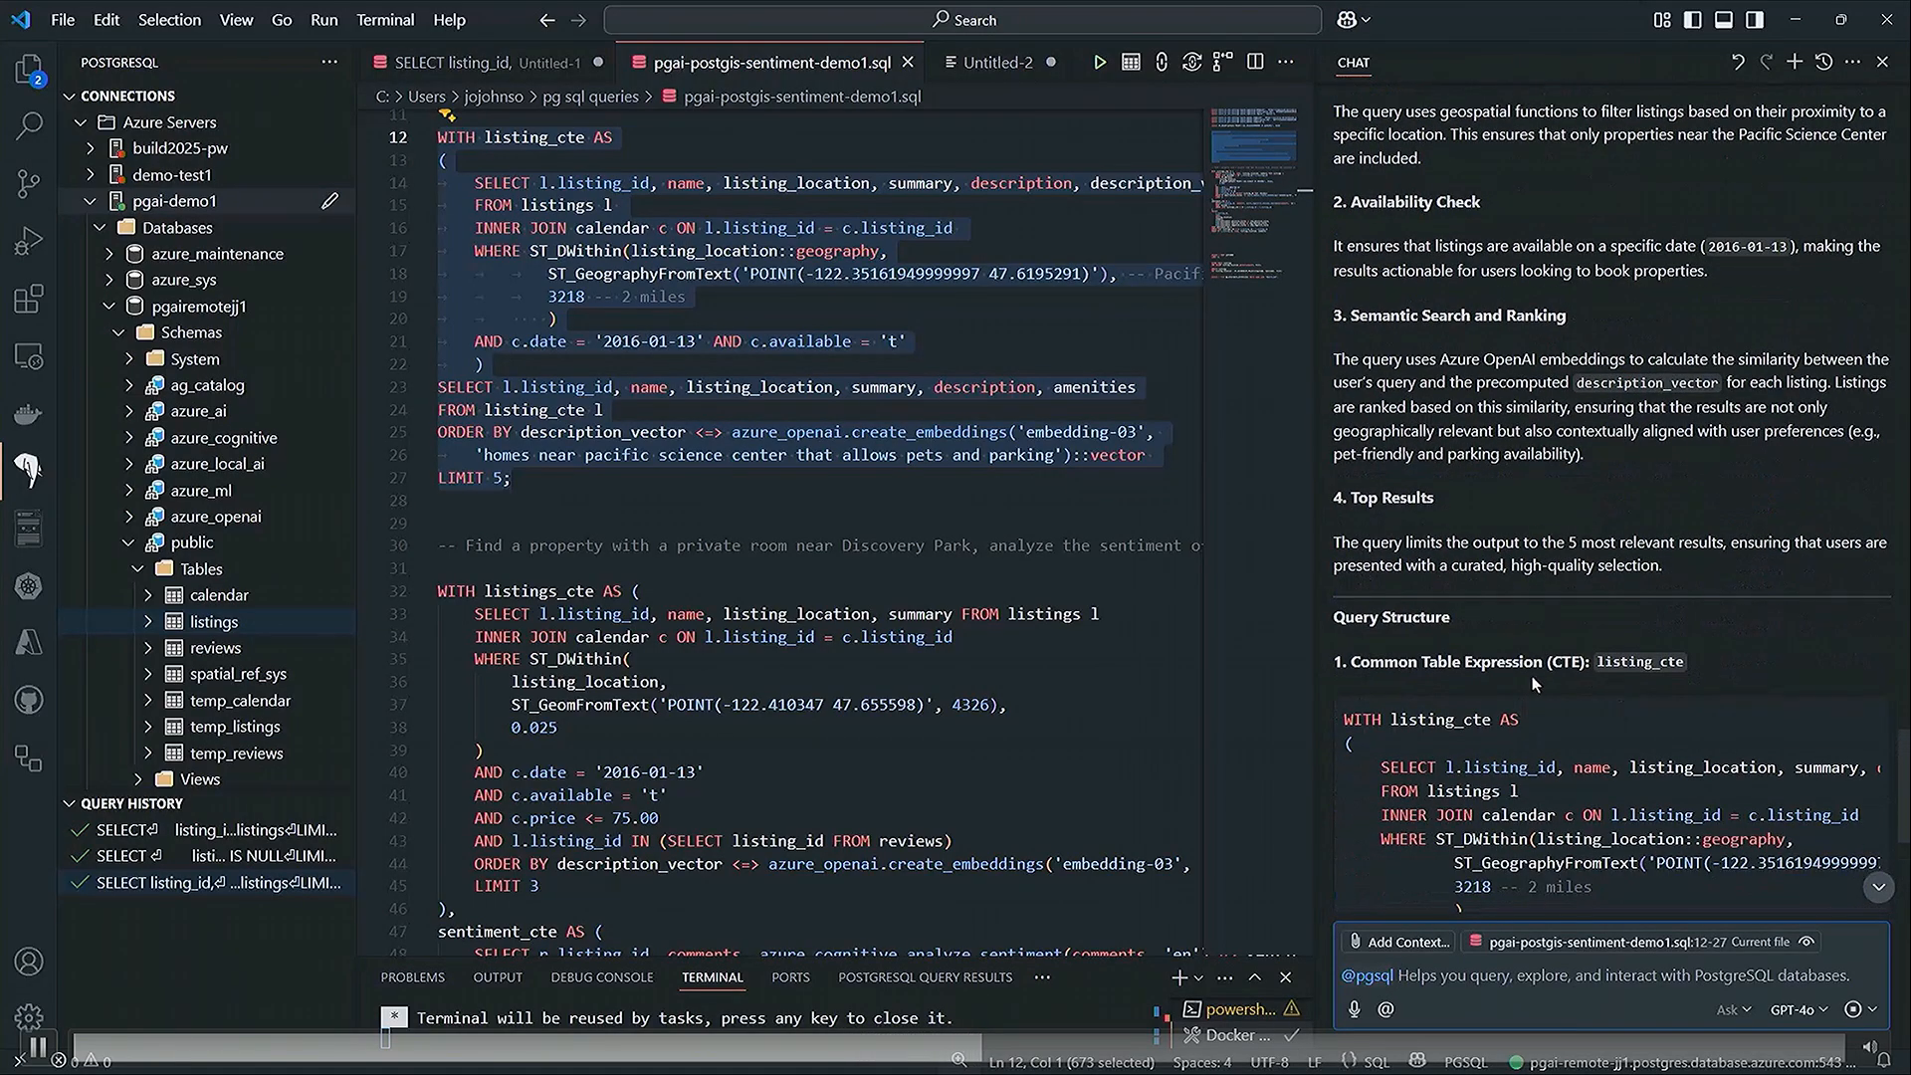
pyautogui.scroll(-3)
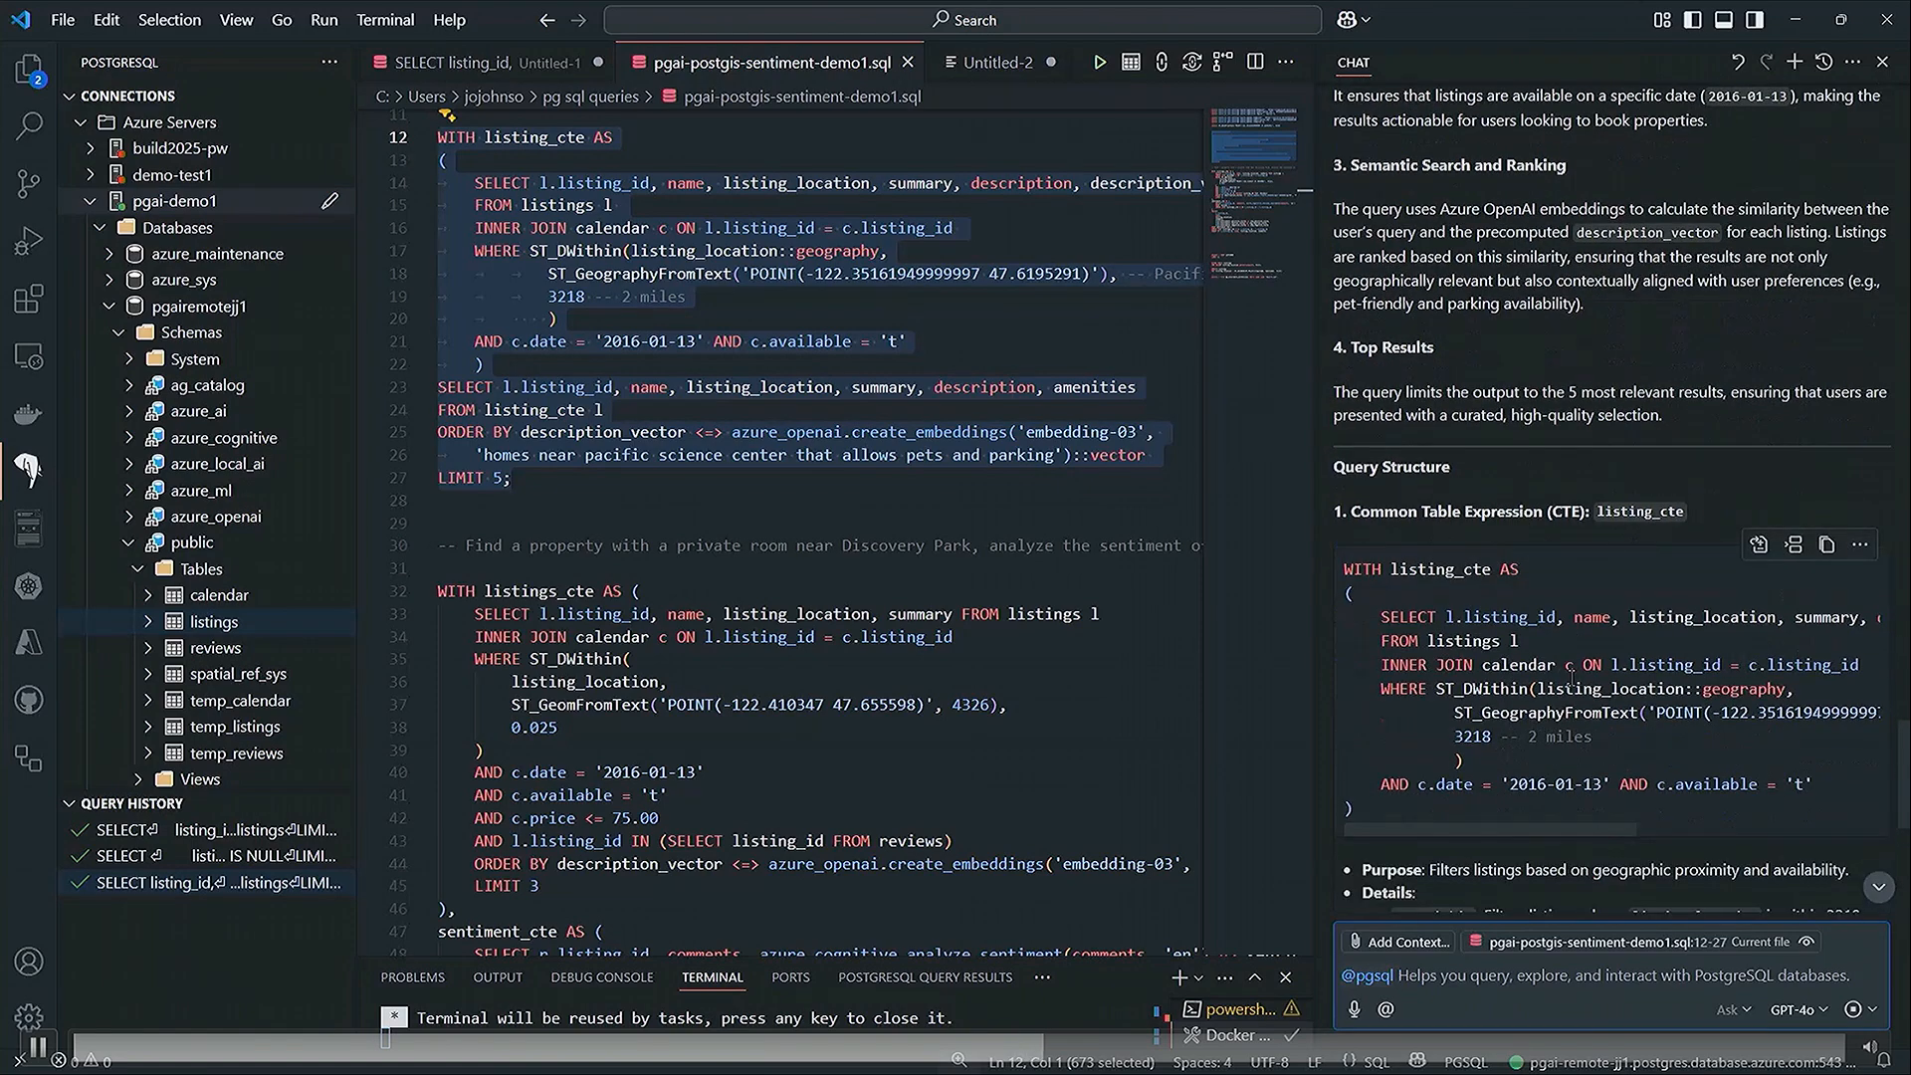
pyautogui.scroll(-3)
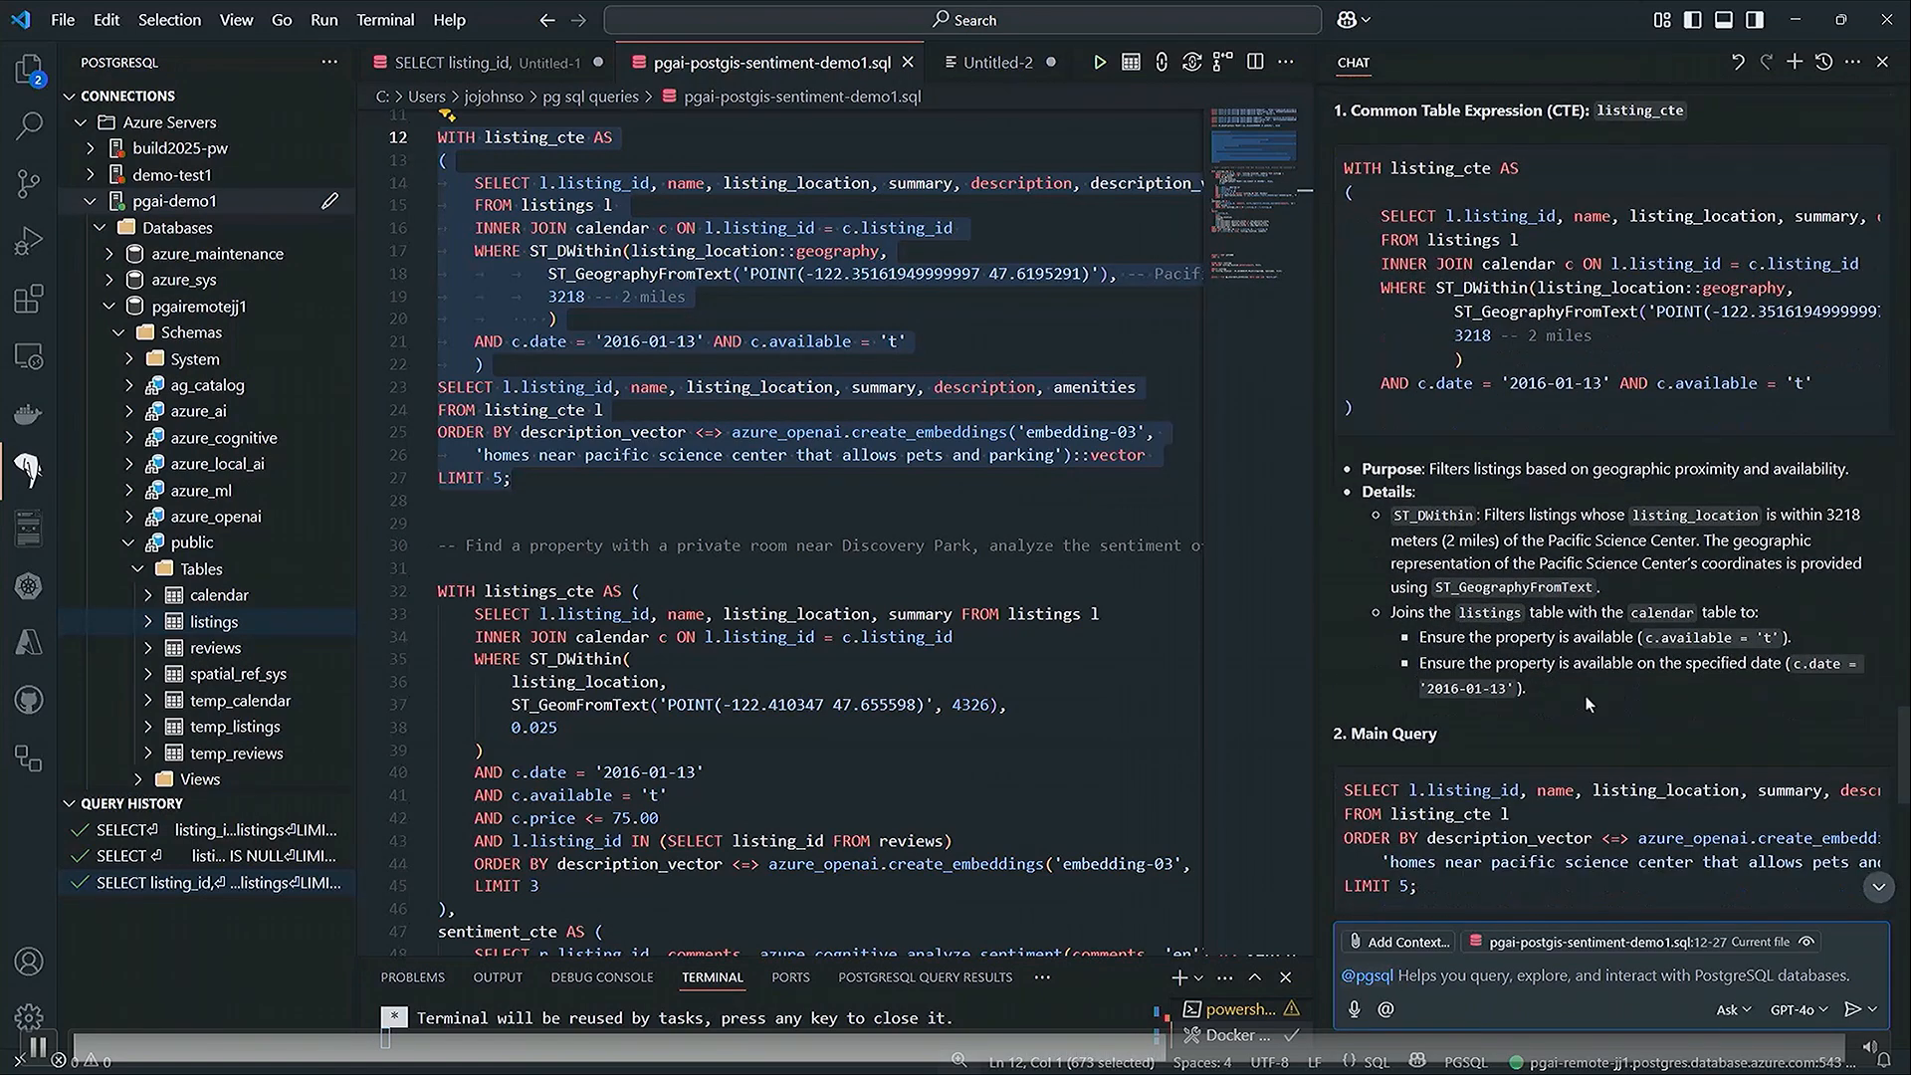
pyautogui.scroll(3)
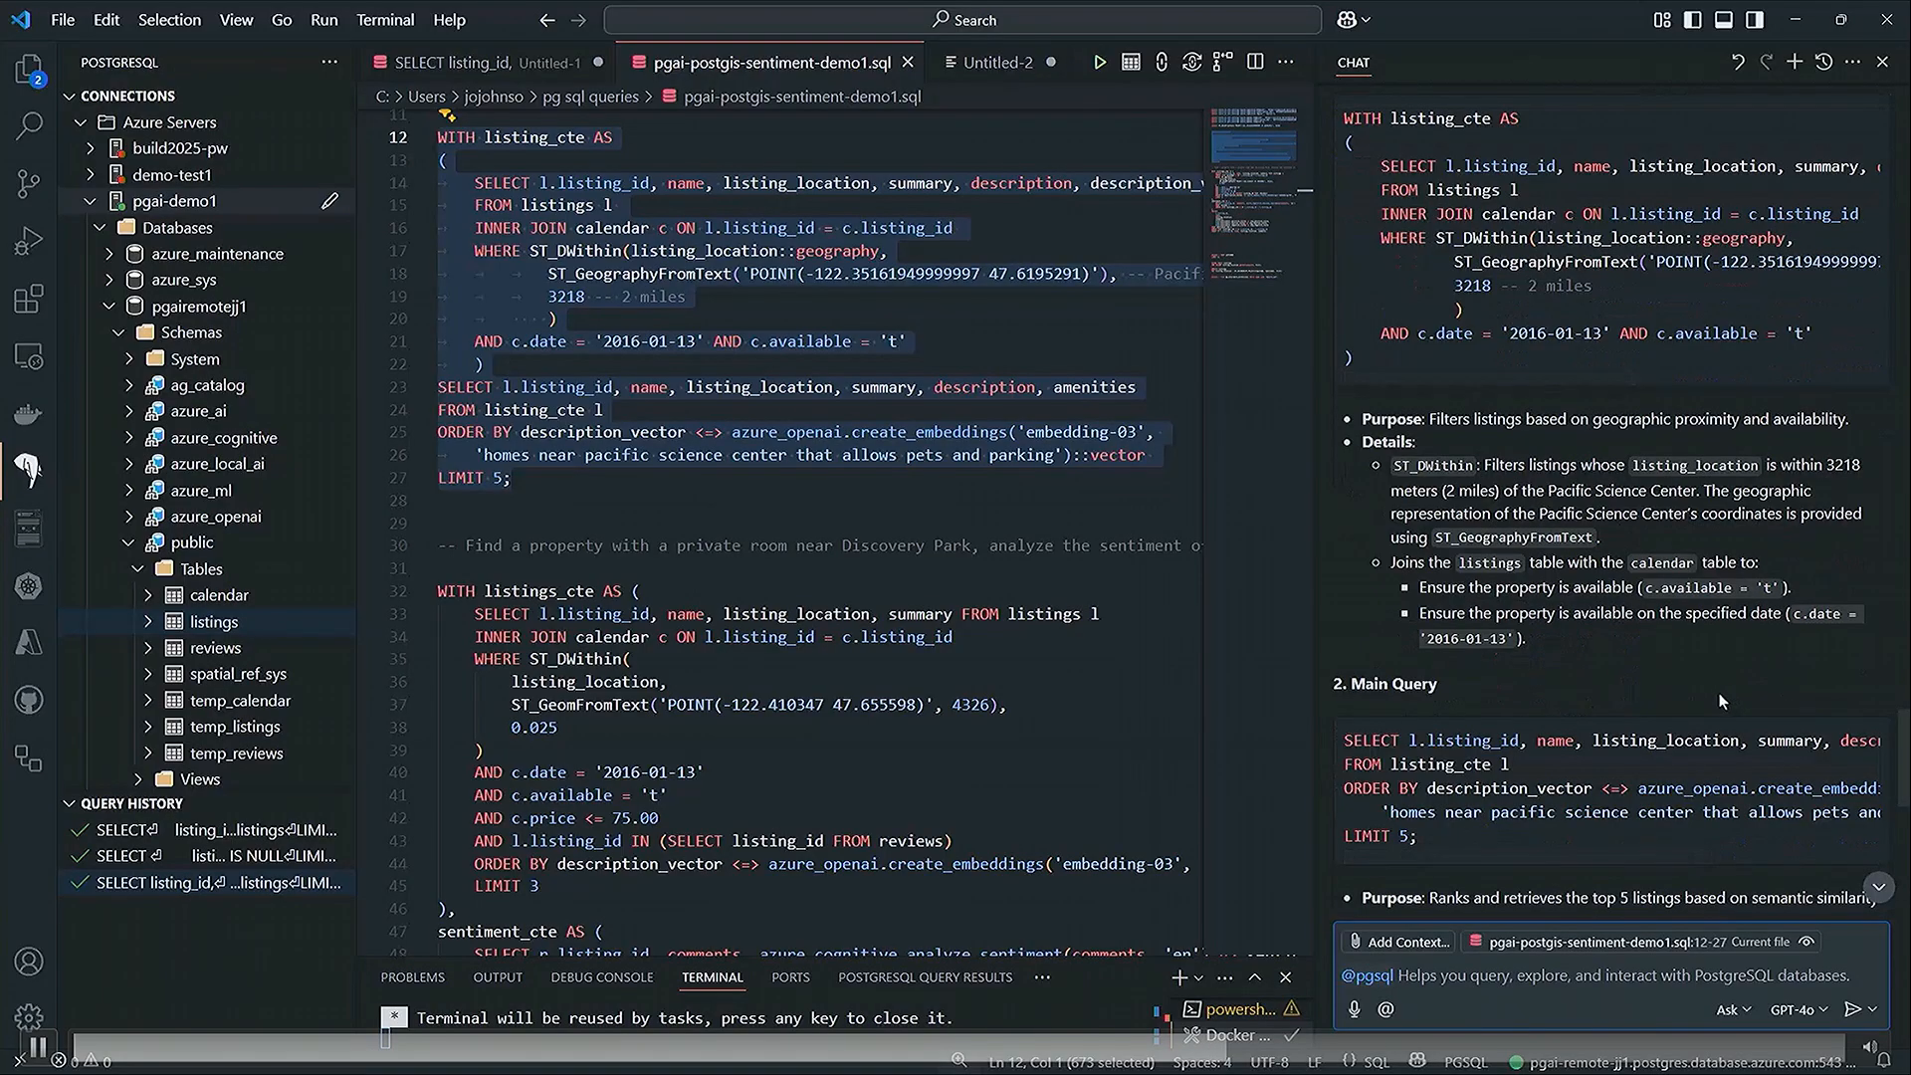
pyautogui.scroll(-3)
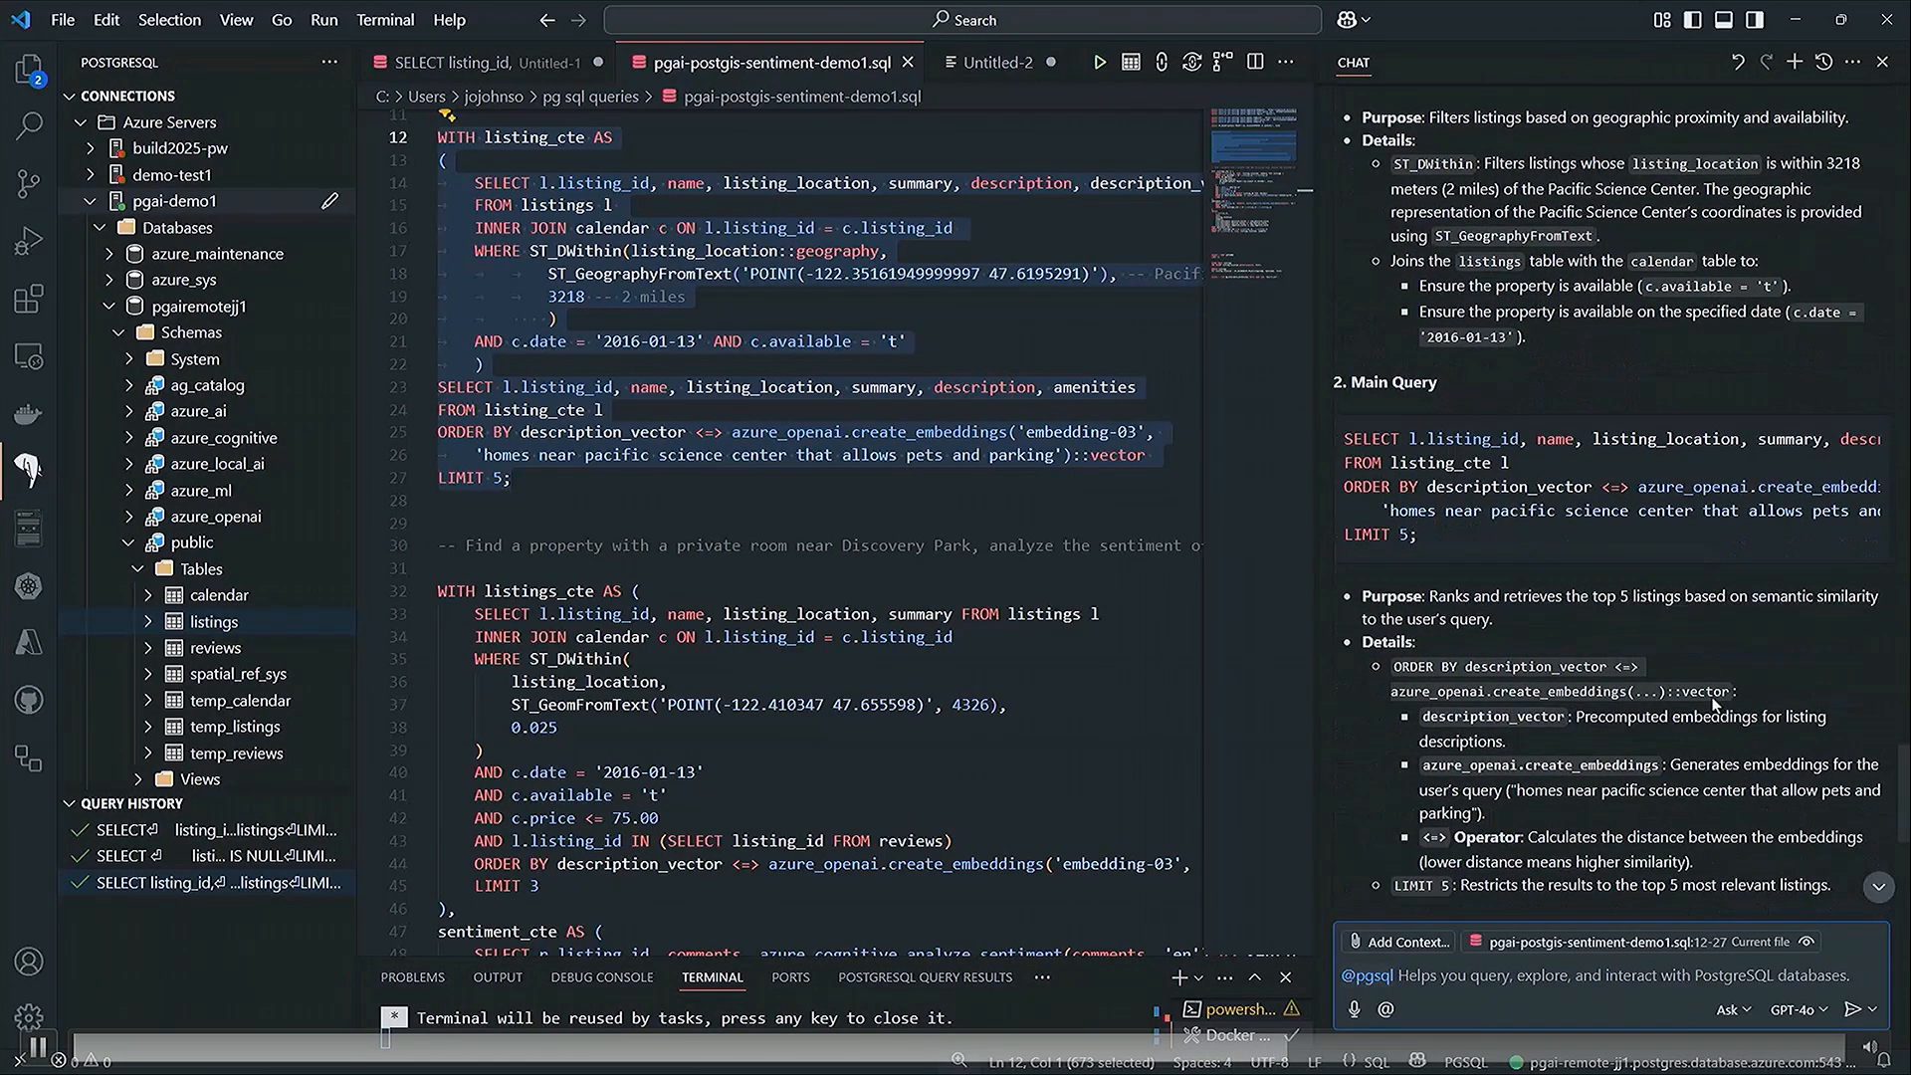
pyautogui.scroll(-3)
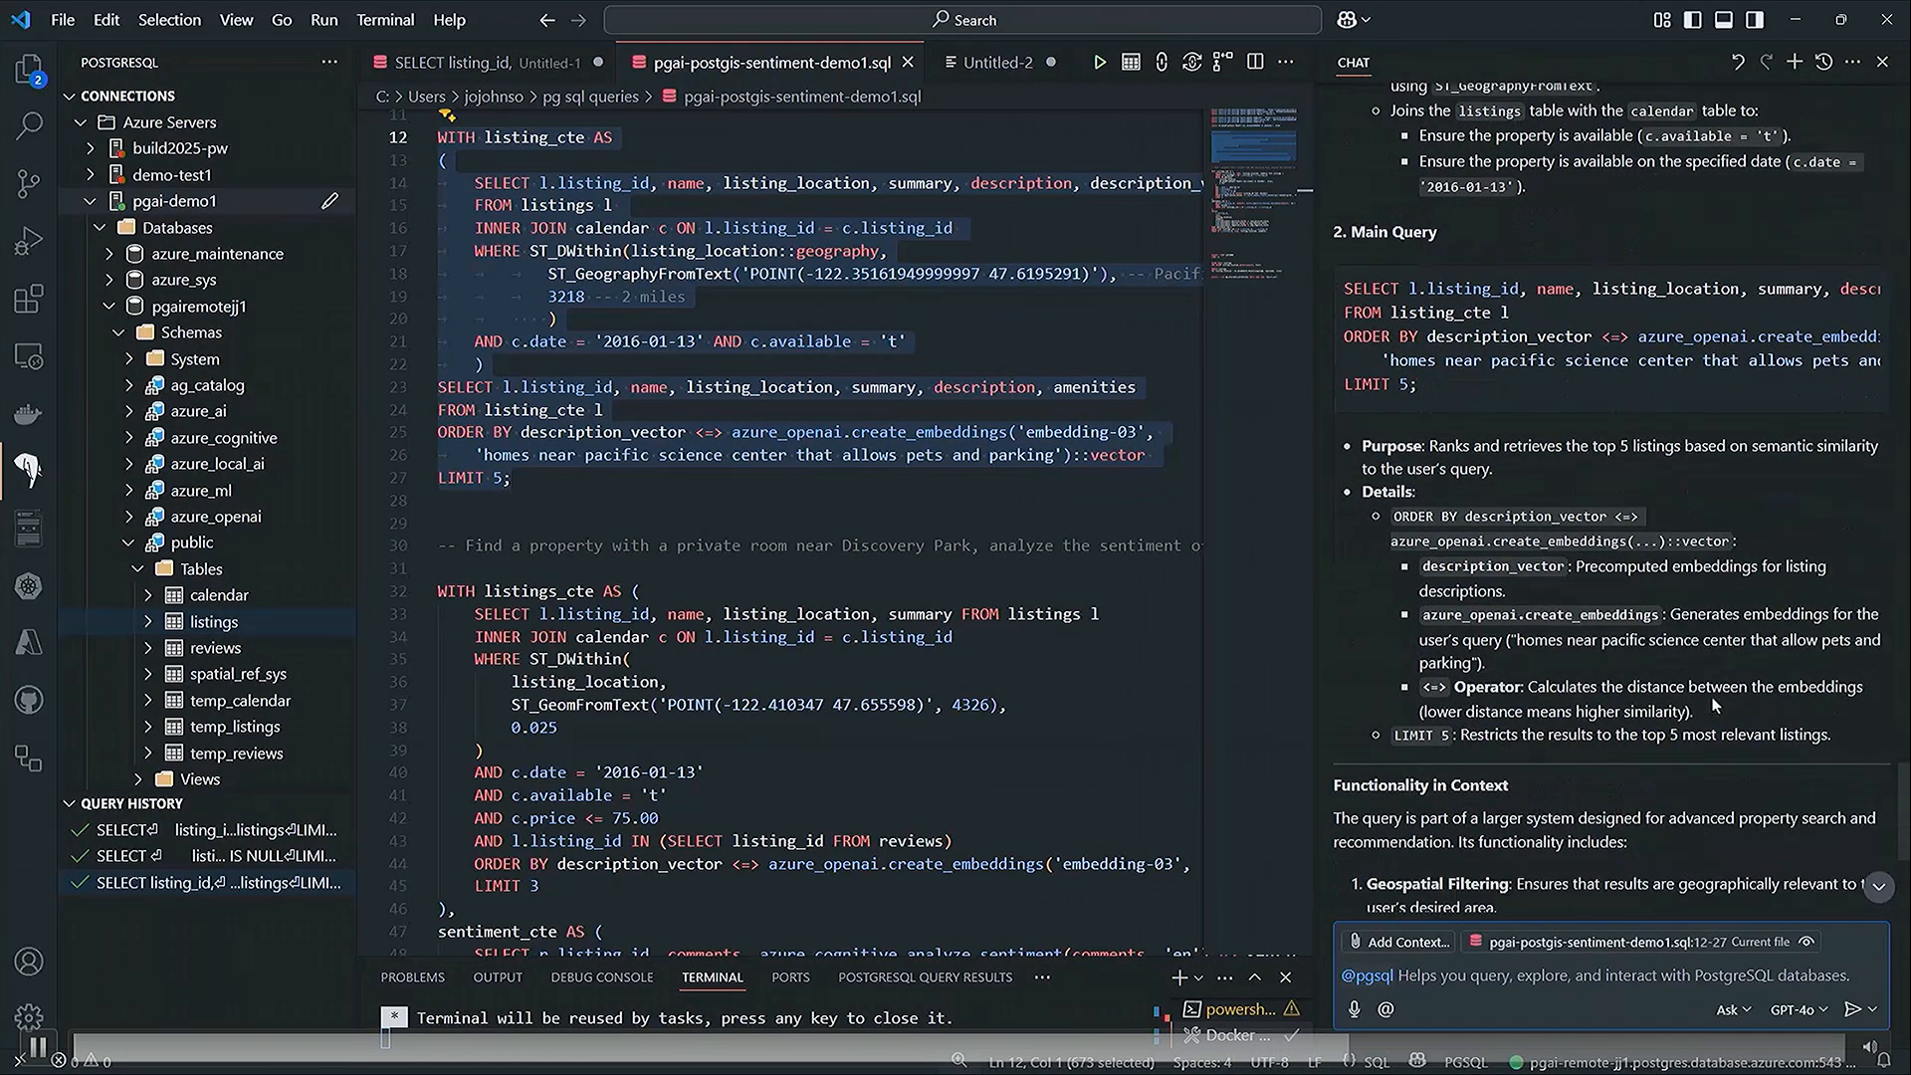
pyautogui.scroll(-3)
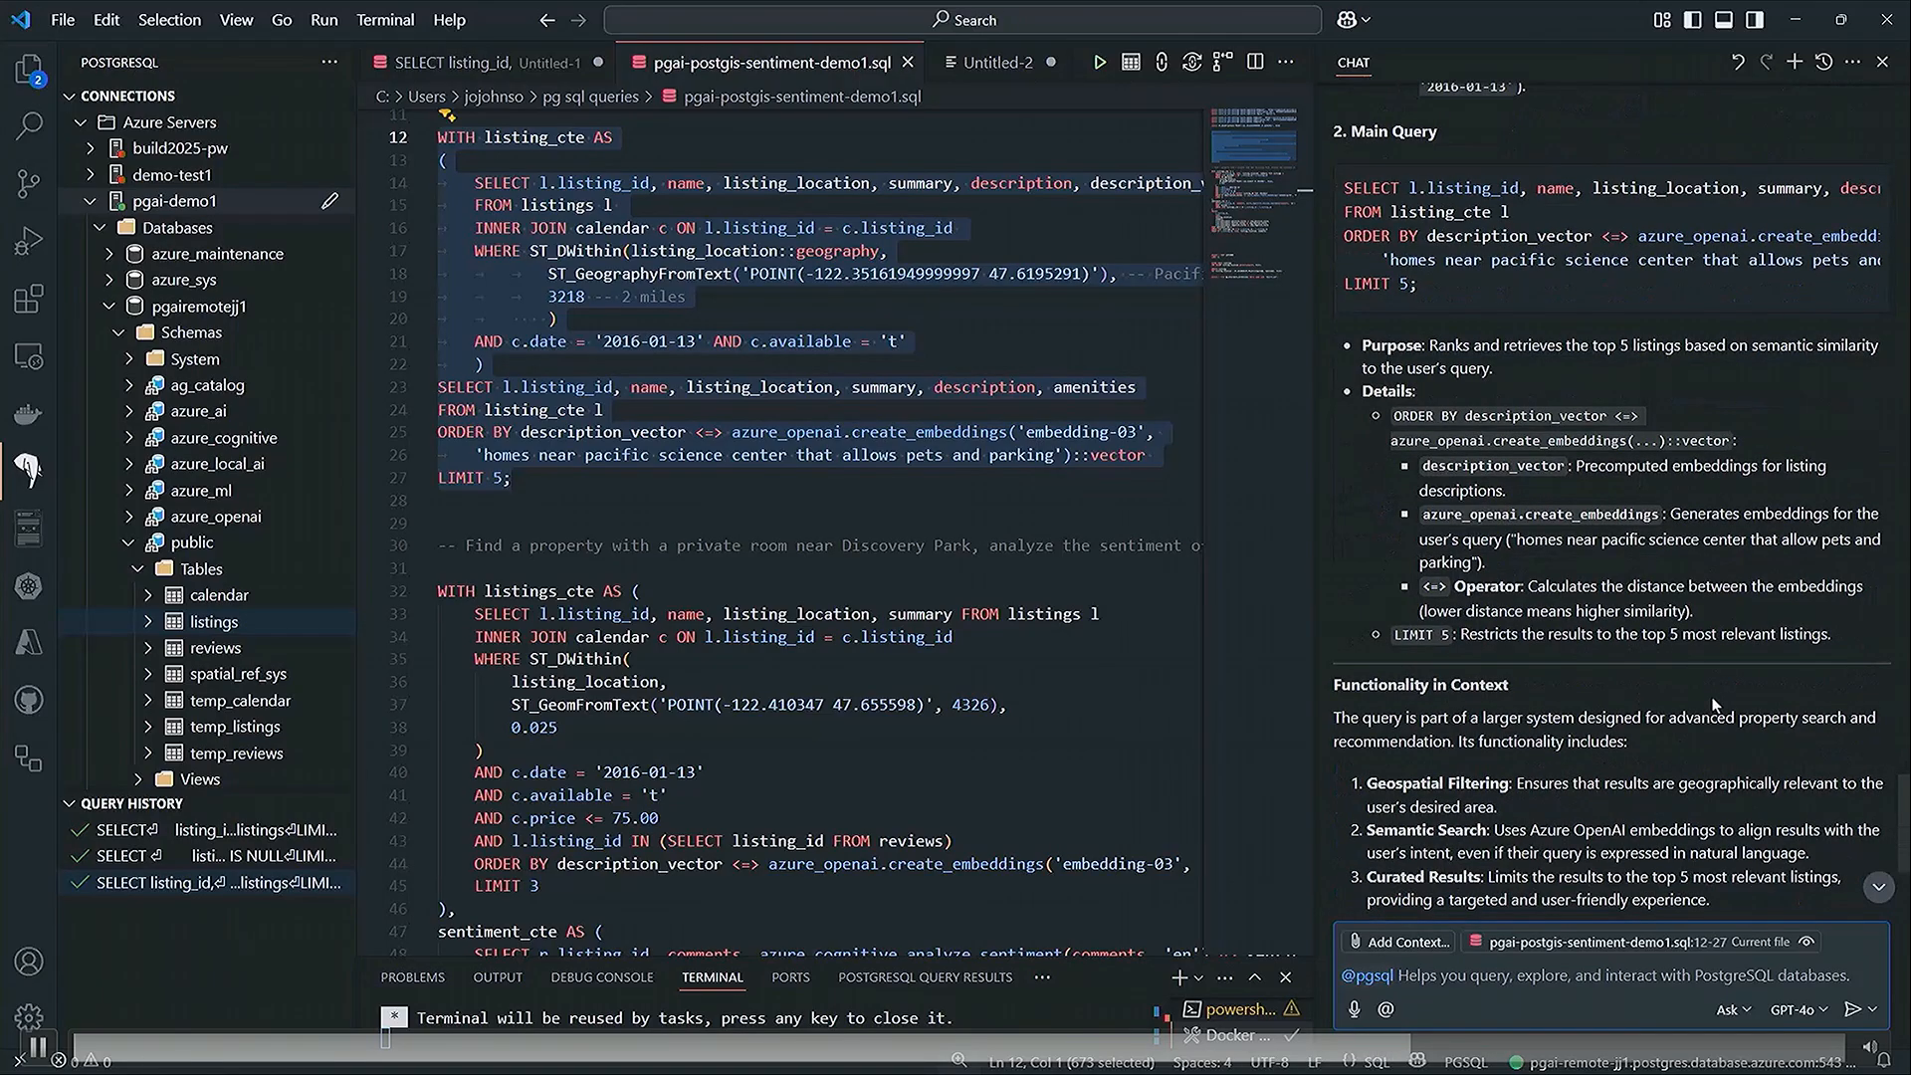
pyautogui.scroll(-3)
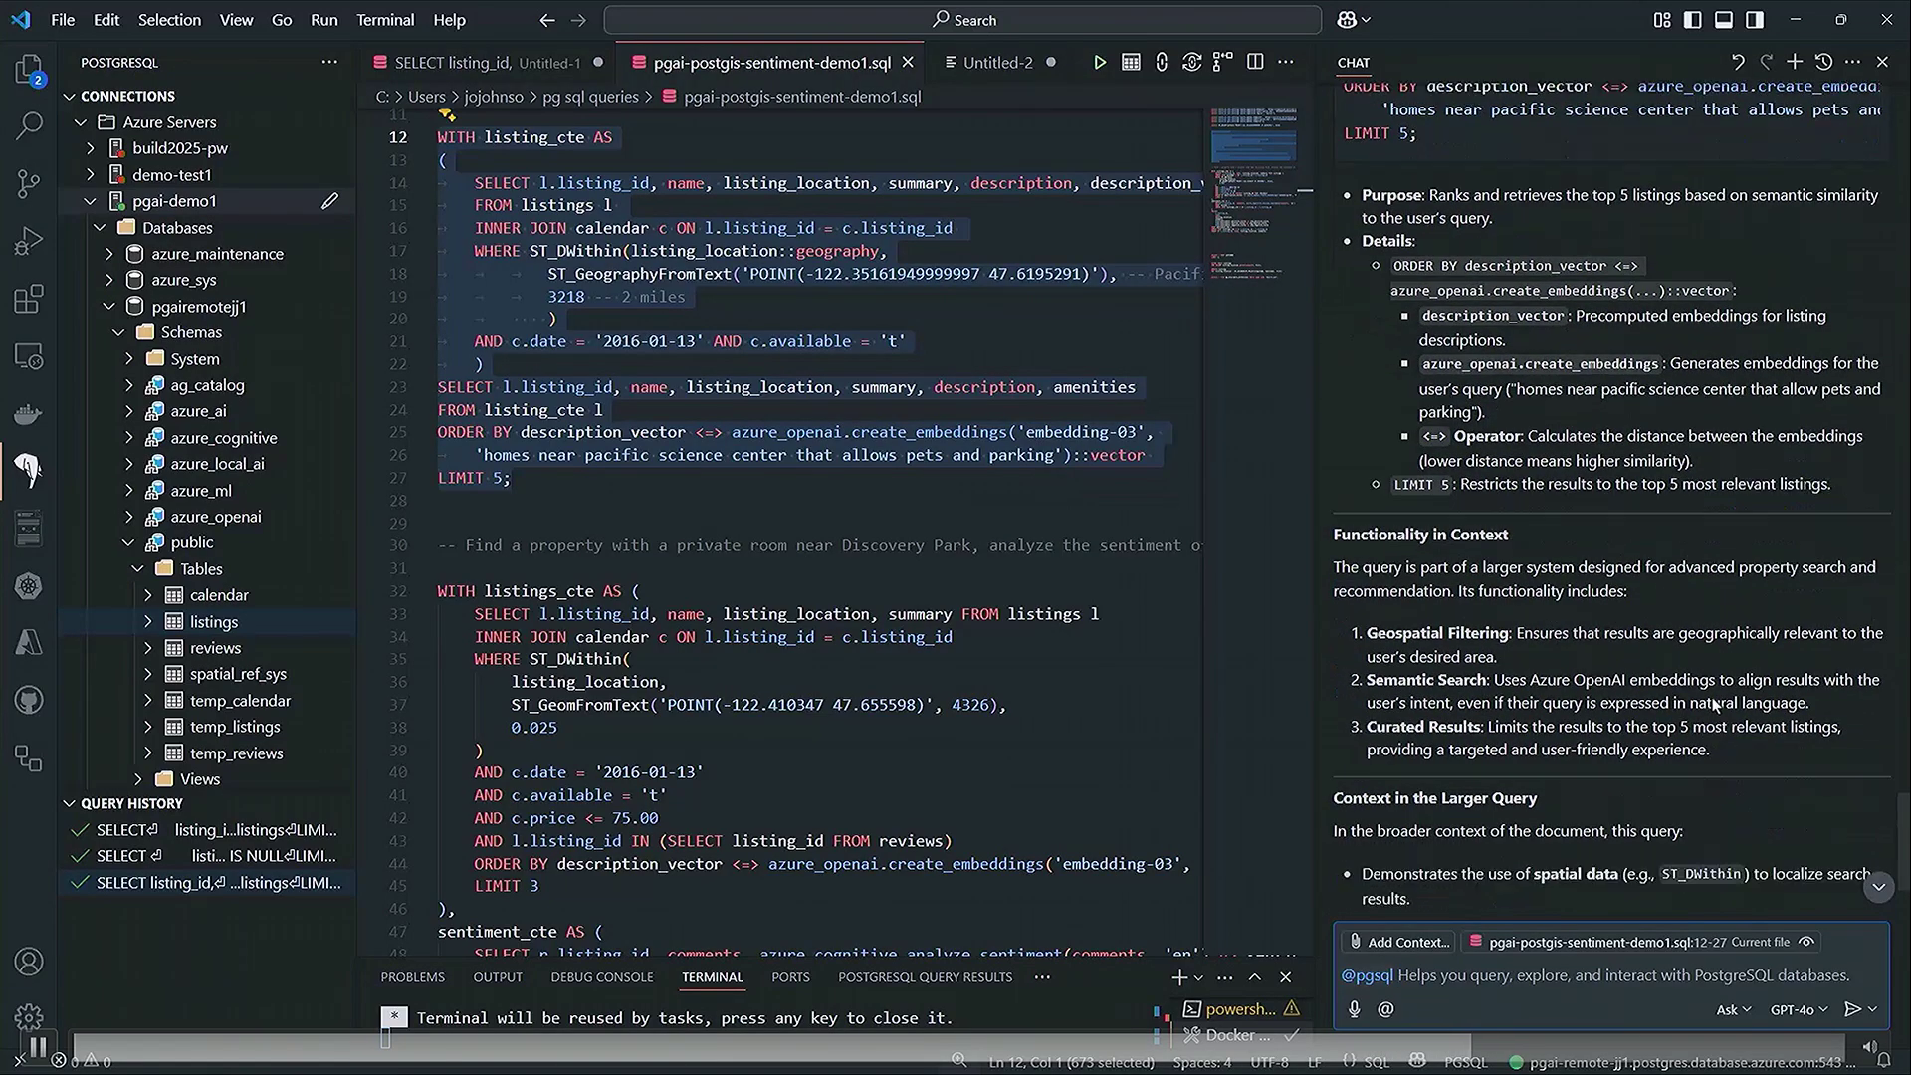
pyautogui.scroll(-3)
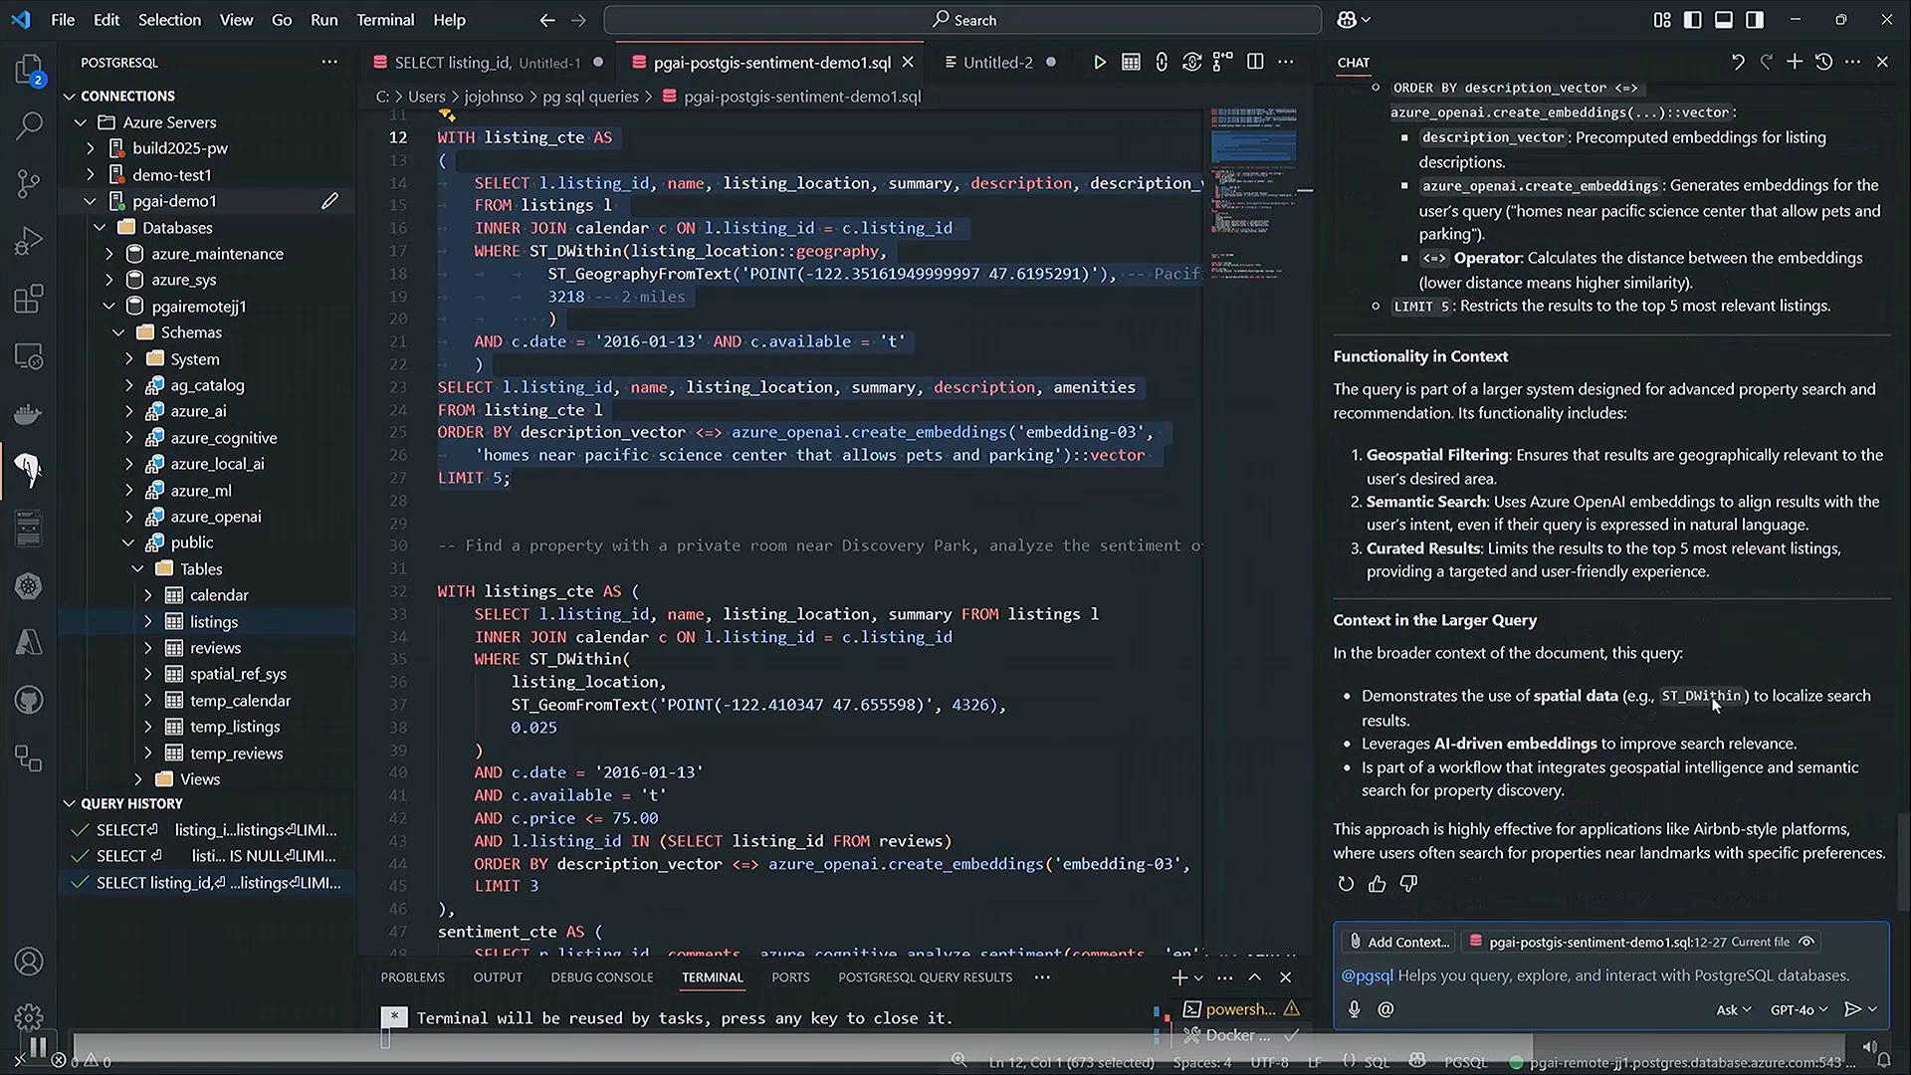
pyautogui.moveTo(1720, 722)
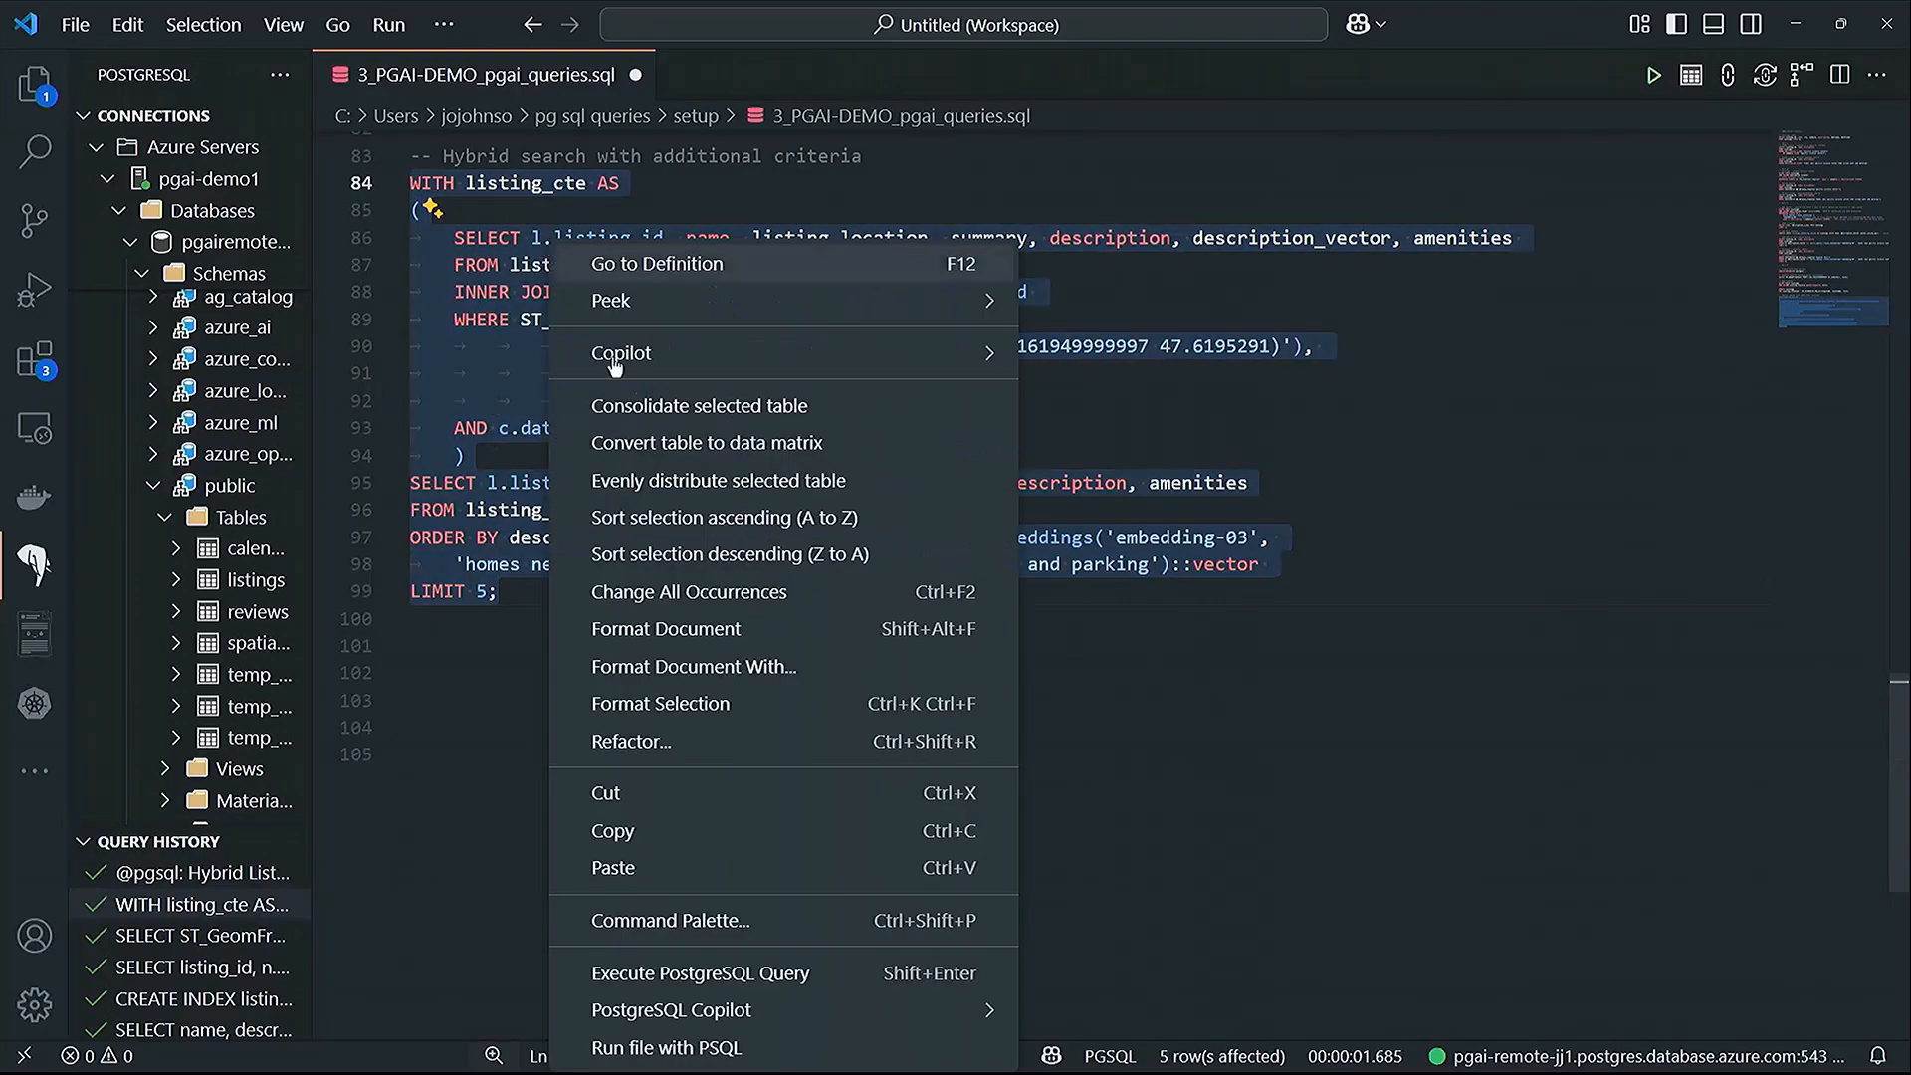
pyautogui.moveTo(669, 1009)
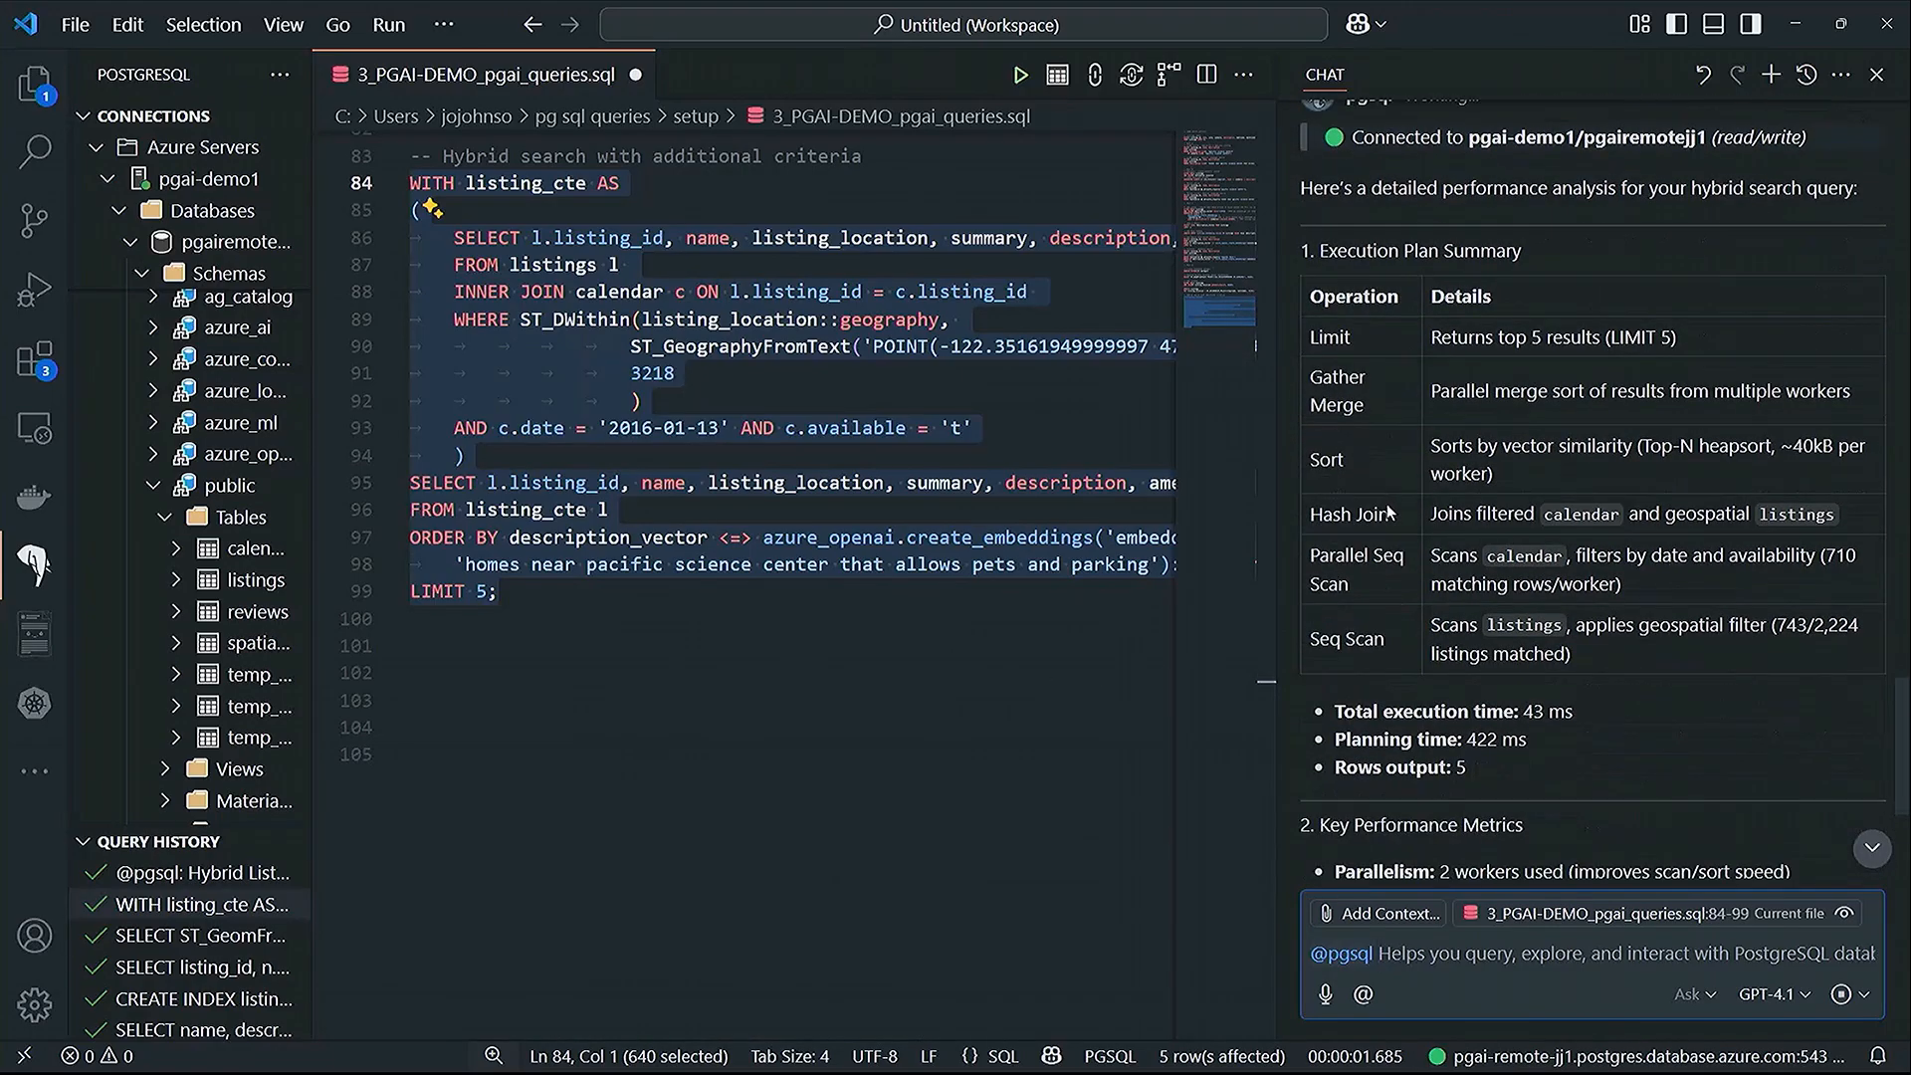
# - Scroll through Copilot's performance analysis of the hybrid search query
pyautogui.scroll(-3)
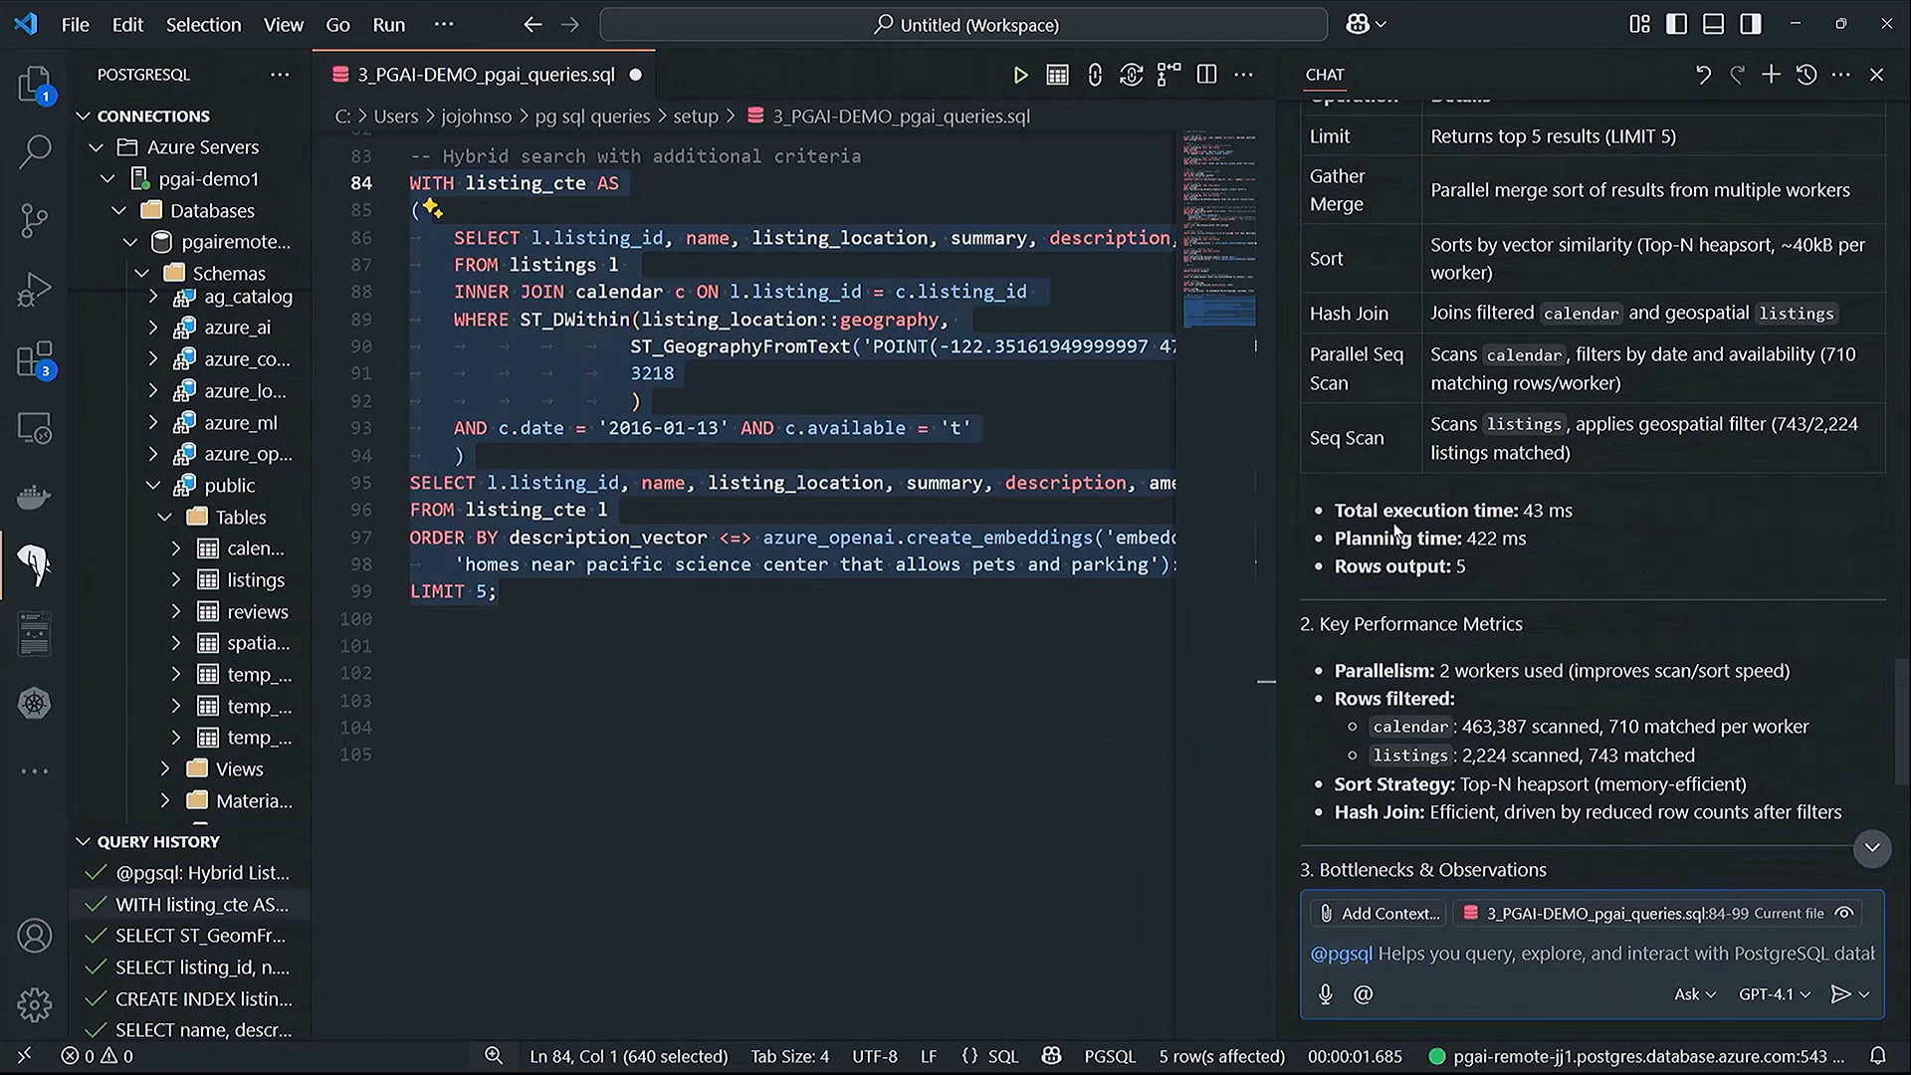
pyautogui.scroll(-3)
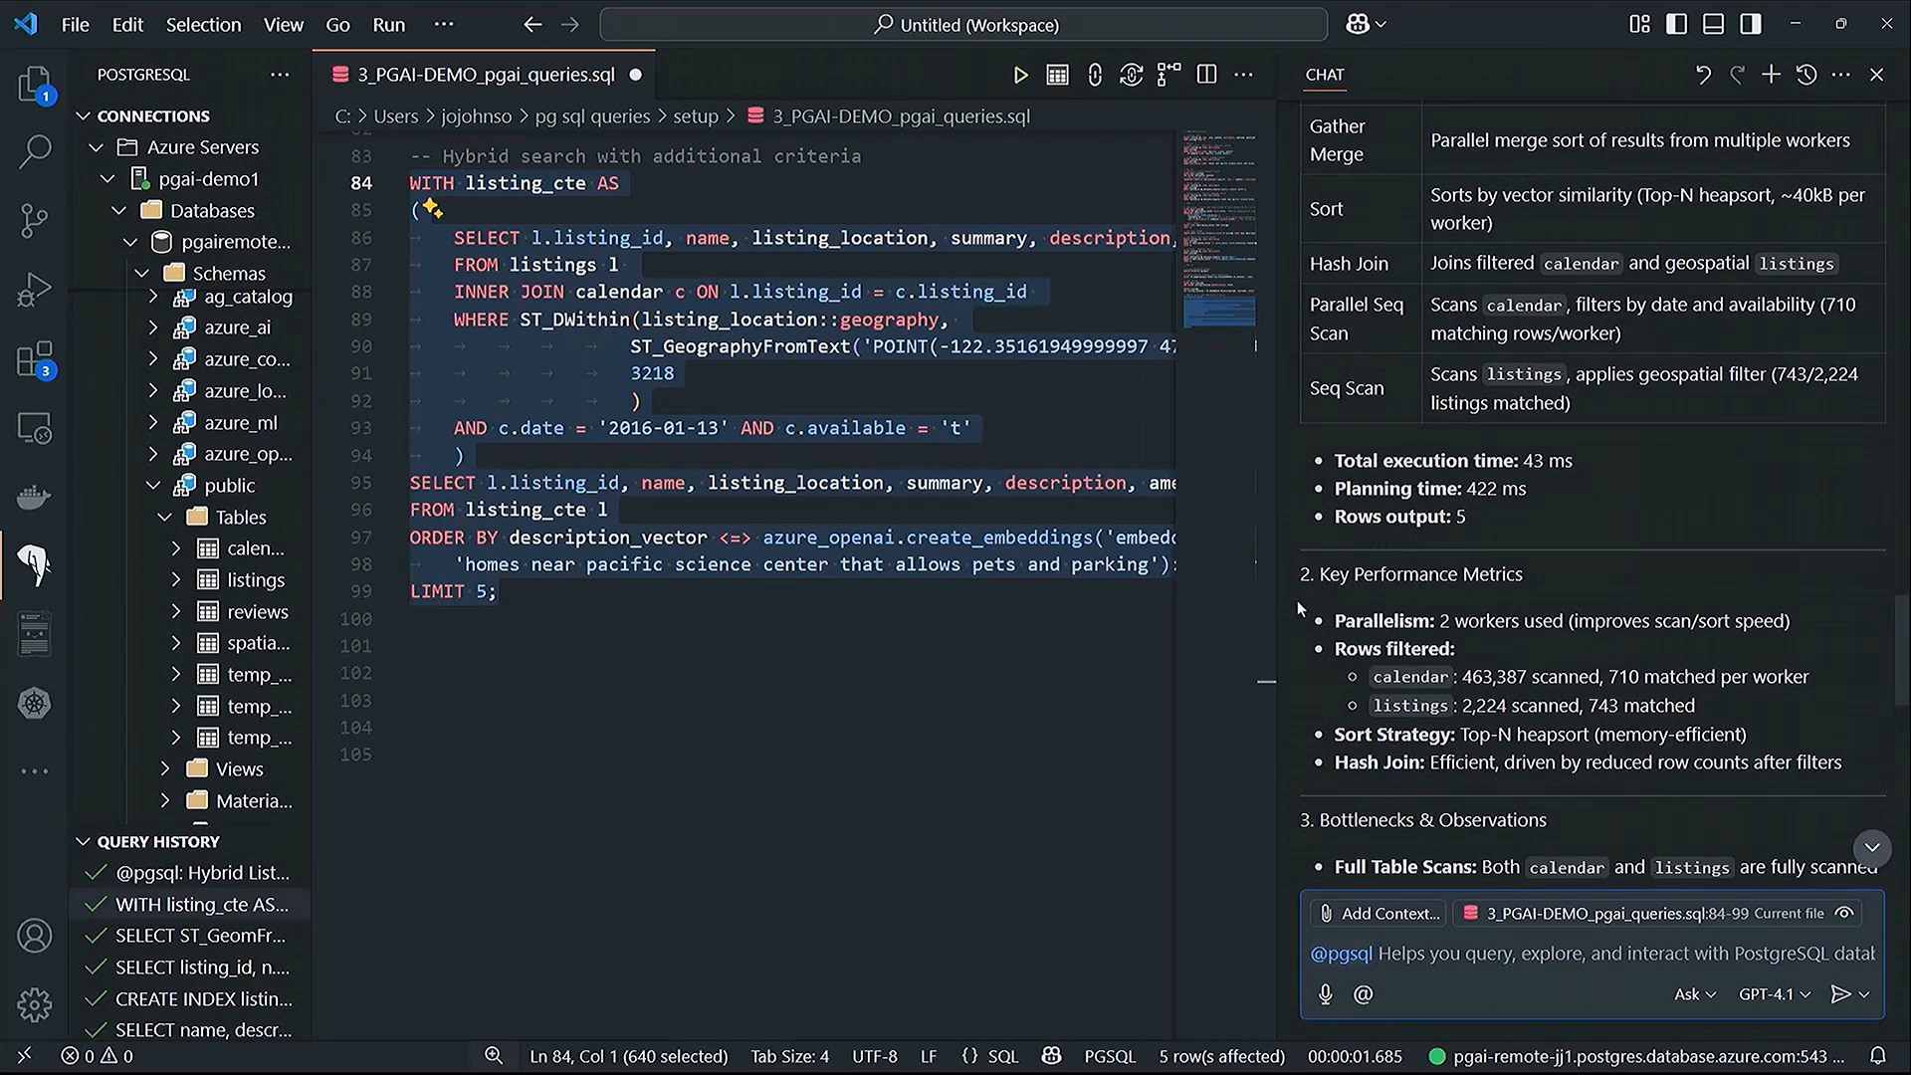
pyautogui.scroll(-3)
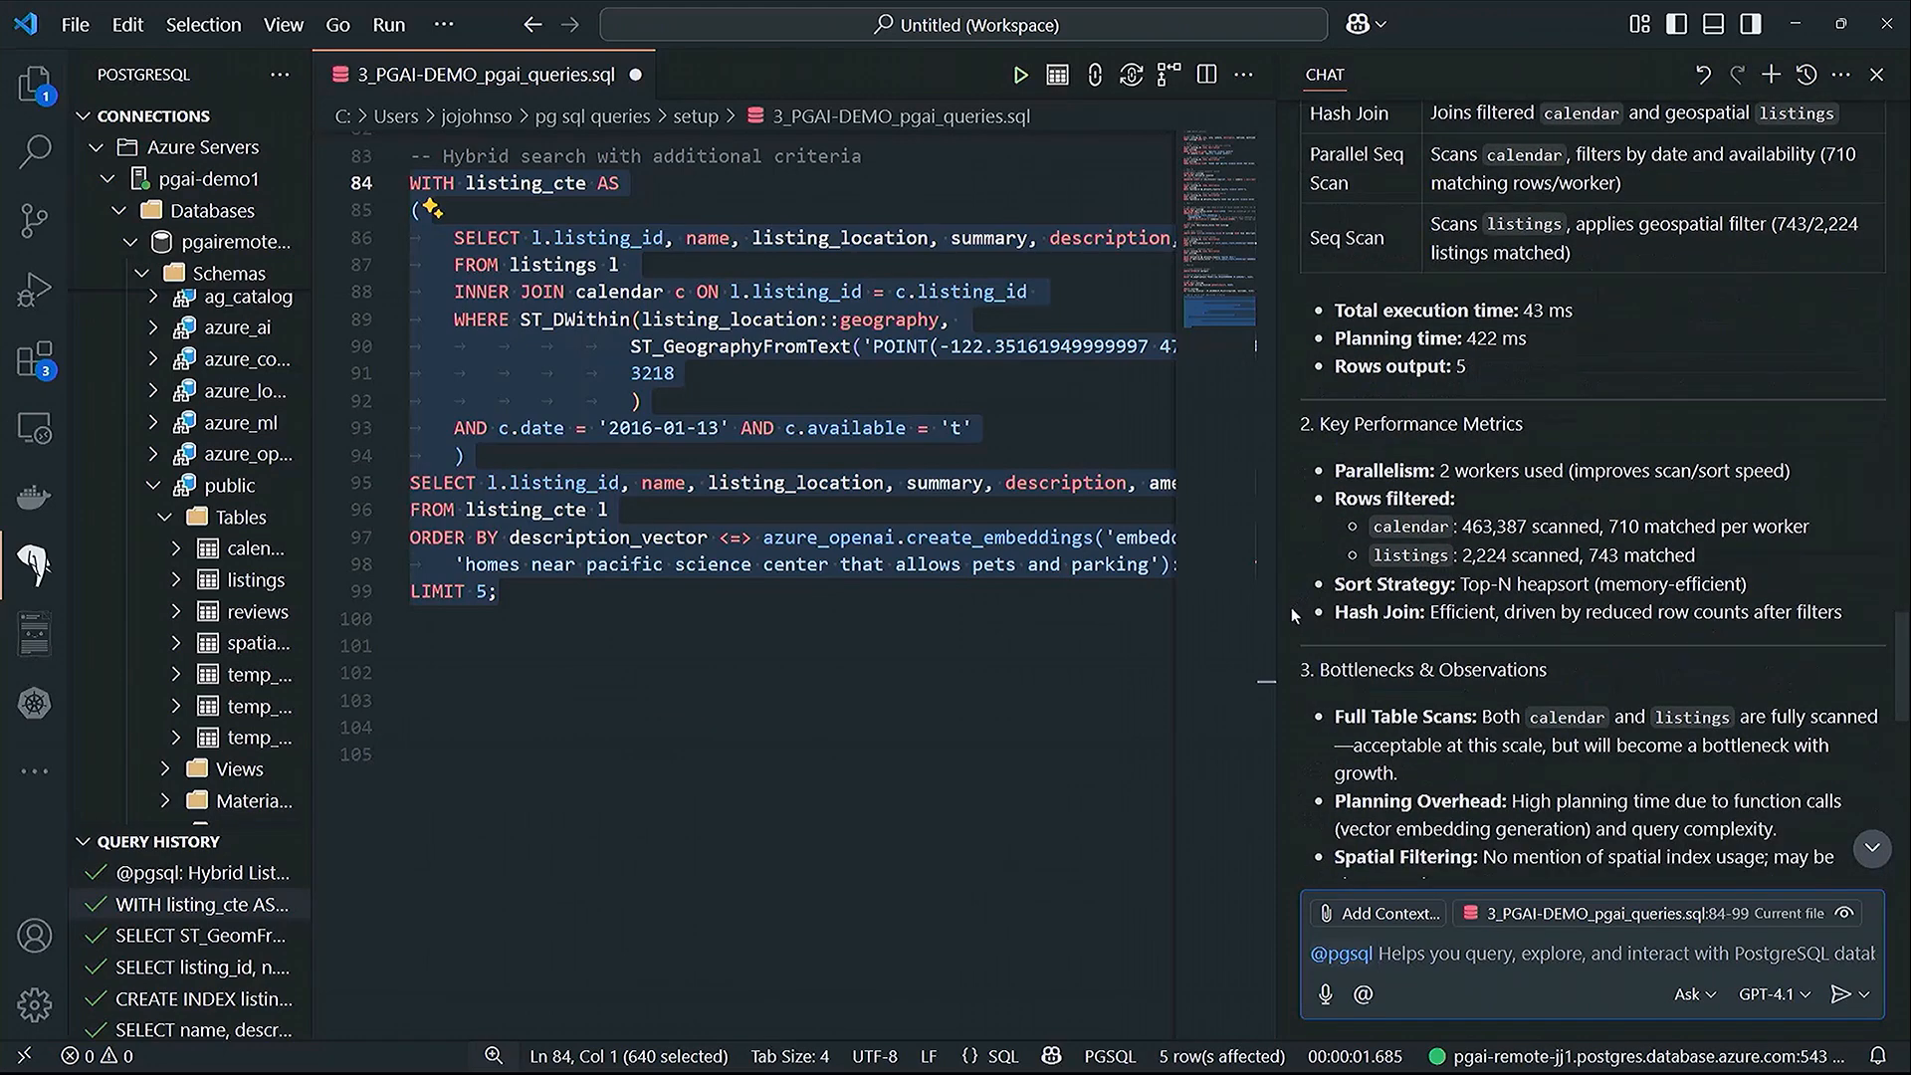
pyautogui.scroll(-3)
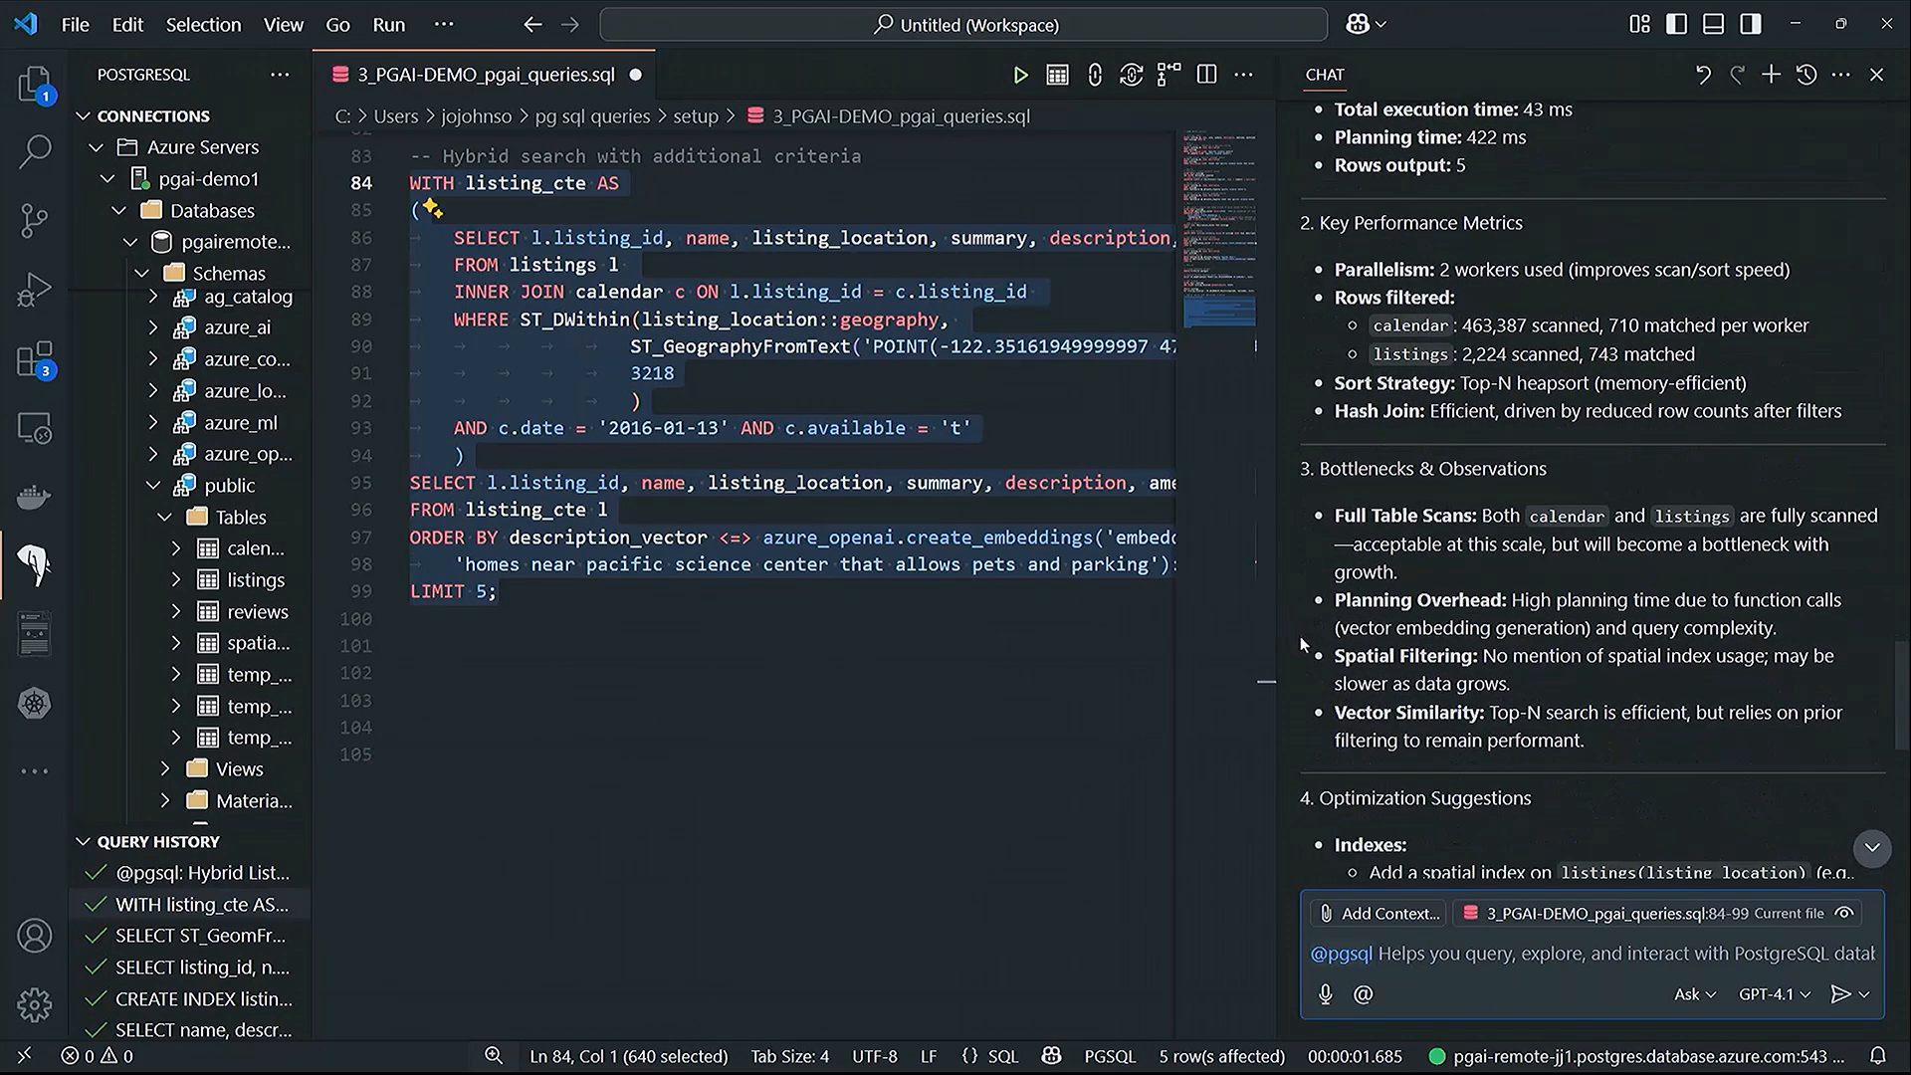
pyautogui.scroll(-3)
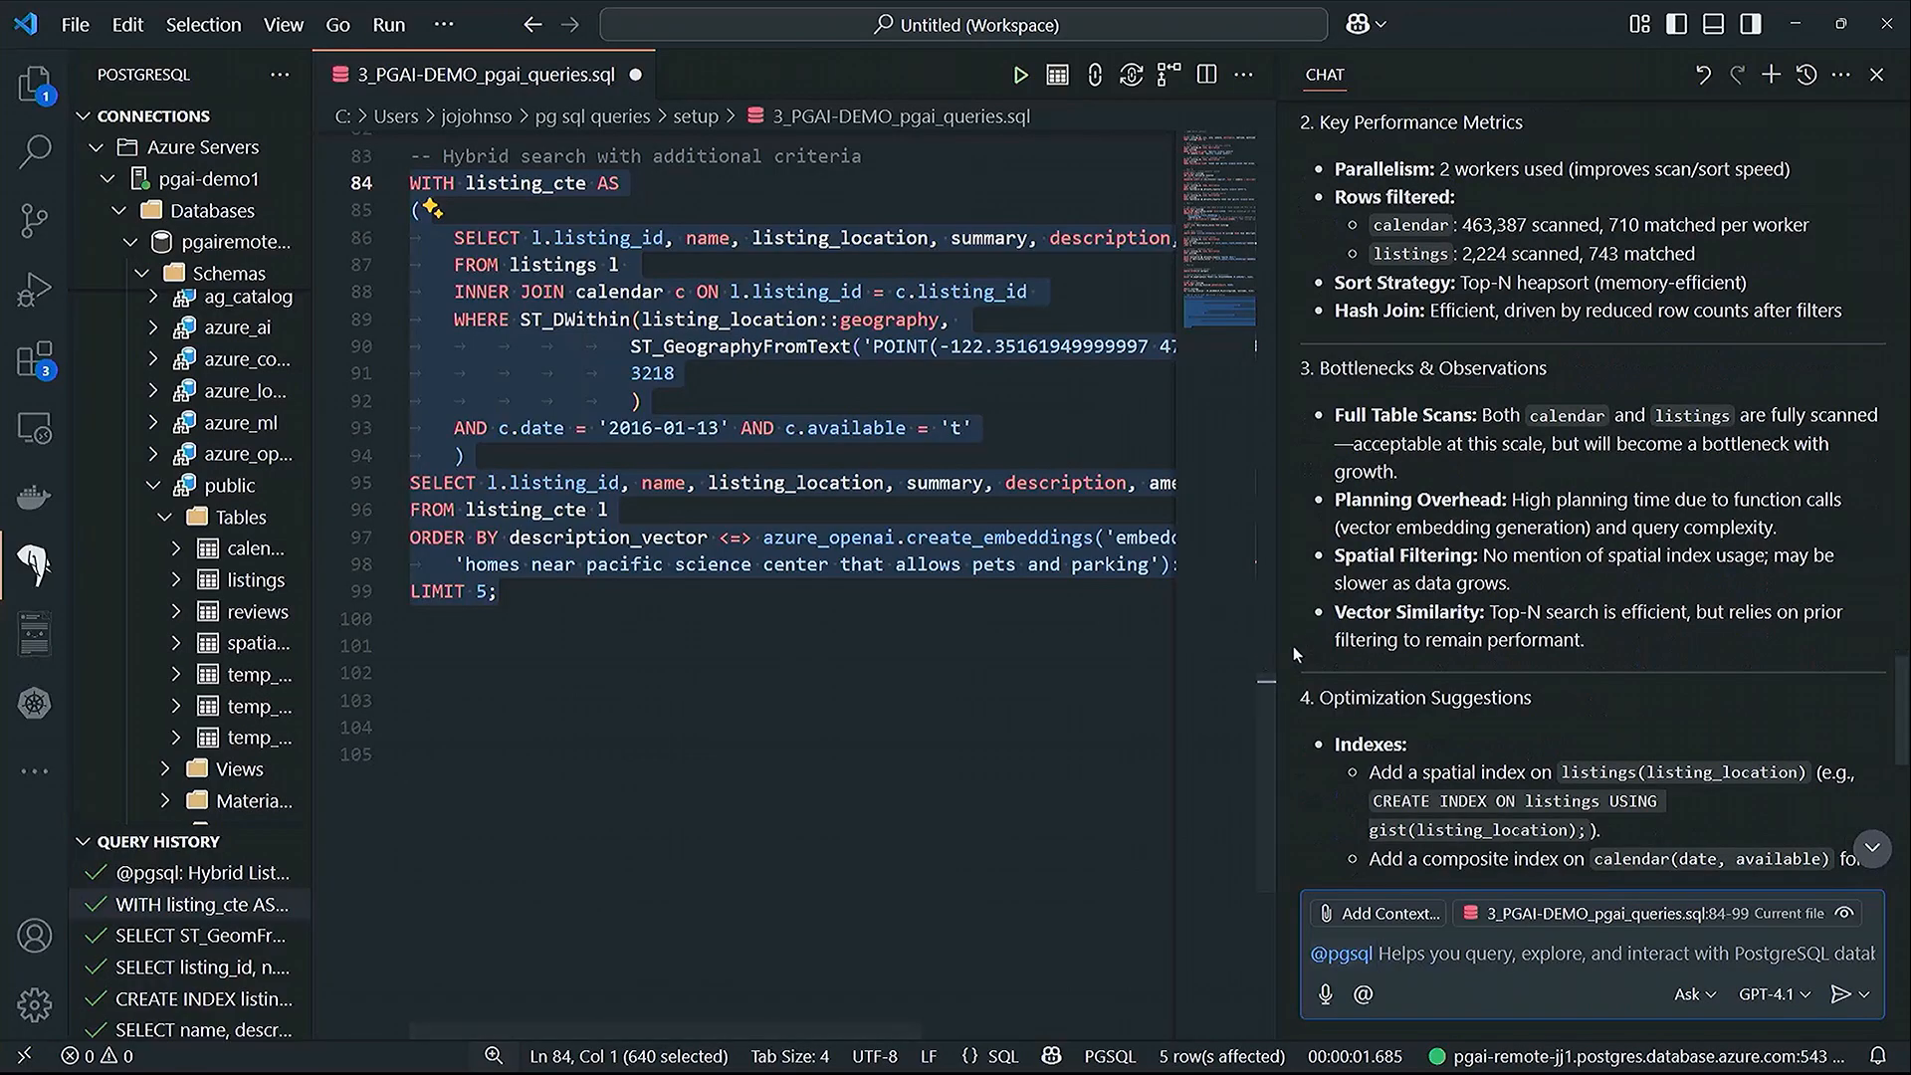
pyautogui.scroll(-3)
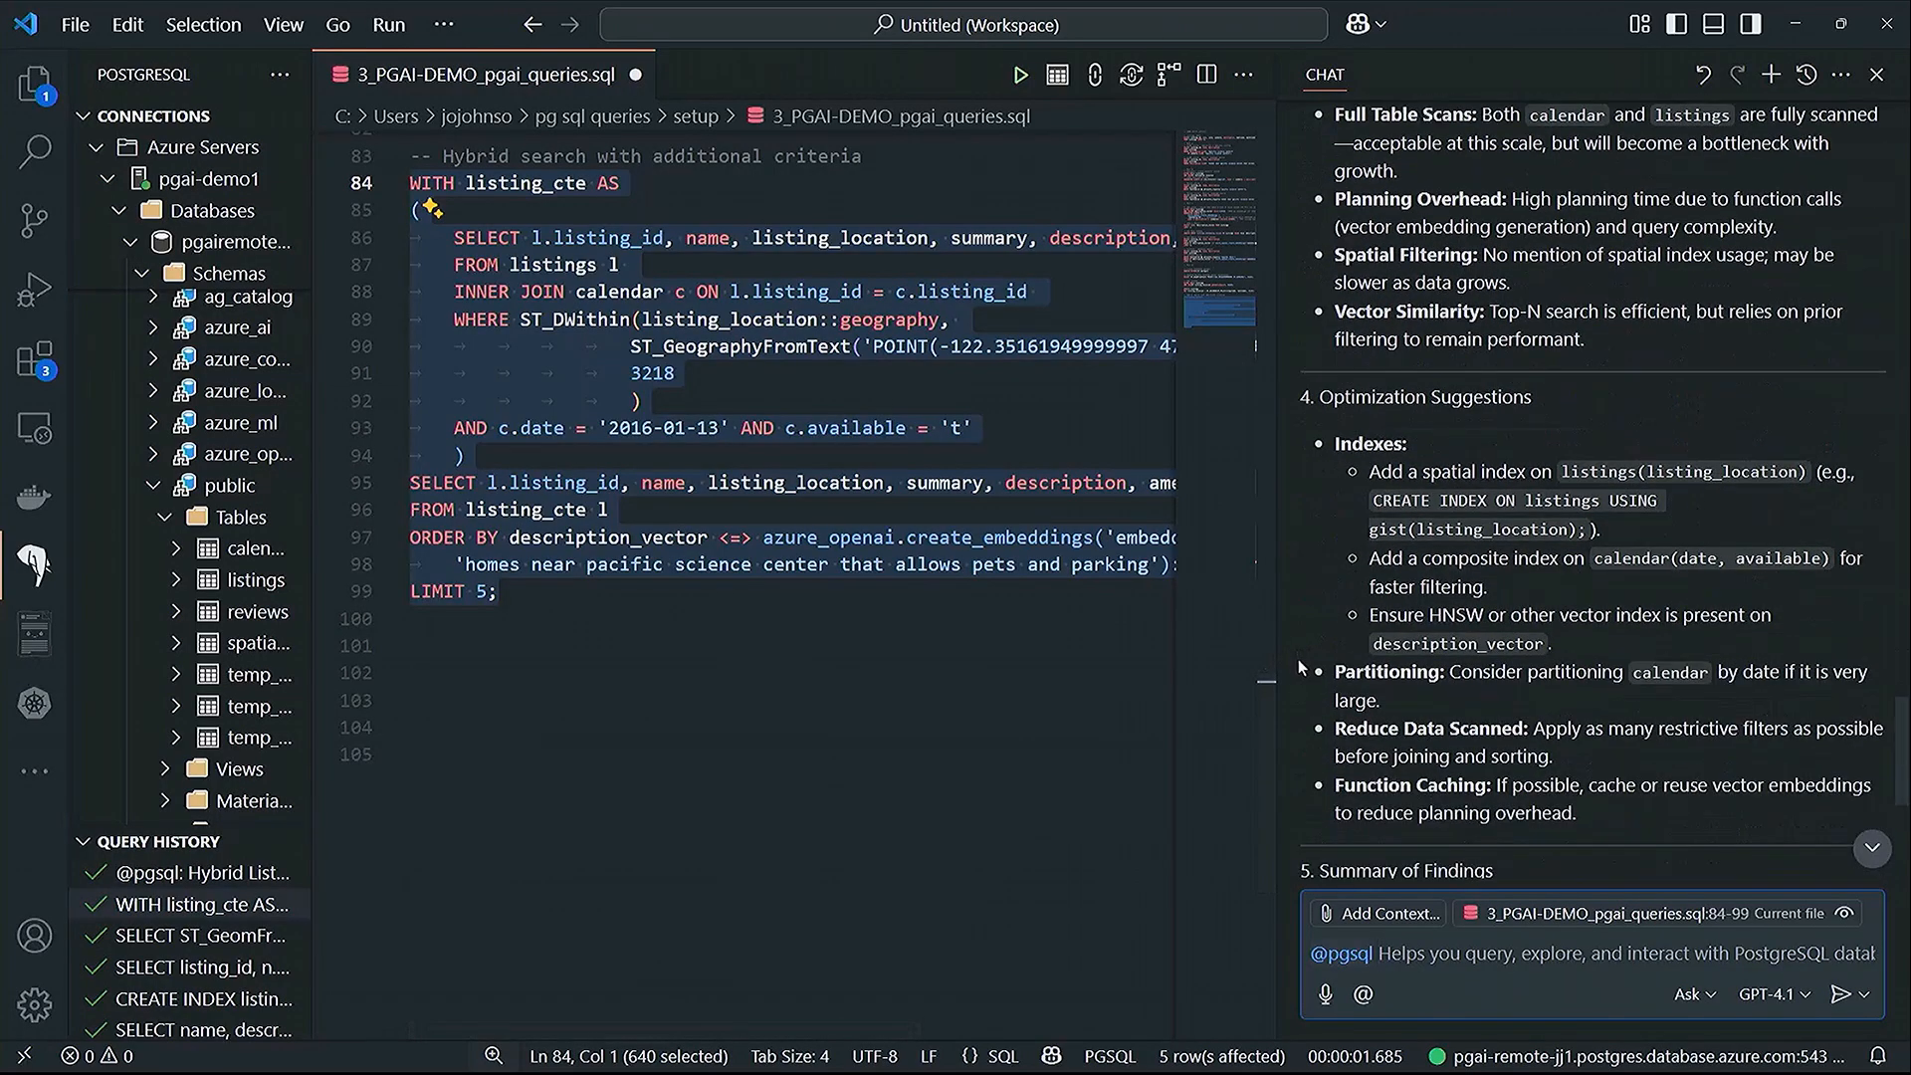
pyautogui.scroll(-3)
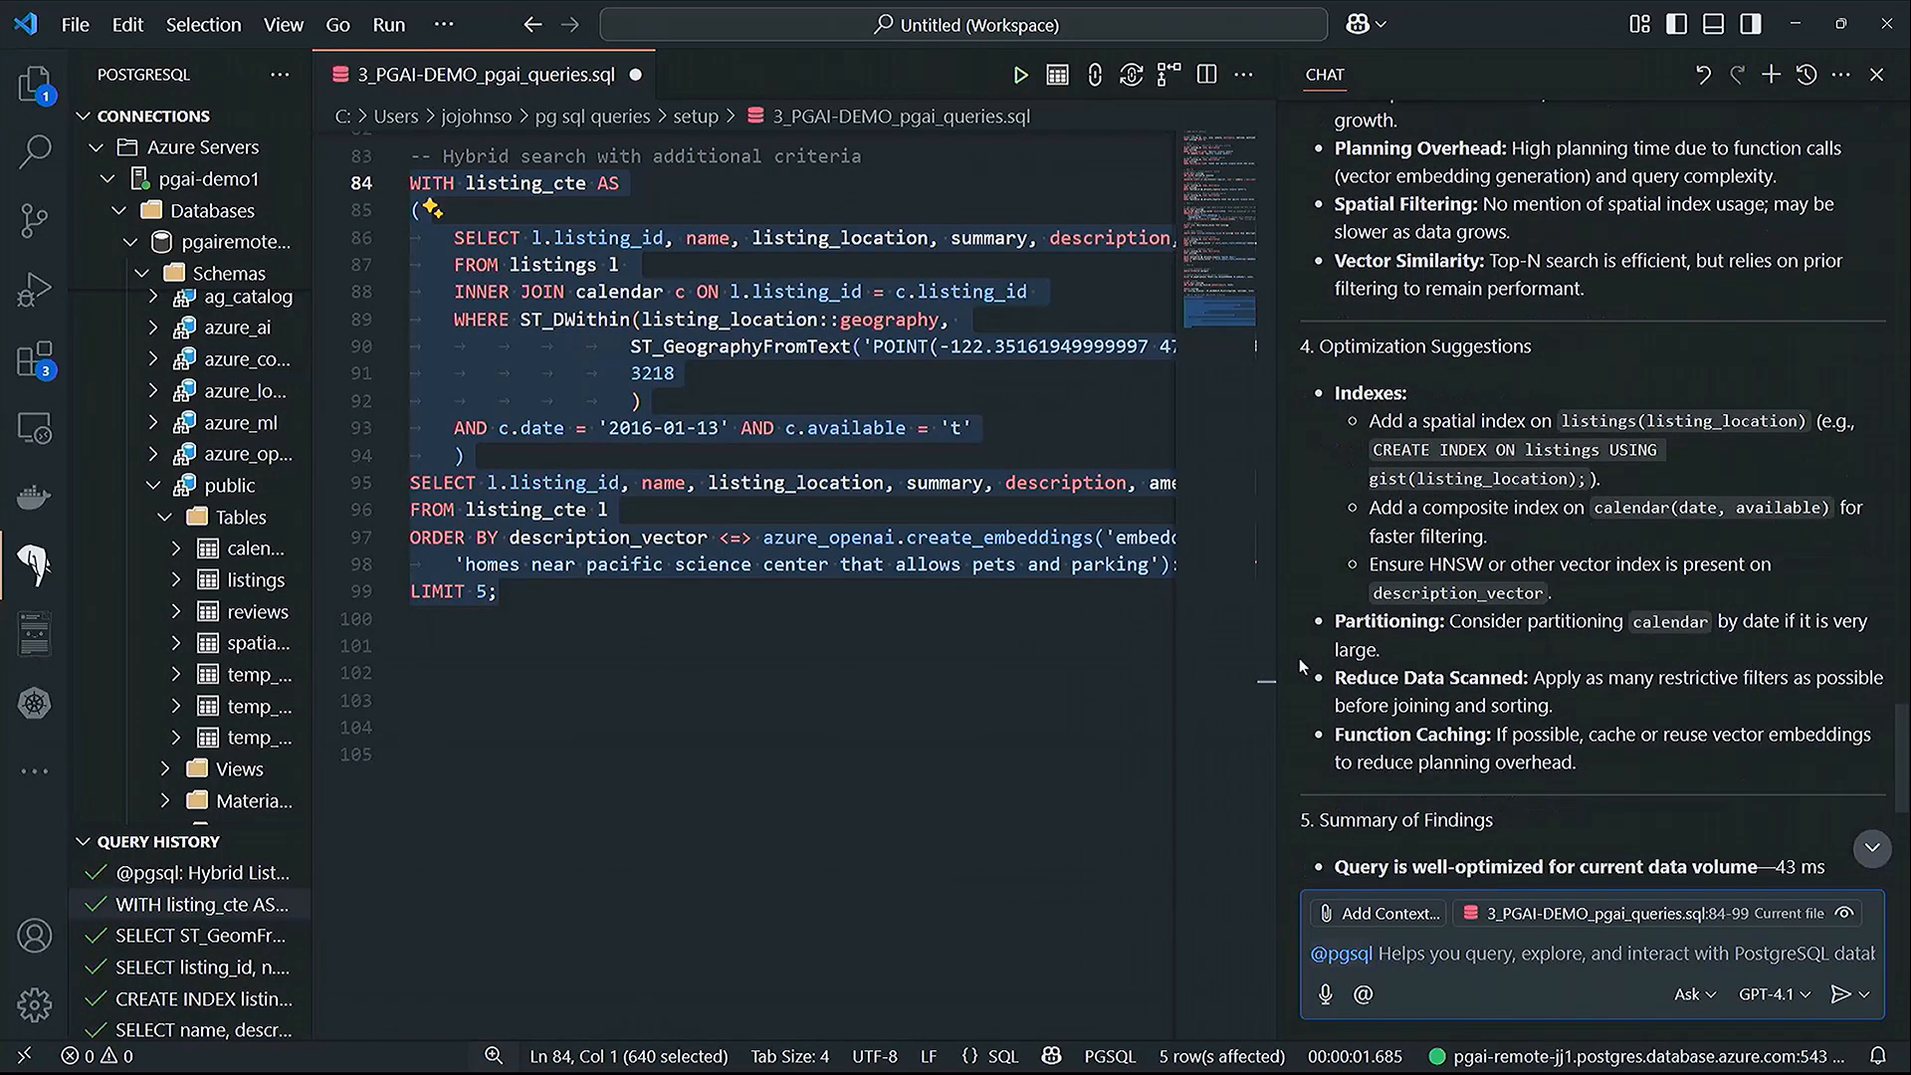
pyautogui.scroll(-3)
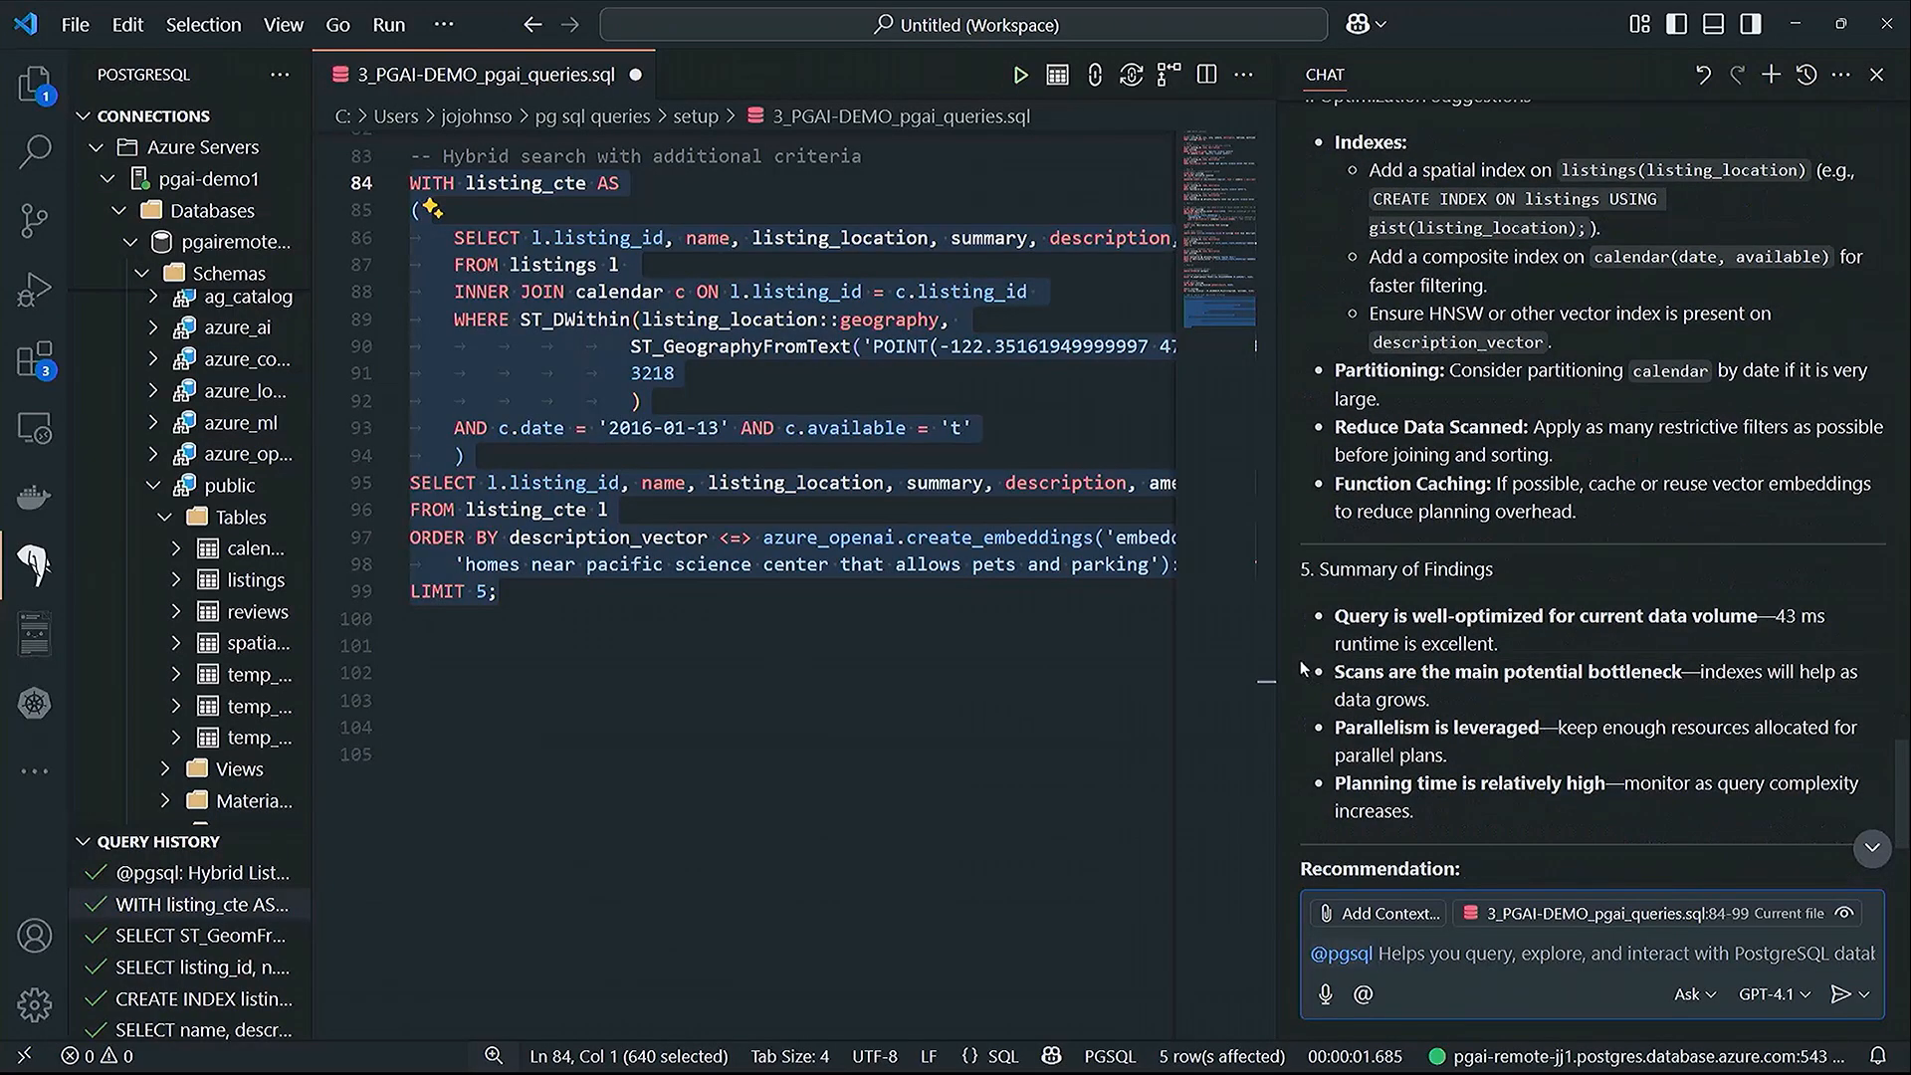
pyautogui.scroll(-3)
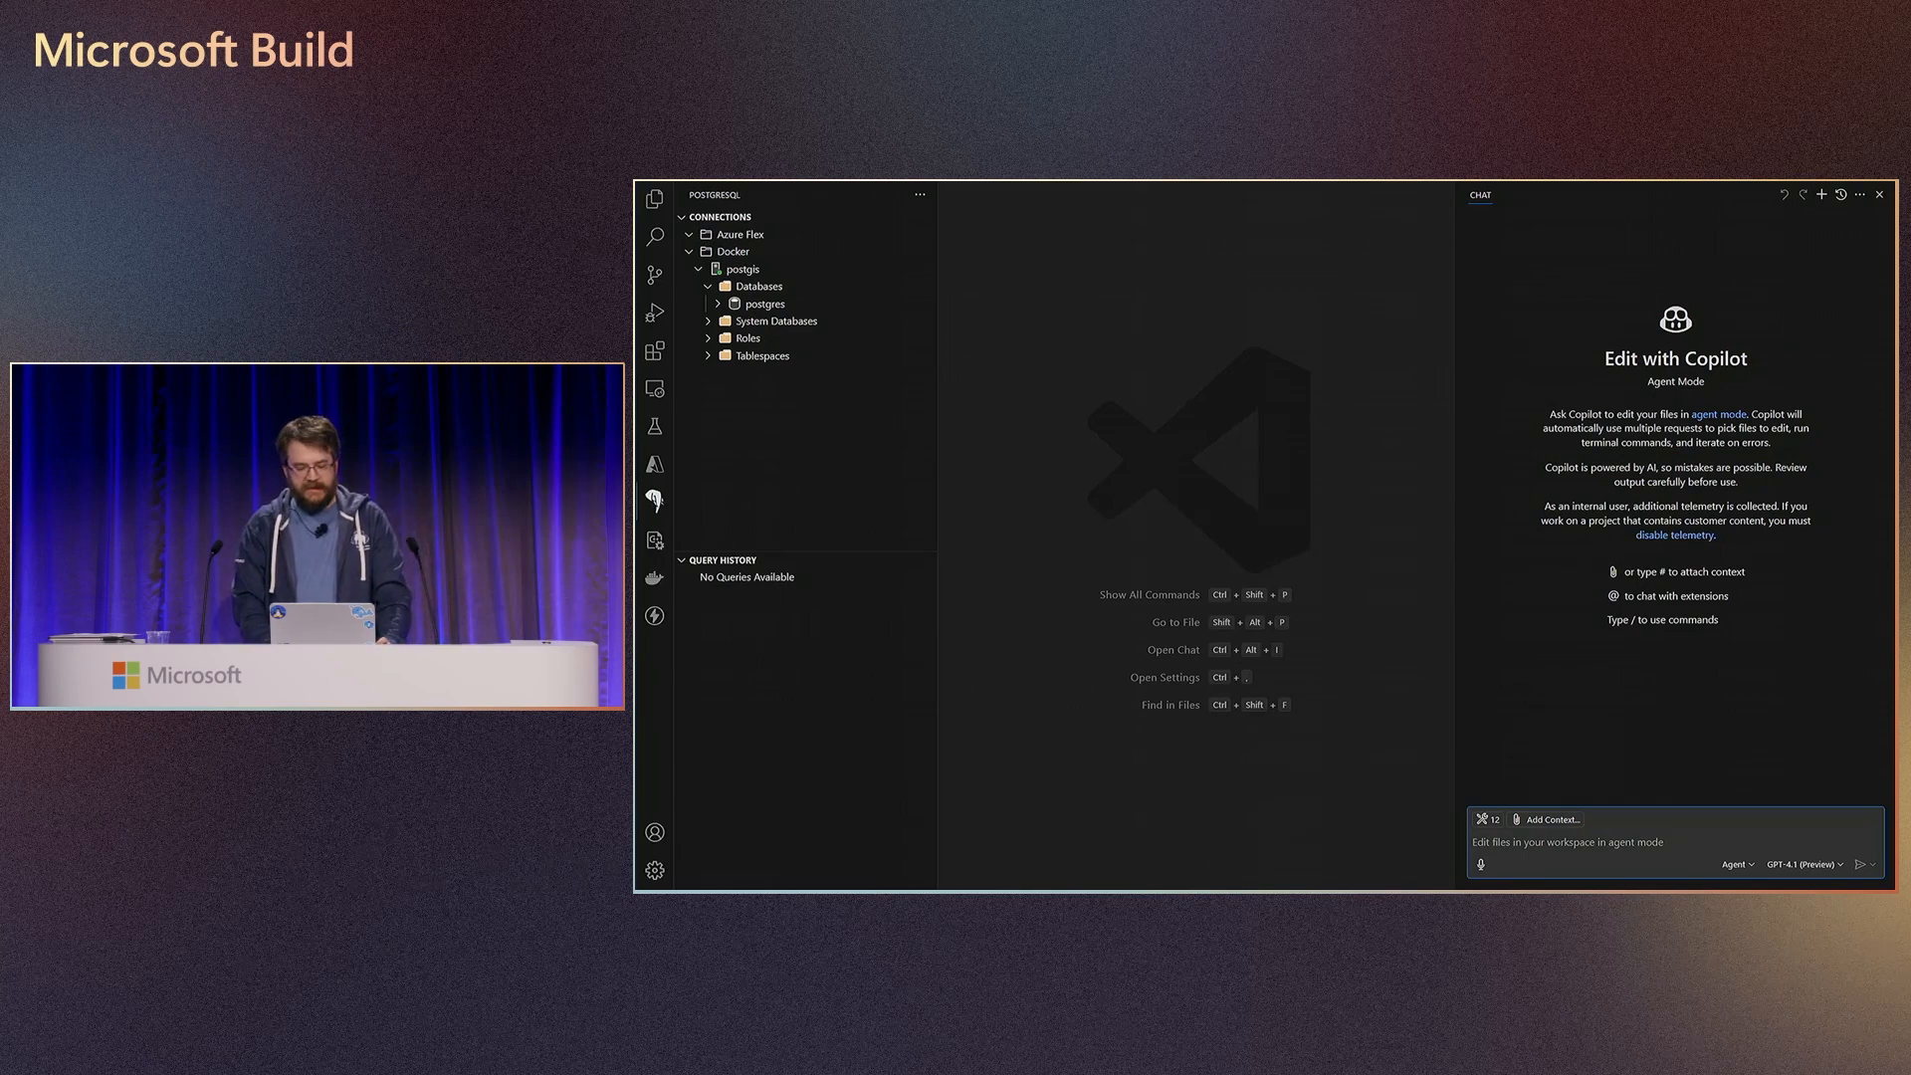
# - Ask Copilot to create a "breweries" database on the postgis server with the PostGIS extension
pyautogui.write('c')
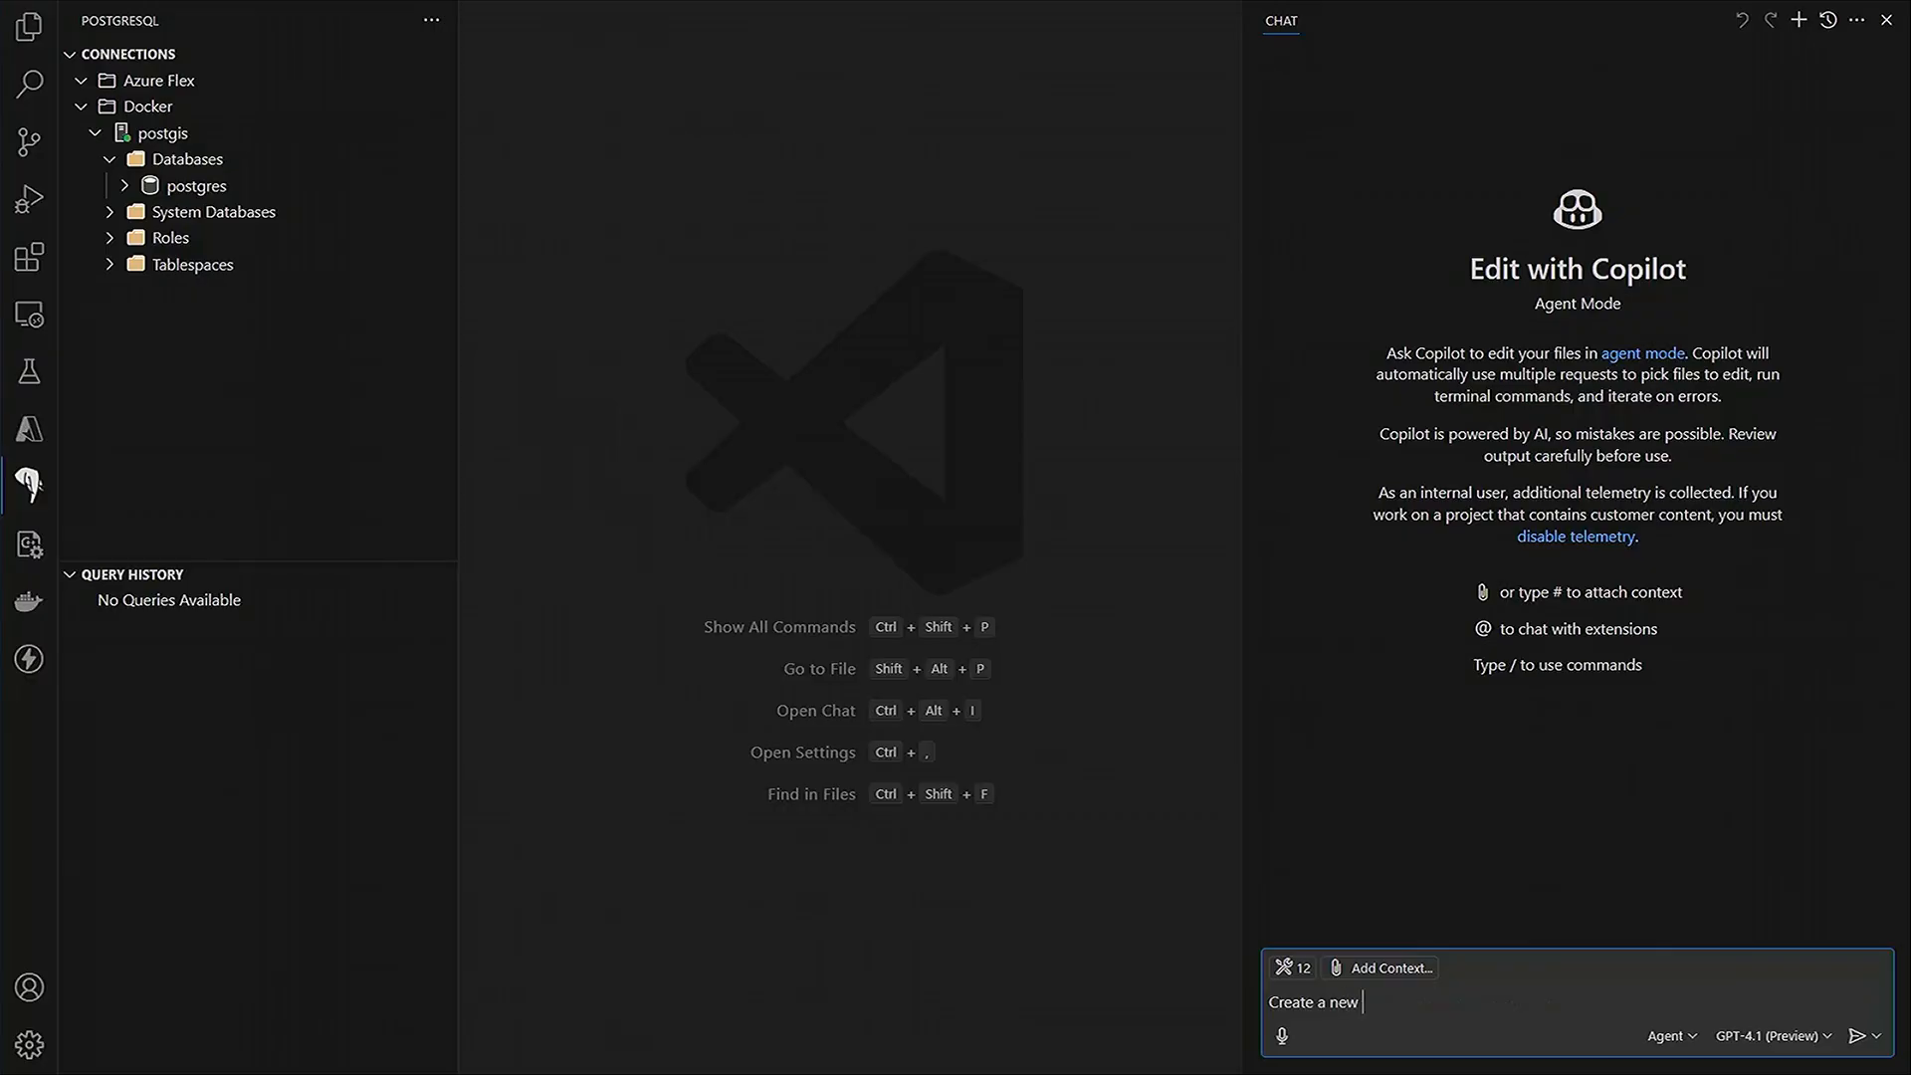
pyautogui.write('database on my "postg')
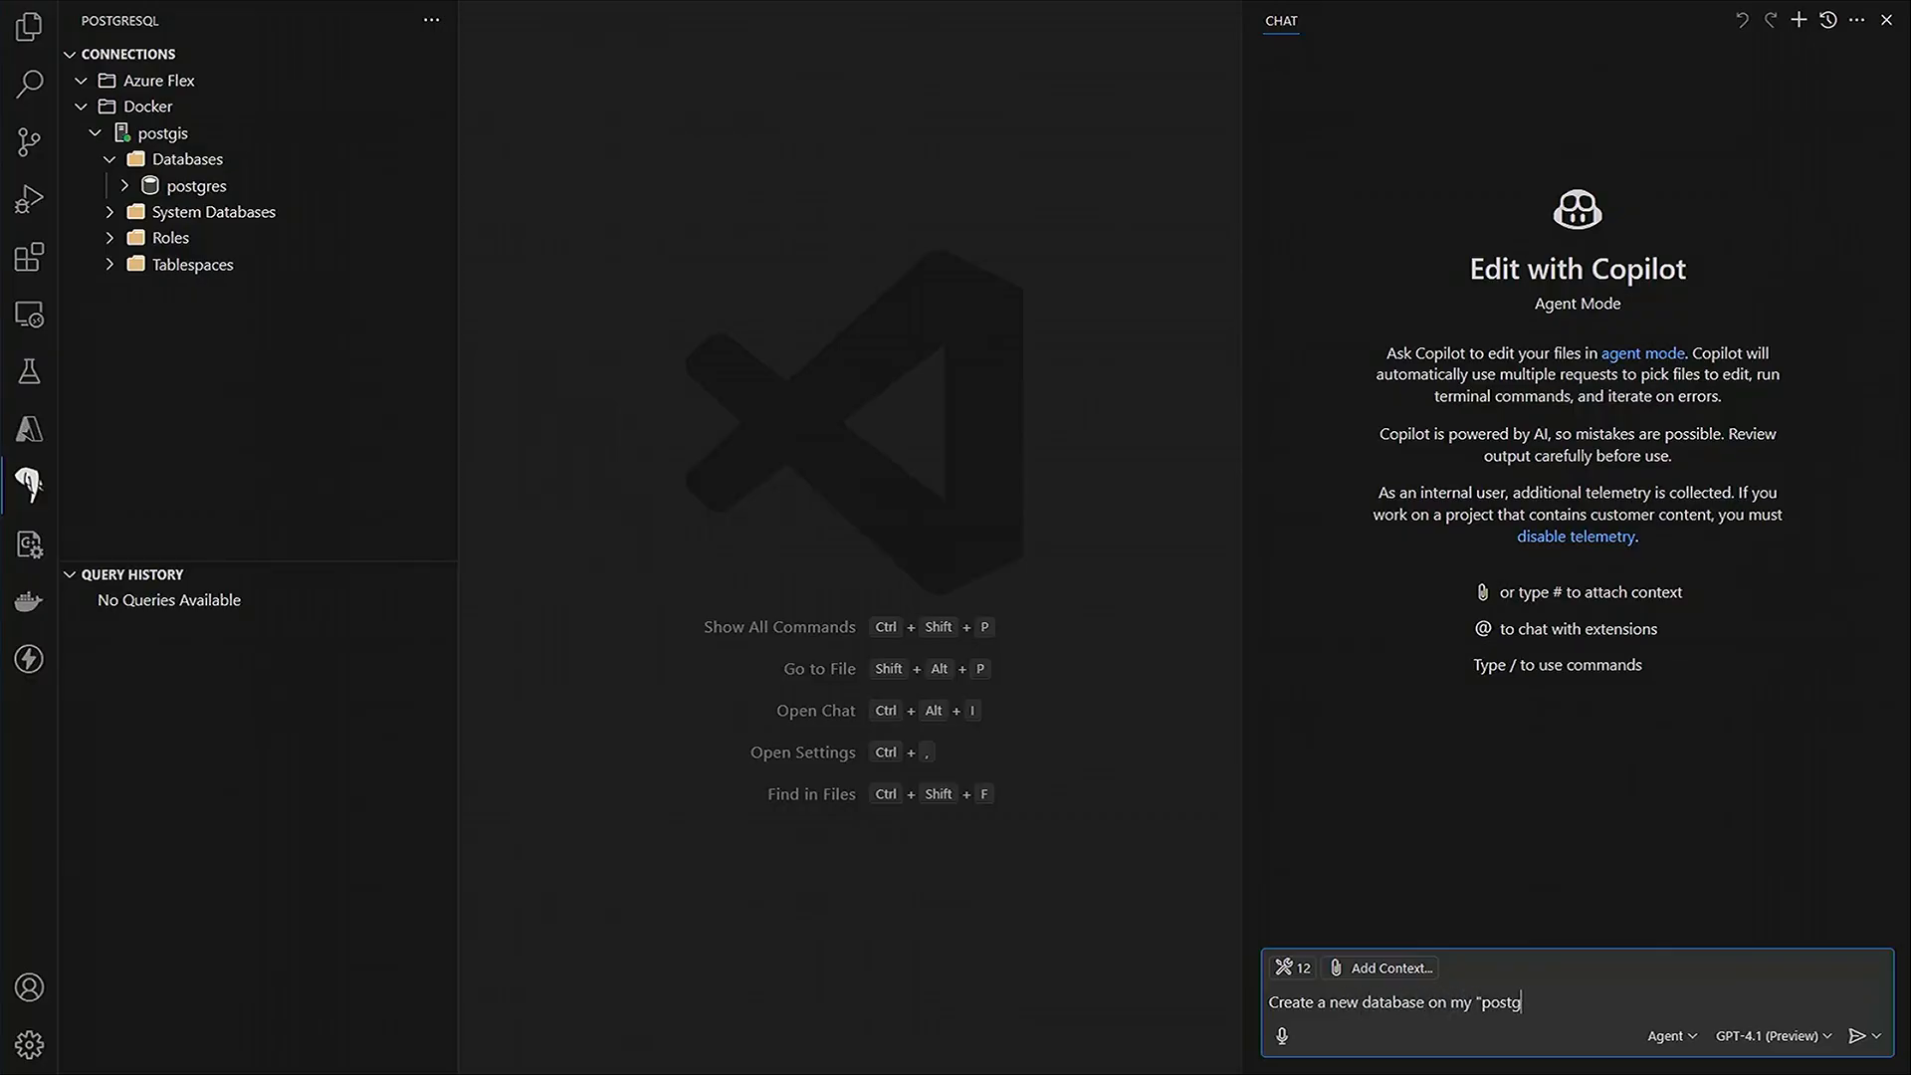
pyautogui.write('is" pgsql serve')
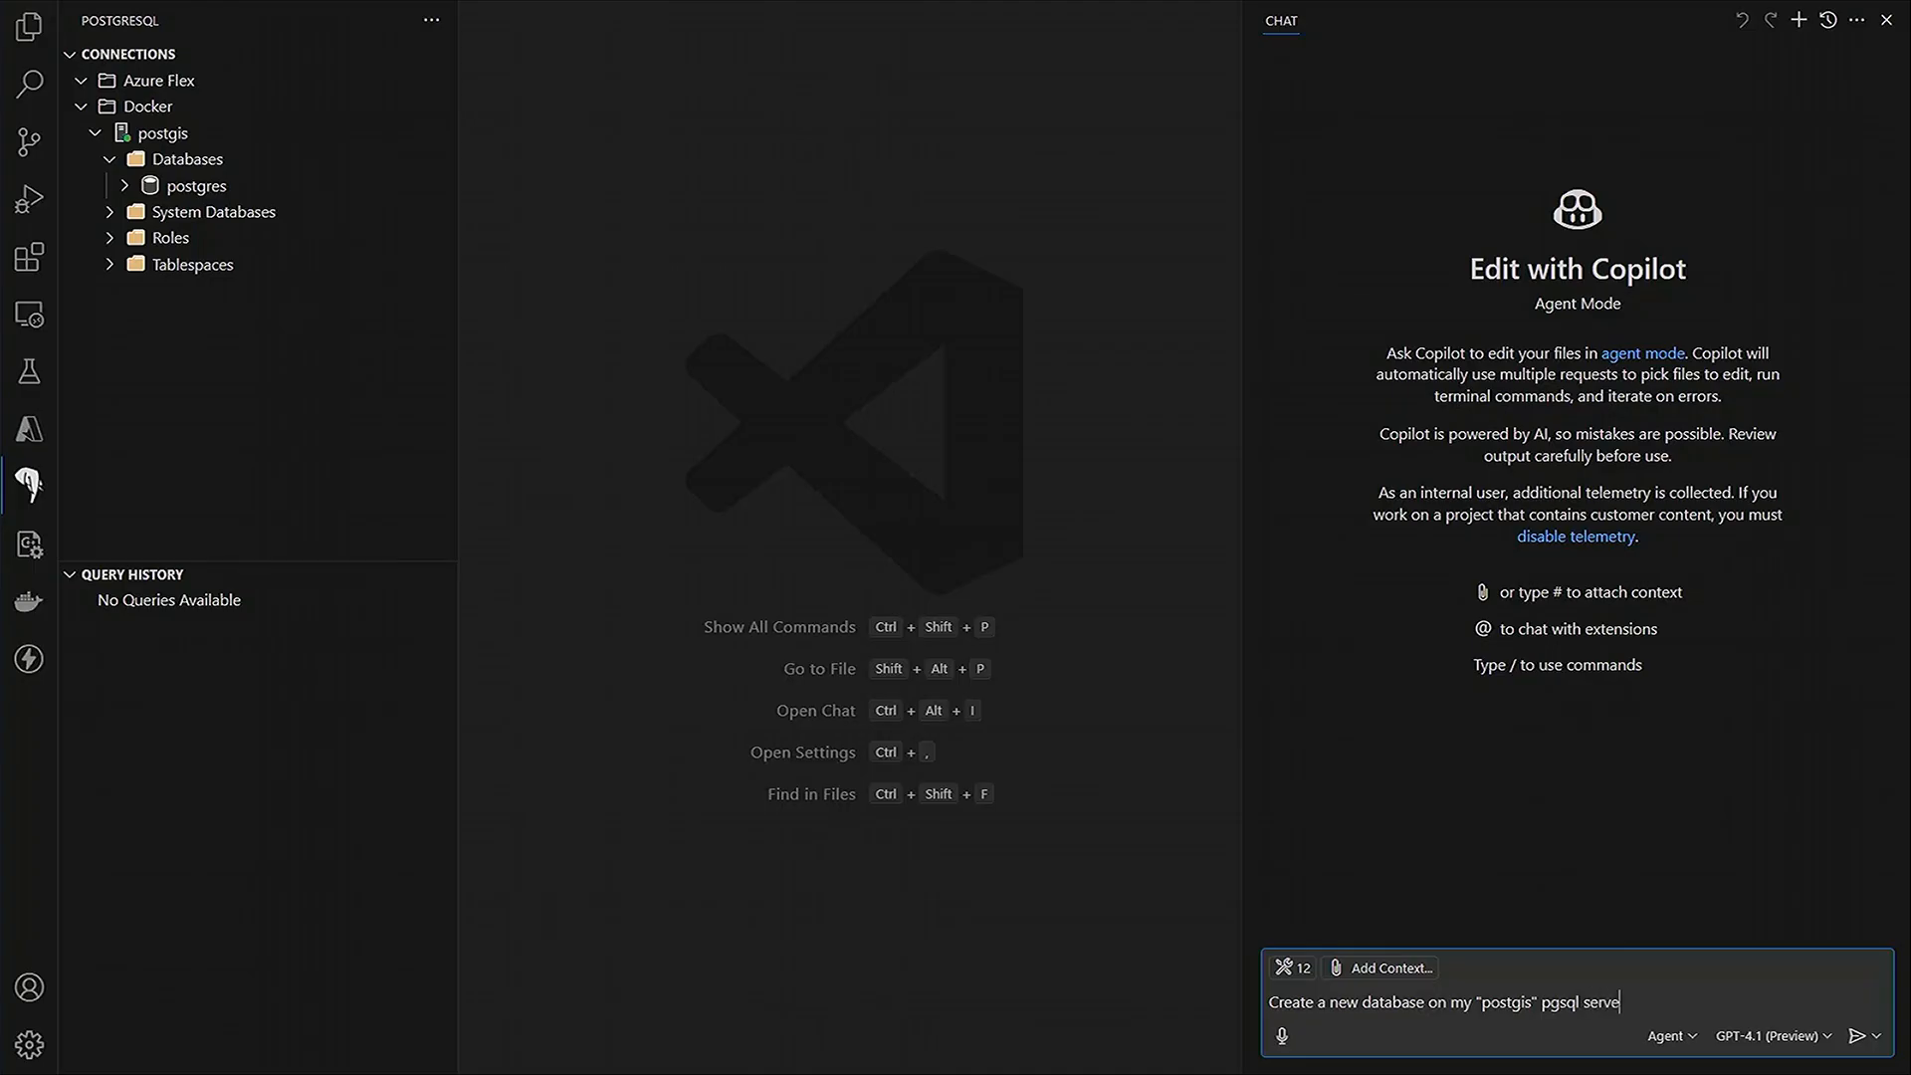
pyautogui.write('r called "breweries" and enable the')
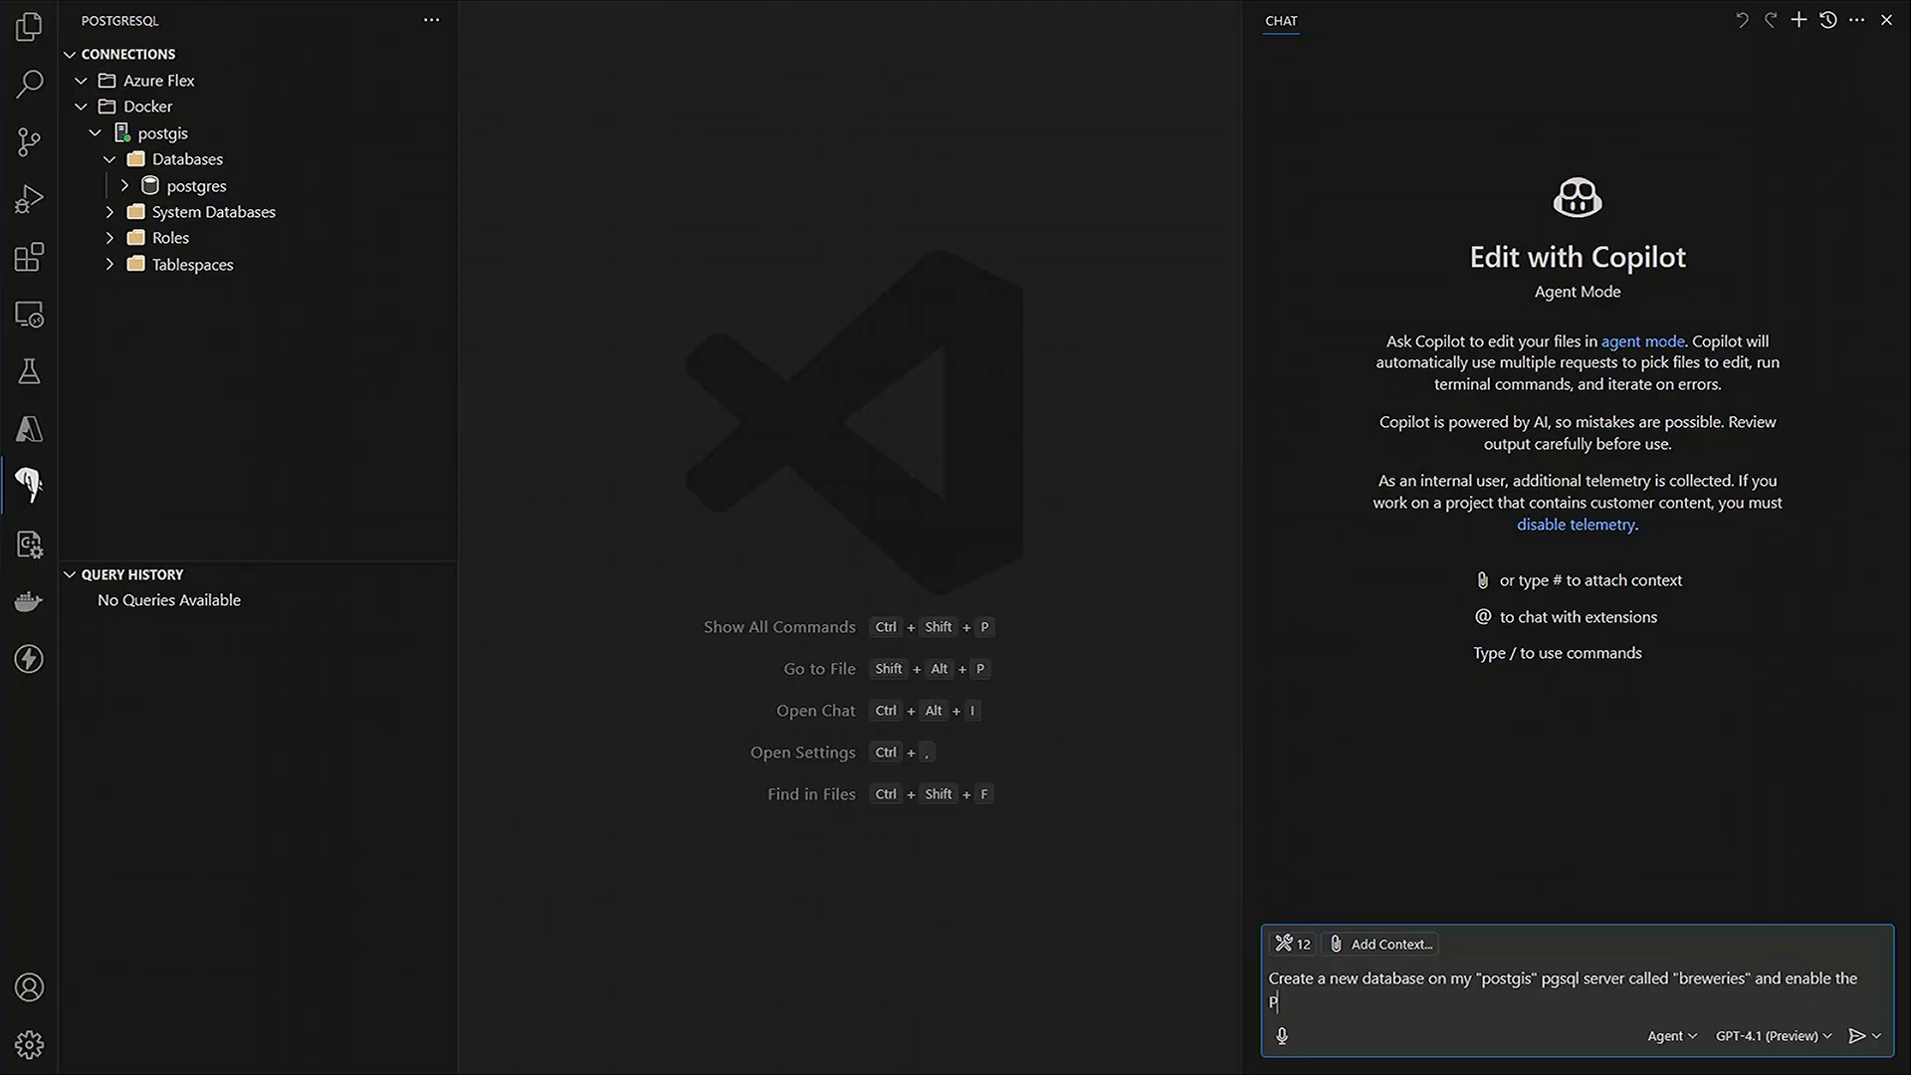
pyautogui.write('ostGIS extension on')
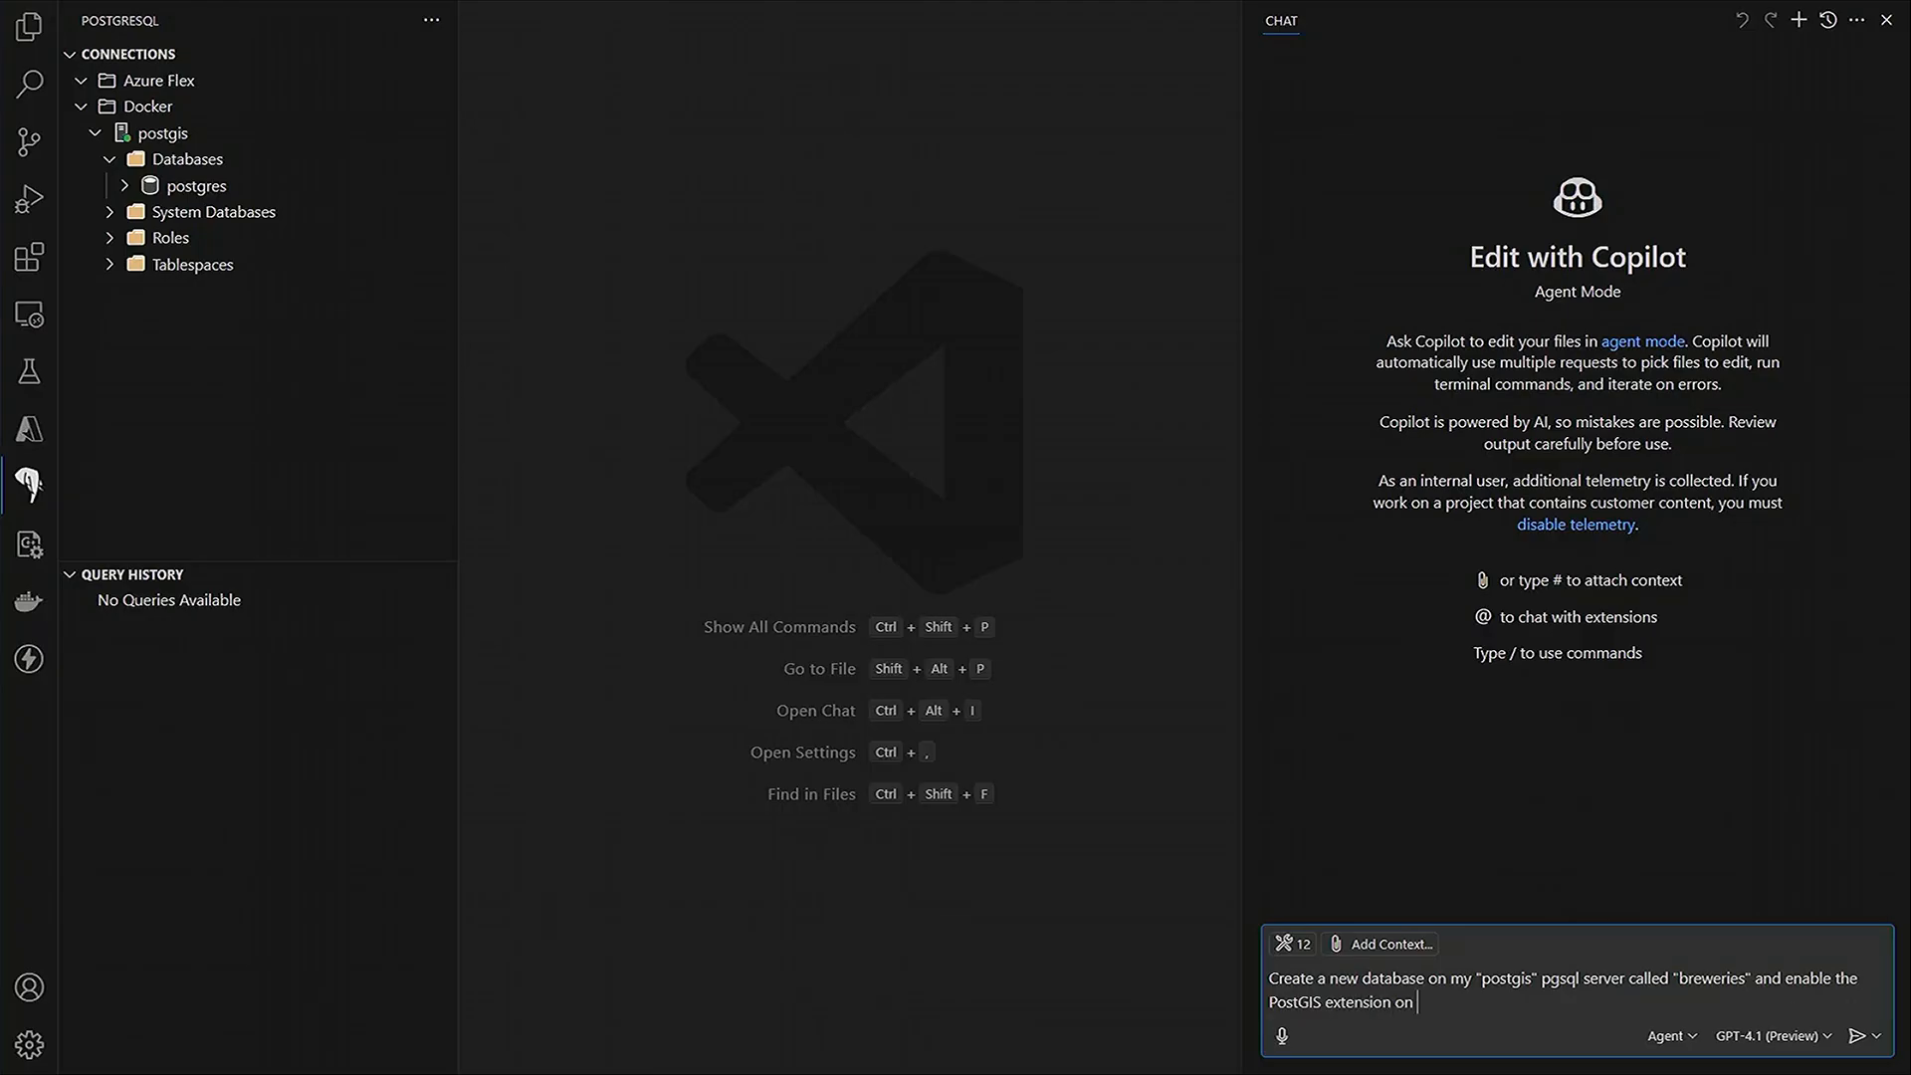
pyautogui.click(1863, 1035)
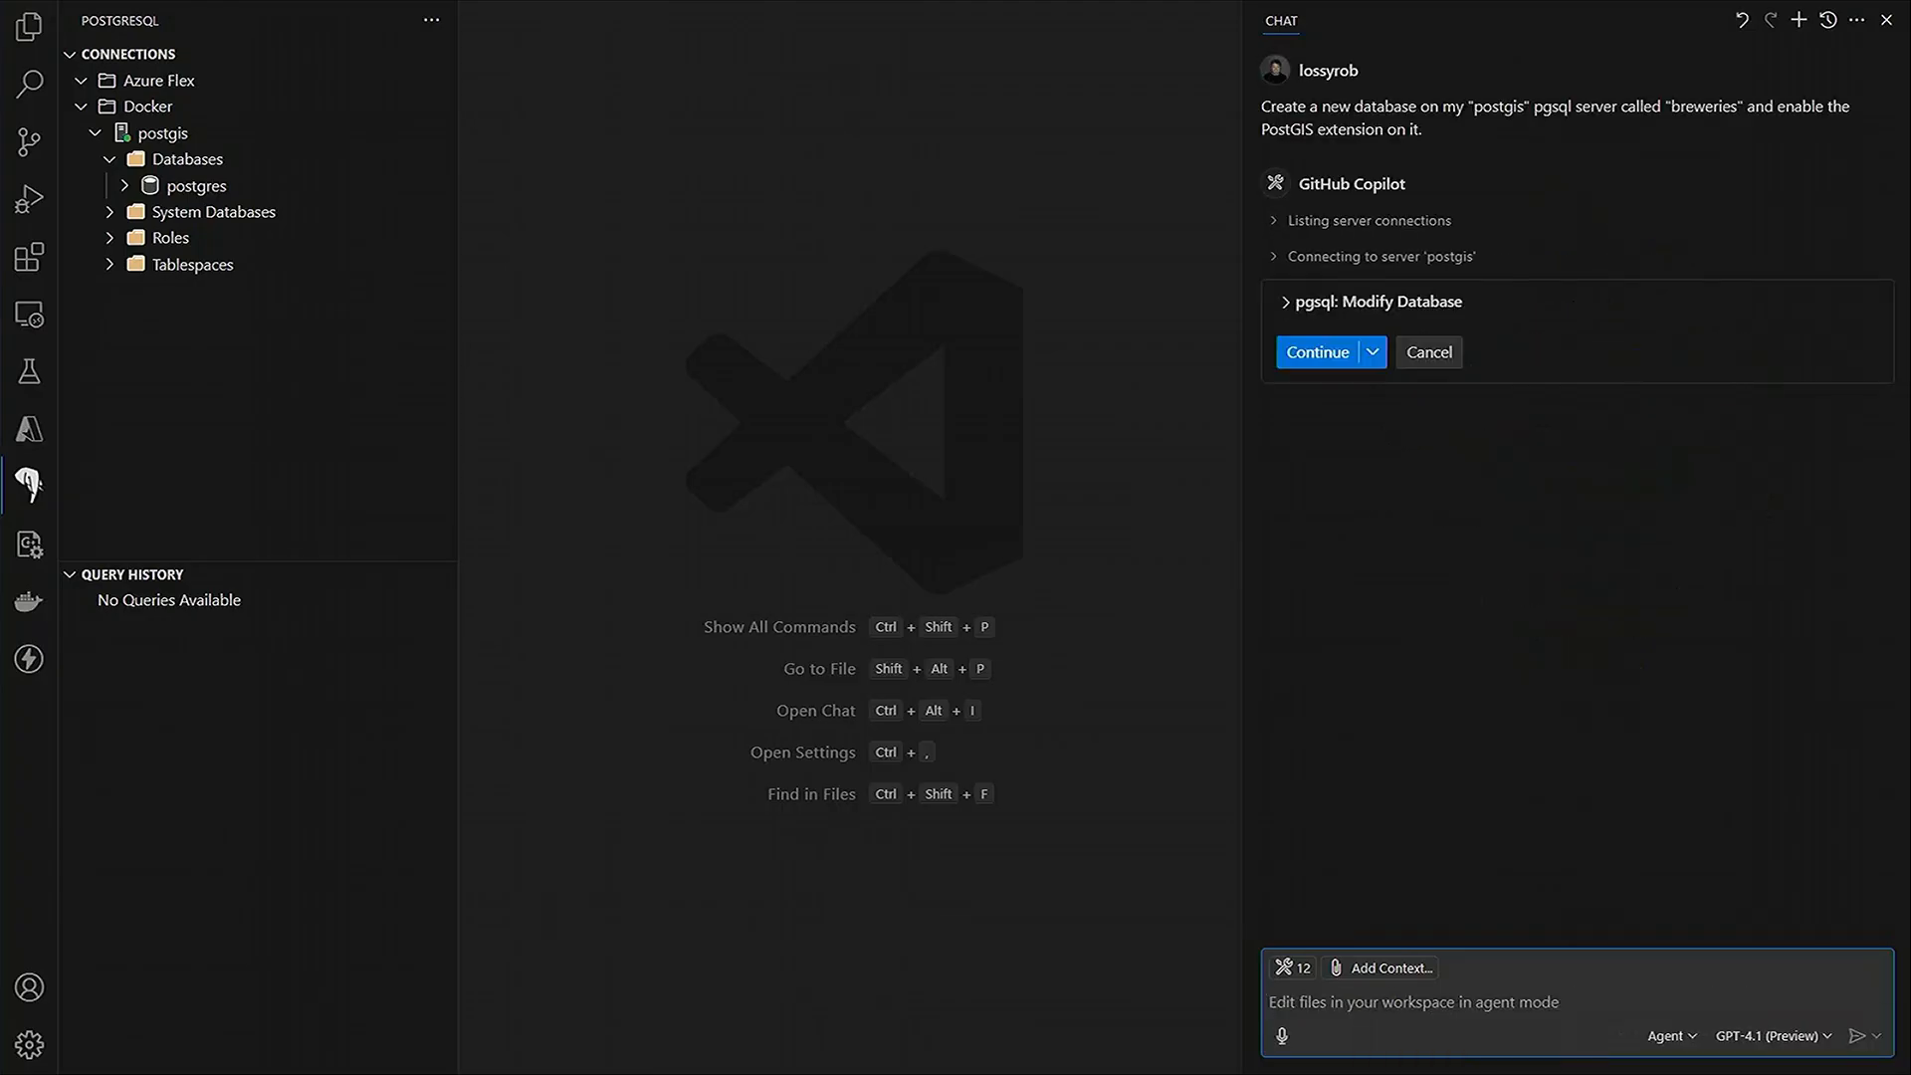
# - Allow the database change for this session and refresh Databases to list breweries
pyautogui.click(1284, 300)
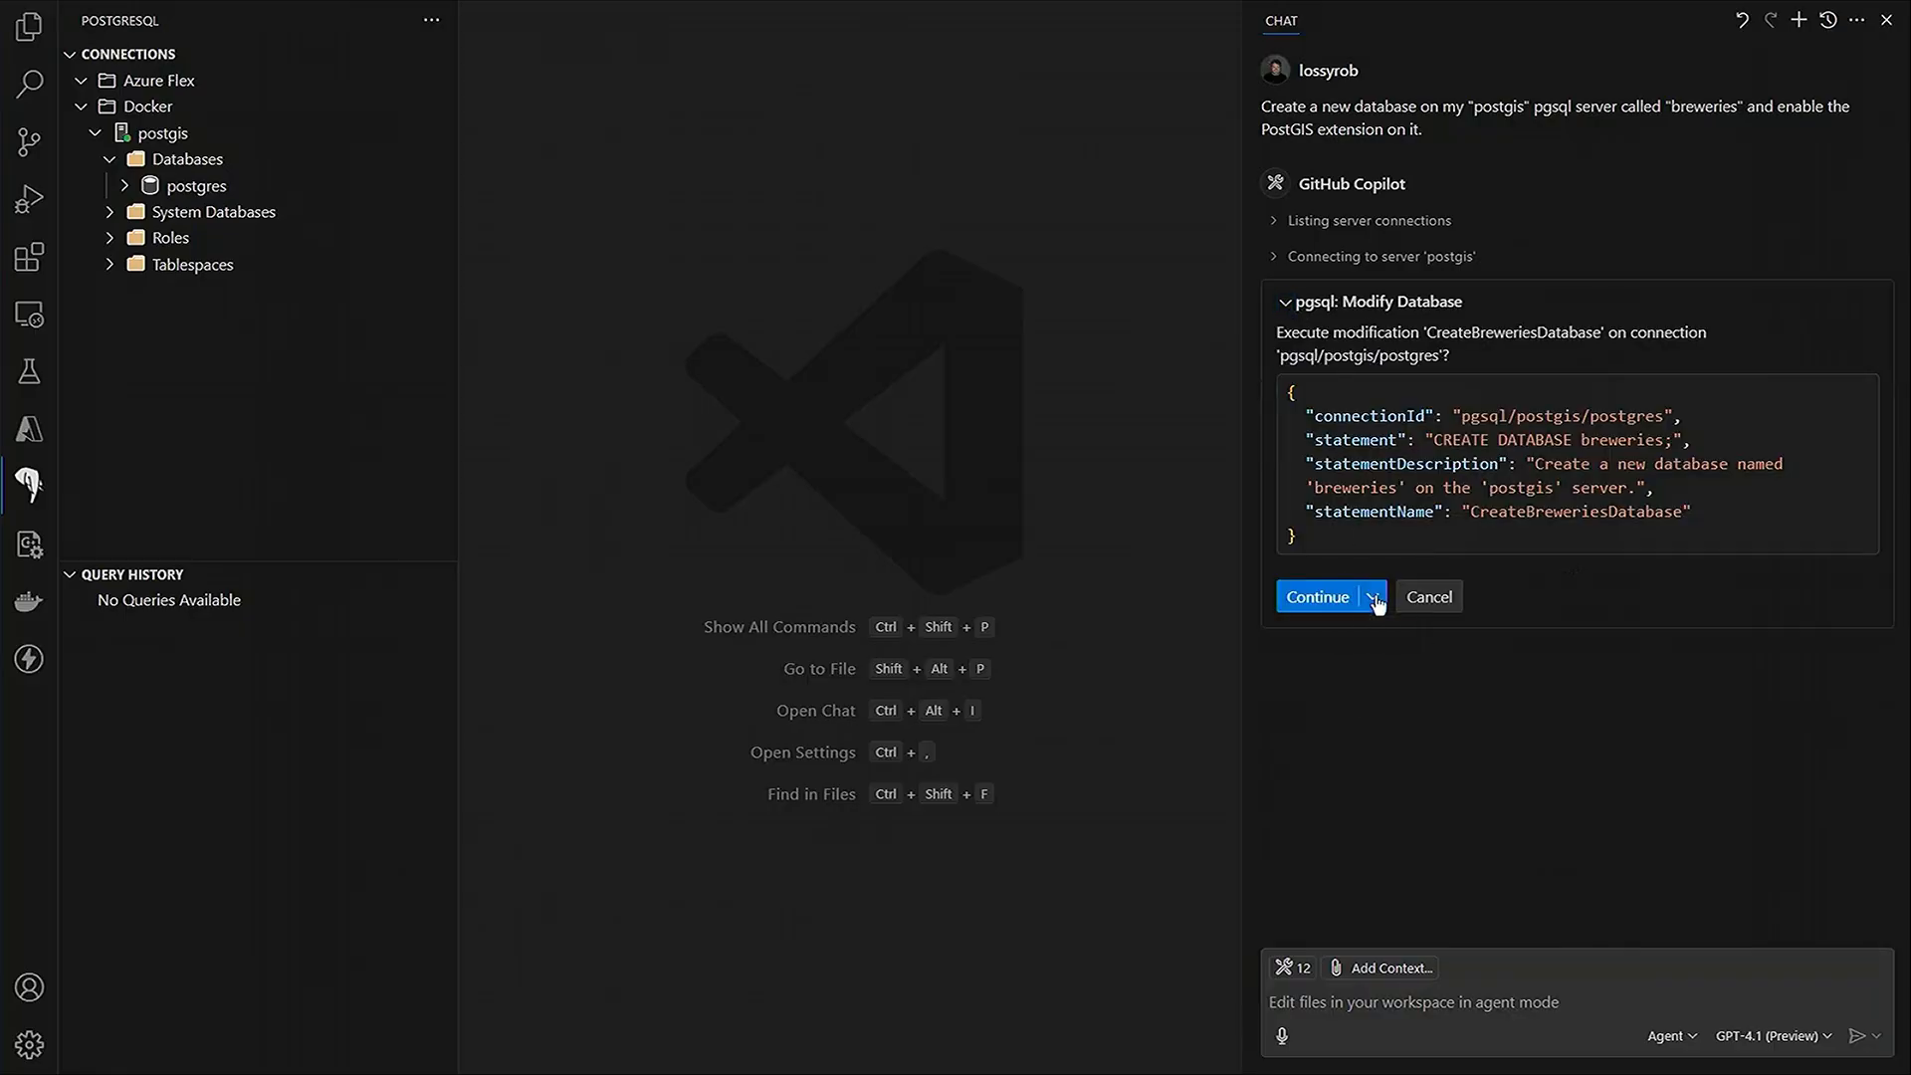
pyautogui.click(1371, 595)
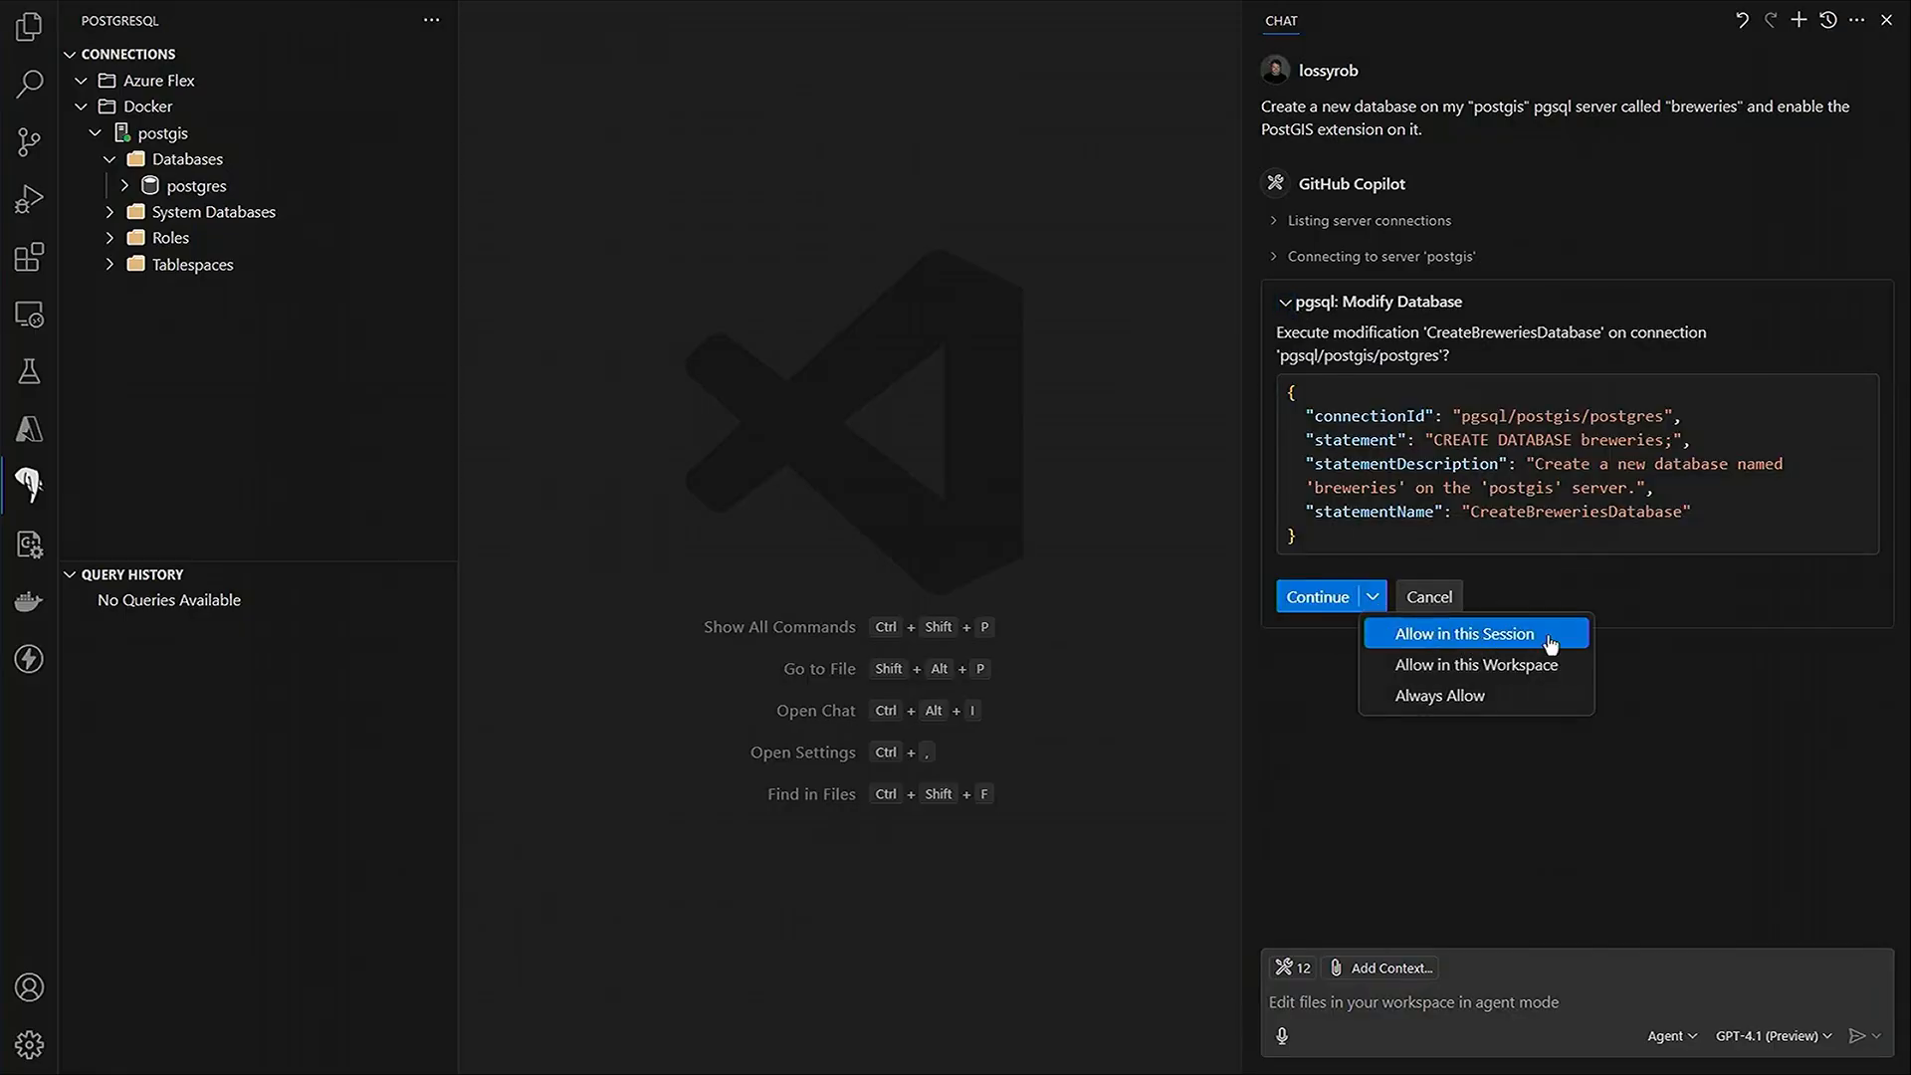
pyautogui.click(1463, 633)
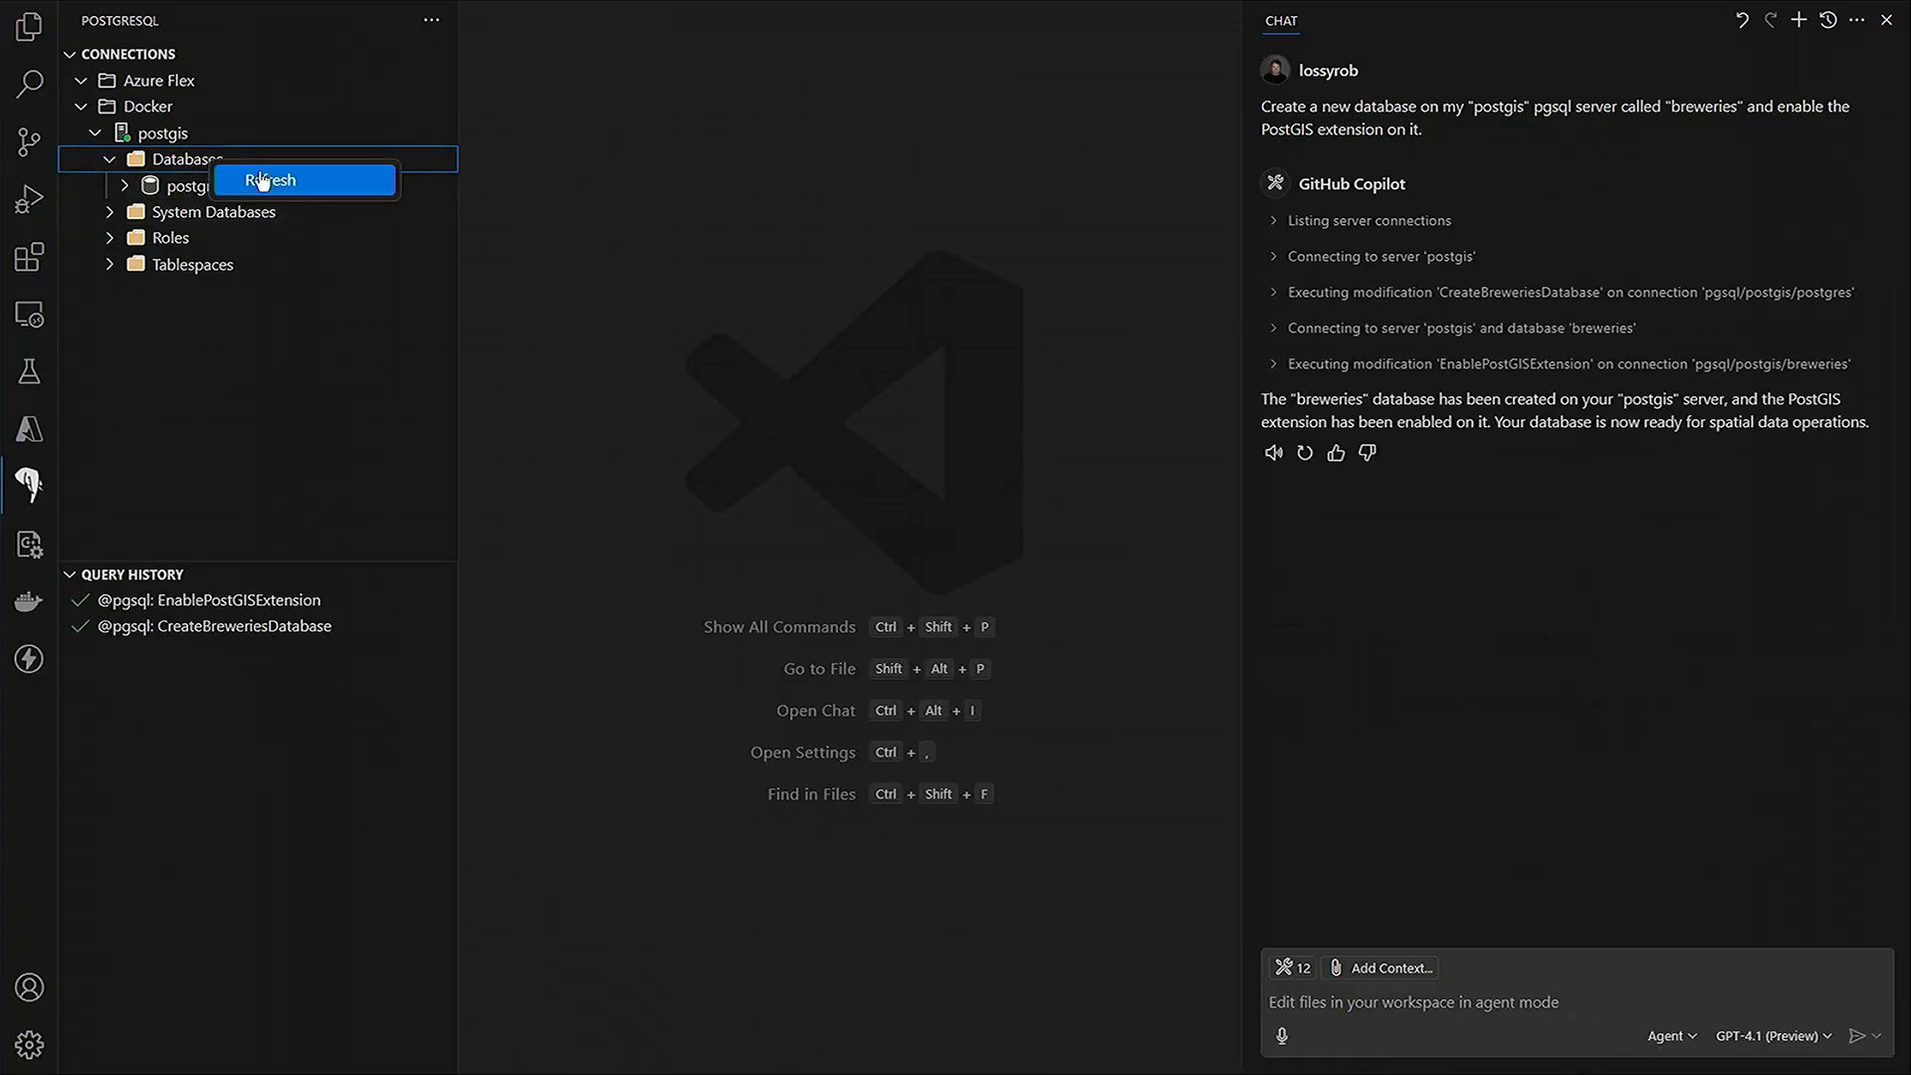
pyautogui.click(268, 179)
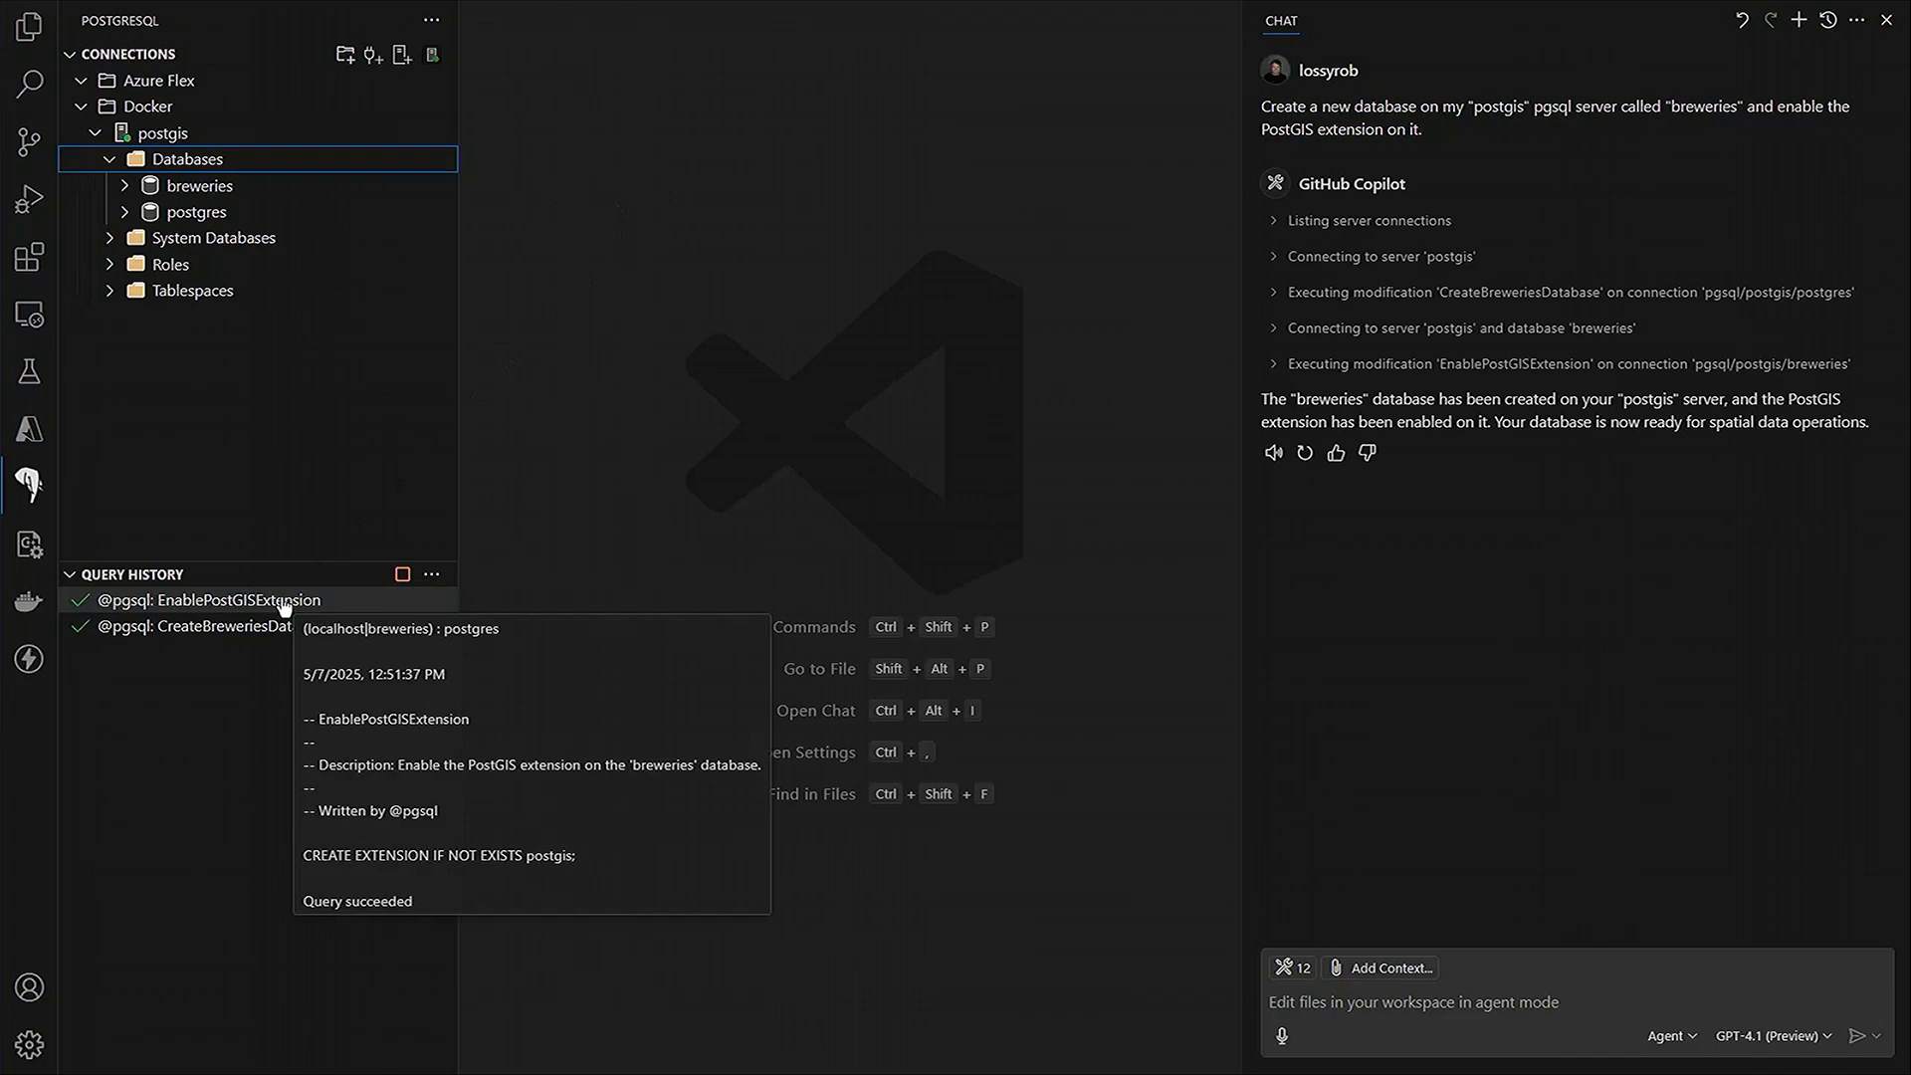
pyautogui.moveTo(1831, 700)
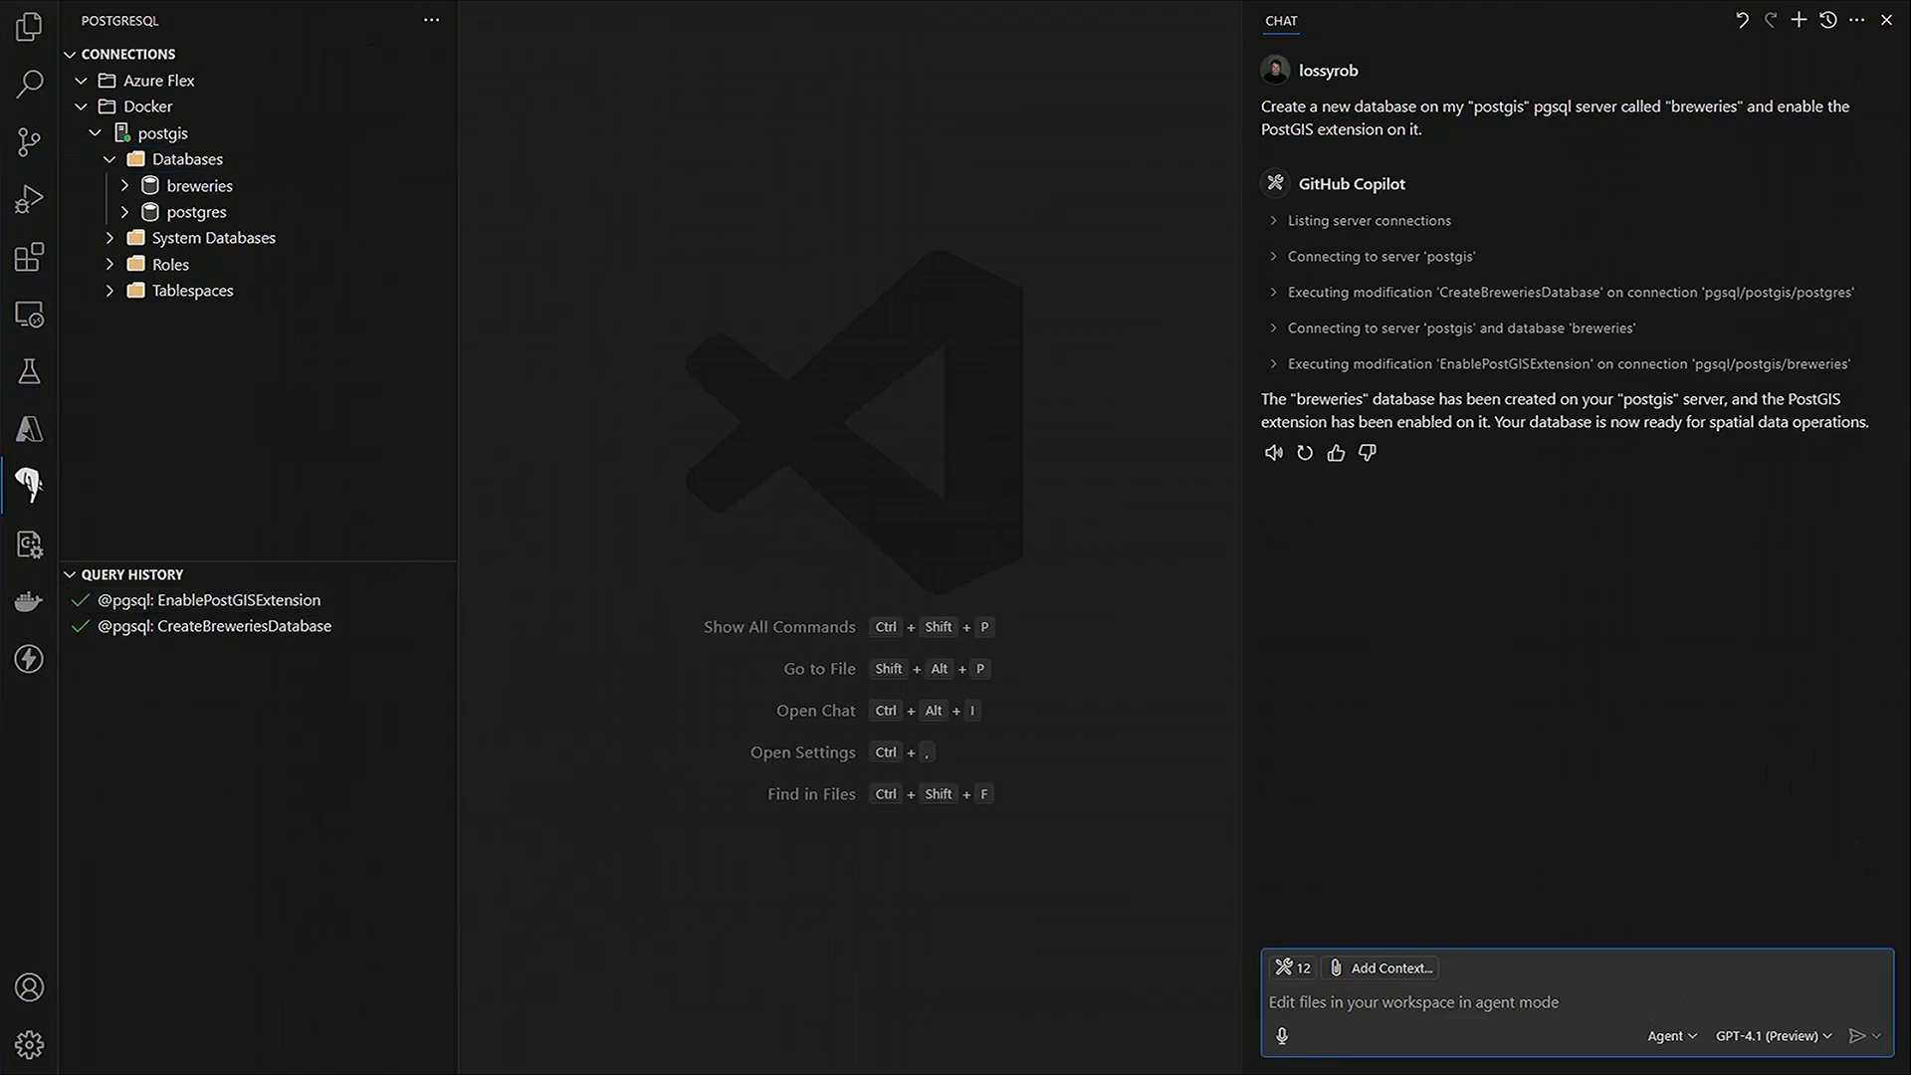
# - Ask Copilot to download the openbrewerydb breweries CSV and load it into a new breweries table
pyautogui.write('Download')
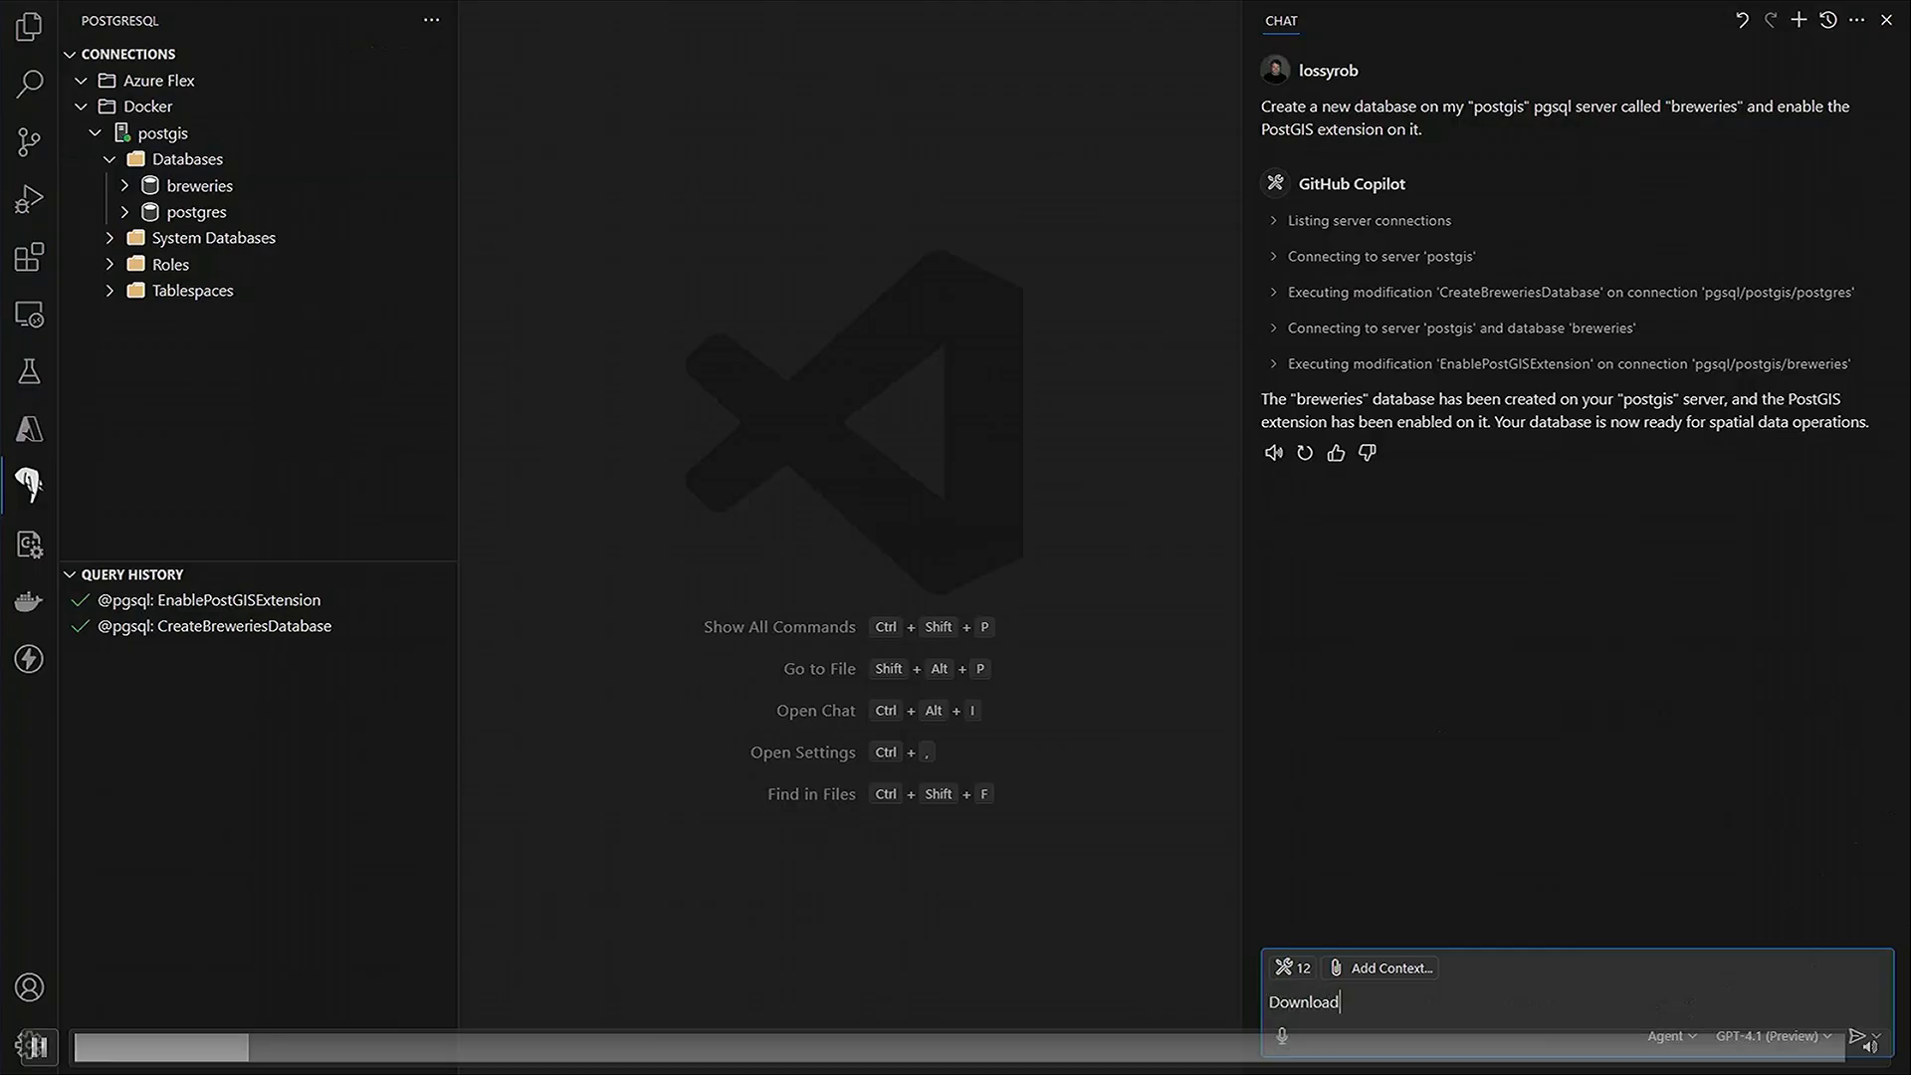
pyautogui.write('the CSV at https://raw.githubusercontent.com/openbrewerydb/openbrewerydb/refs/heads/master/breweries.csv')
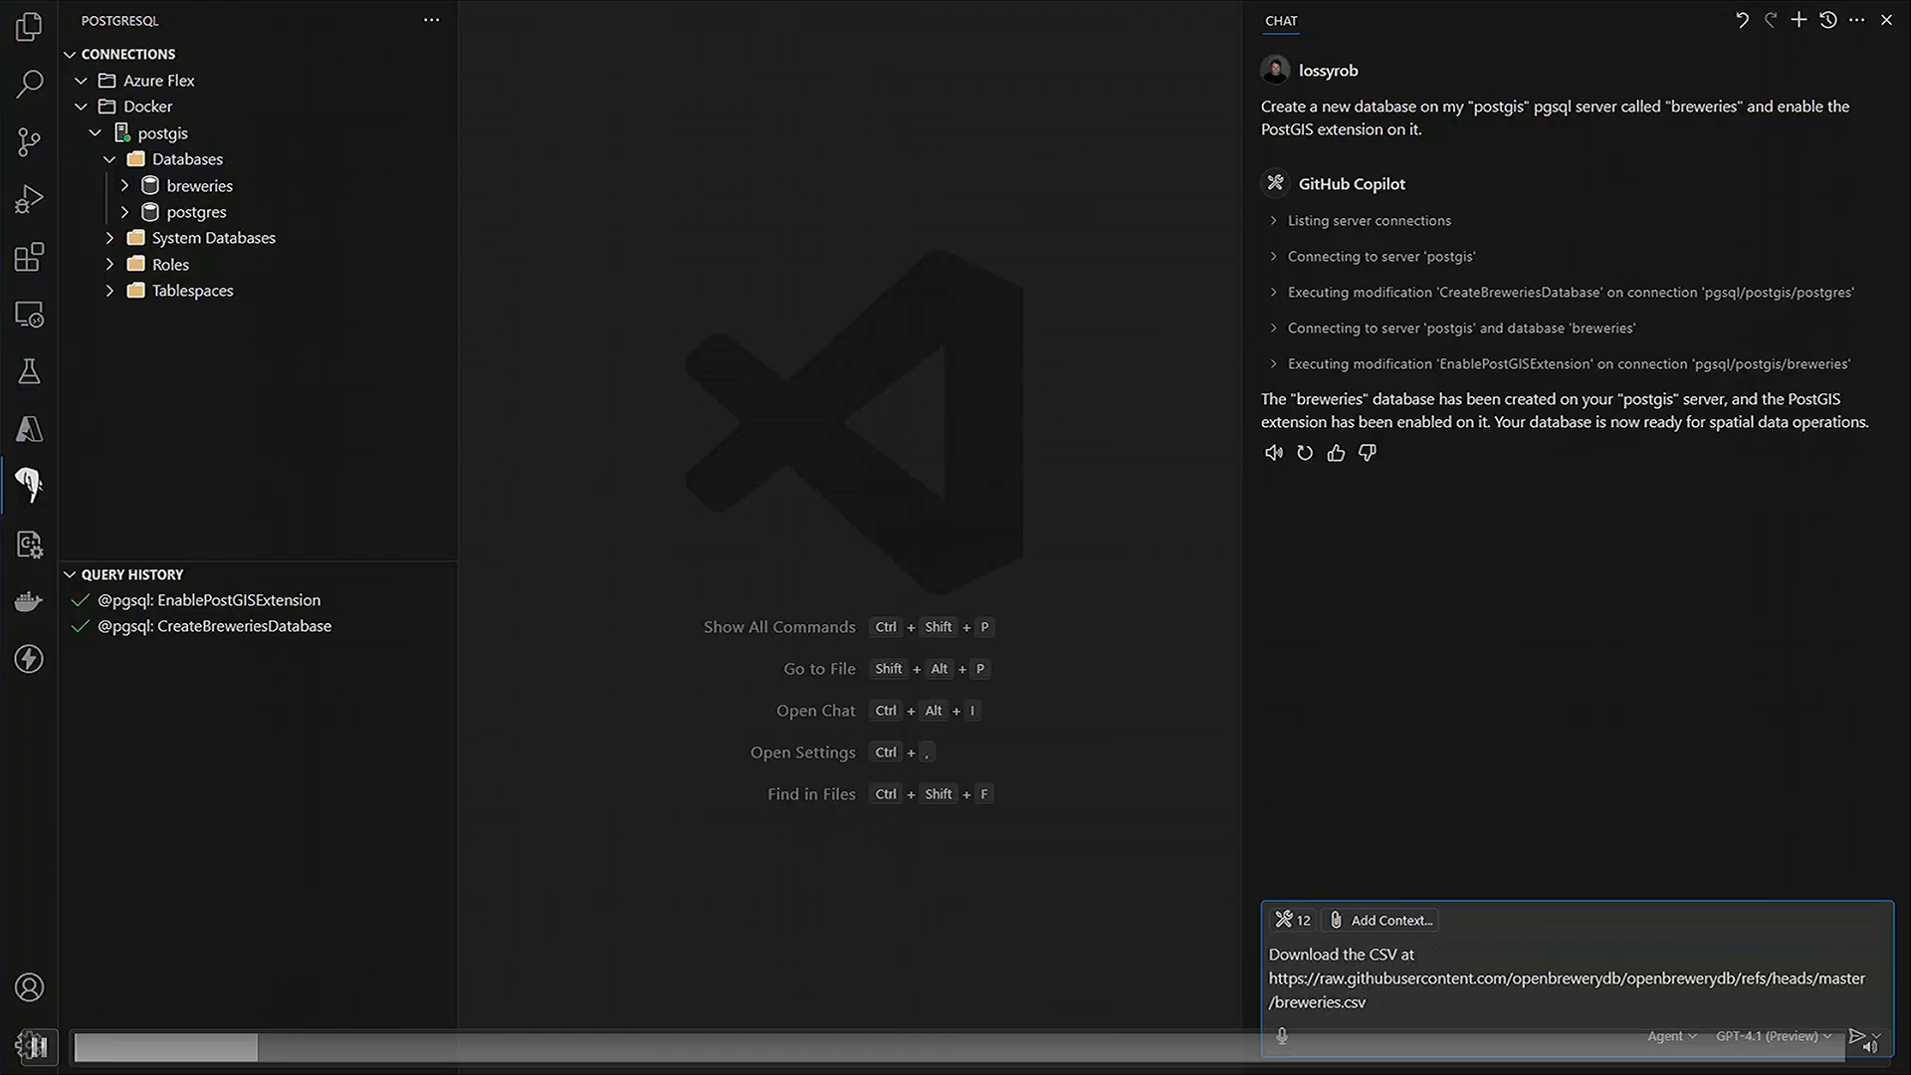
pyautogui.write('to my workspace. Create')
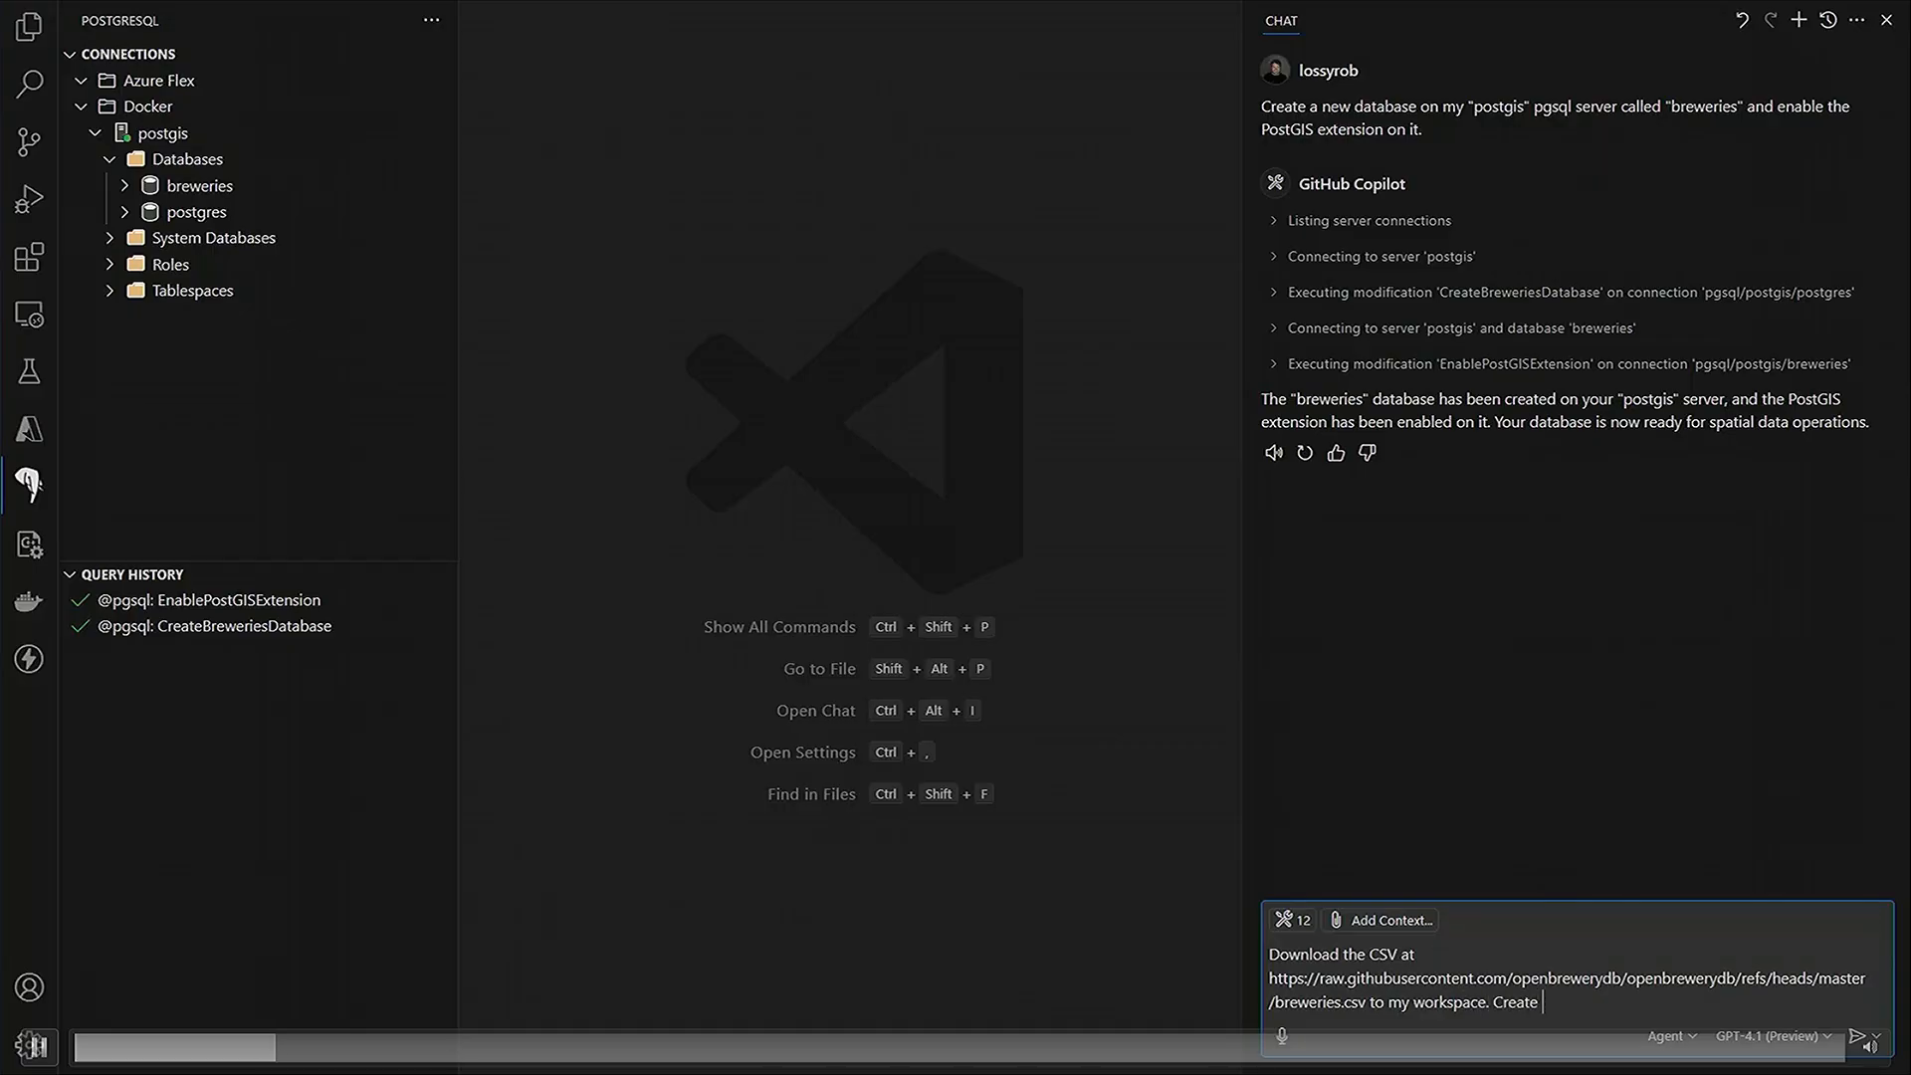
pyautogui.write('a new table in the b')
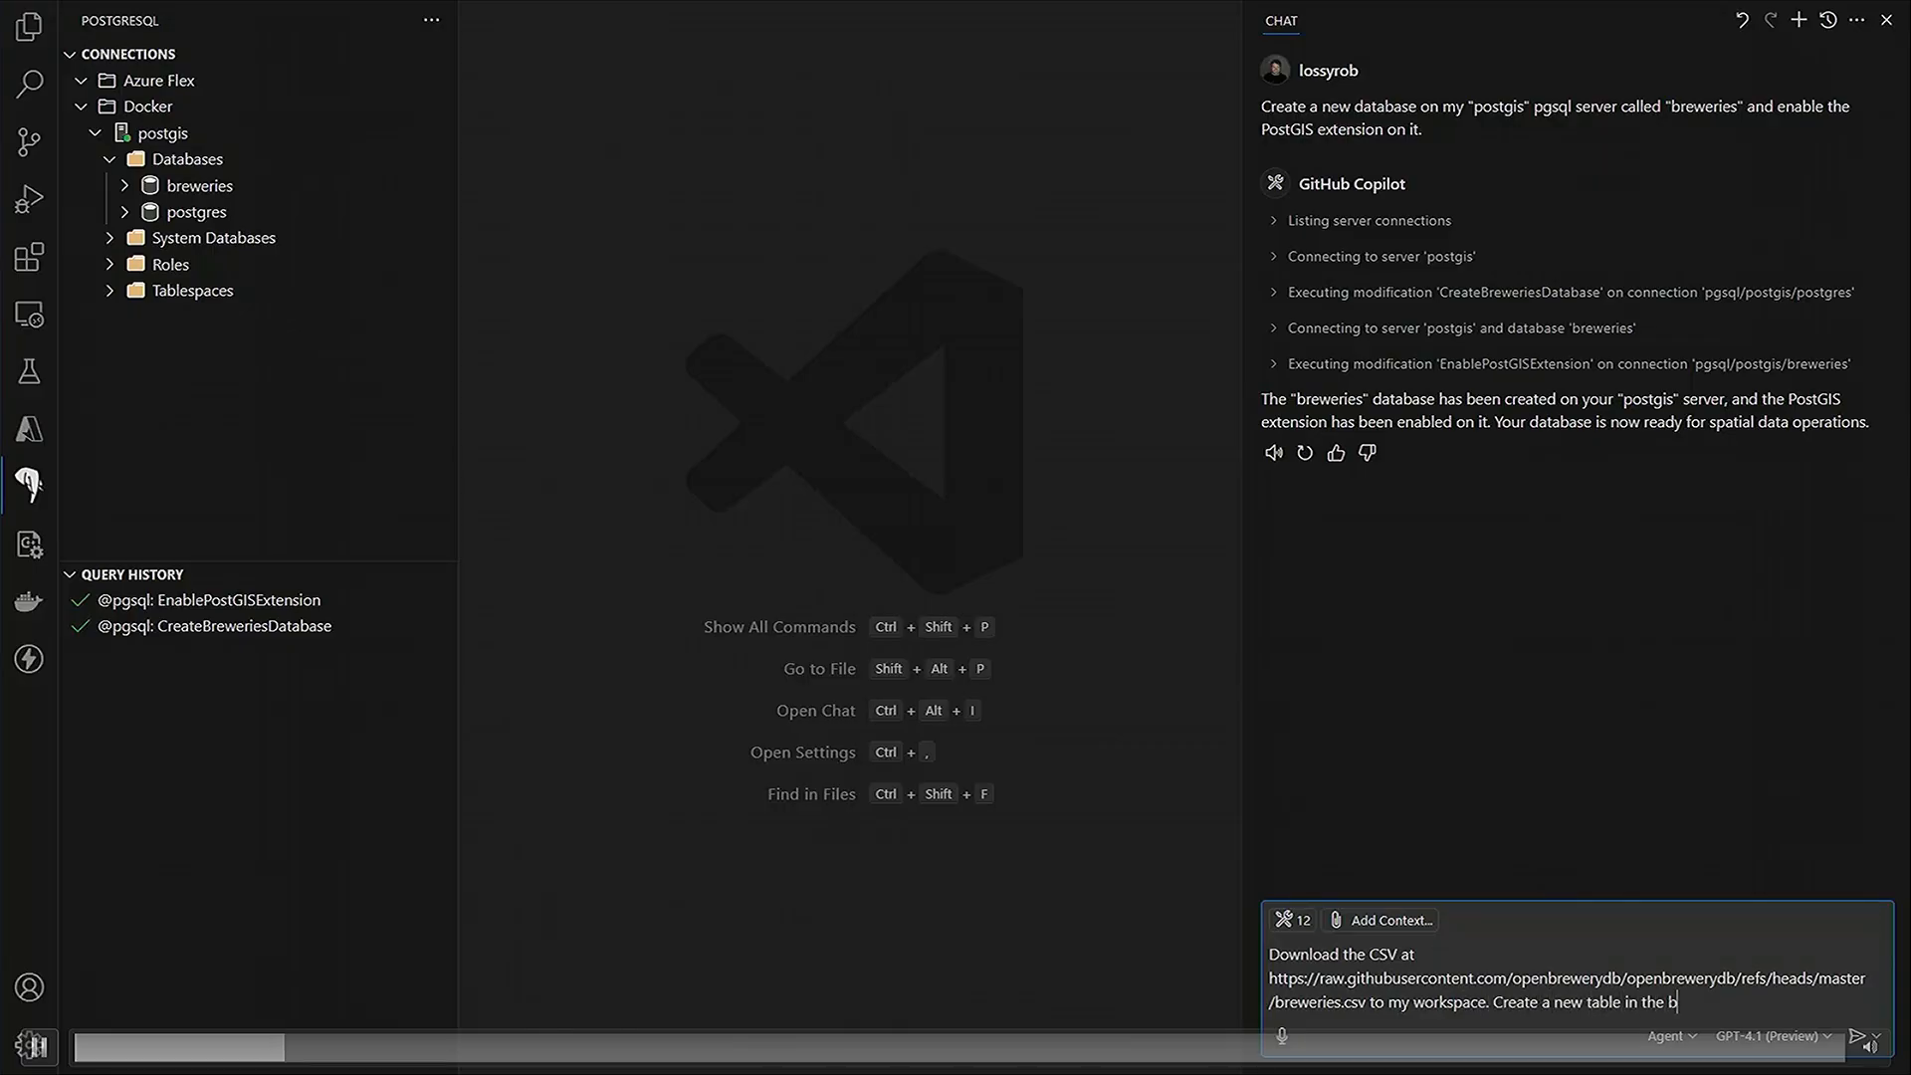
pyautogui.write('reweries databas for the data, and load')
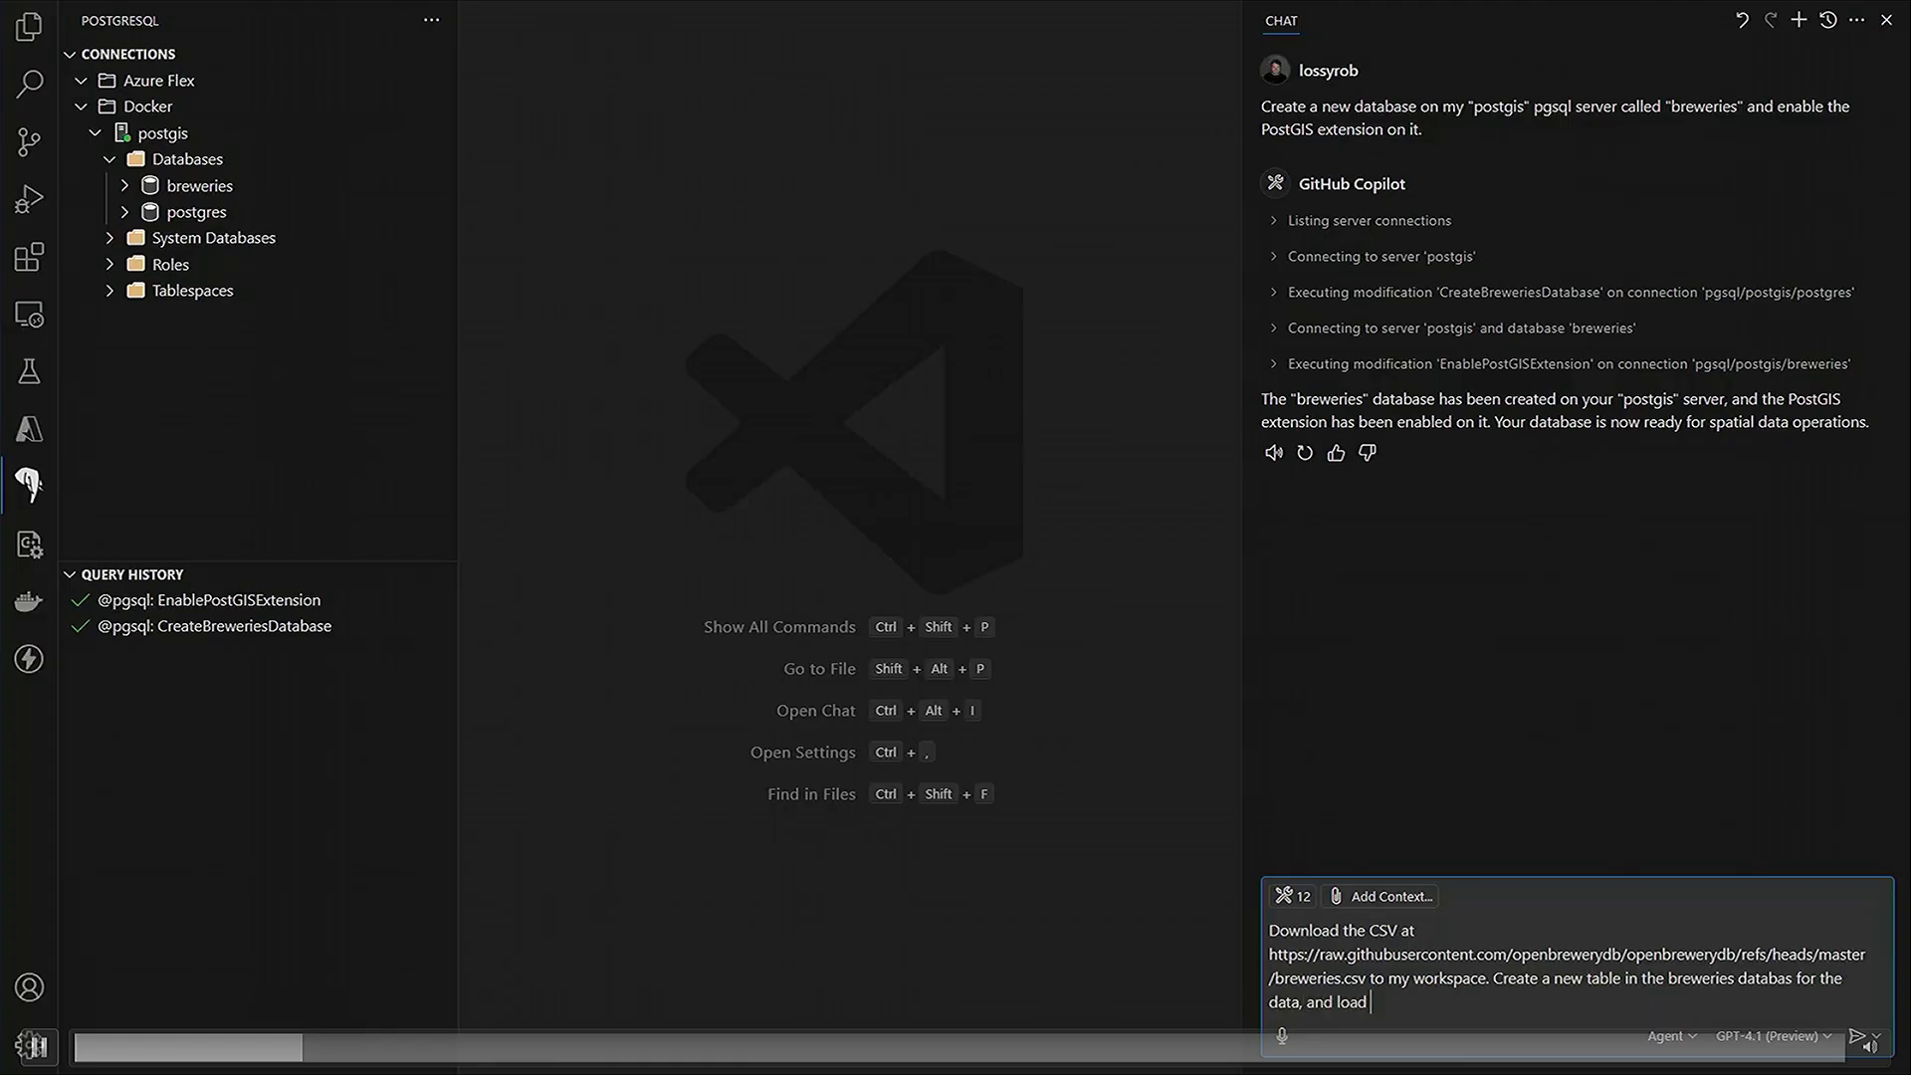
pyautogui.click(1863, 1035)
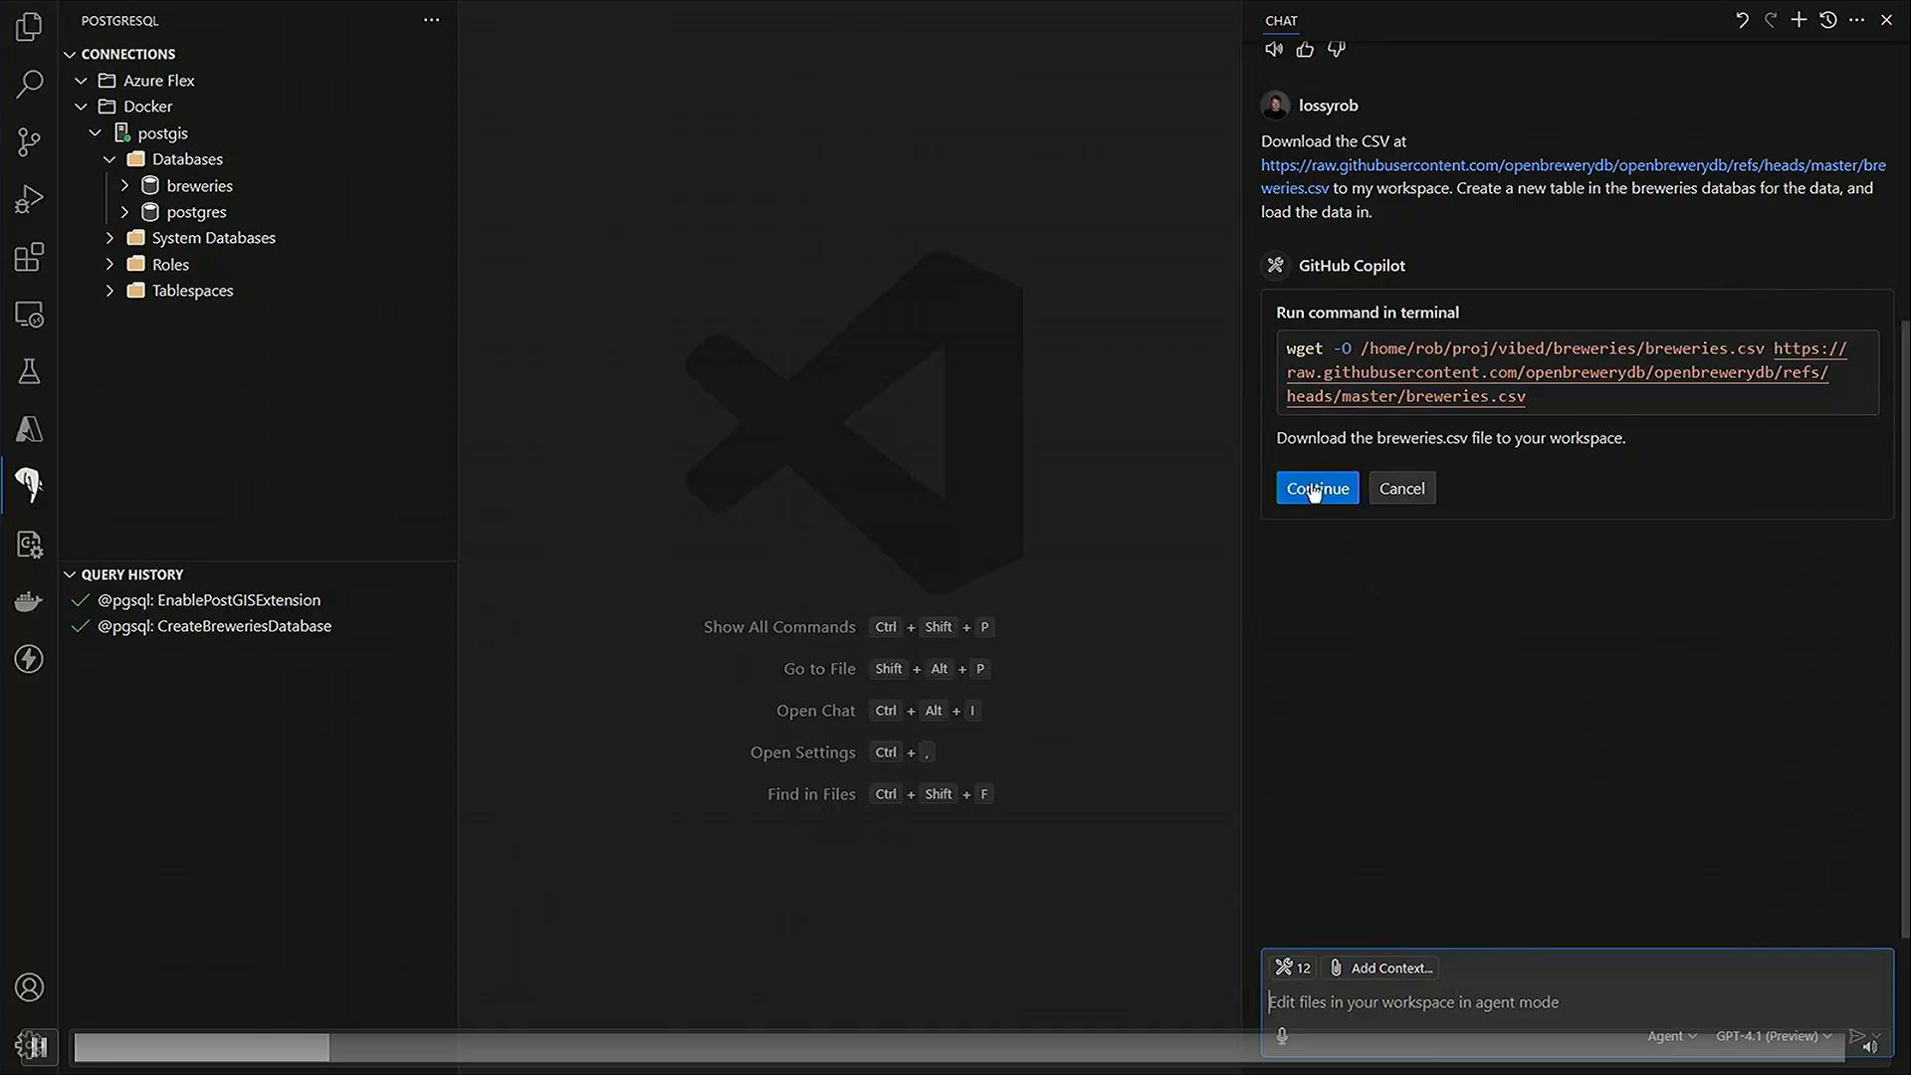
# - Approve the CSV download and bulk load, then inspect the CreateBreweriesTable SQL in Query History
pyautogui.click(1316, 488)
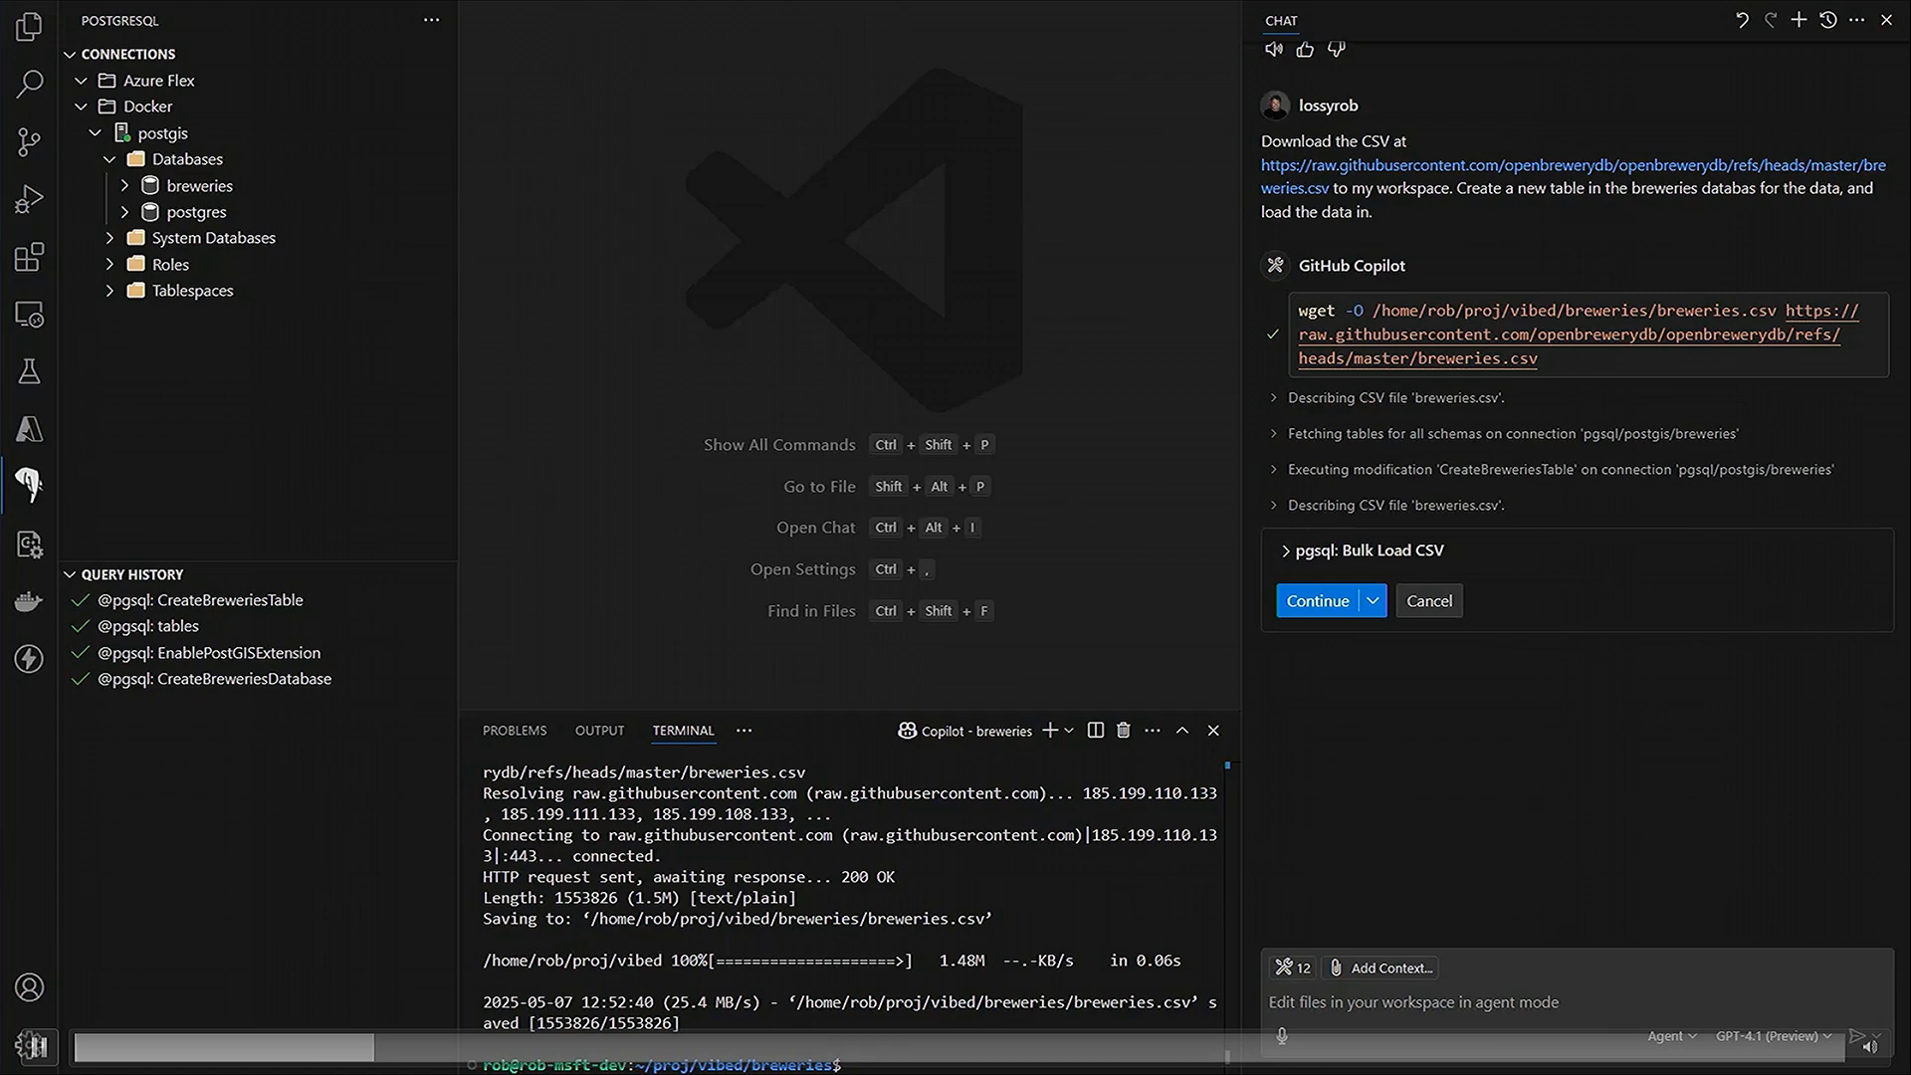
pyautogui.click(1318, 601)
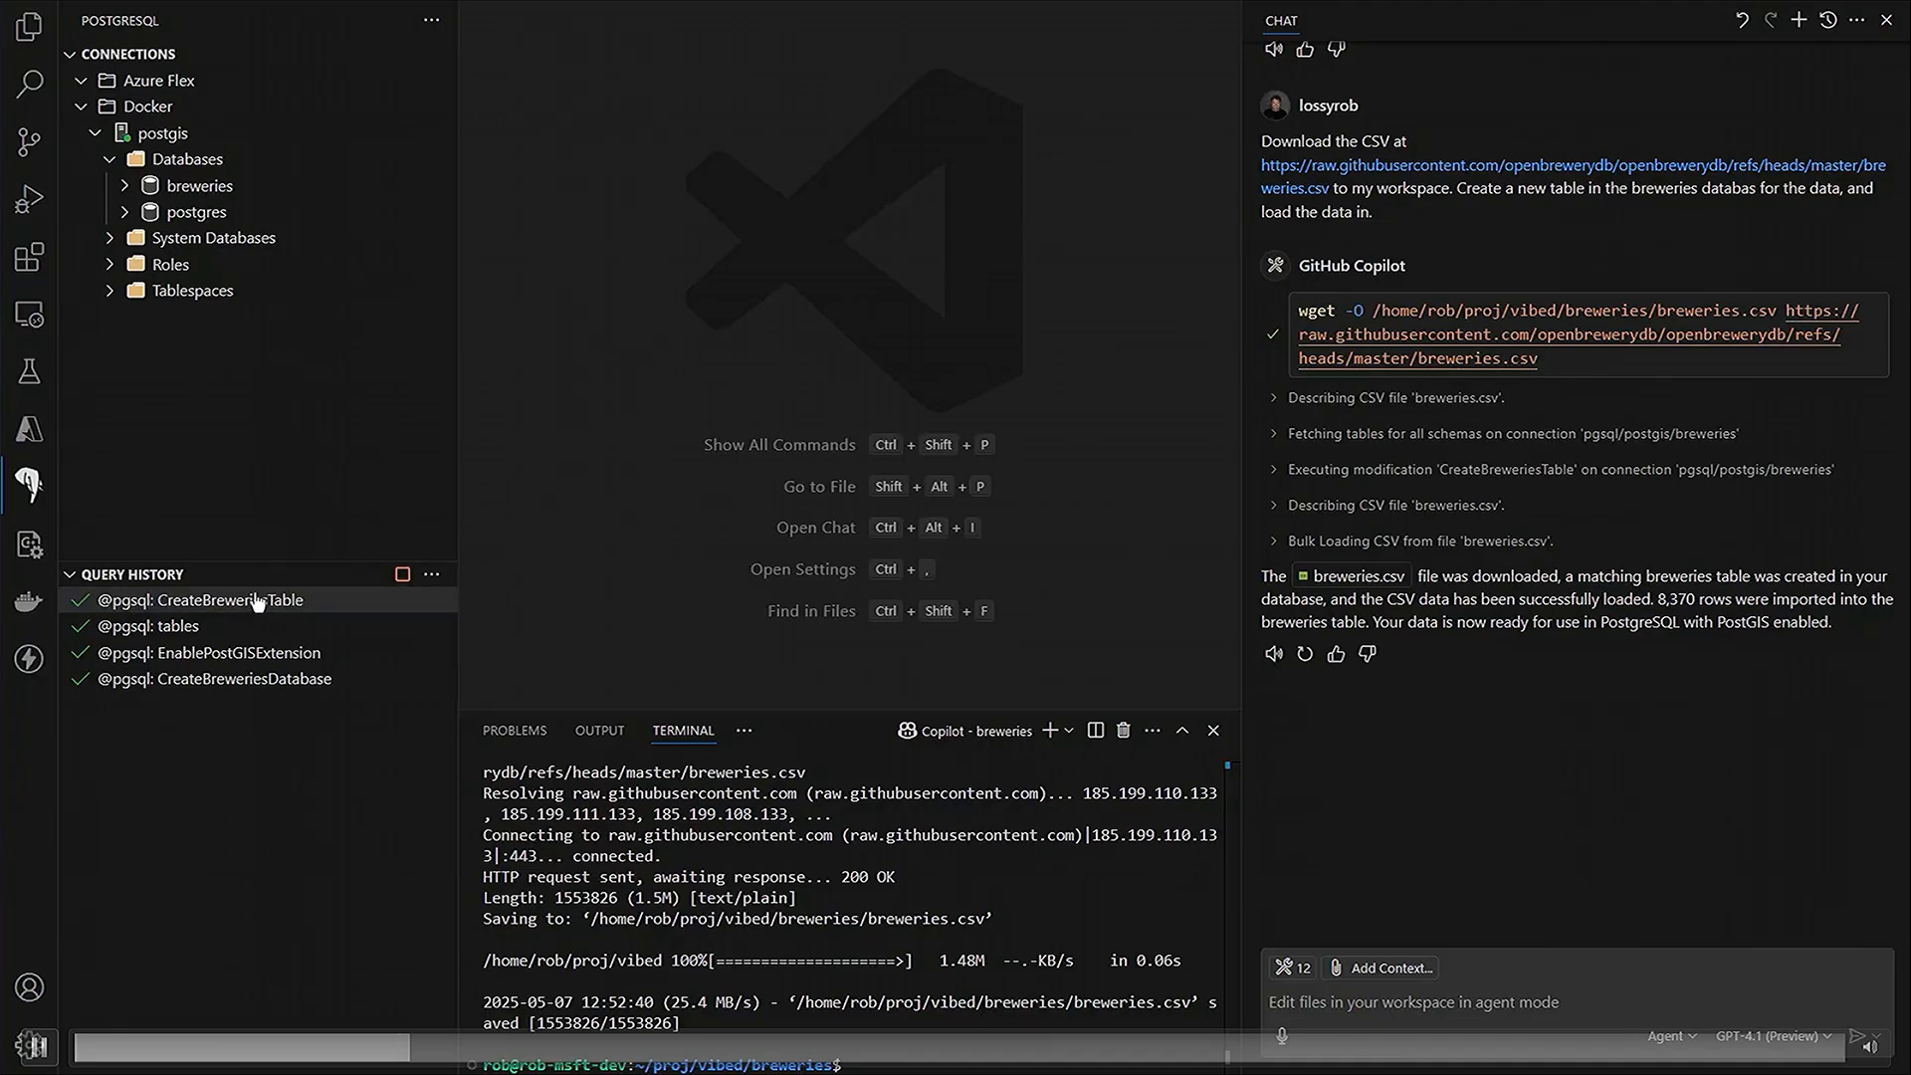
pyautogui.moveTo(217, 599)
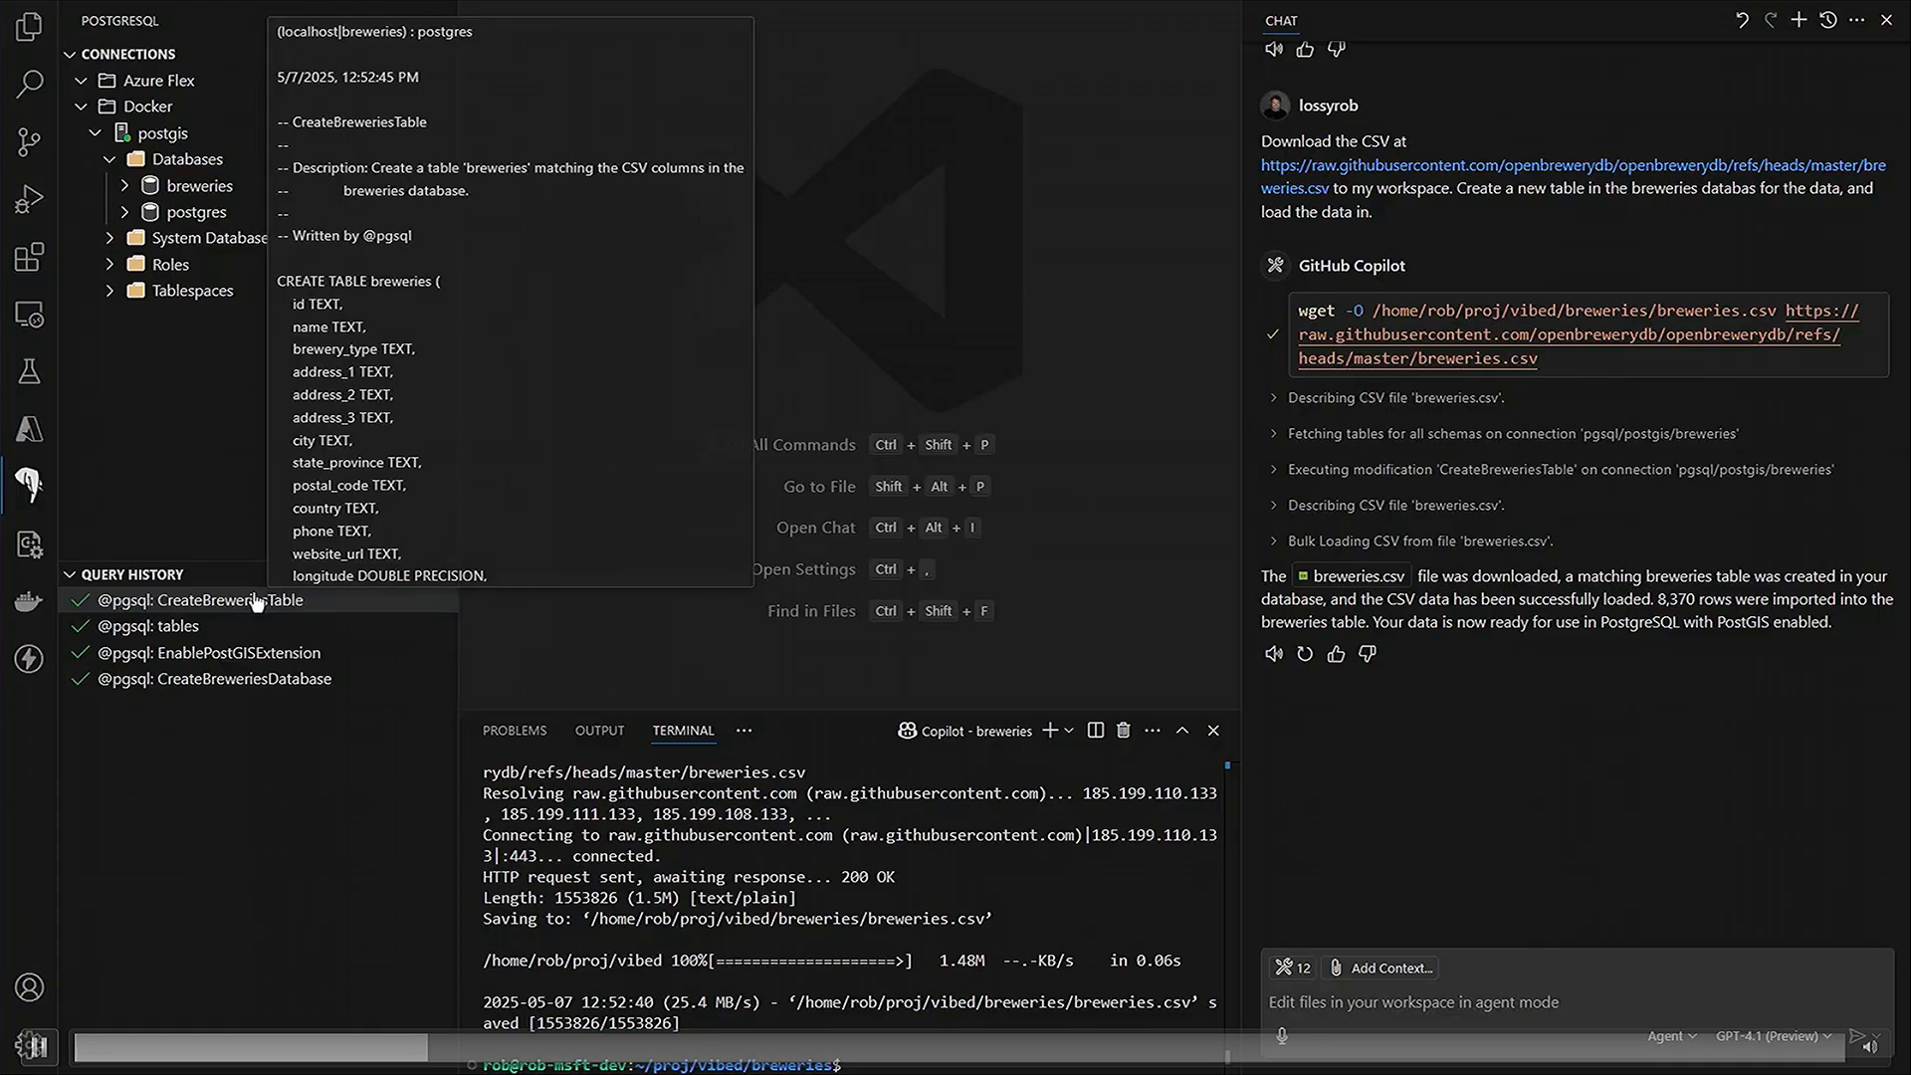
pyautogui.click(26, 29)
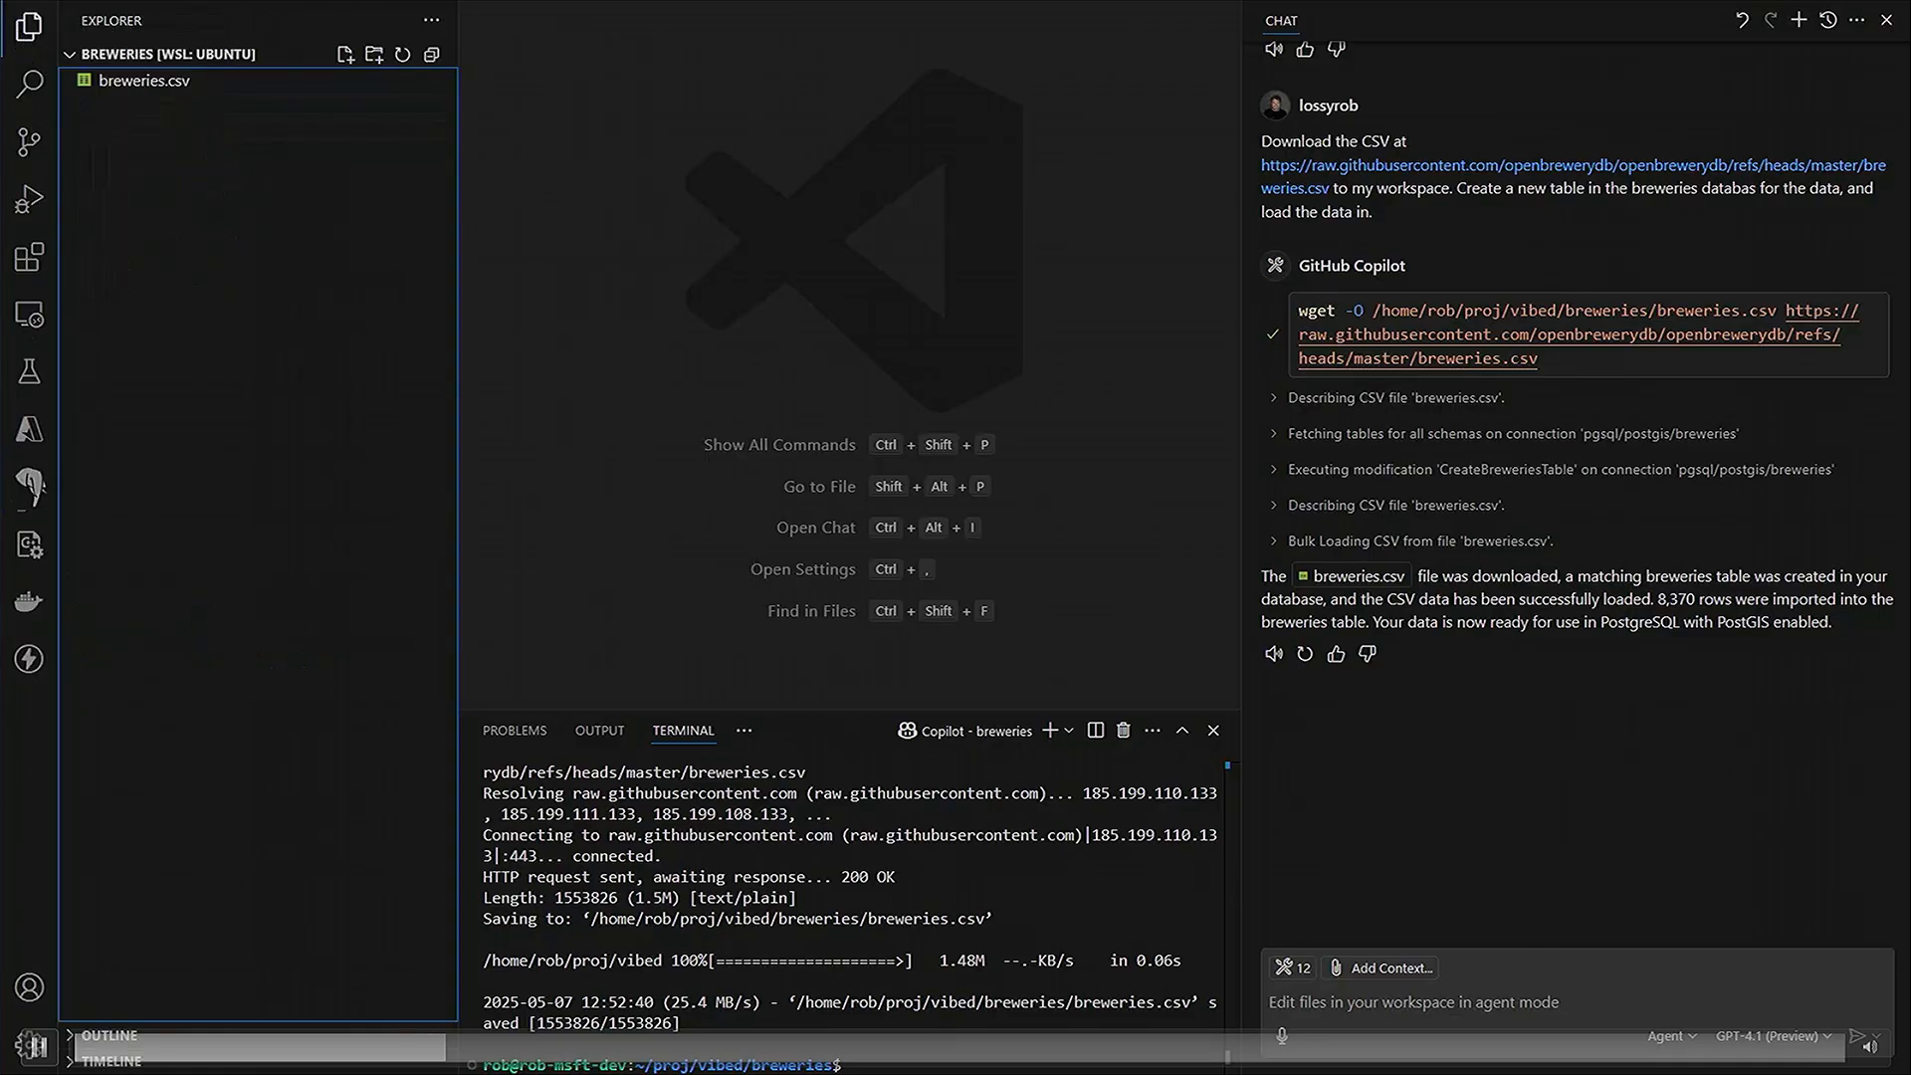
pyautogui.click(27, 487)
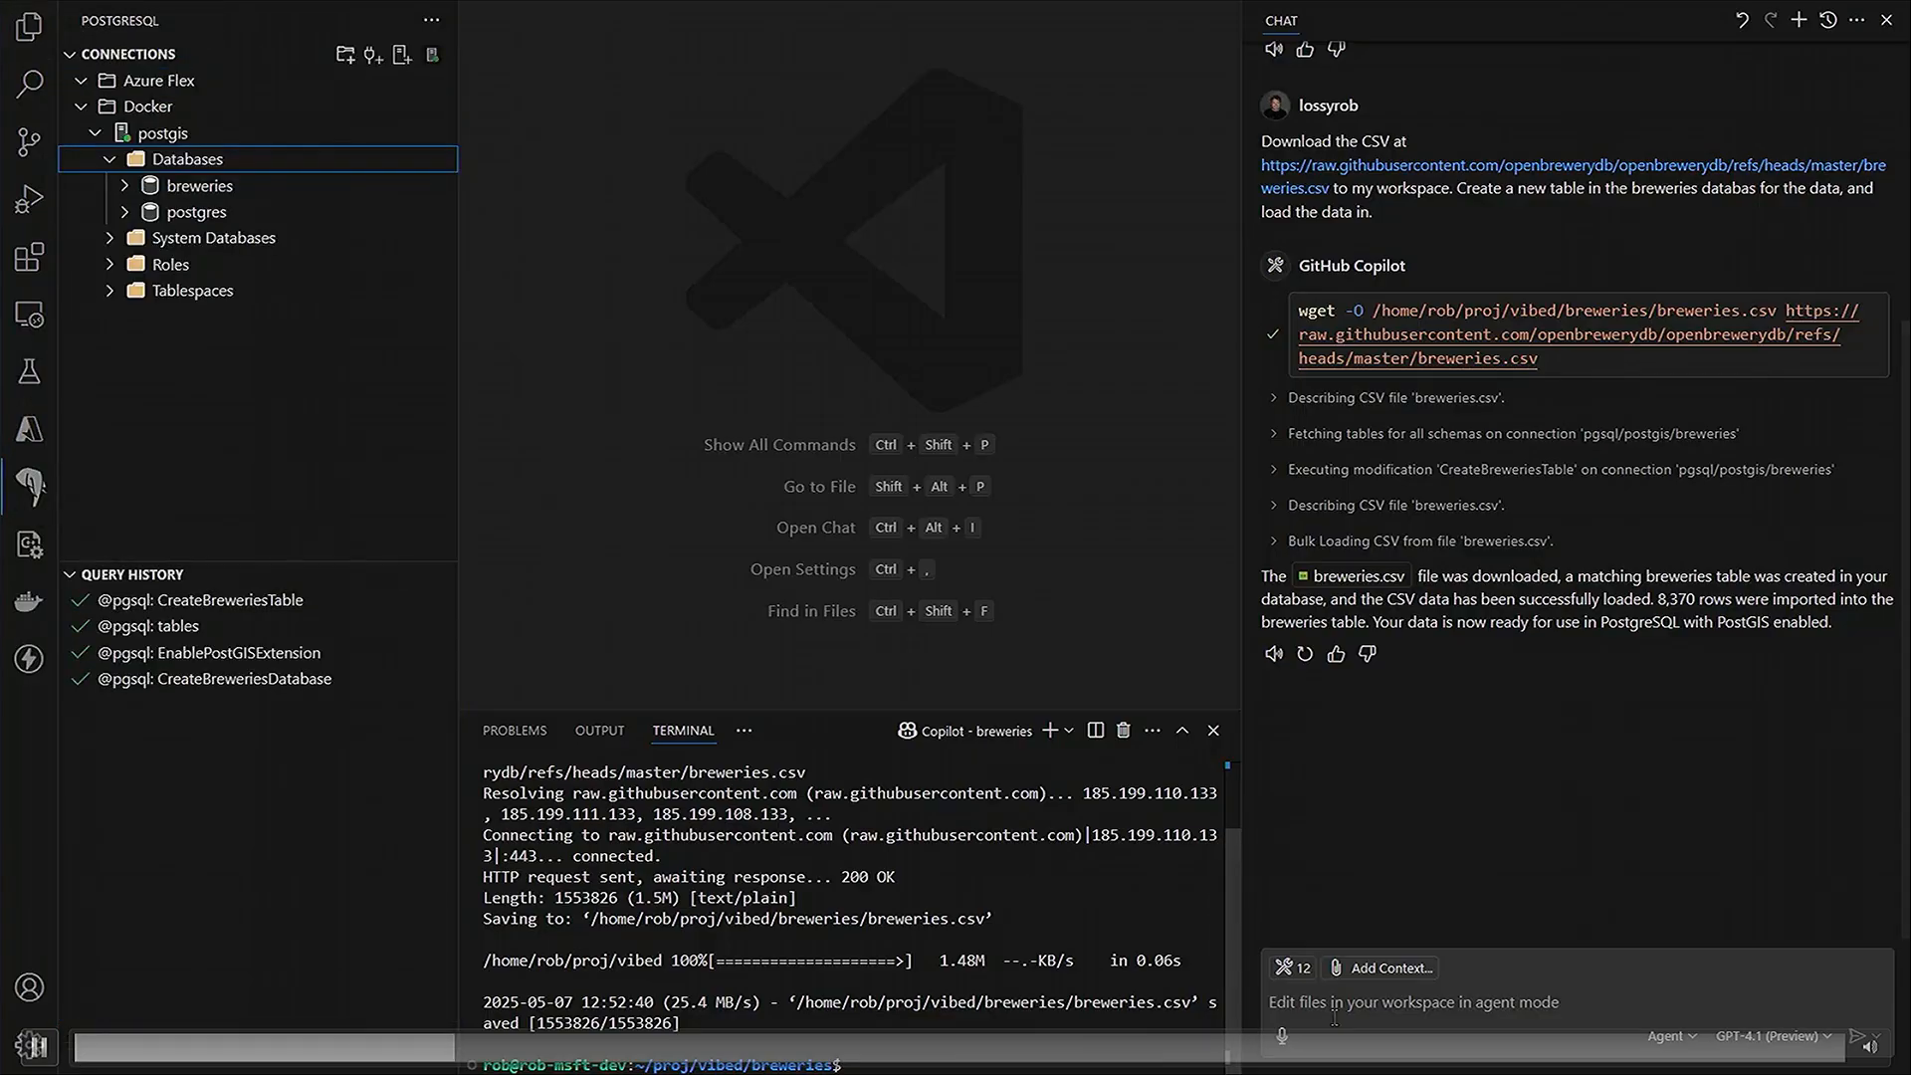
# - Ask Copilot to visualize the schema, then to convert the lat/lng columns into a geometry column
pyautogui.write('Visualize')
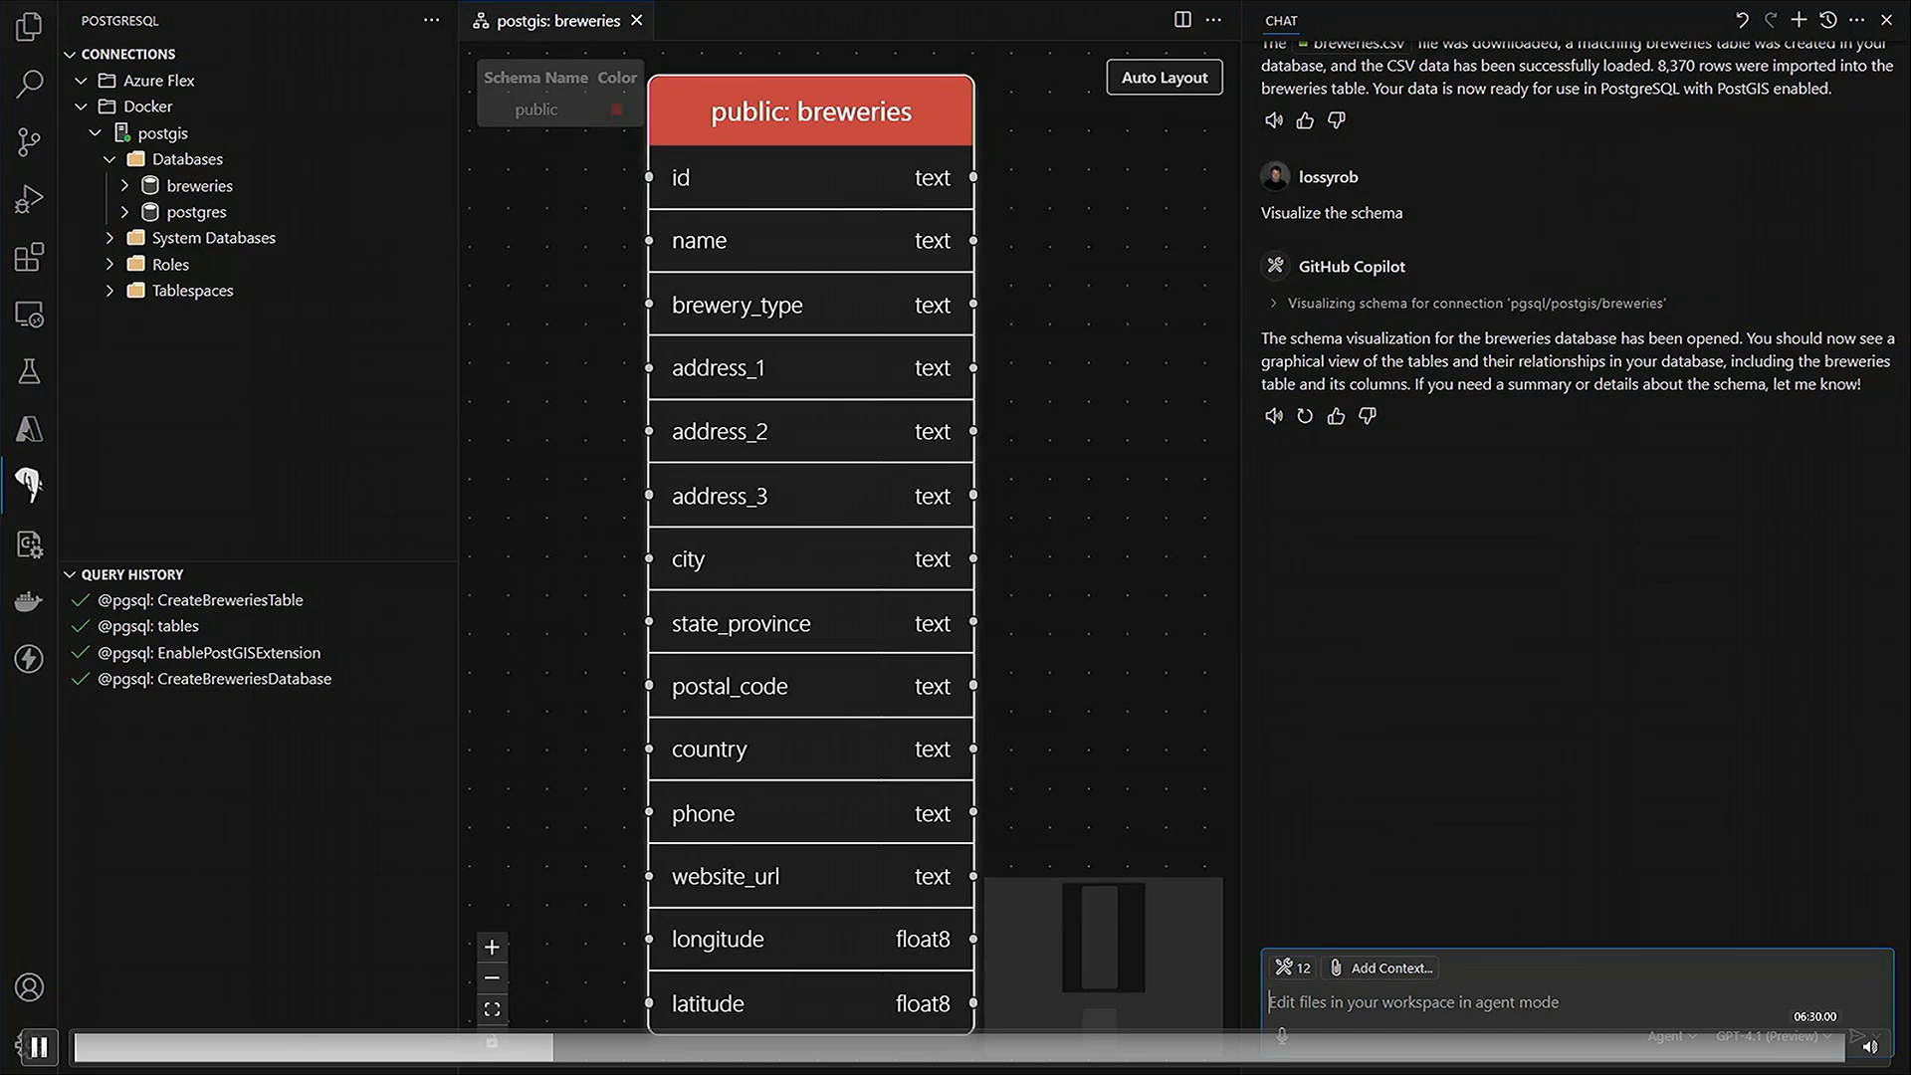
pyautogui.write('Convert the lat/')
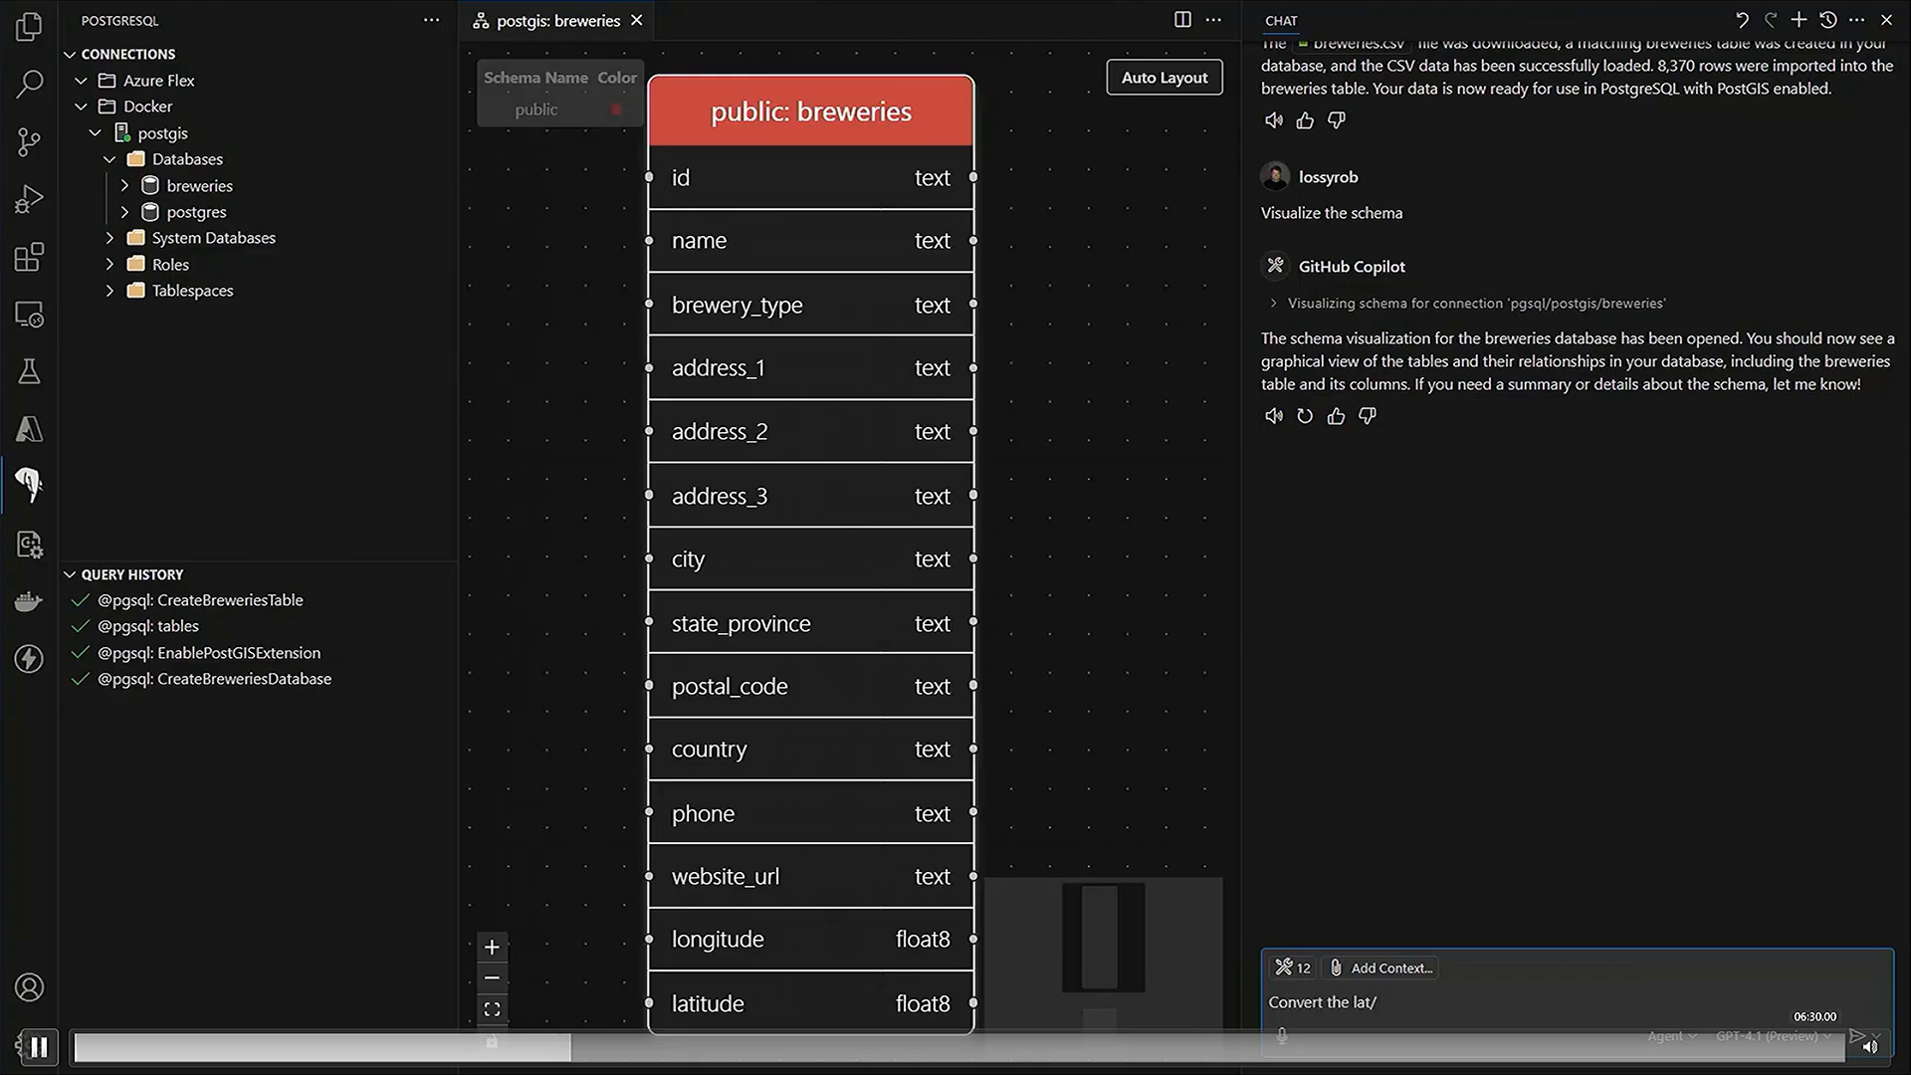
pyautogui.write('lng columns into a new')
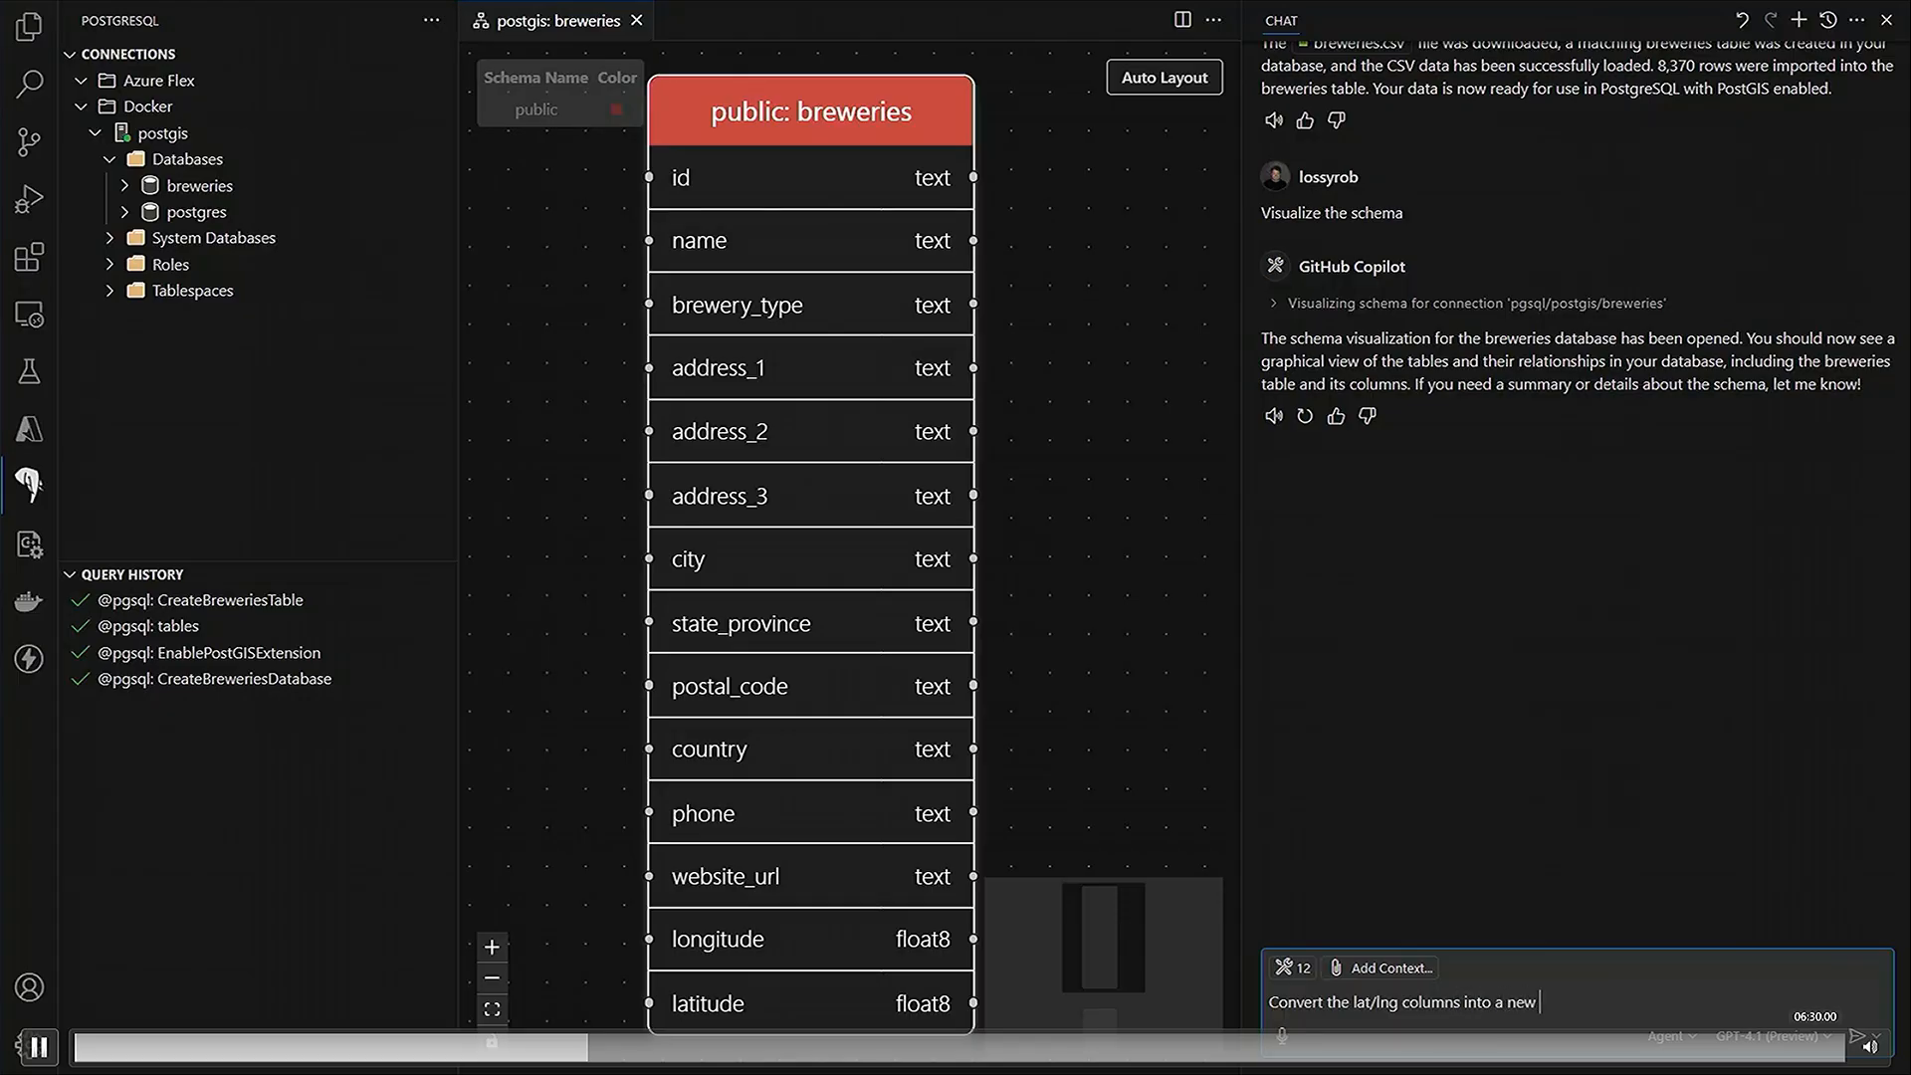
pyautogui.write('geometry column.')
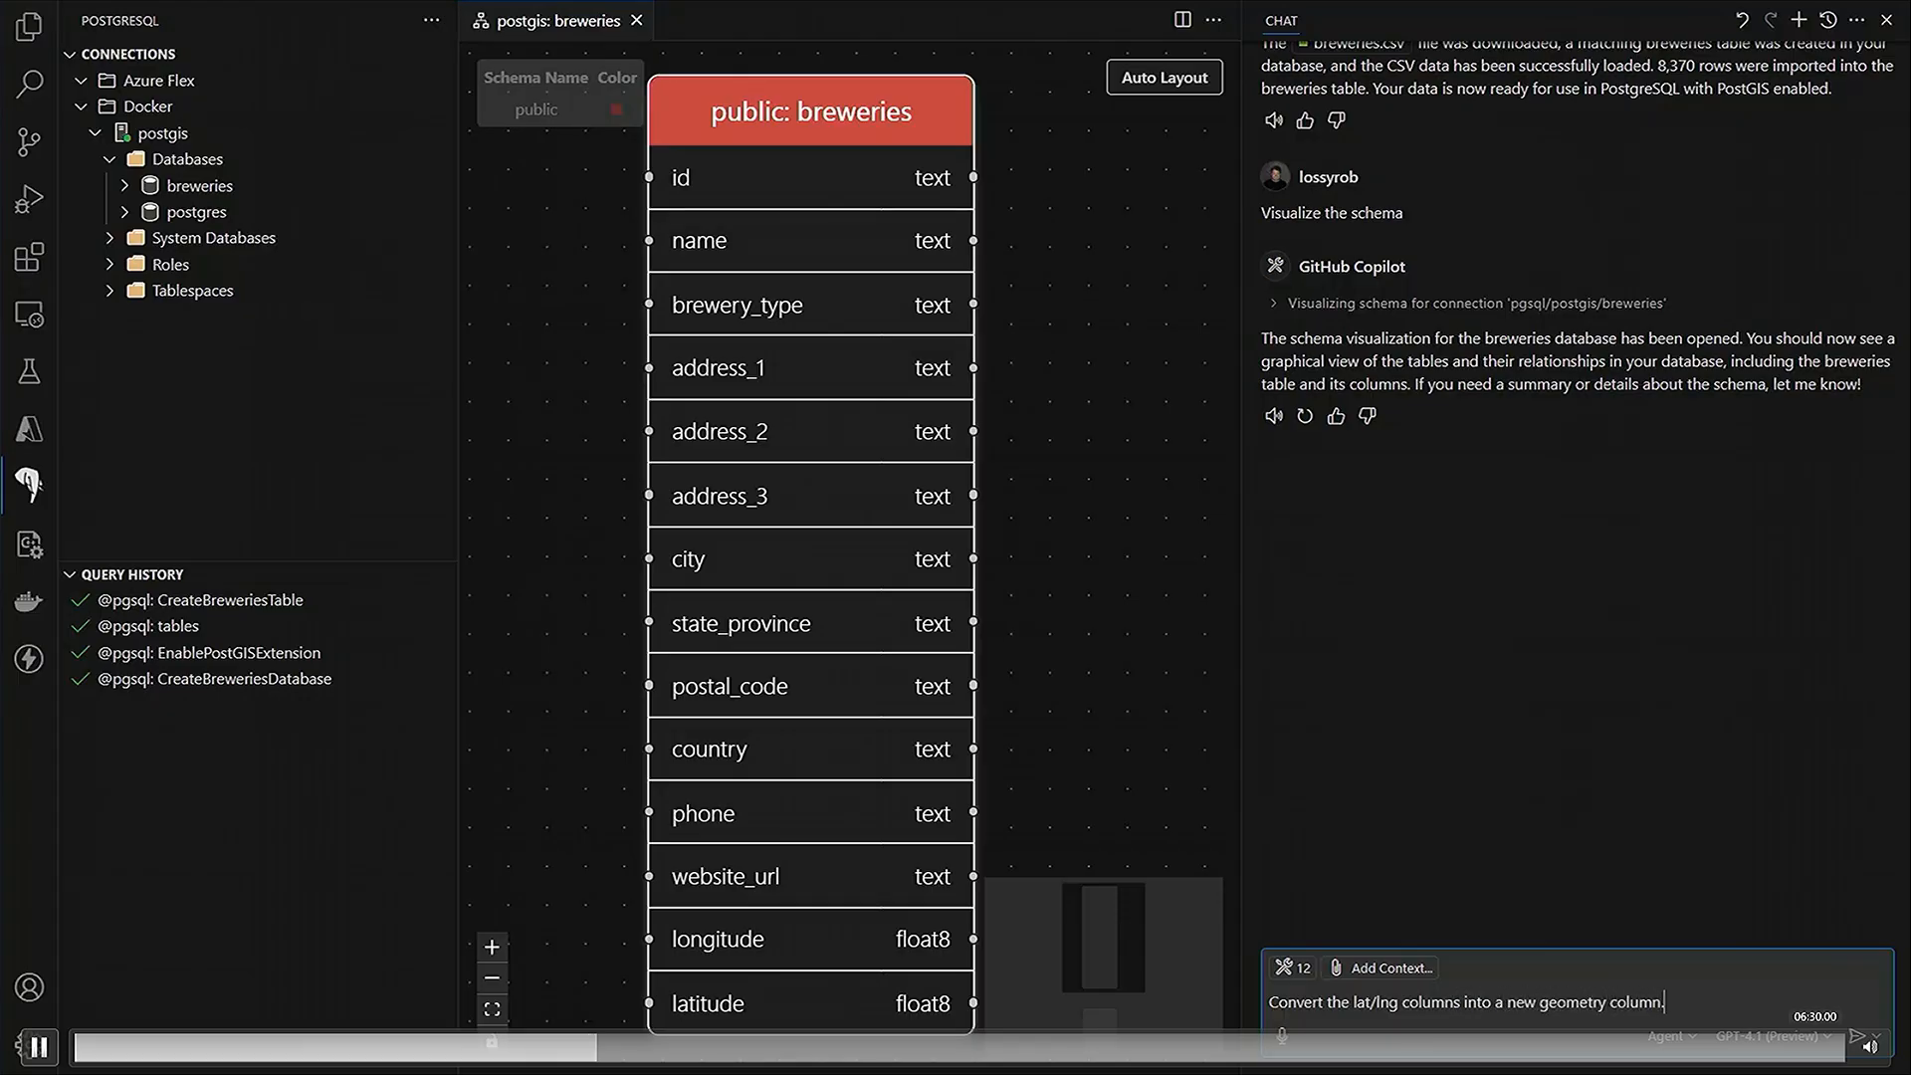
pyautogui.click(1857, 1035)
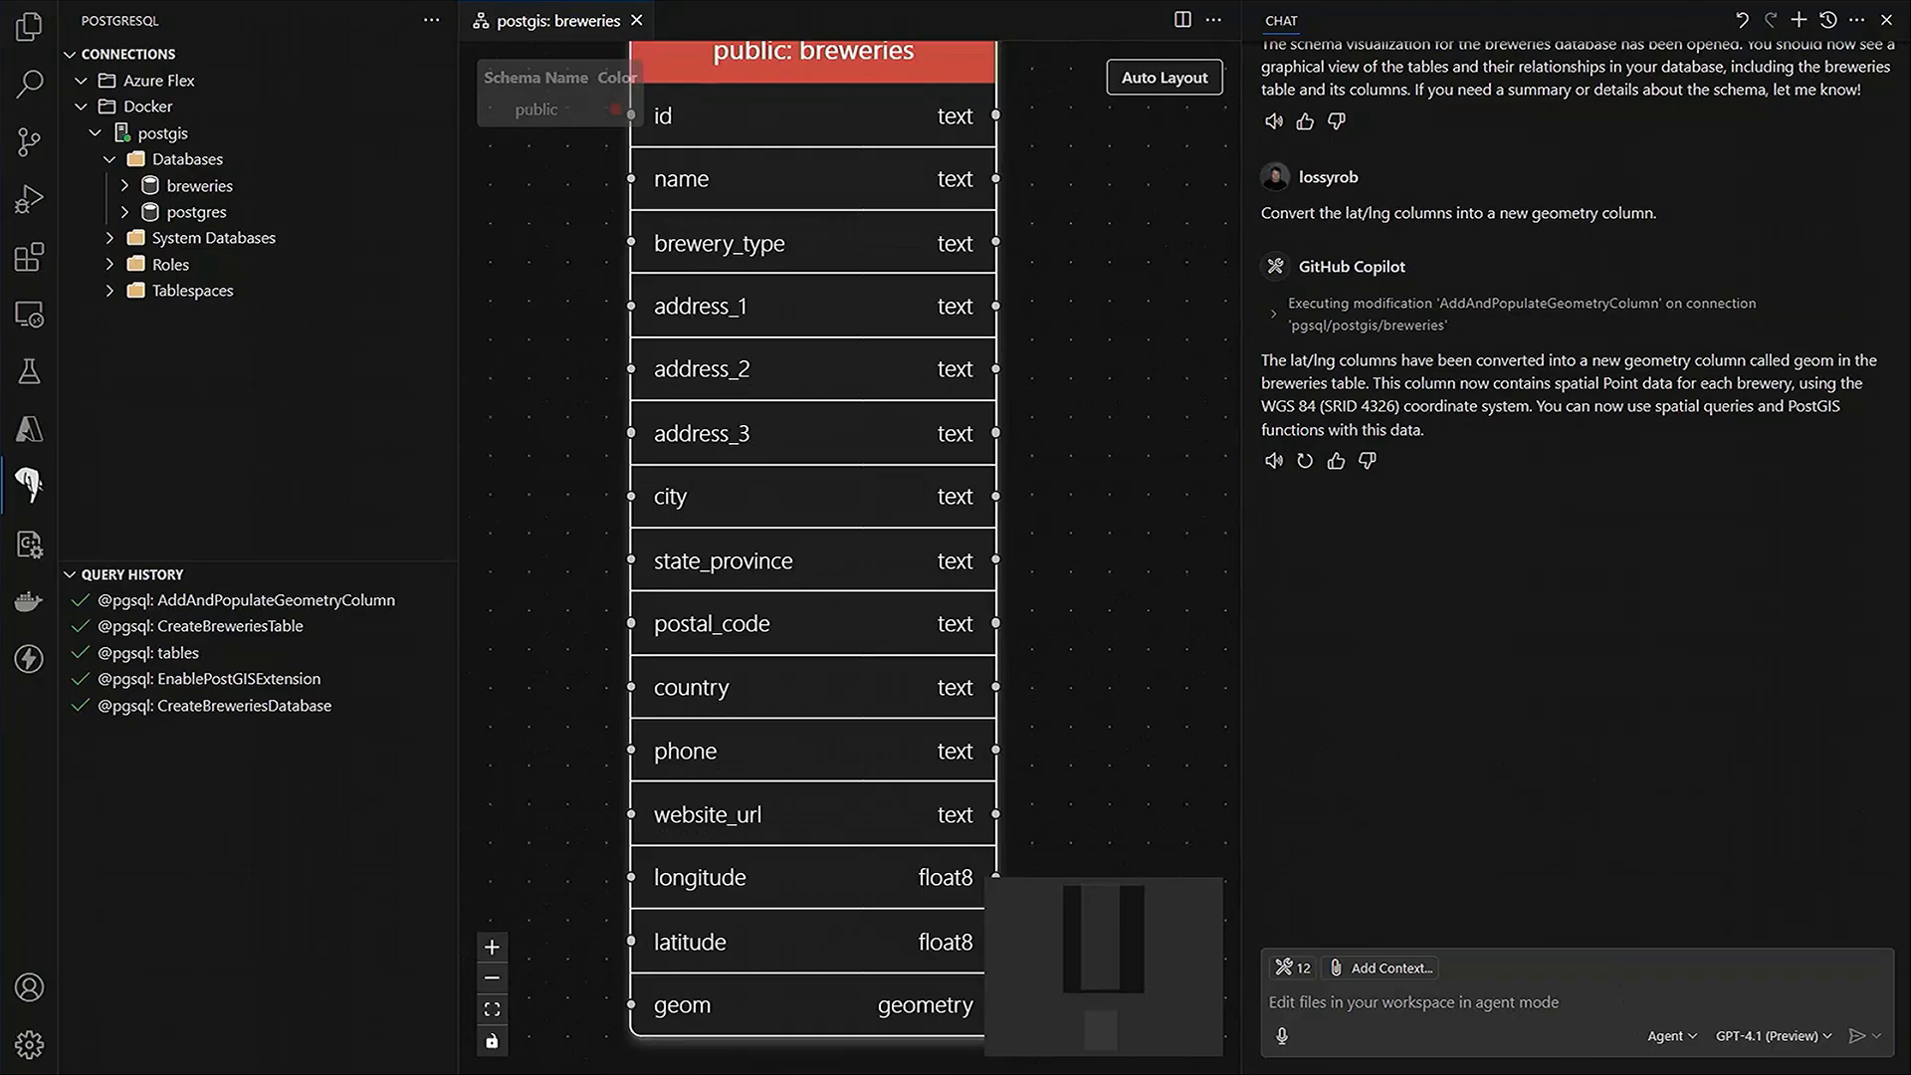
# - Ask Copilot which breweries are close to Philadelphia, listing the top 10 closest
pyautogui.write('What br')
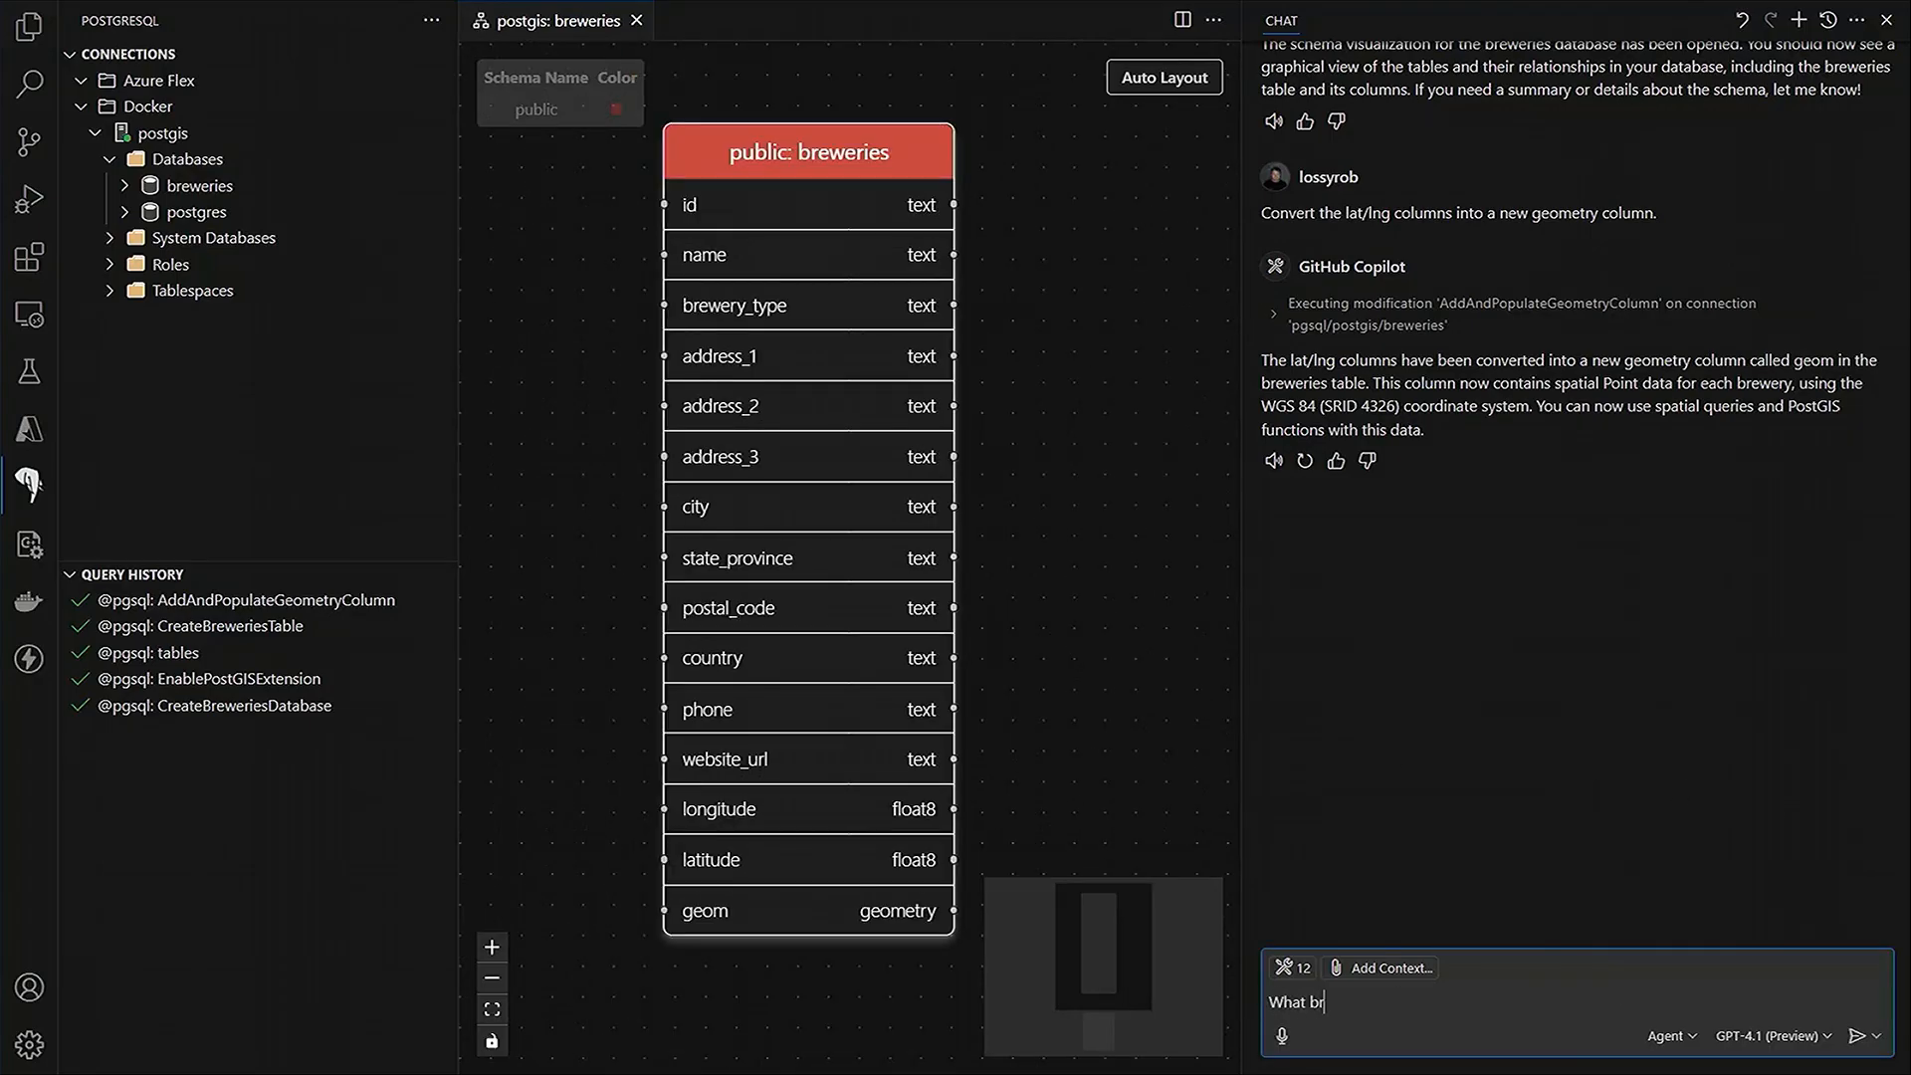
pyautogui.write('eweries')
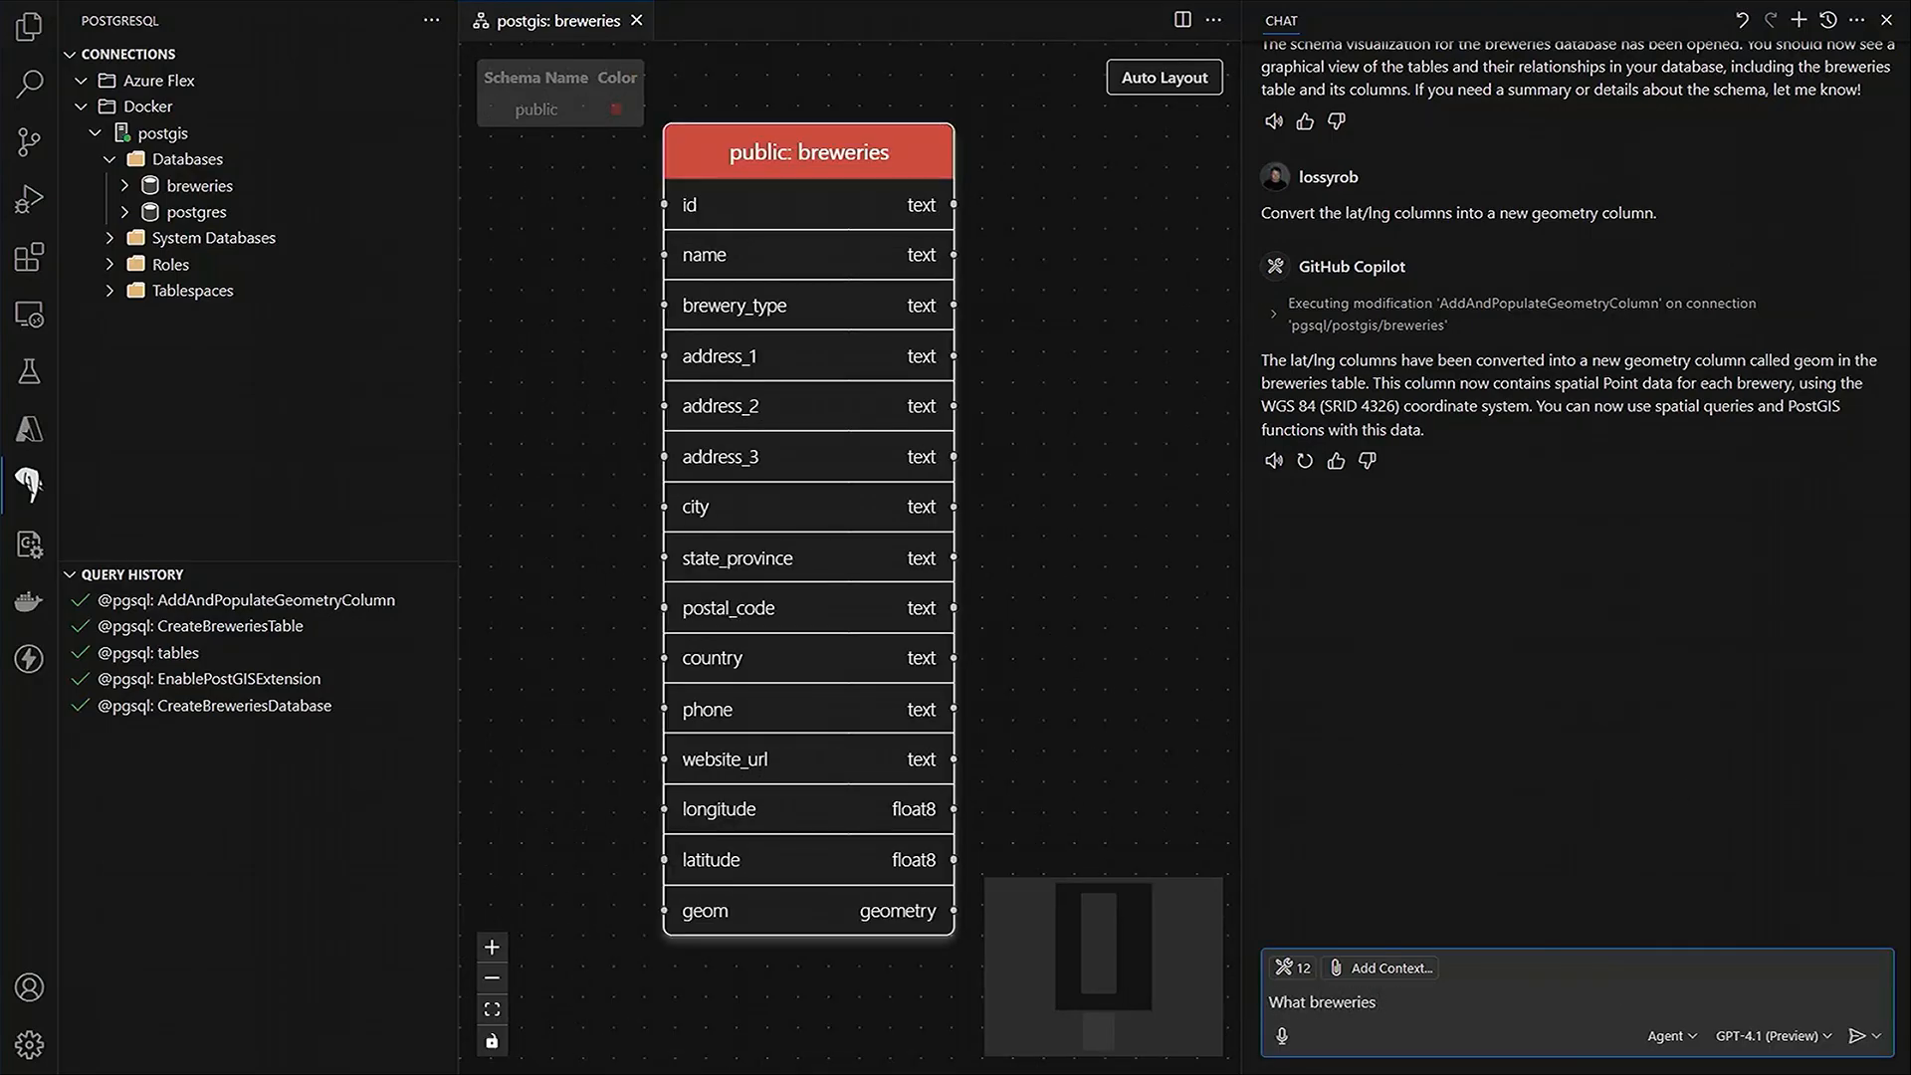
pyautogui.write('are close to')
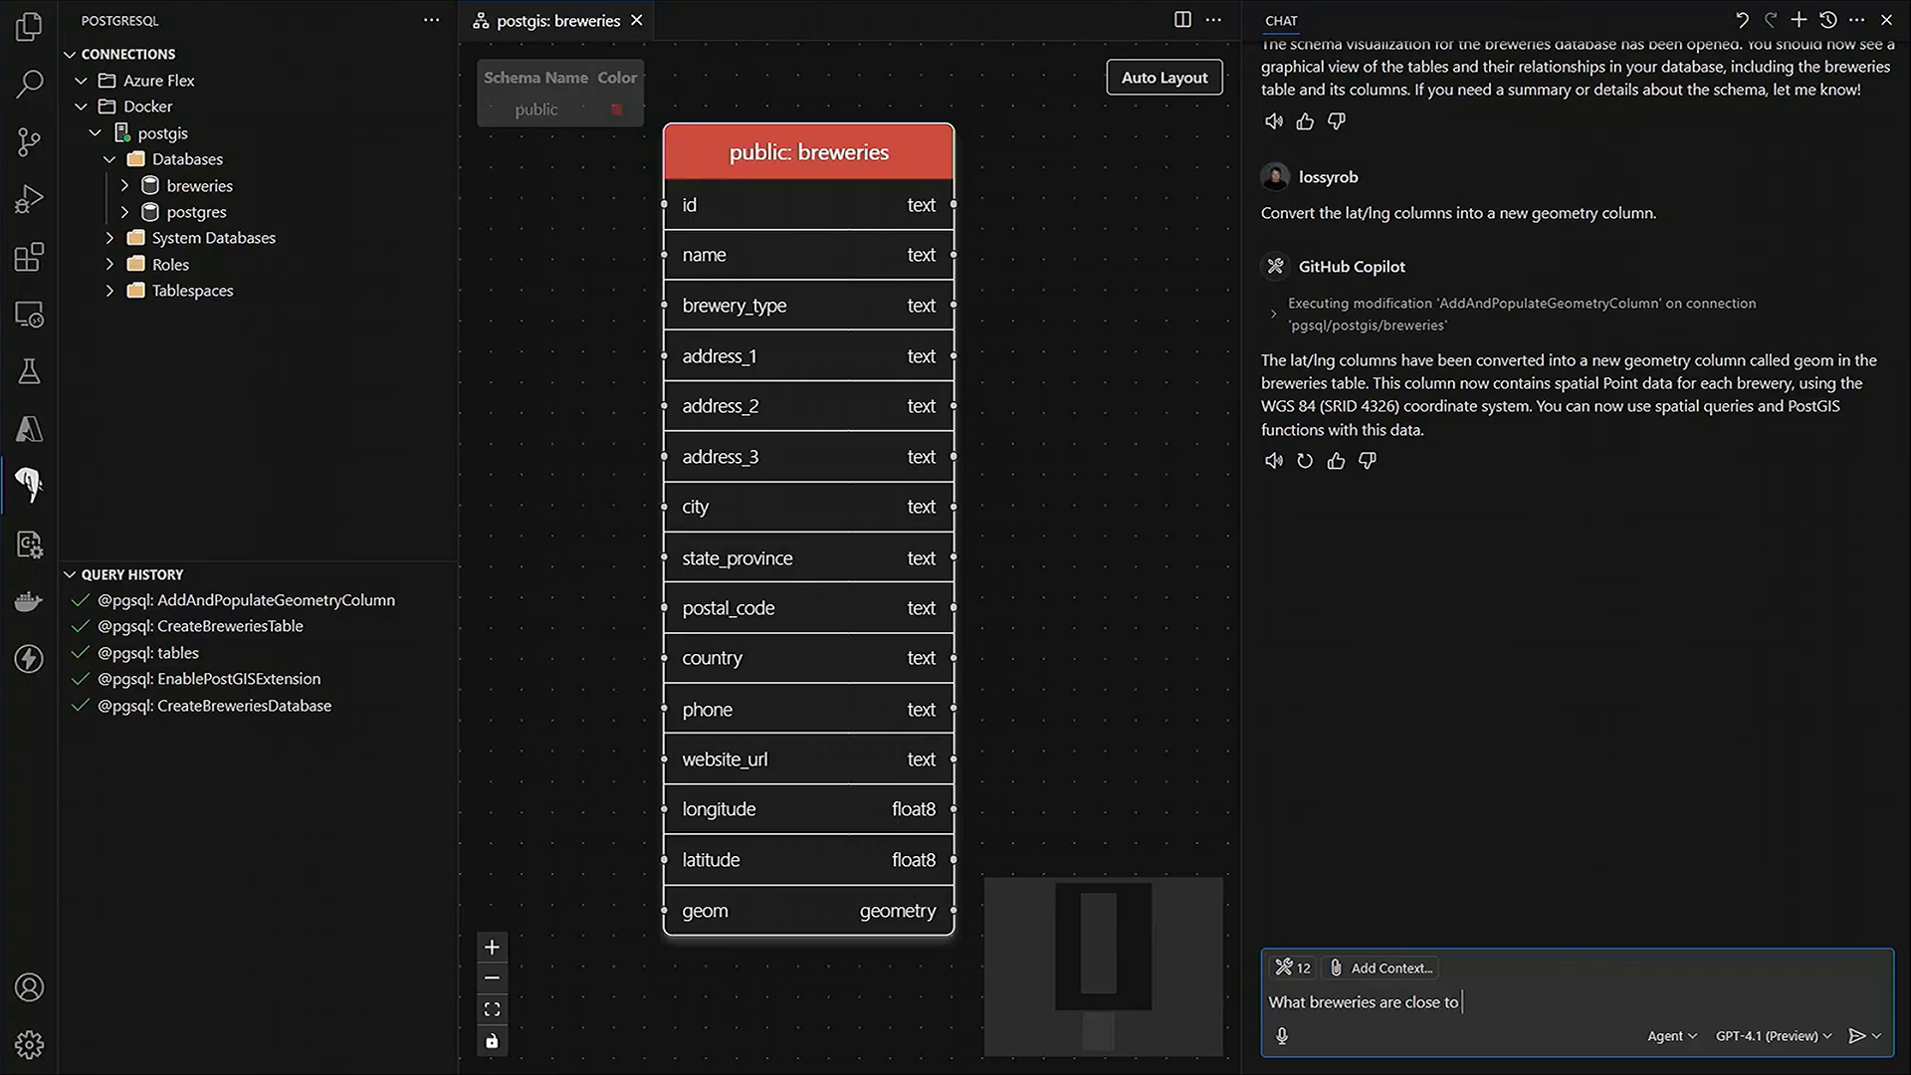
pyautogui.write('Philadelphia? List the')
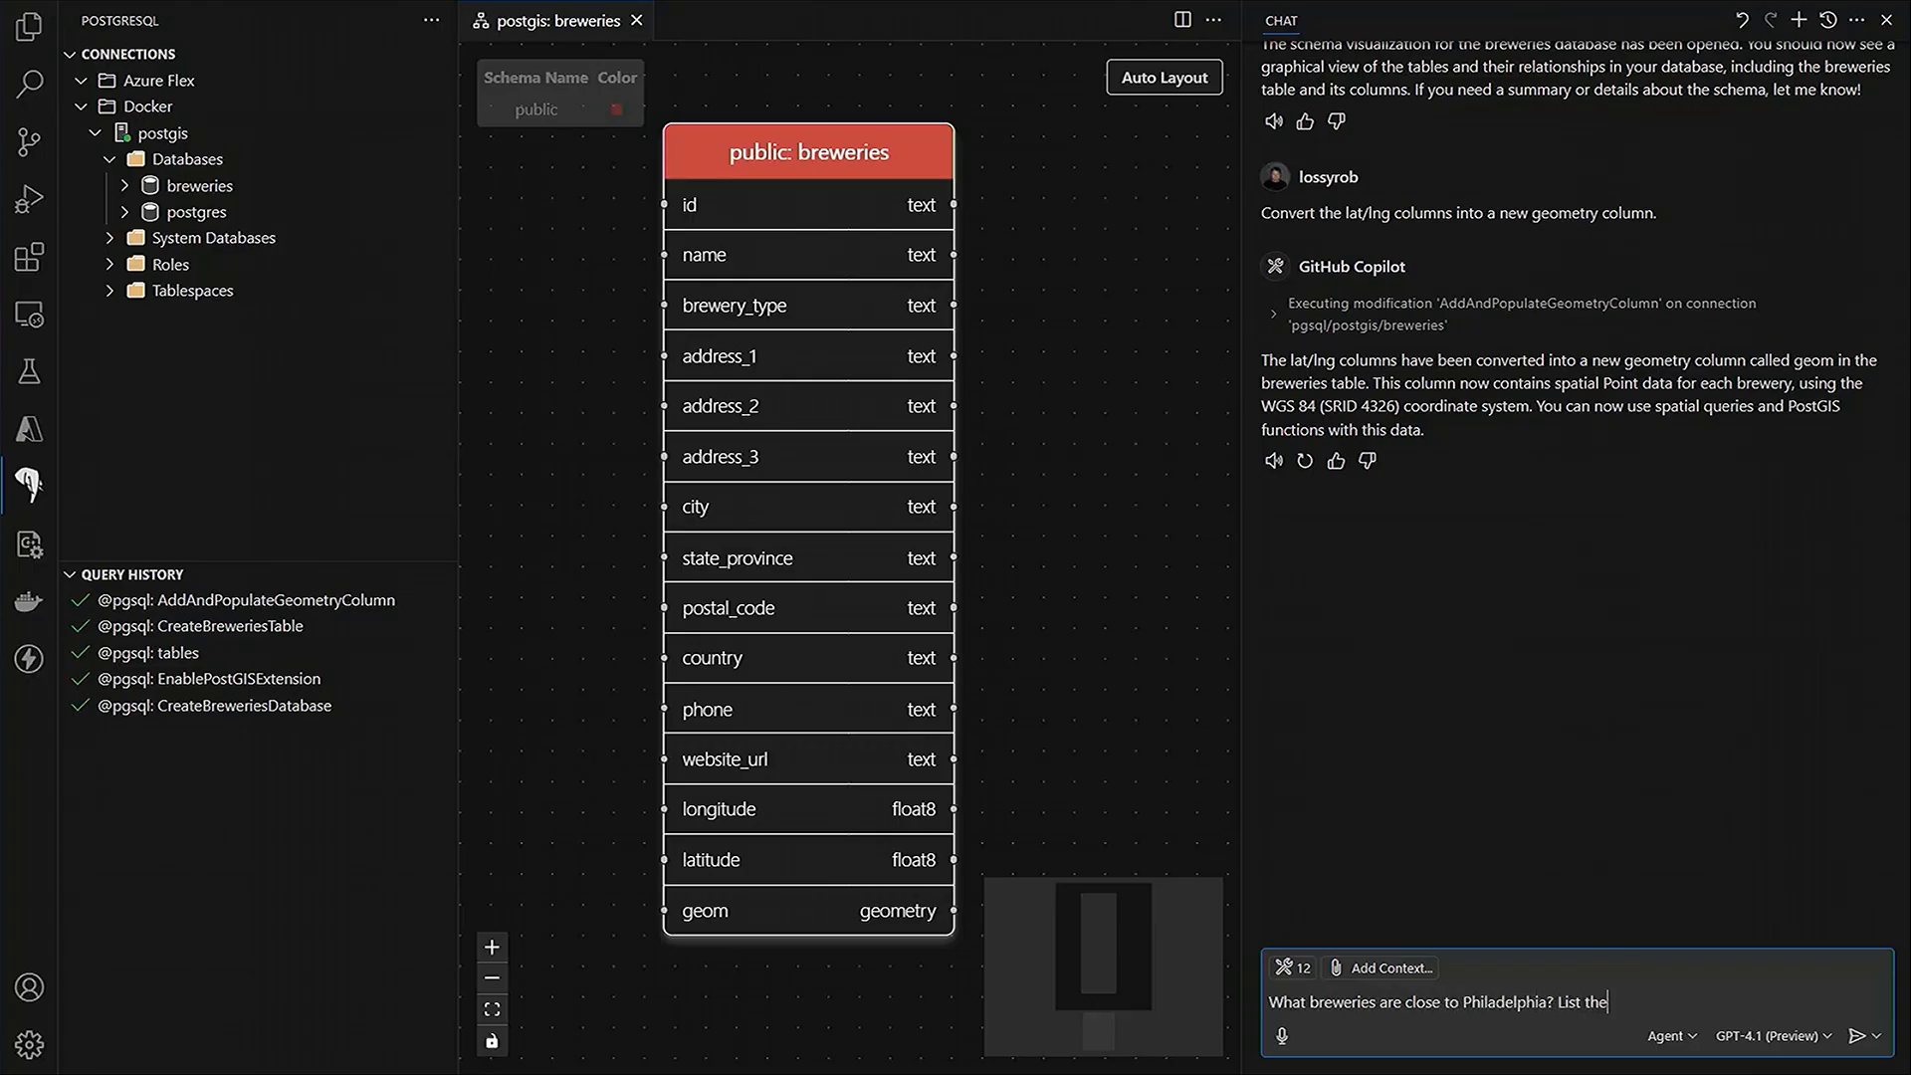
pyautogui.write('top 10 cloest')
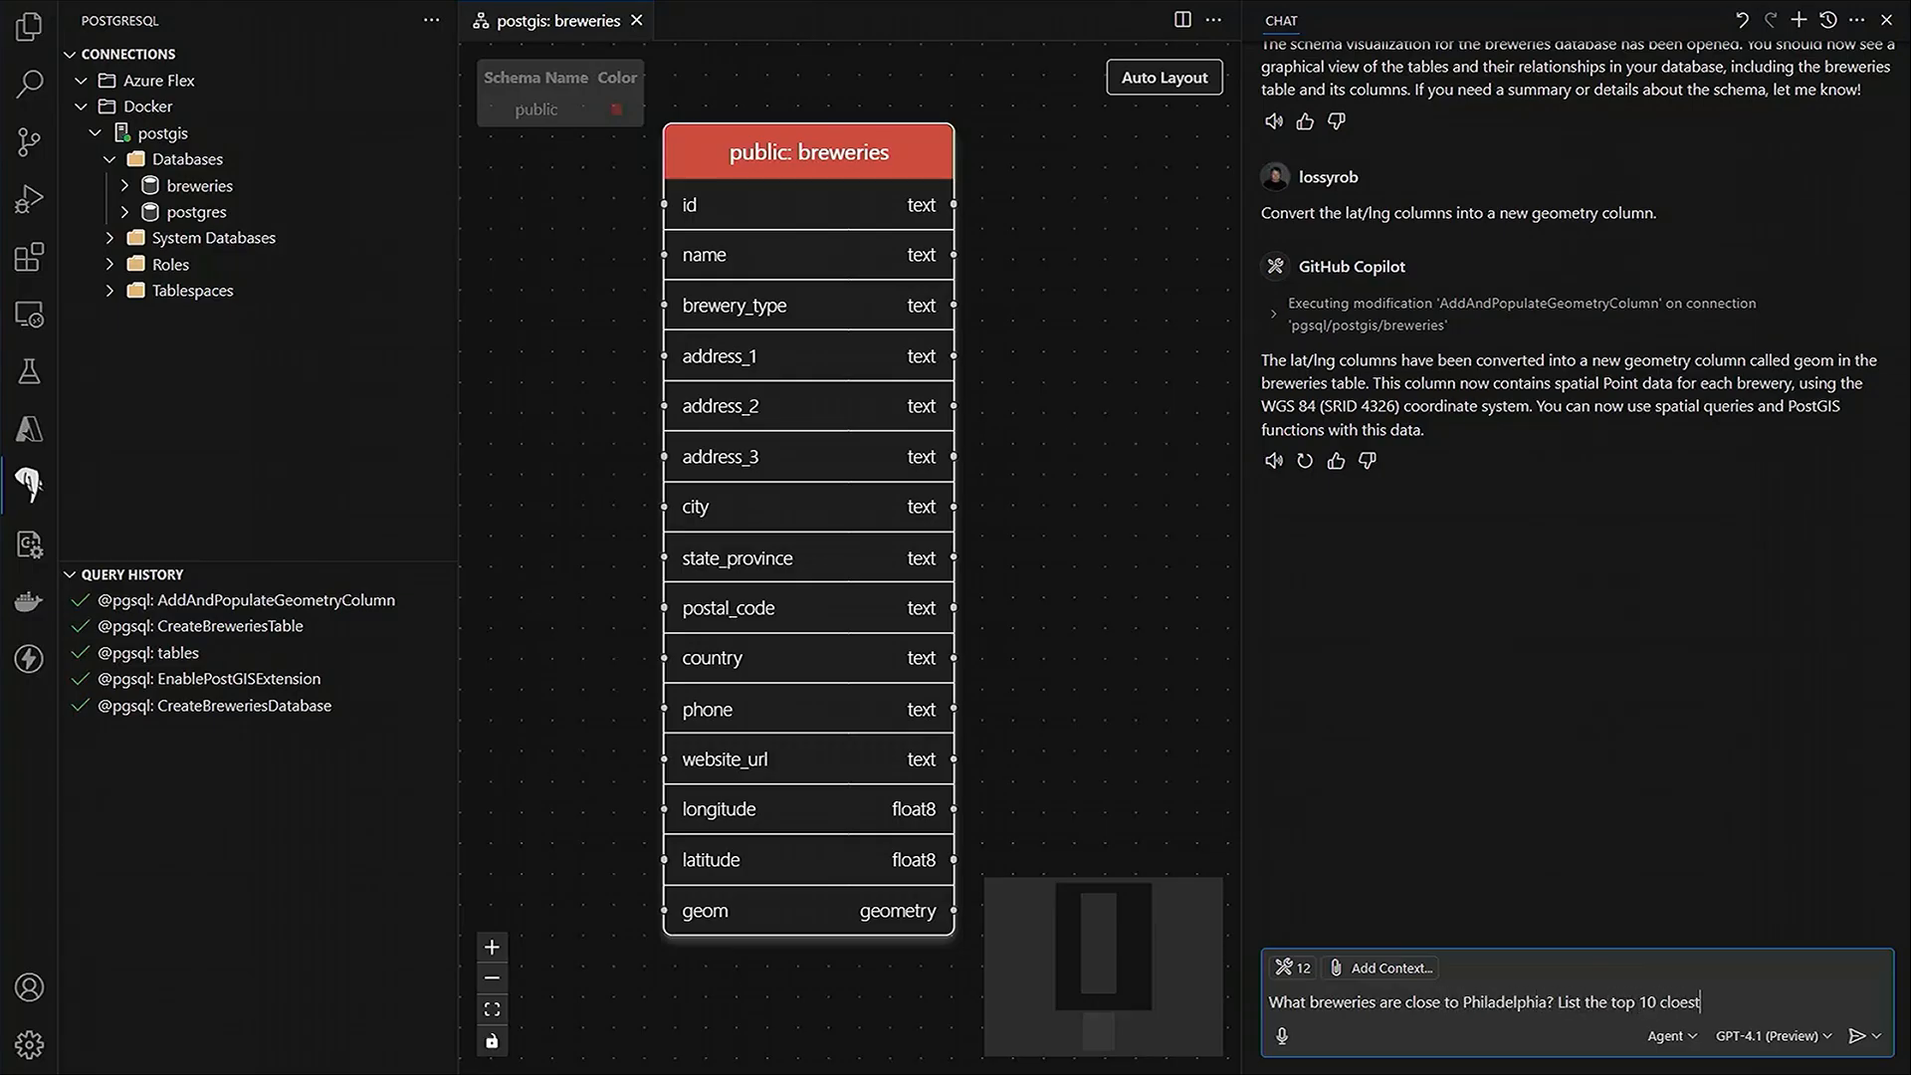
pyautogui.click(1881, 1035)
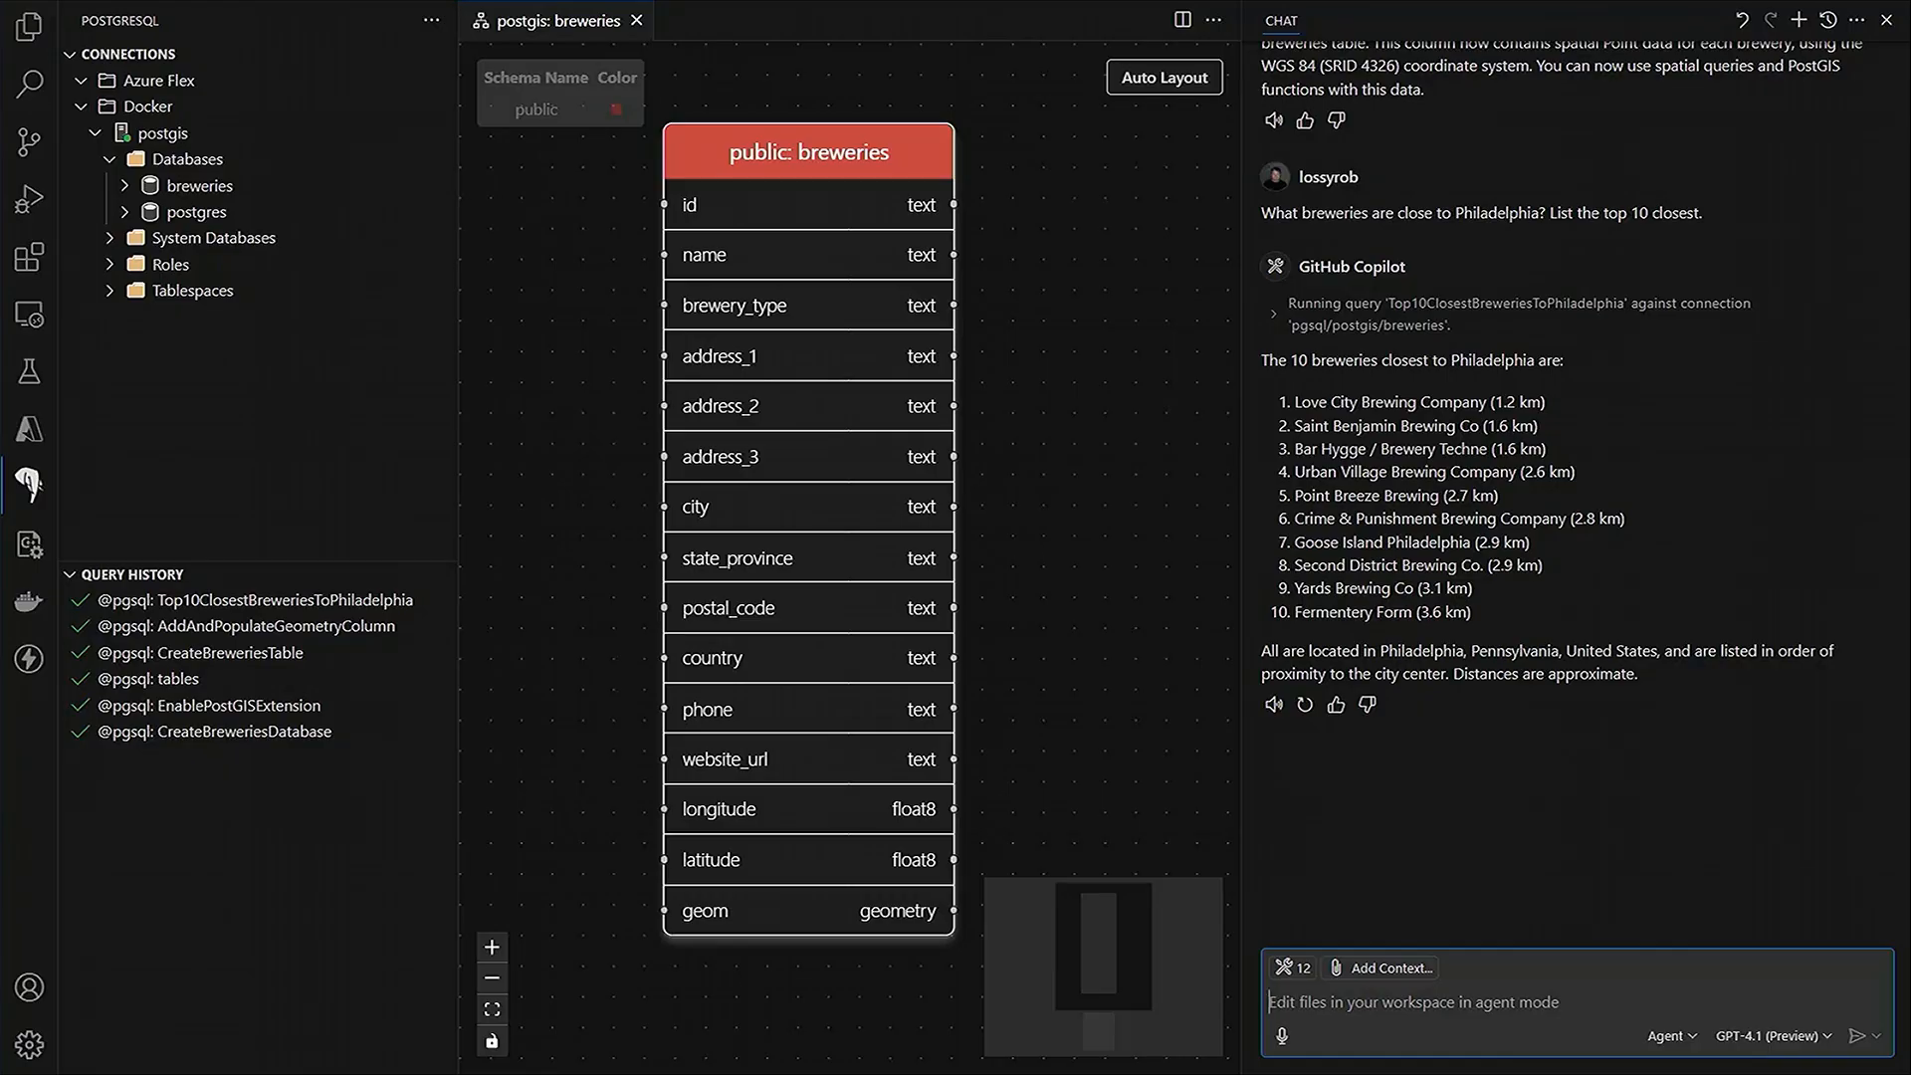
pyautogui.moveTo(257, 599)
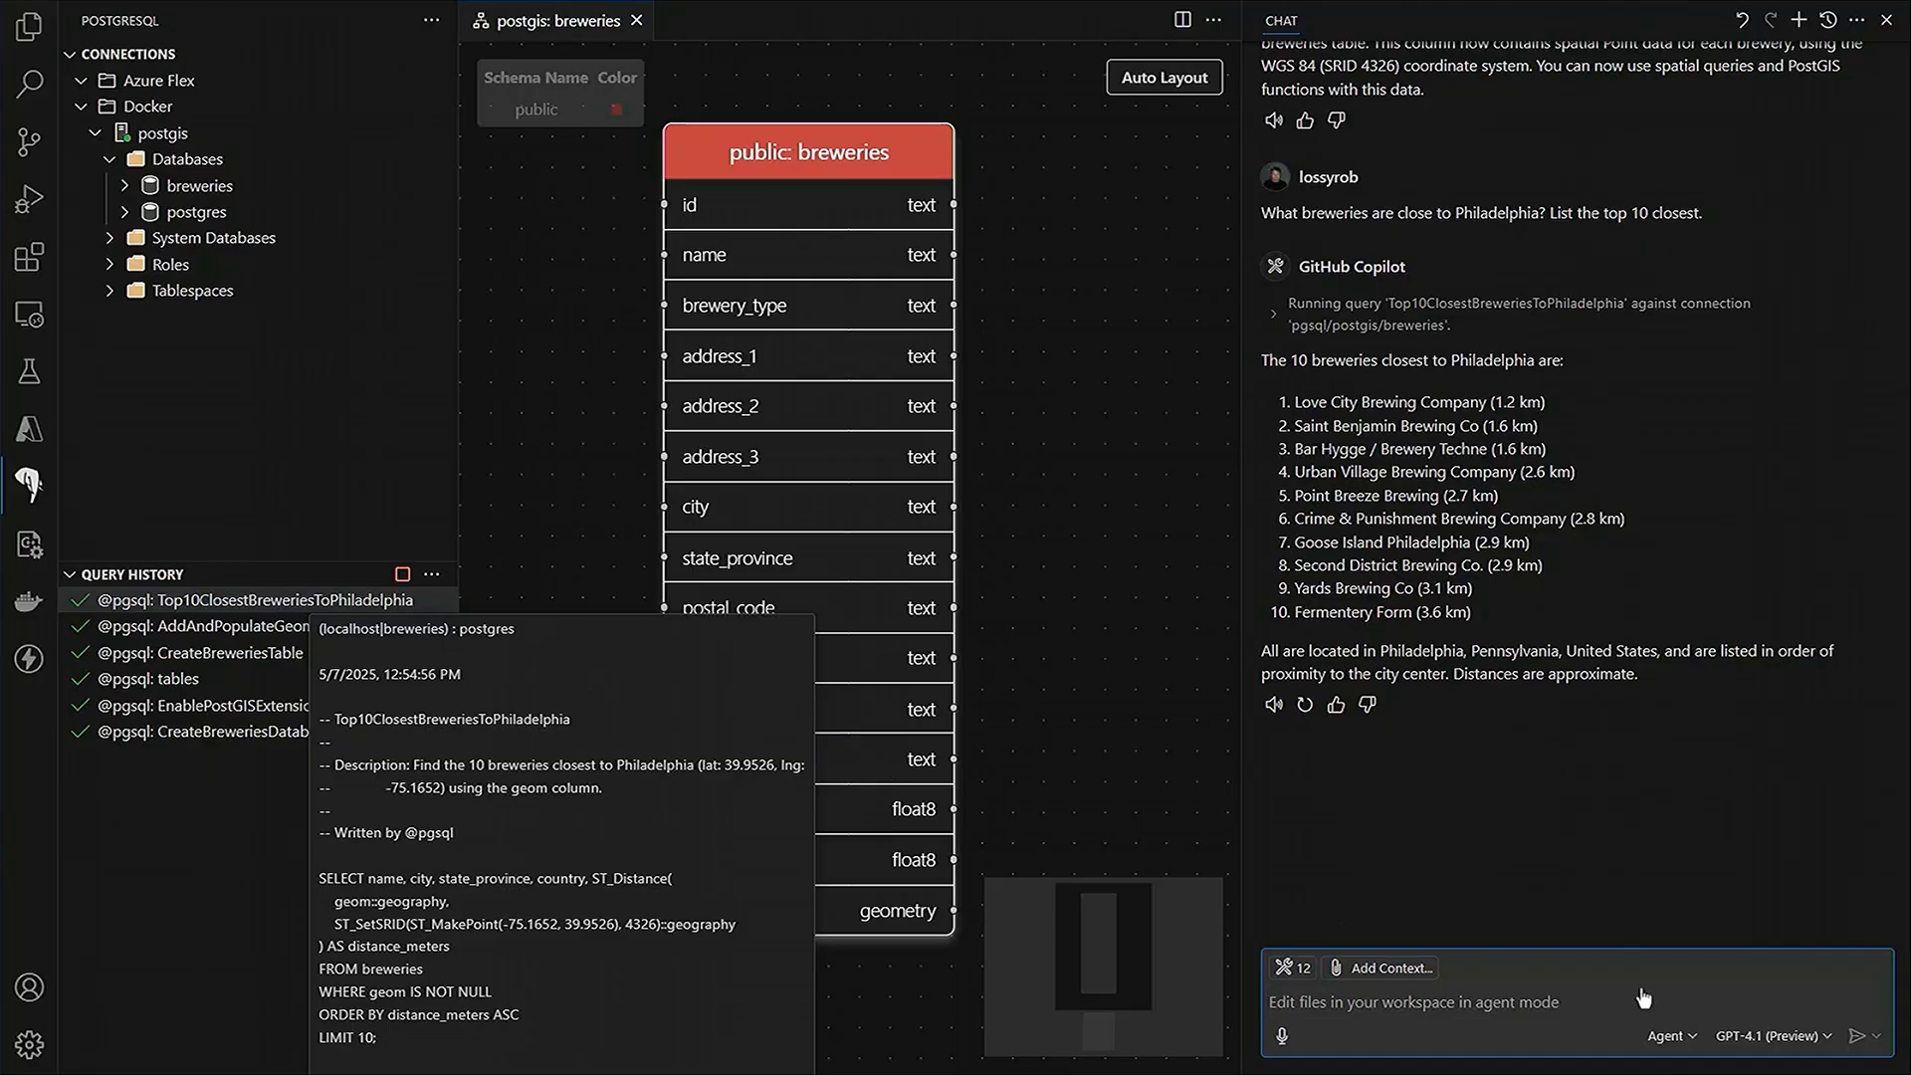
# - Switch the Copilot chat model to o4-mini (Preview)
pyautogui.click(1771, 1035)
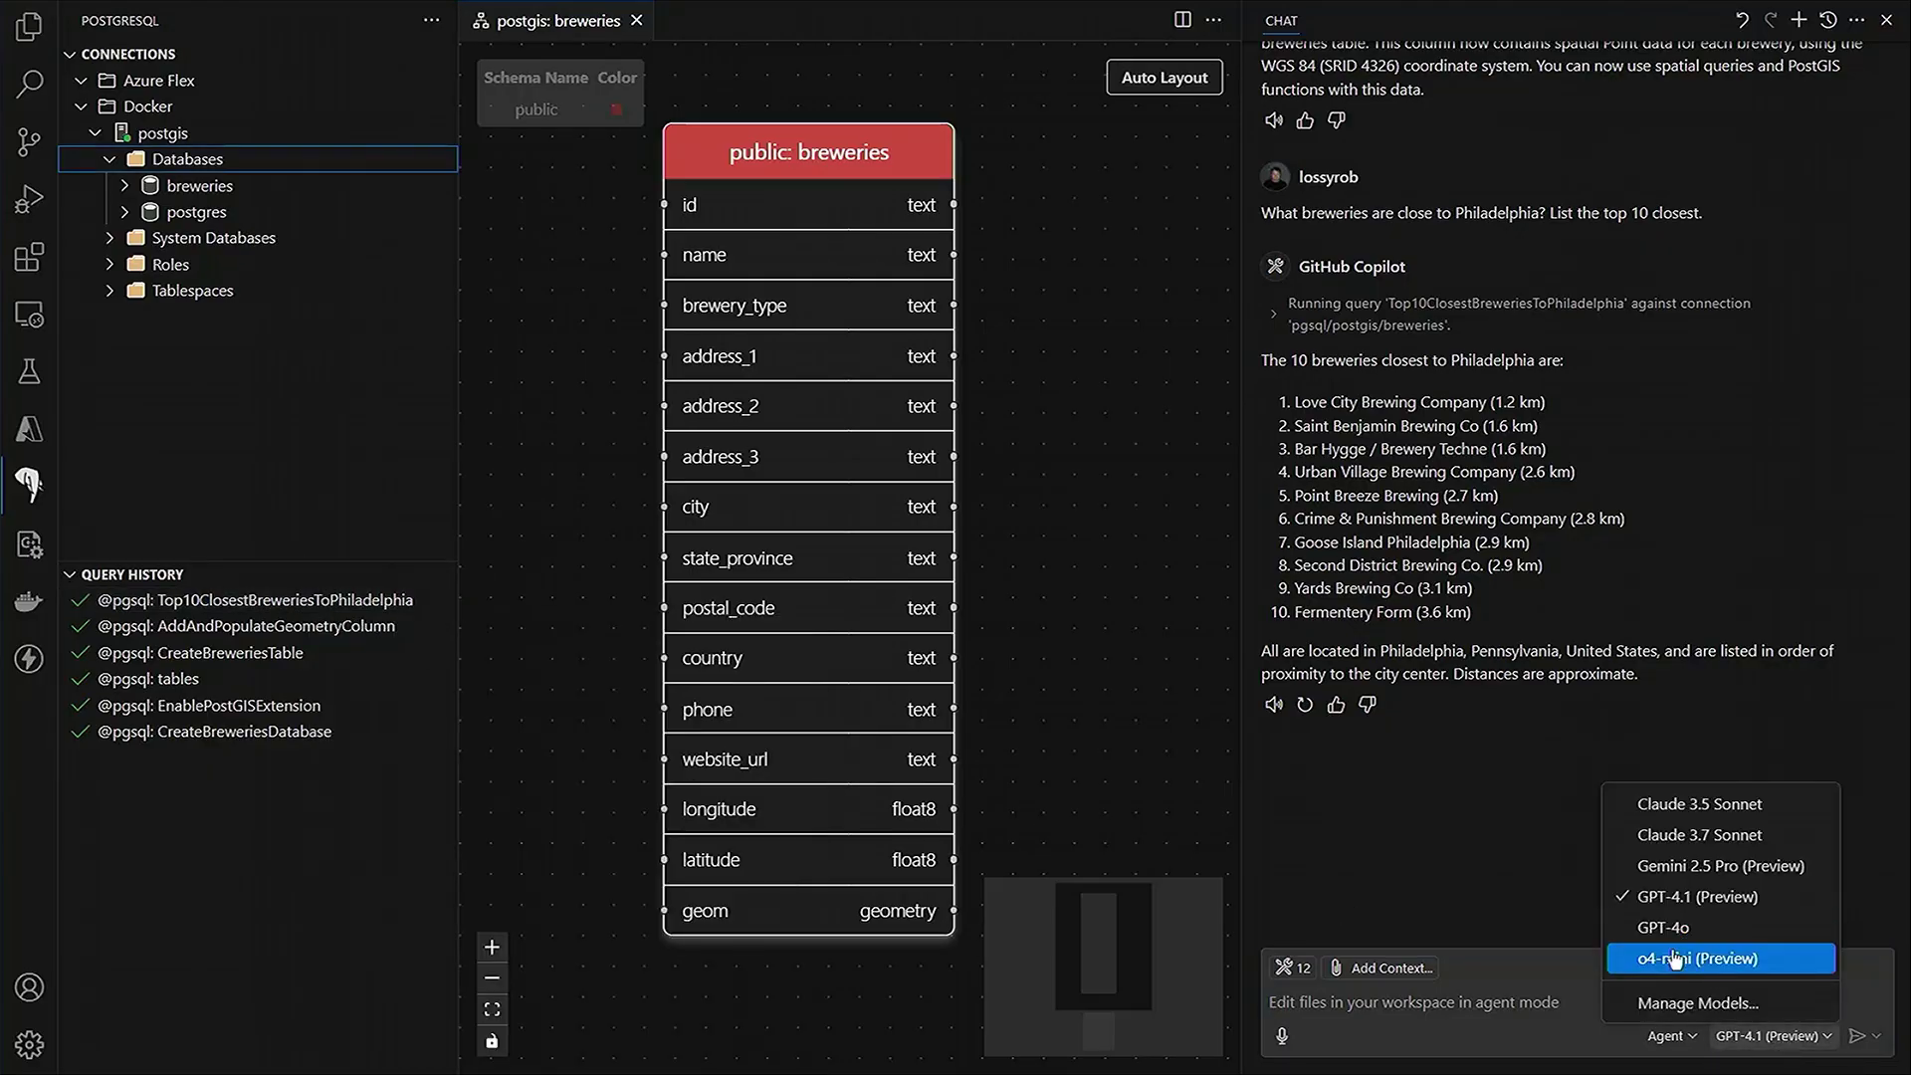
pyautogui.click(1714, 957)
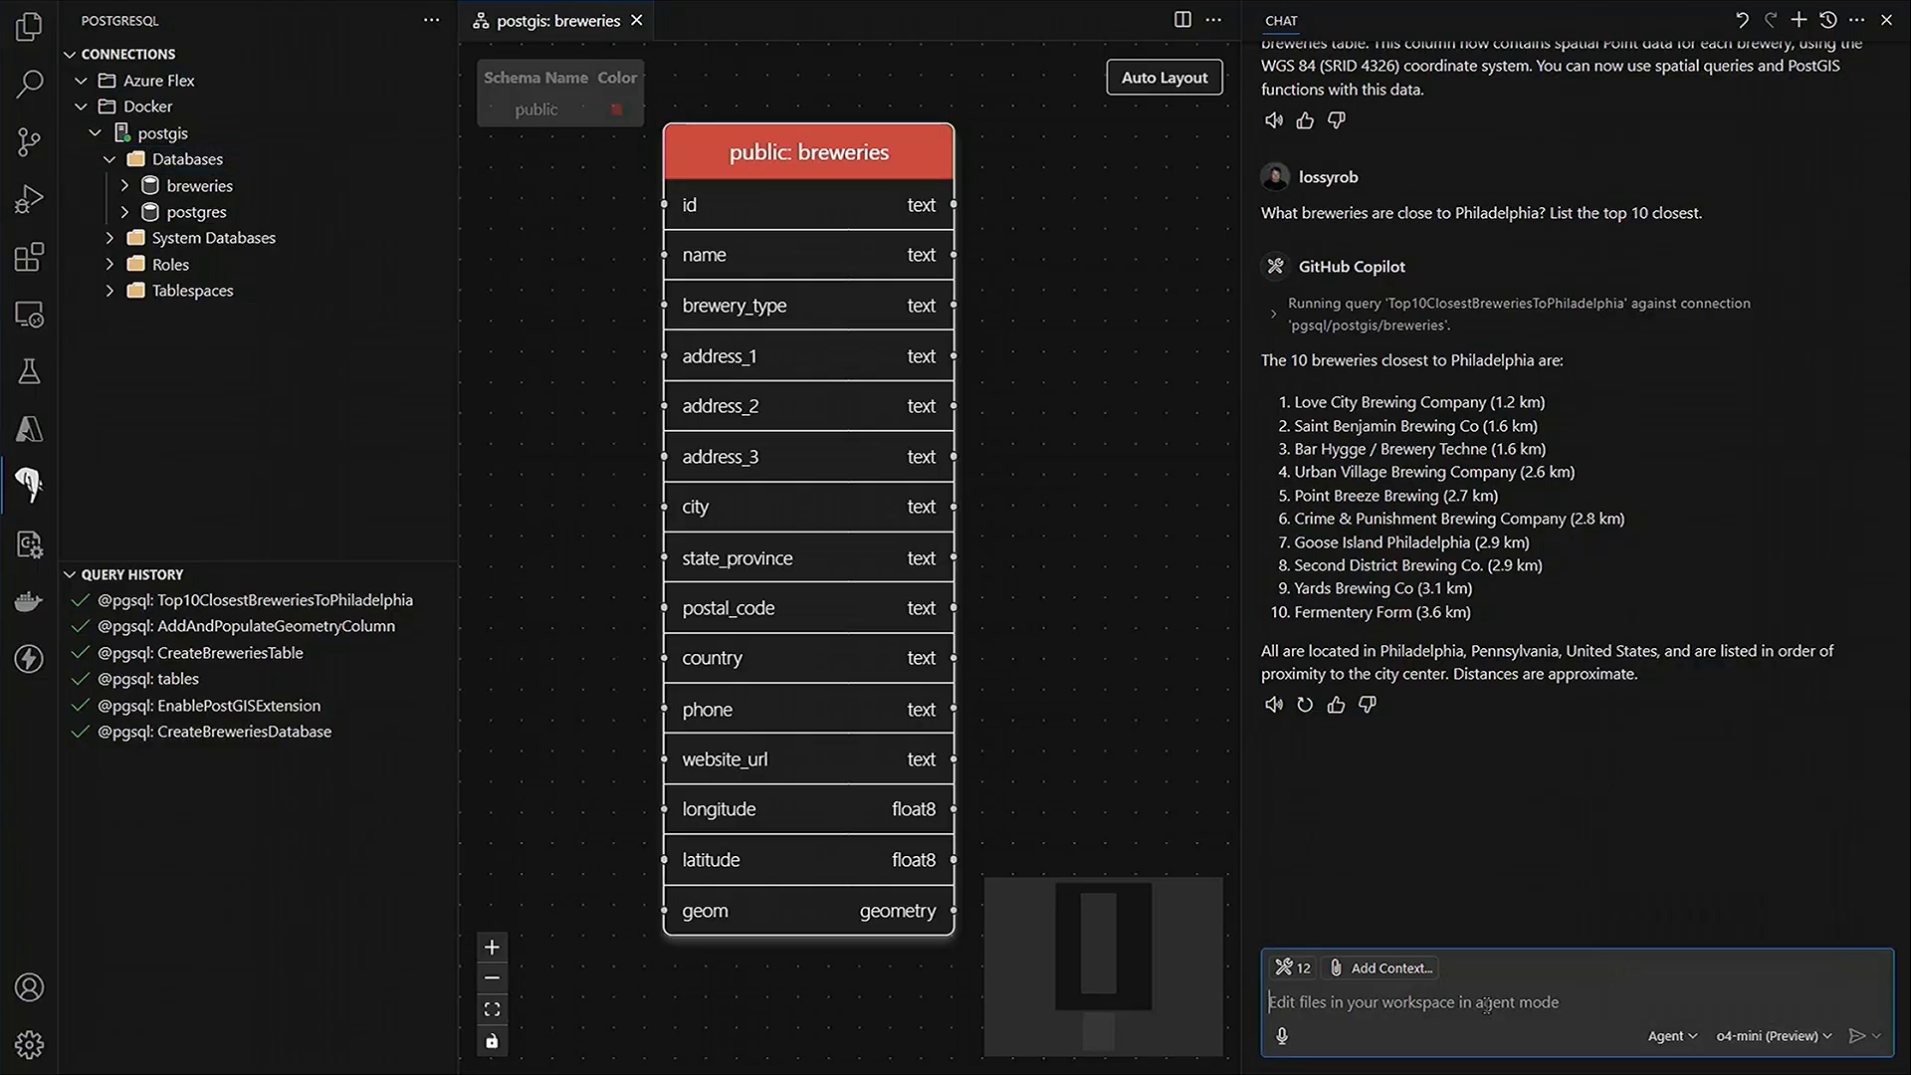
# - Ask Copilot to create a FastAPI application with a REST endpoint serving the brewery data as GeoJSON
pyautogui.write('c')
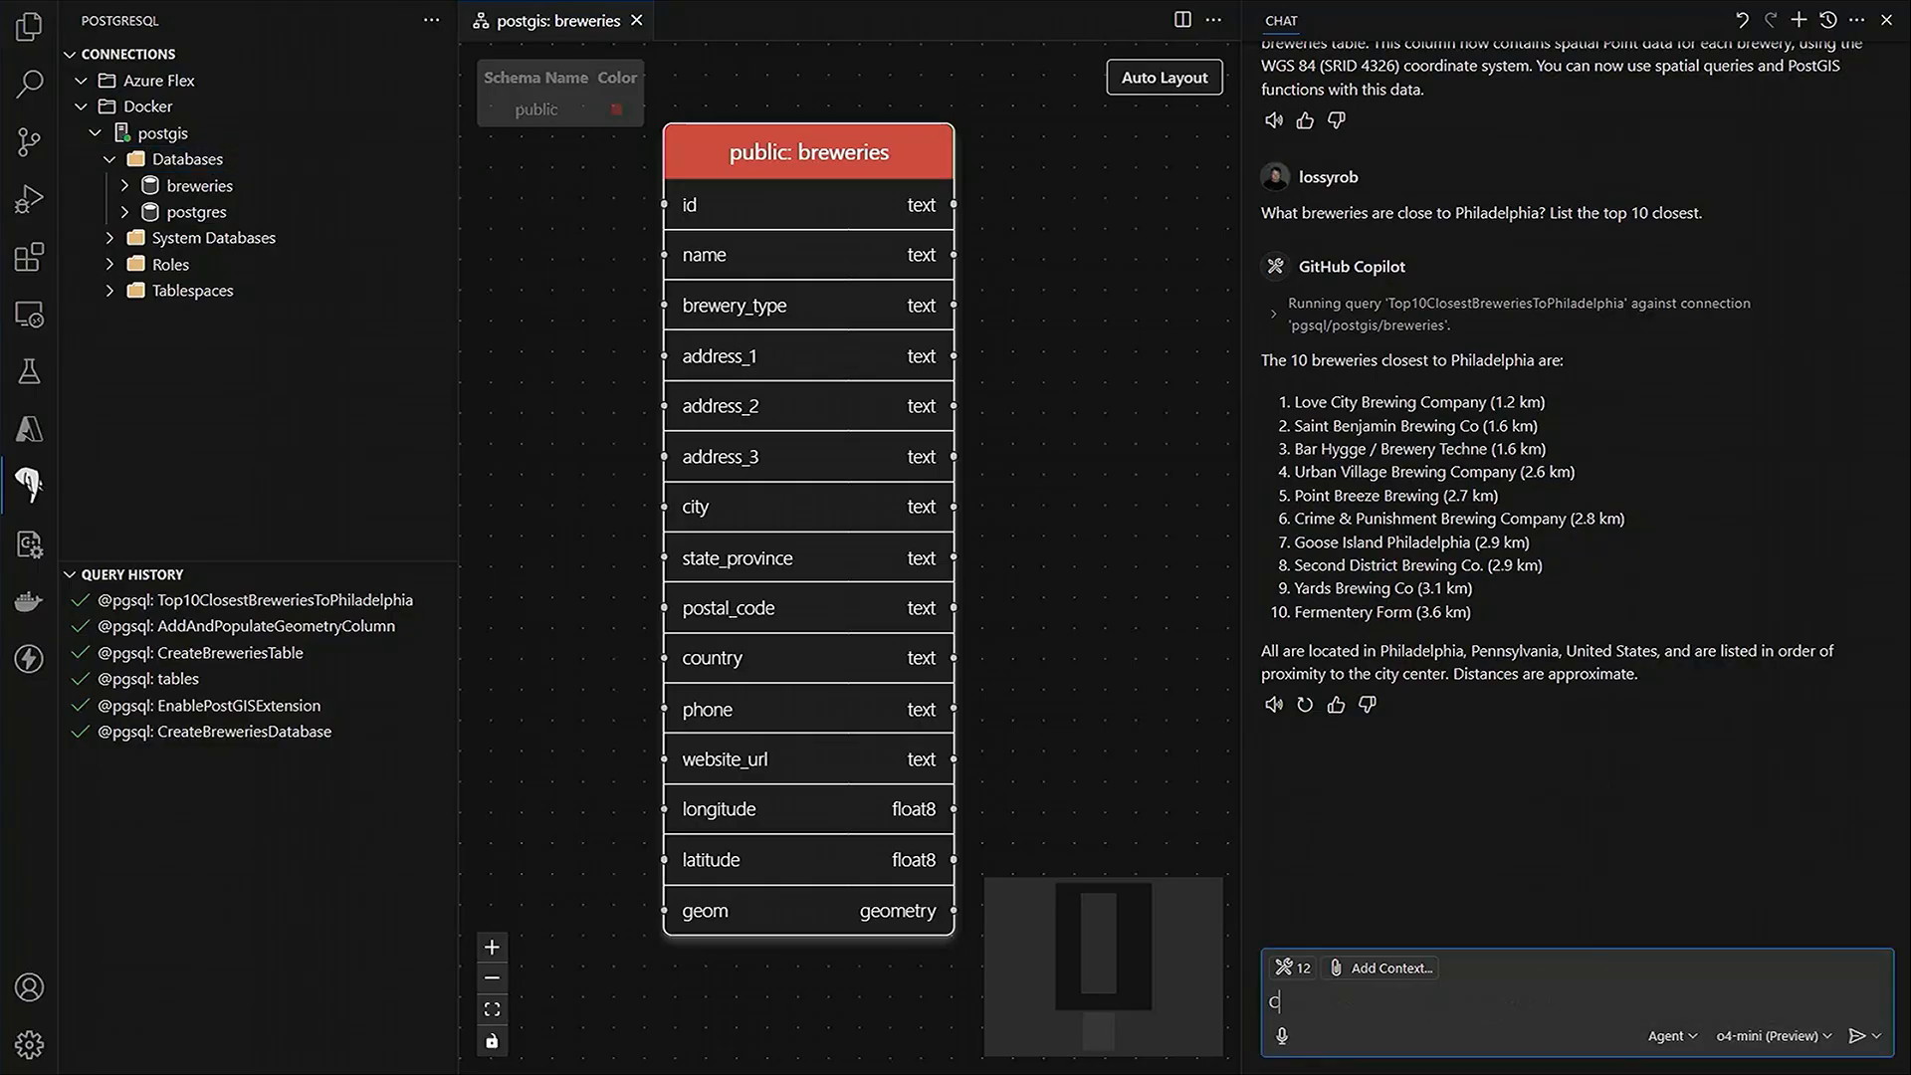
pyautogui.write('Create')
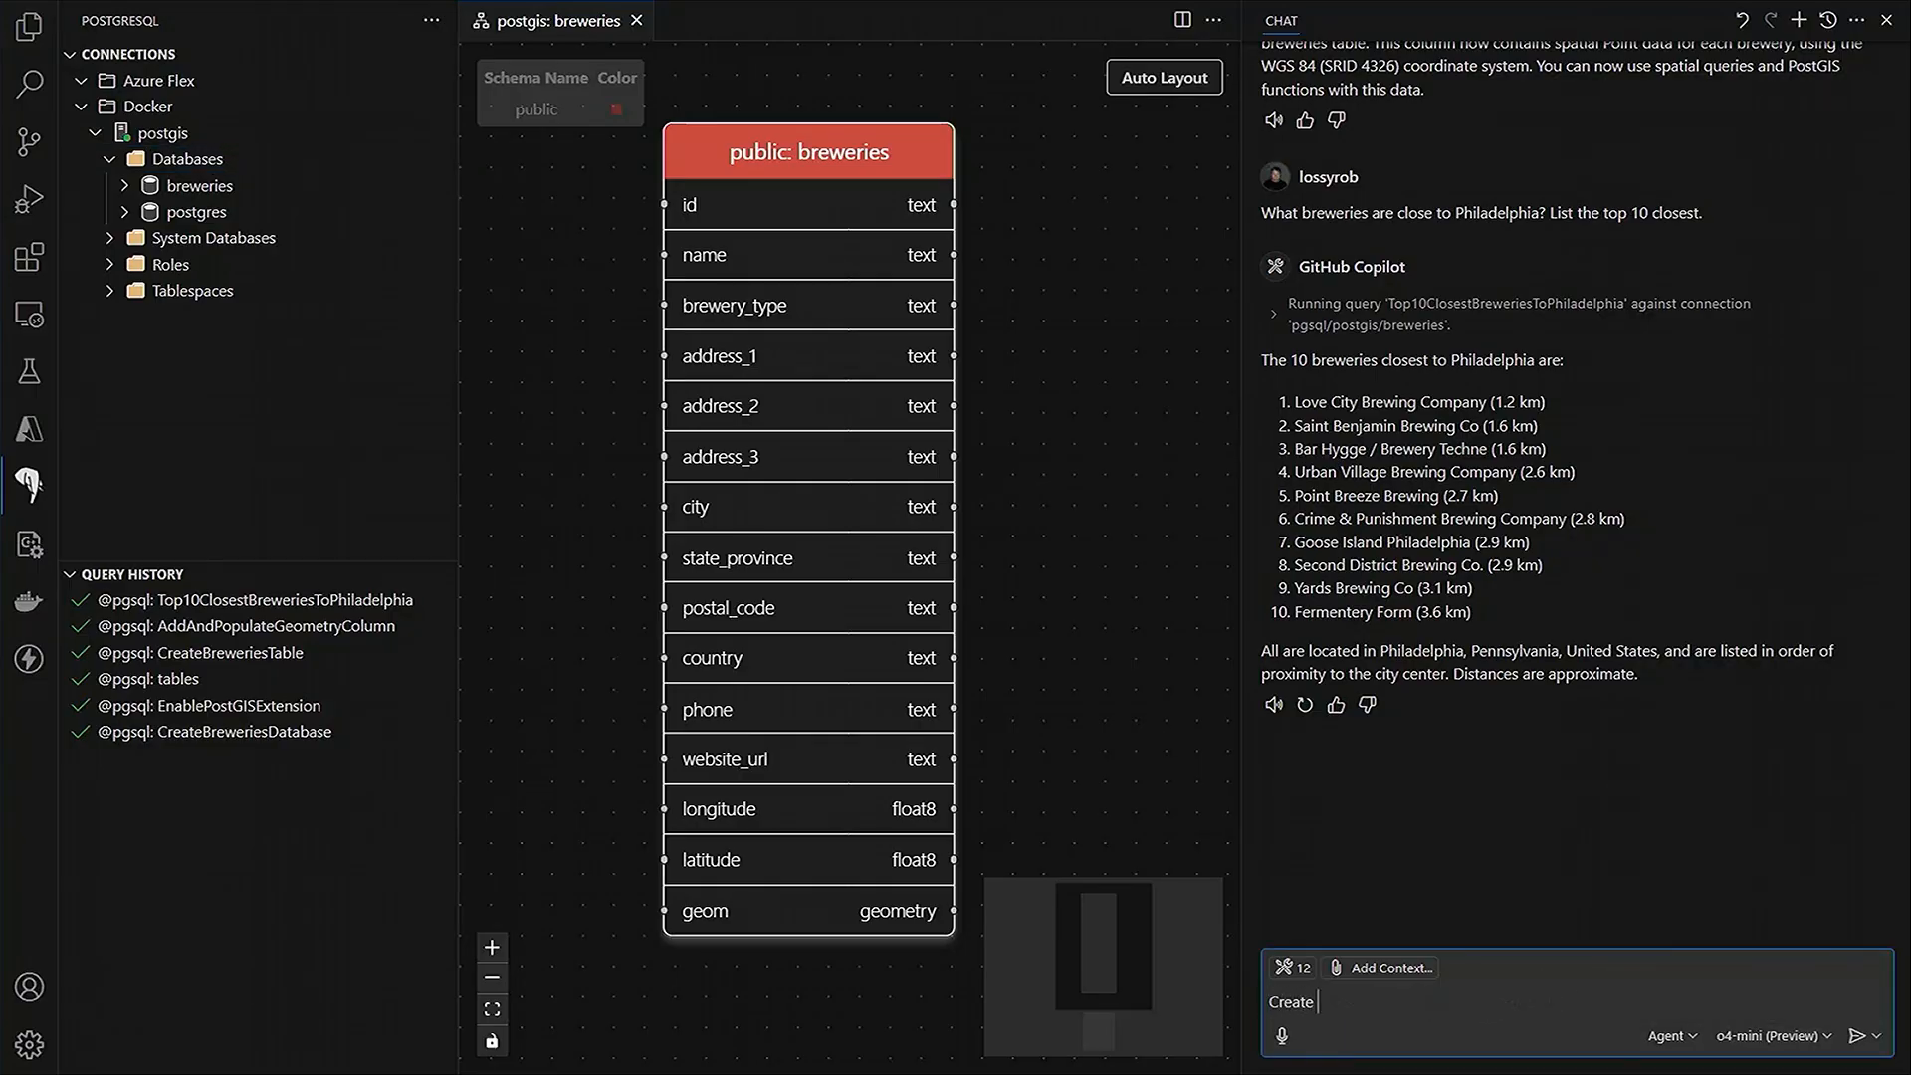
pyautogui.write('a FastAPI app')
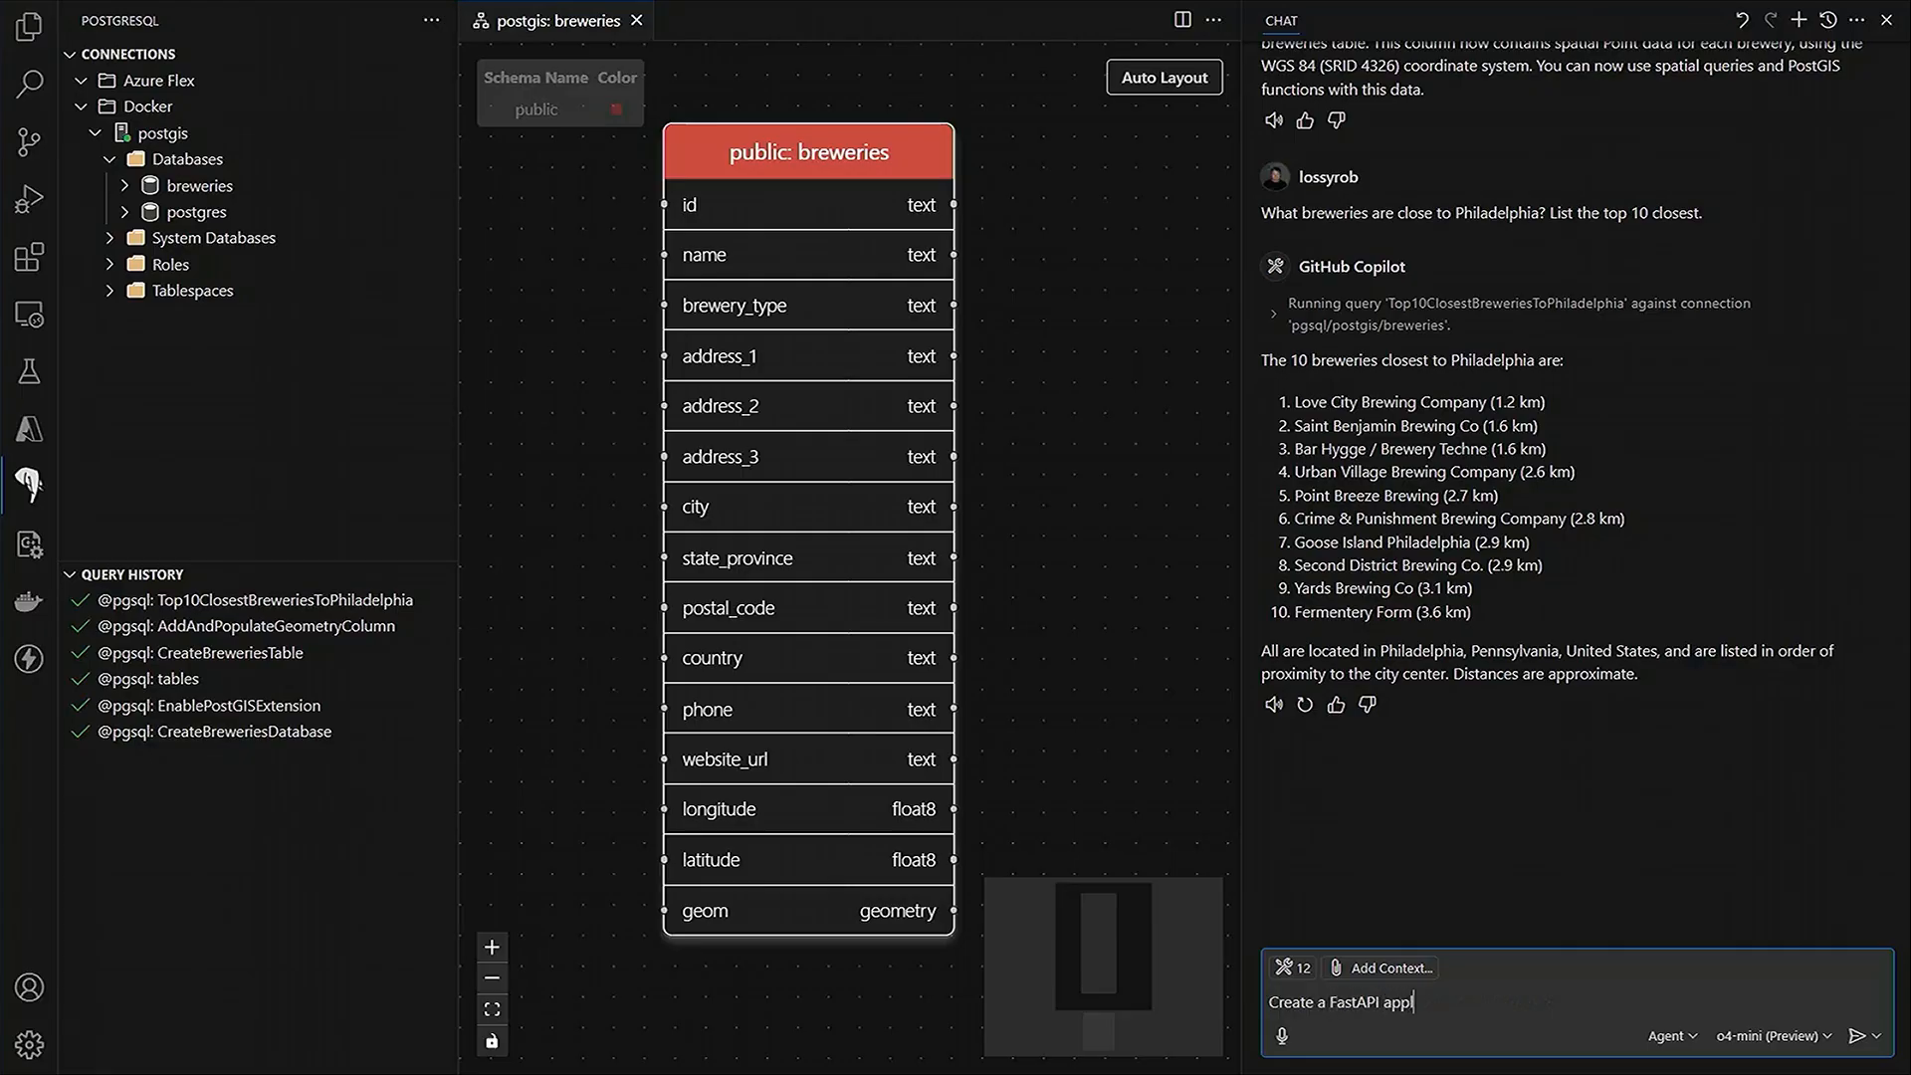
pyautogui.write('lication with a')
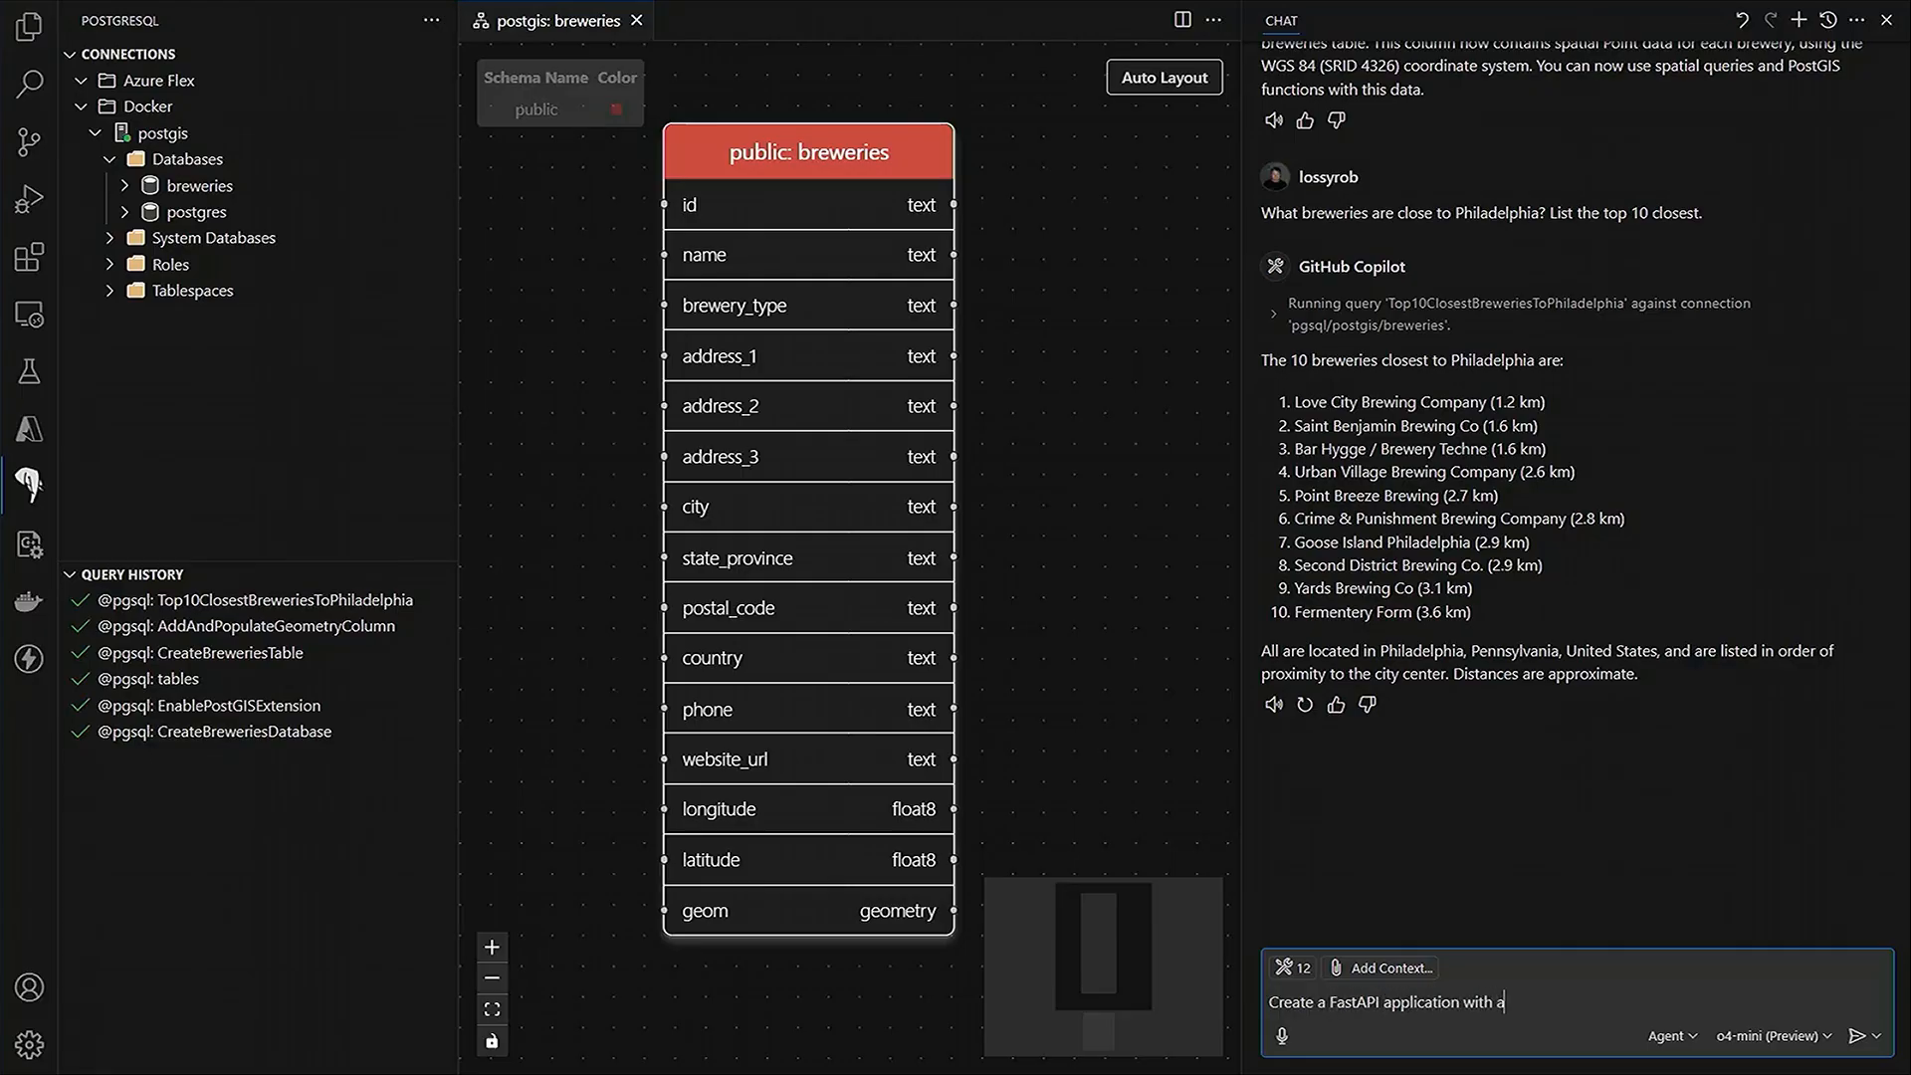
pyautogui.write('REST endpoint that c')
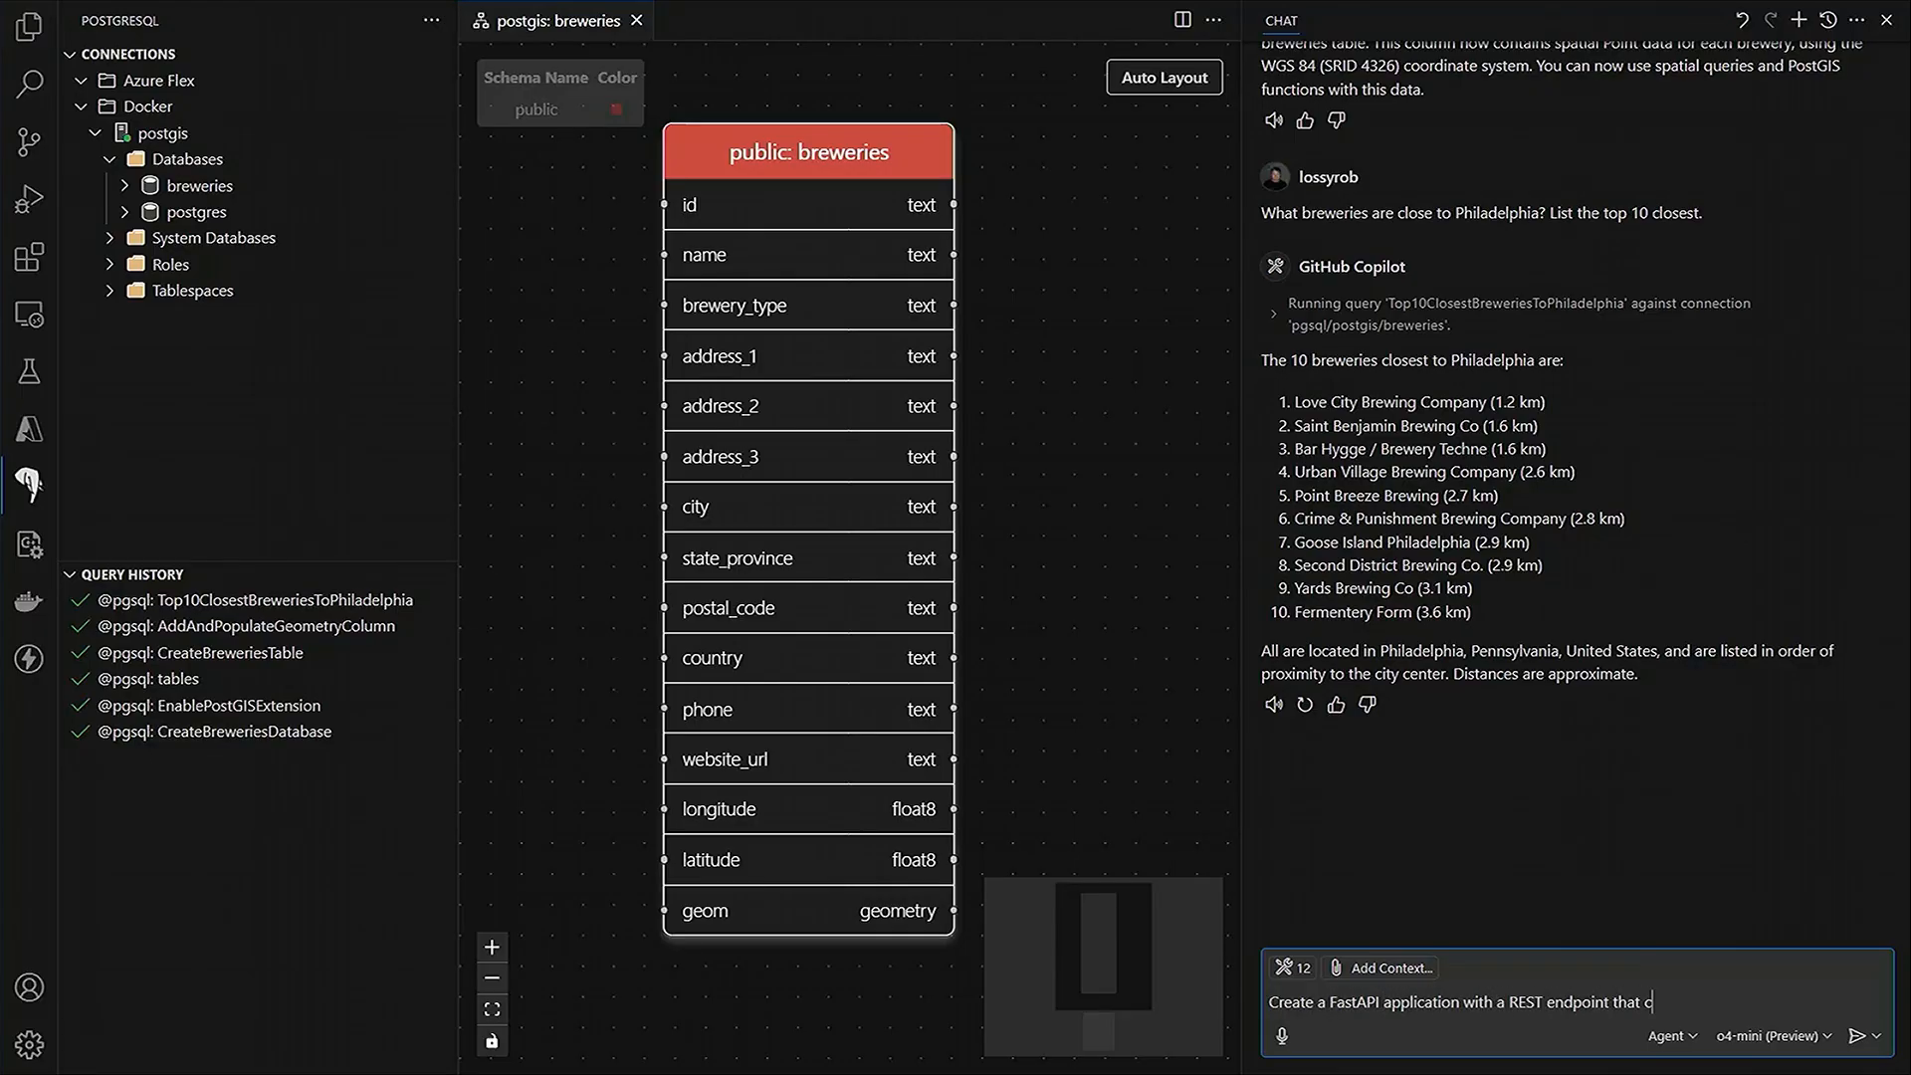
pyautogui.write('an serve out the')
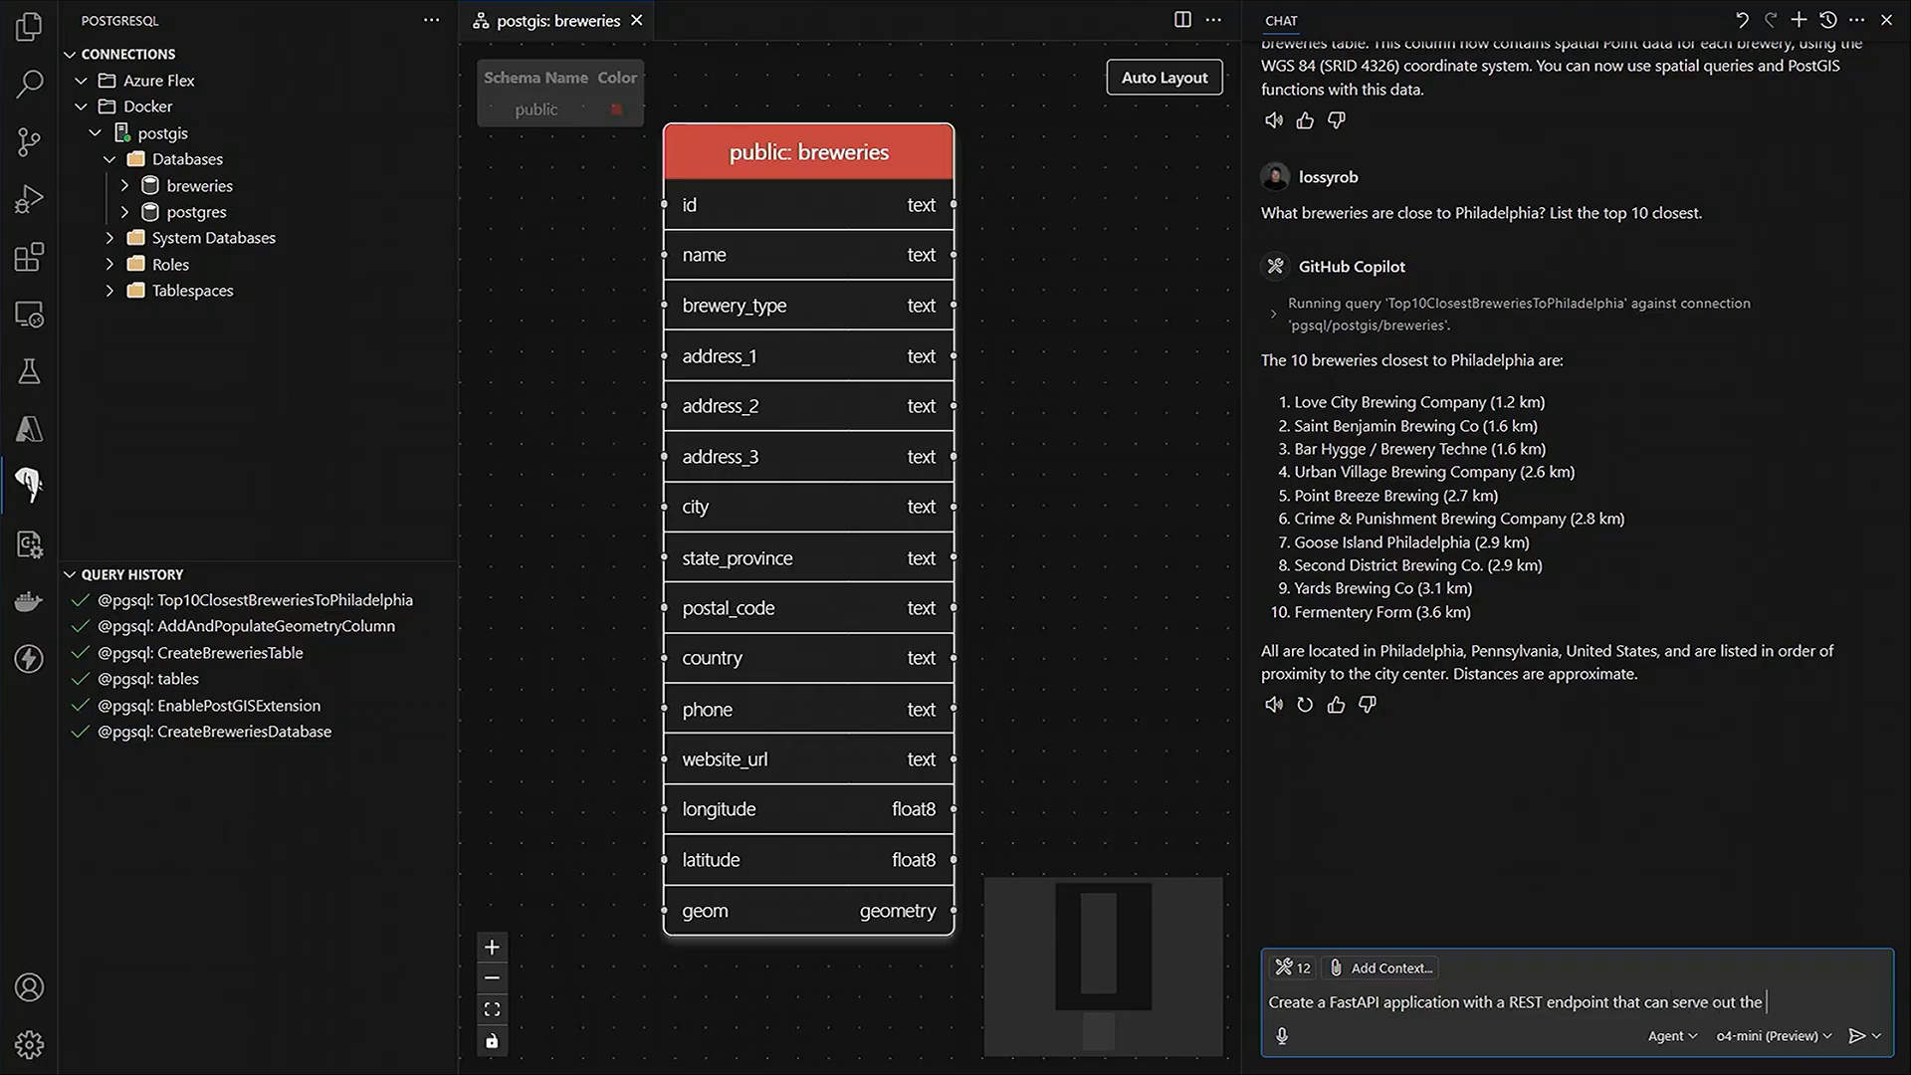
pyautogui.write('brewery data as')
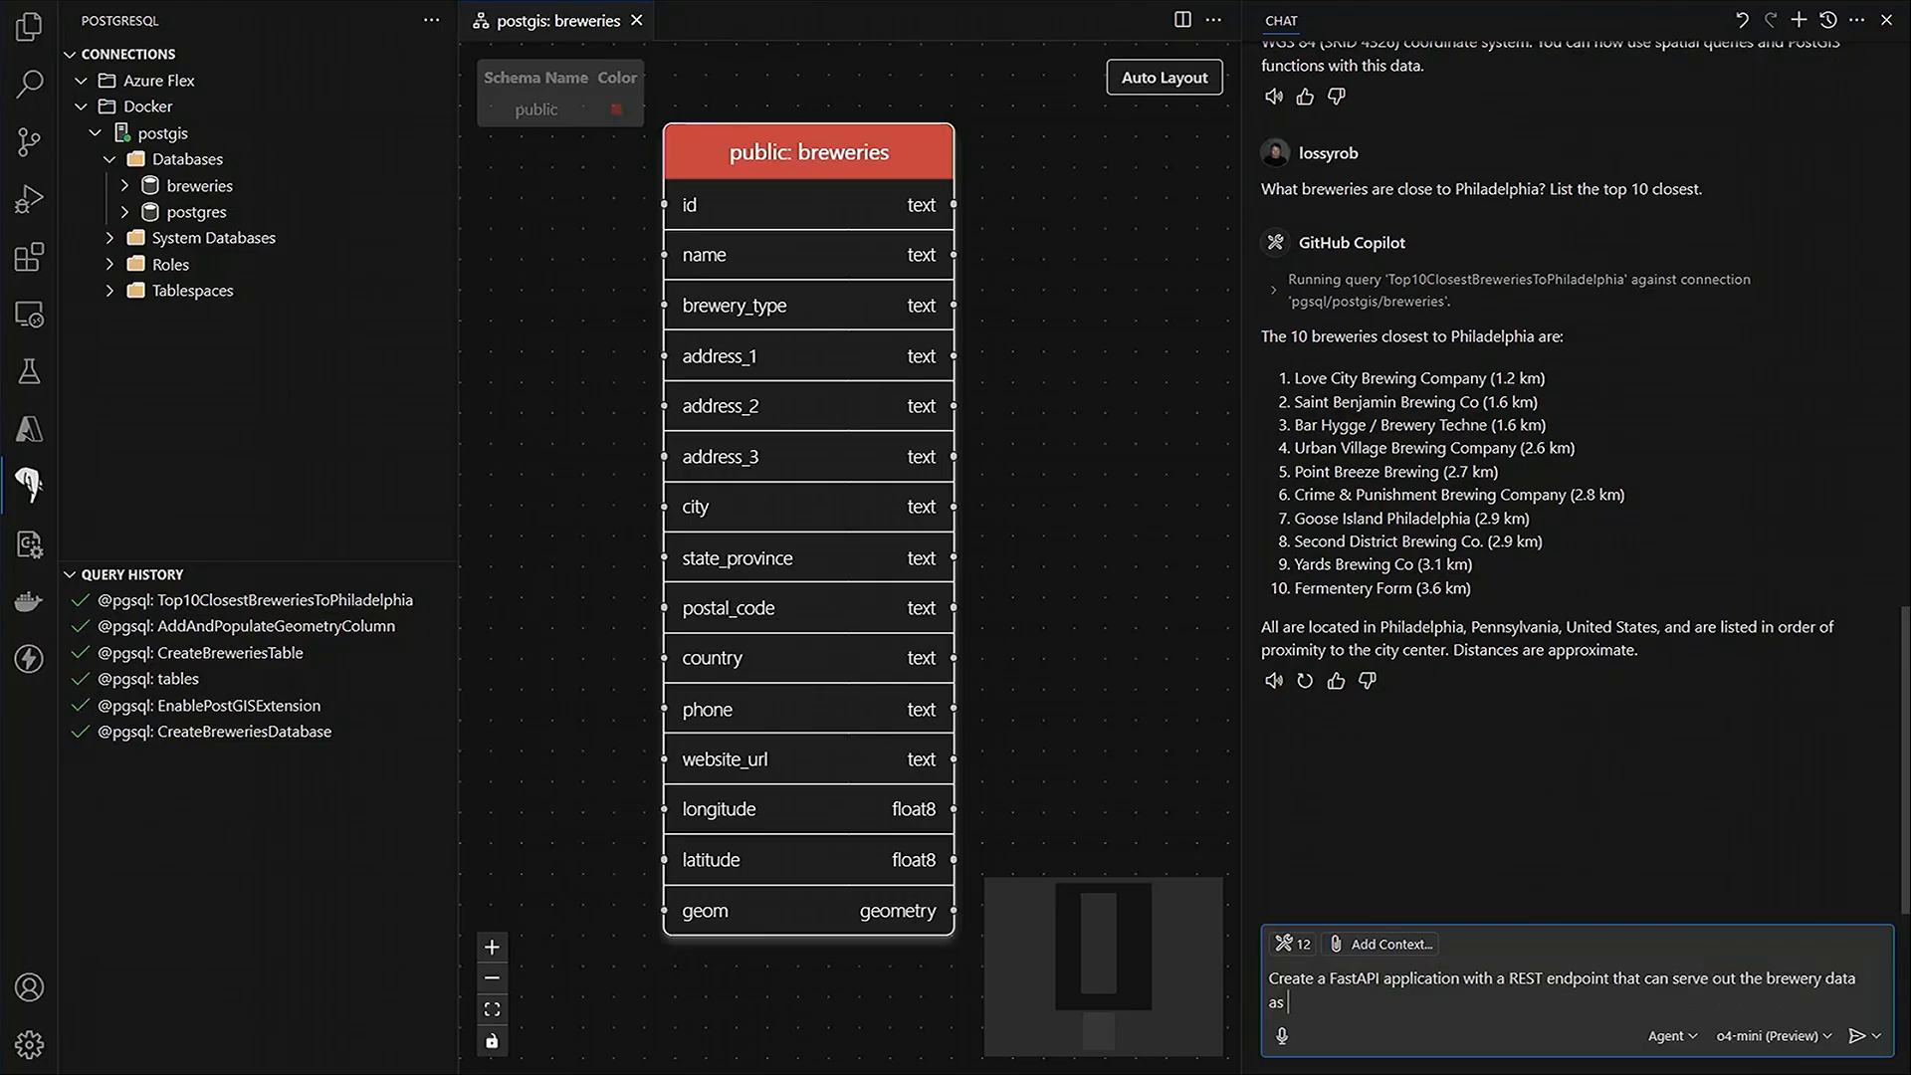
pyautogui.write('GeoJSON.')
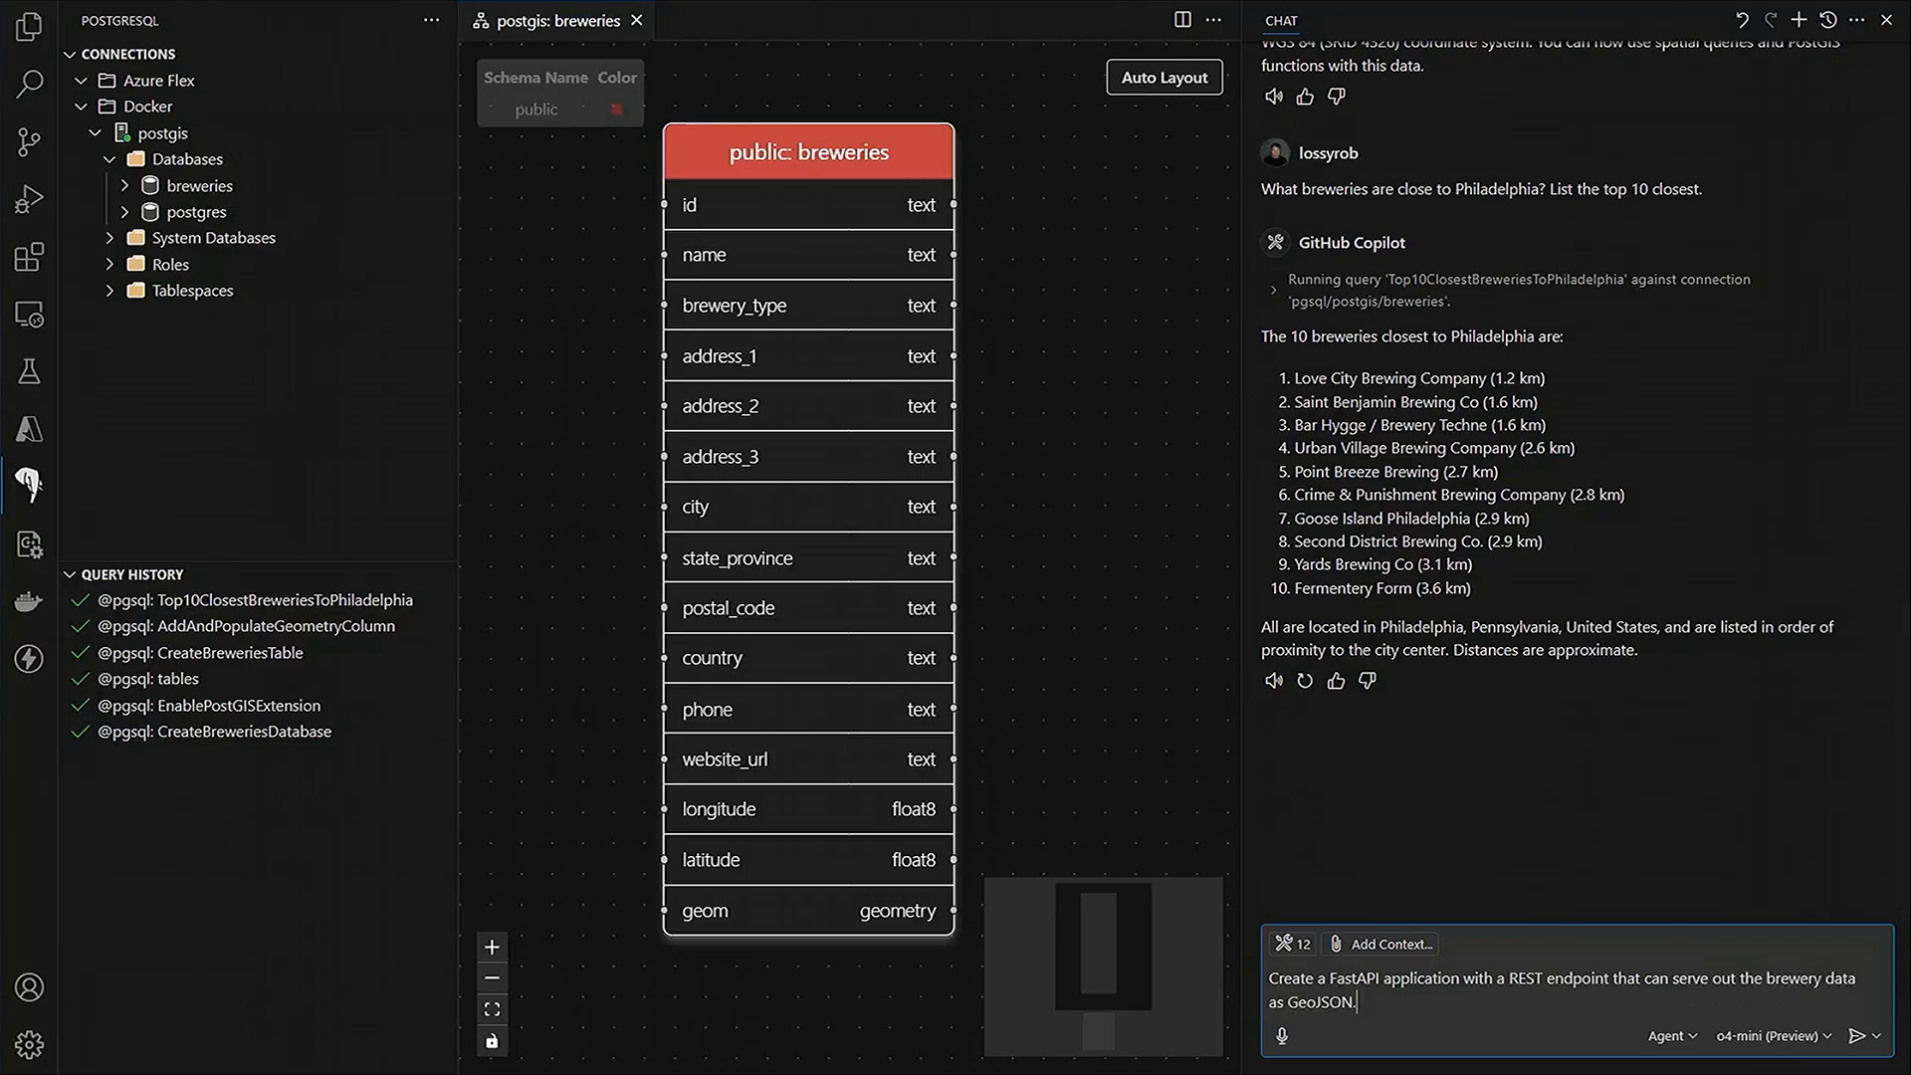
pyautogui.click(1888, 1036)
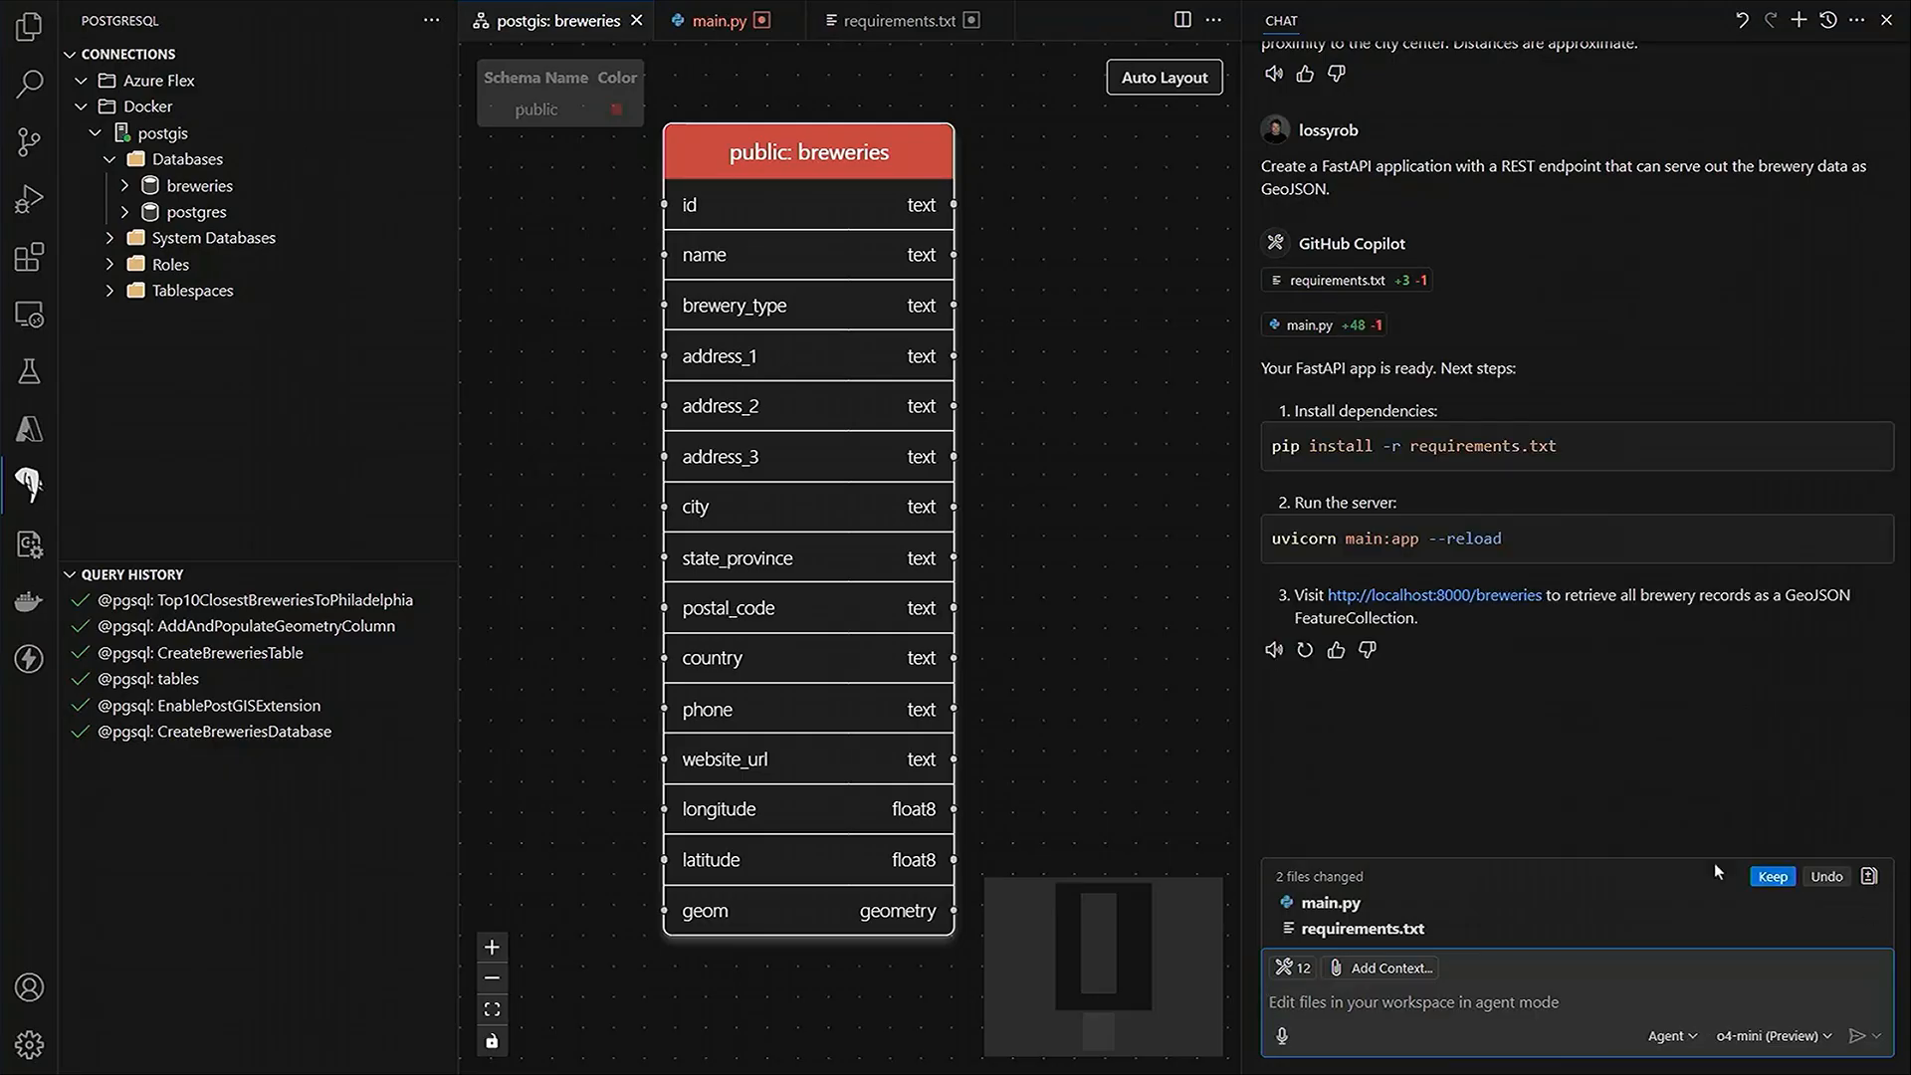
# - Review the generated main.py, scrolling through the /breweries endpoint and uvicorn run block
pyautogui.click(30, 26)
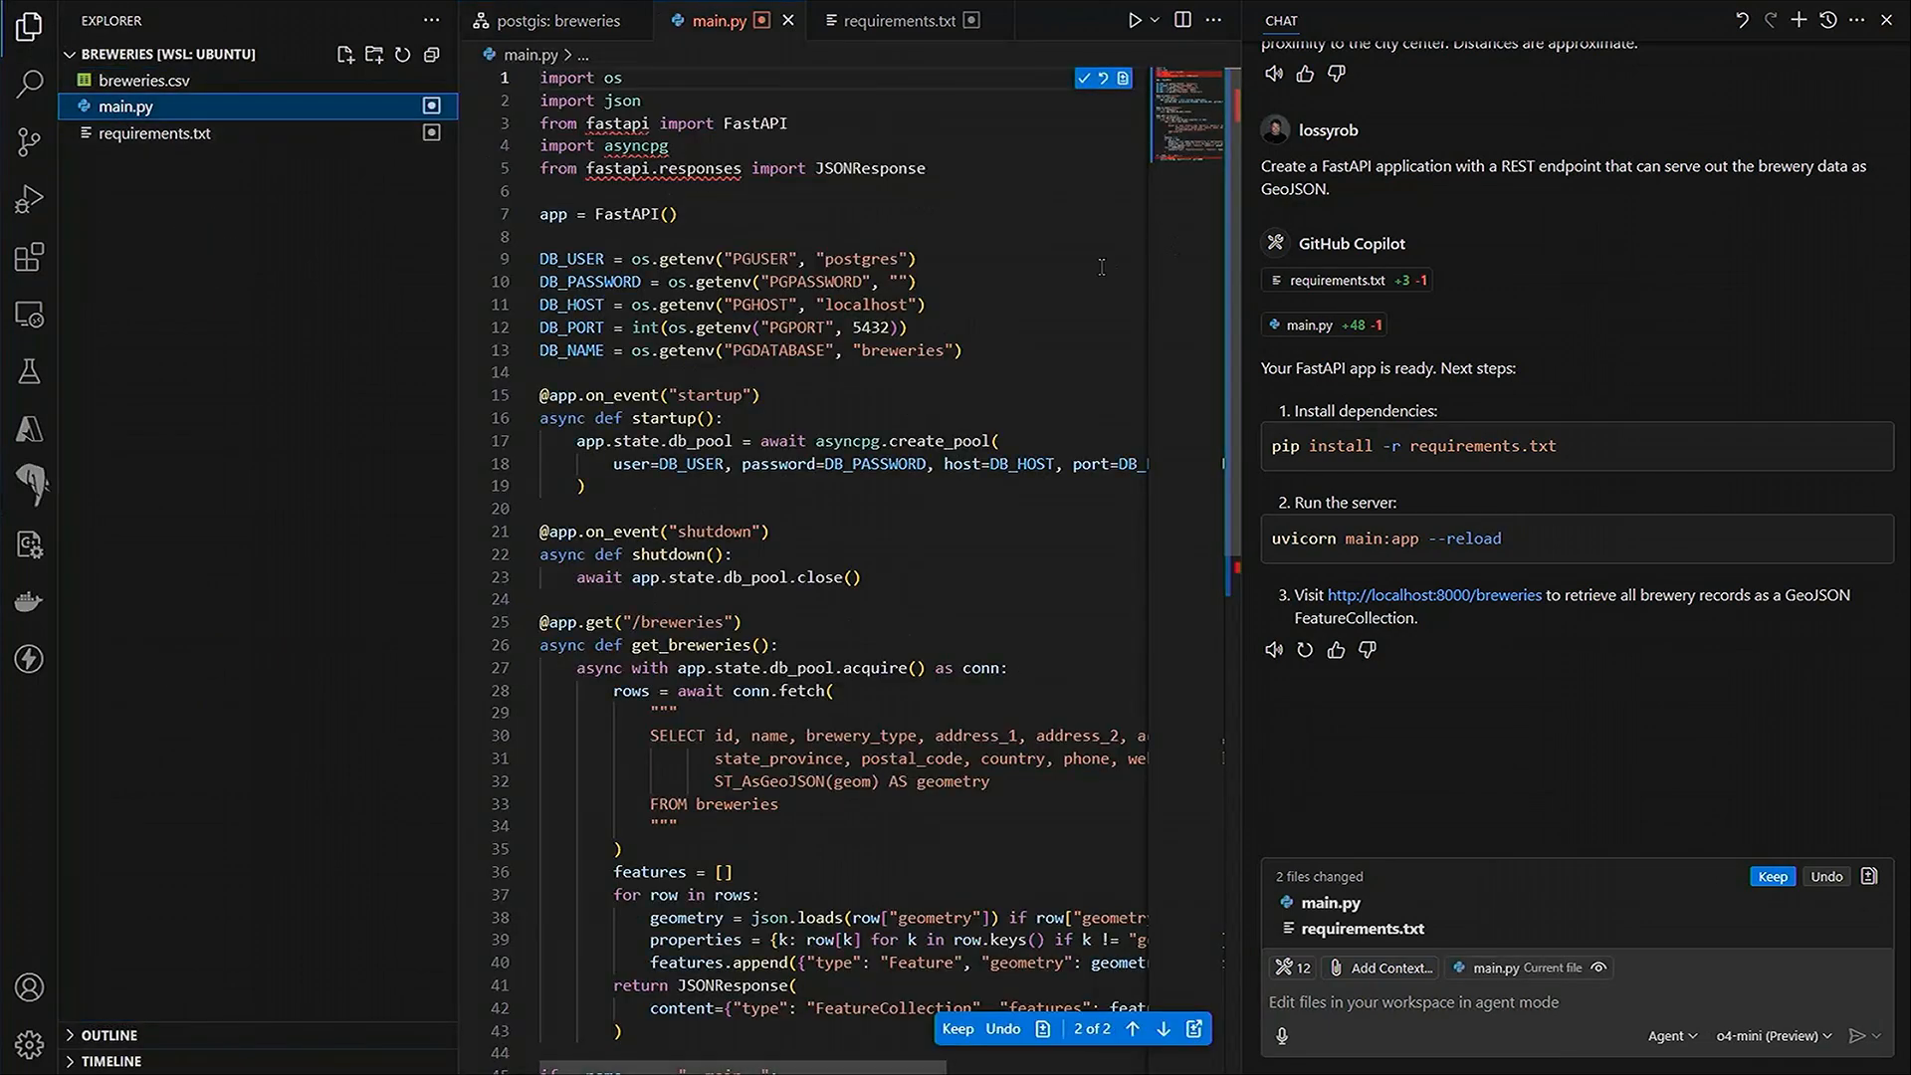
pyautogui.scroll(-3)
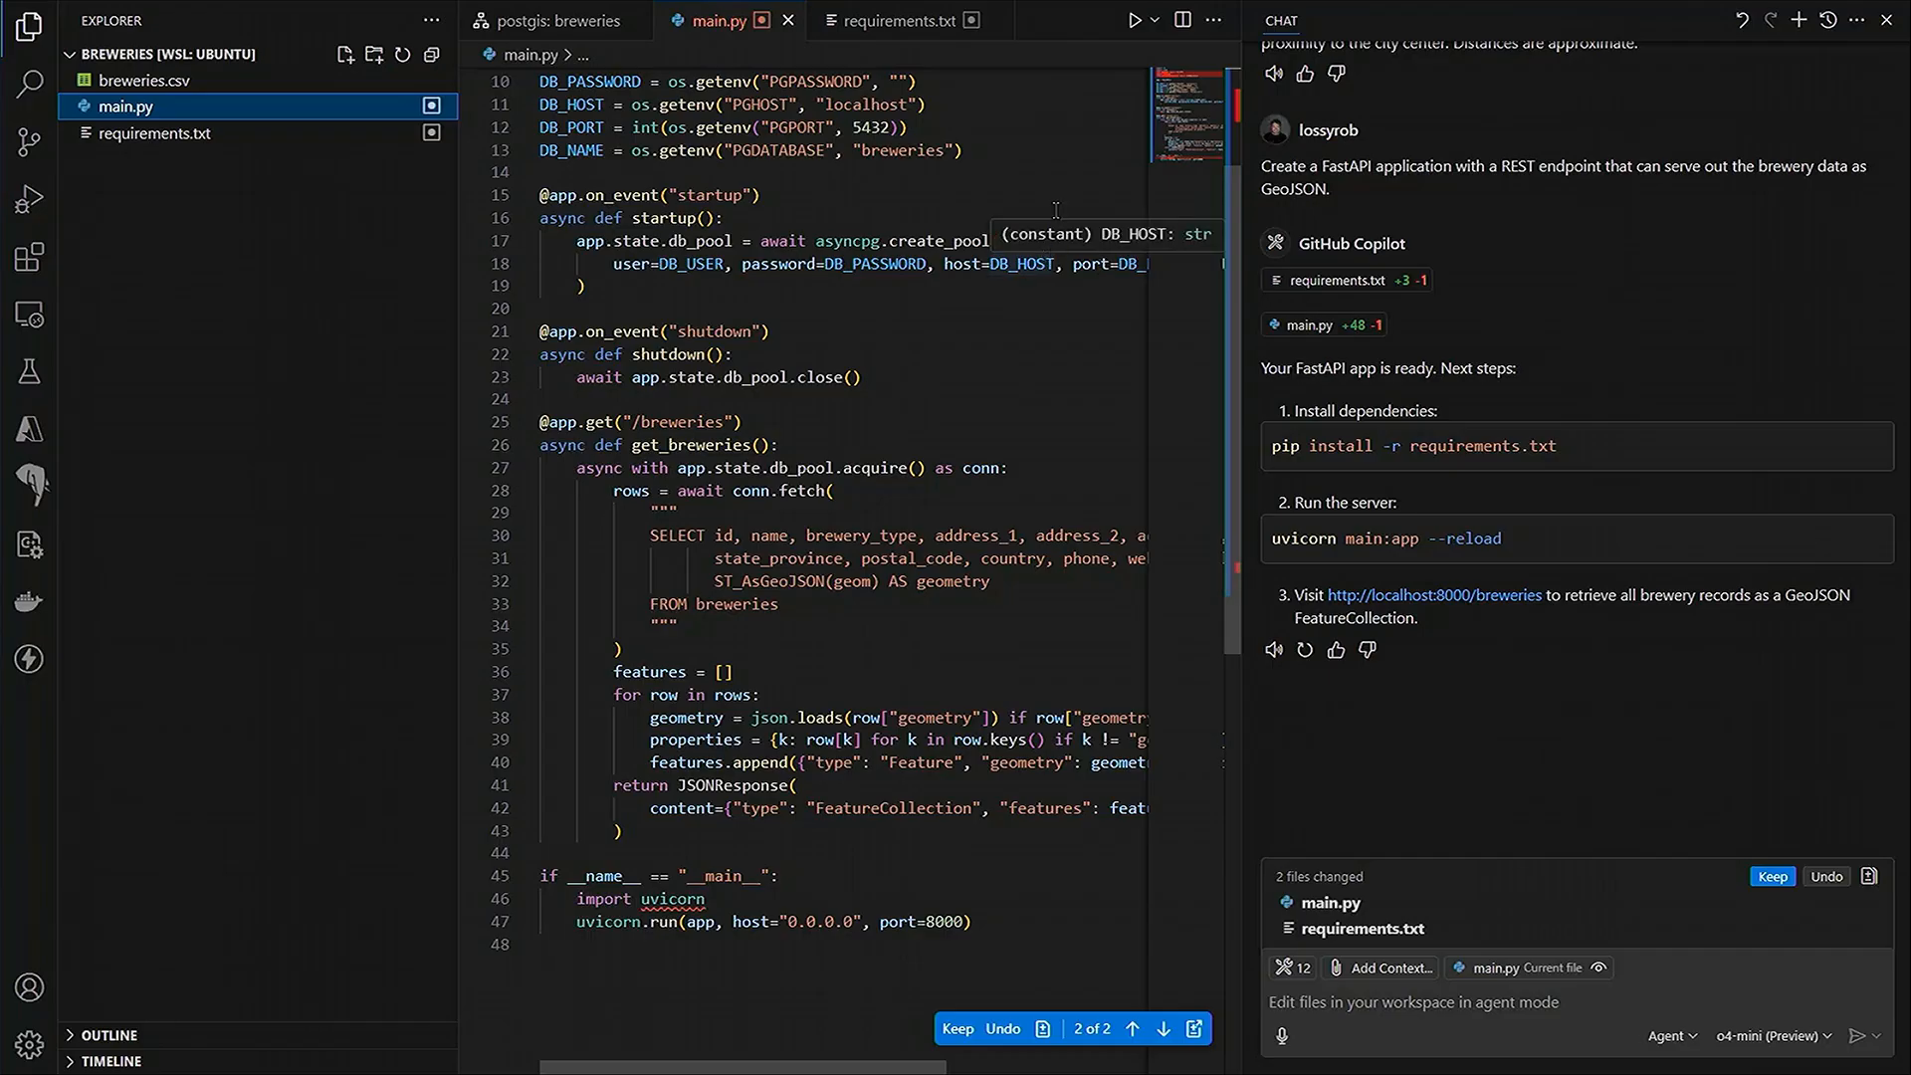
pyautogui.moveTo(1049, 201)
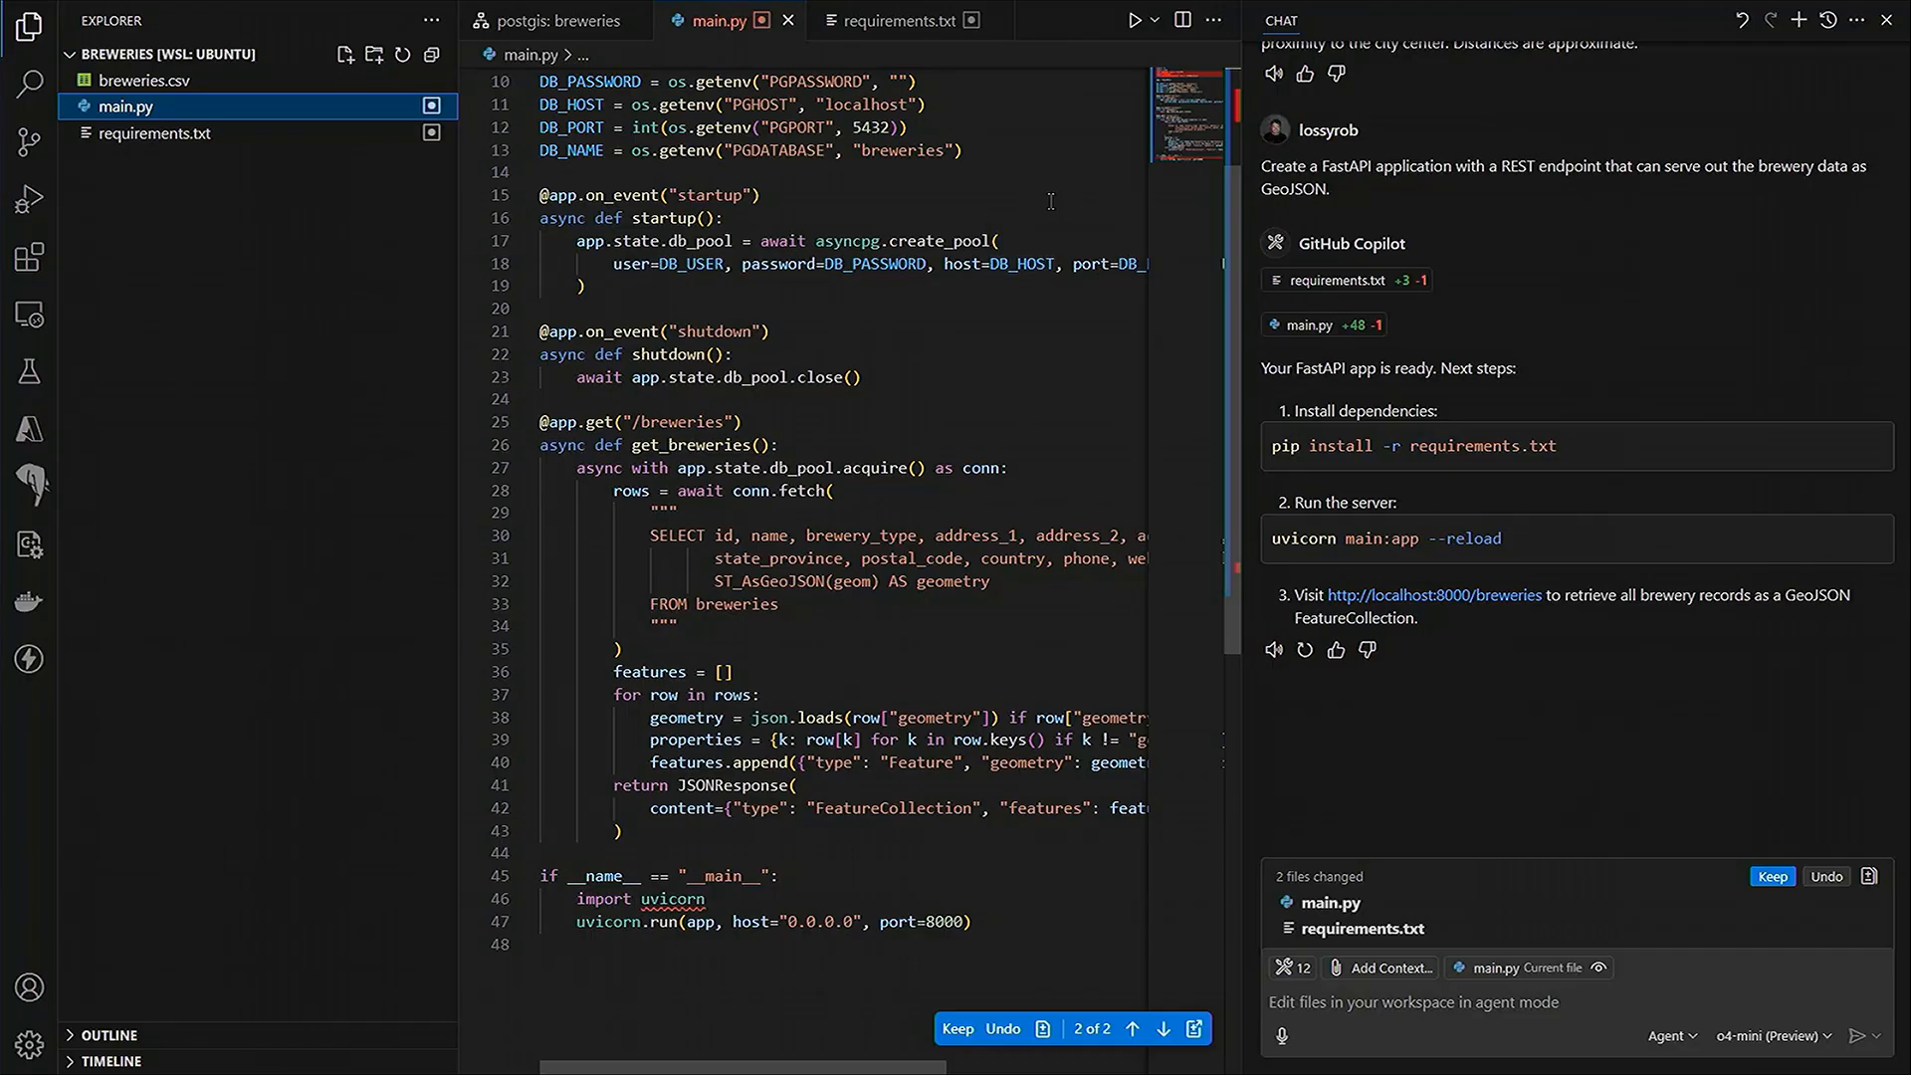
pyautogui.moveTo(1200, 151)
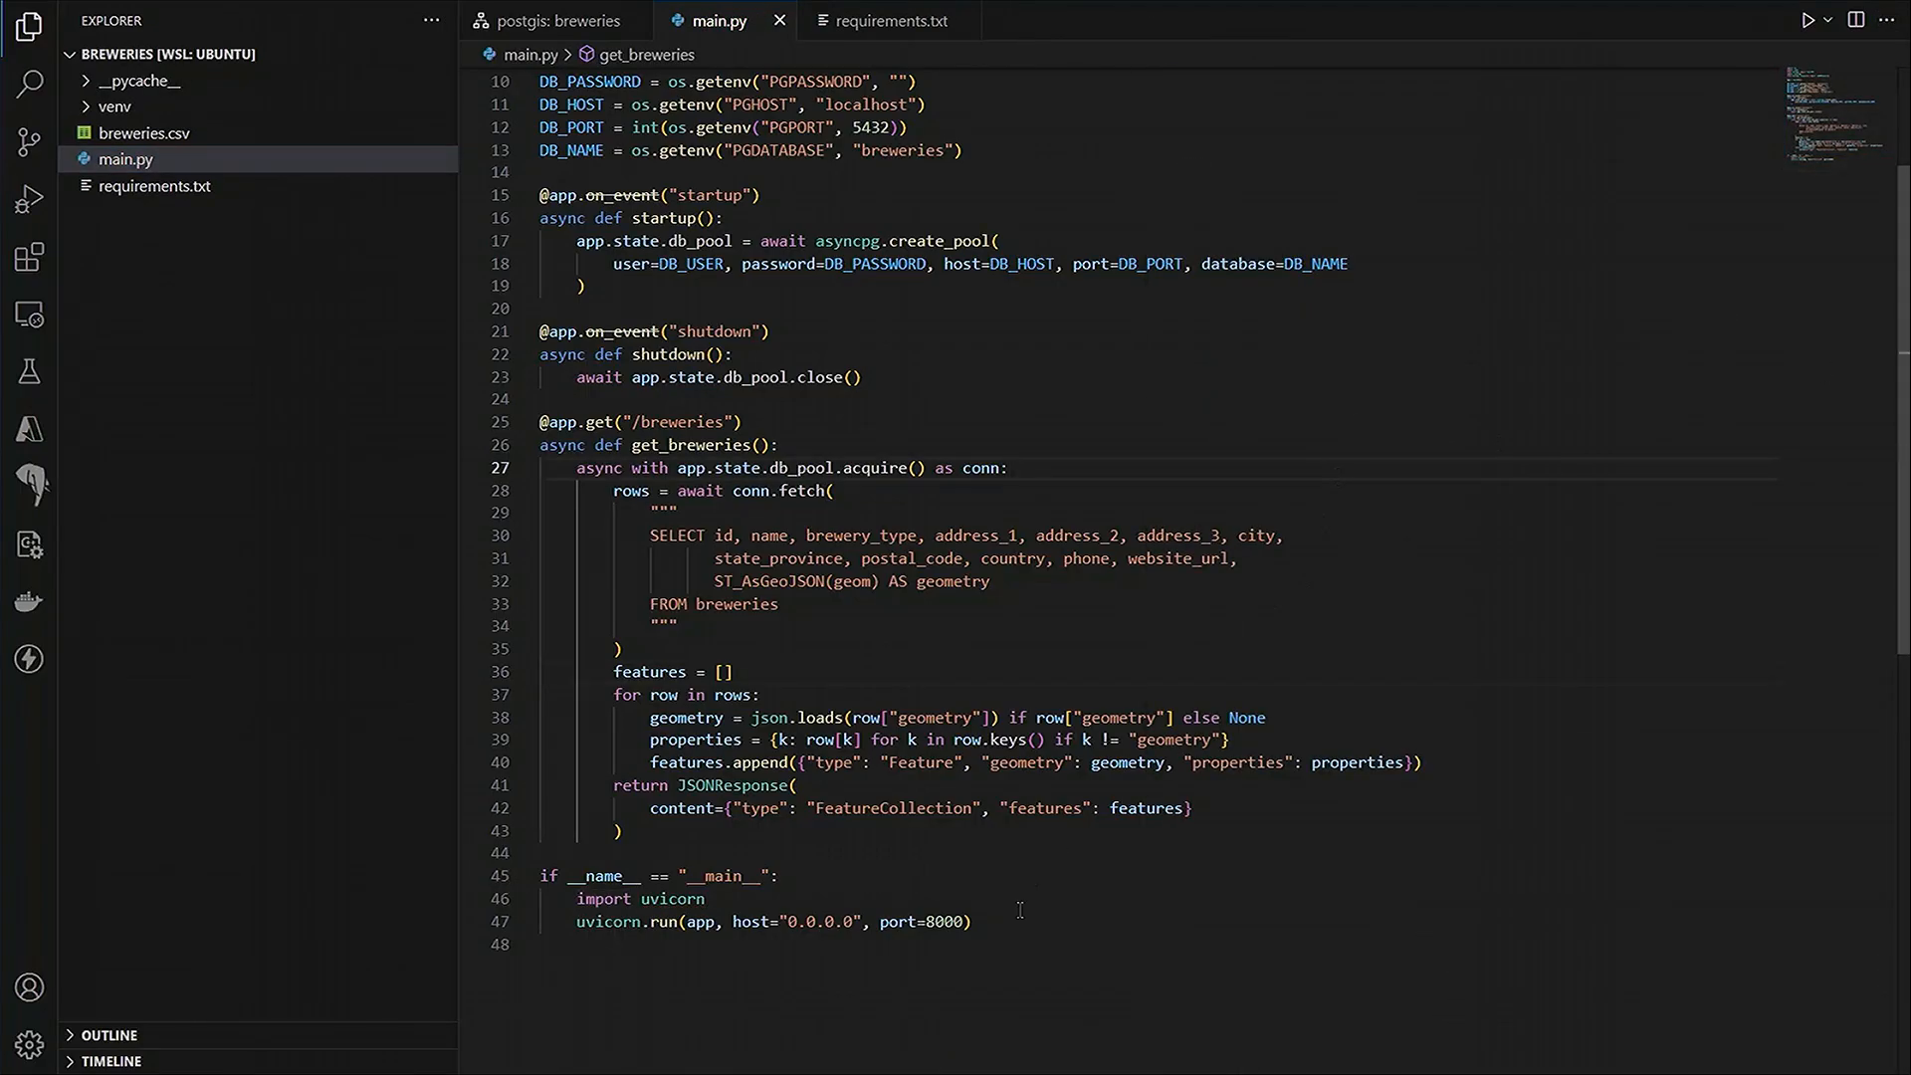
# - Run 'uvicorn main:app --reload' in the integrated terminal to start the FastAPI server
pyautogui.click(542, 943)
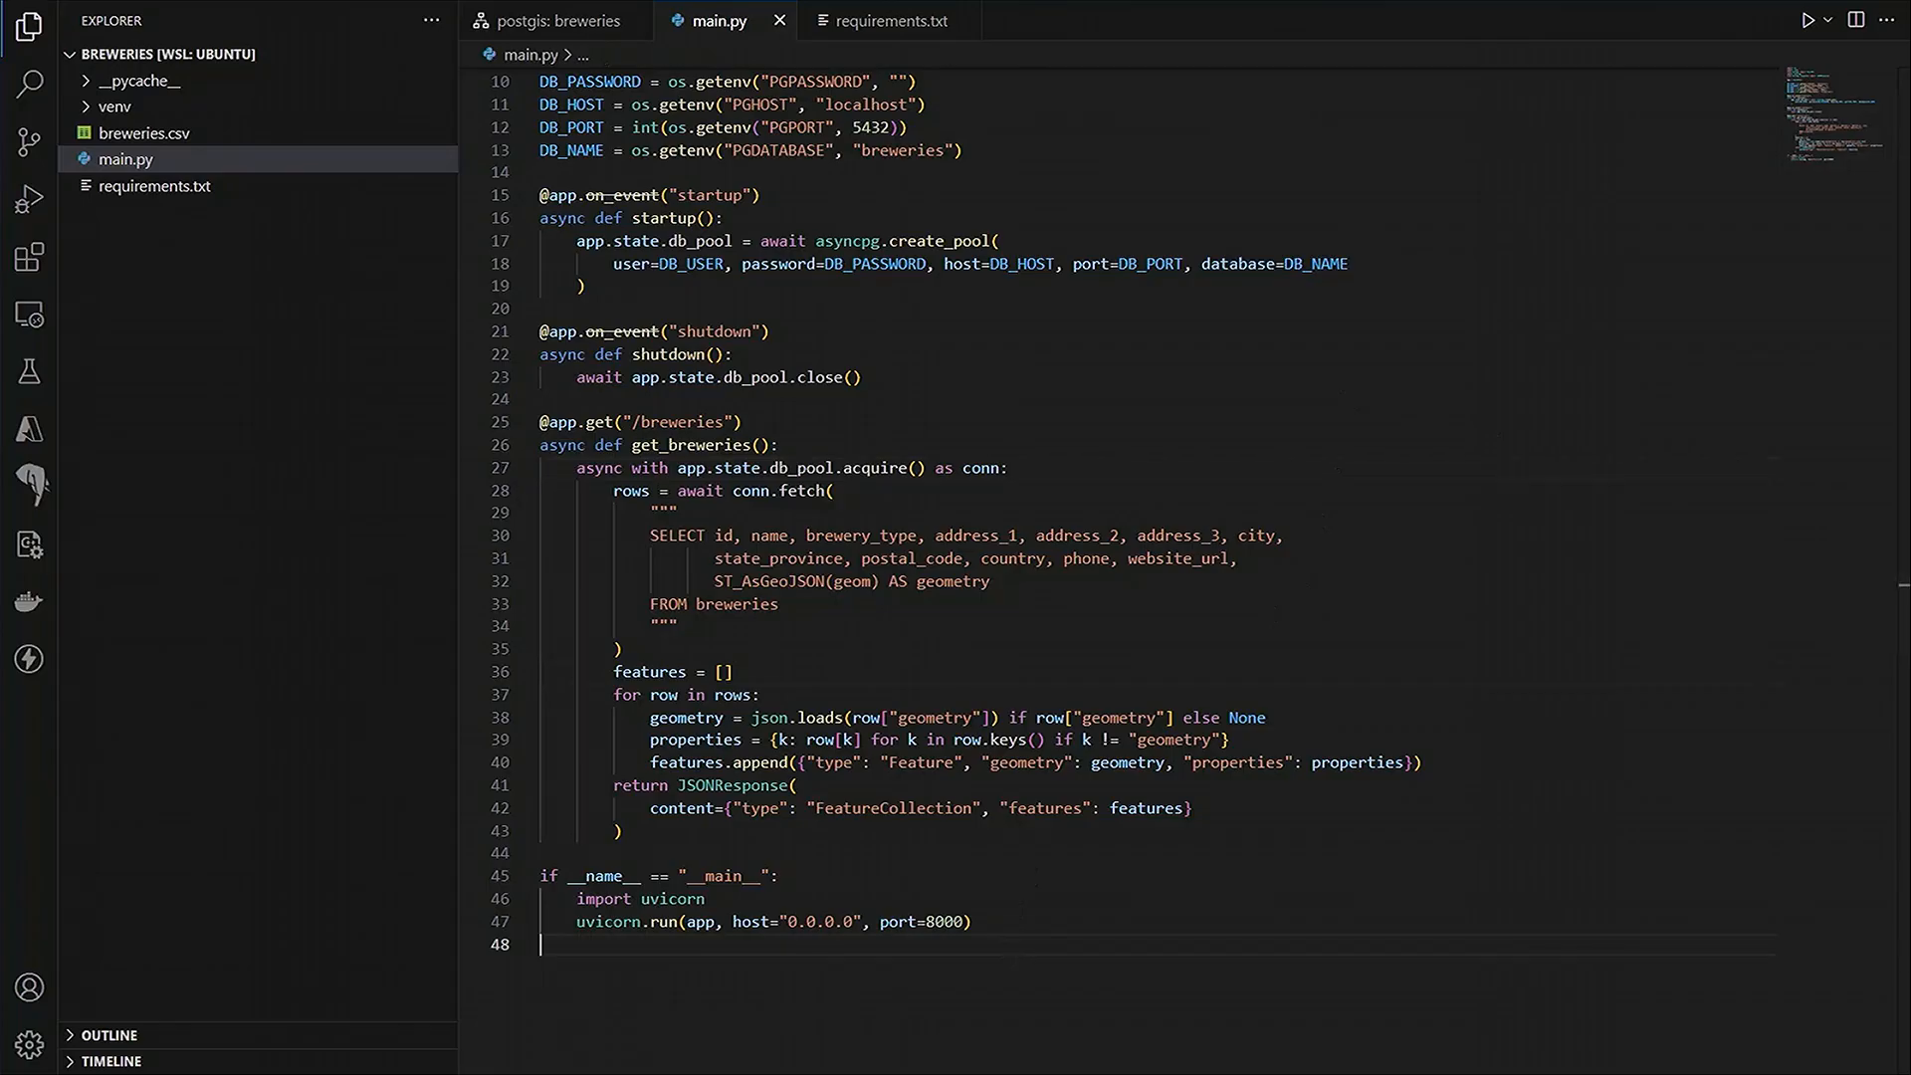
pyautogui.press('ctrl+`')
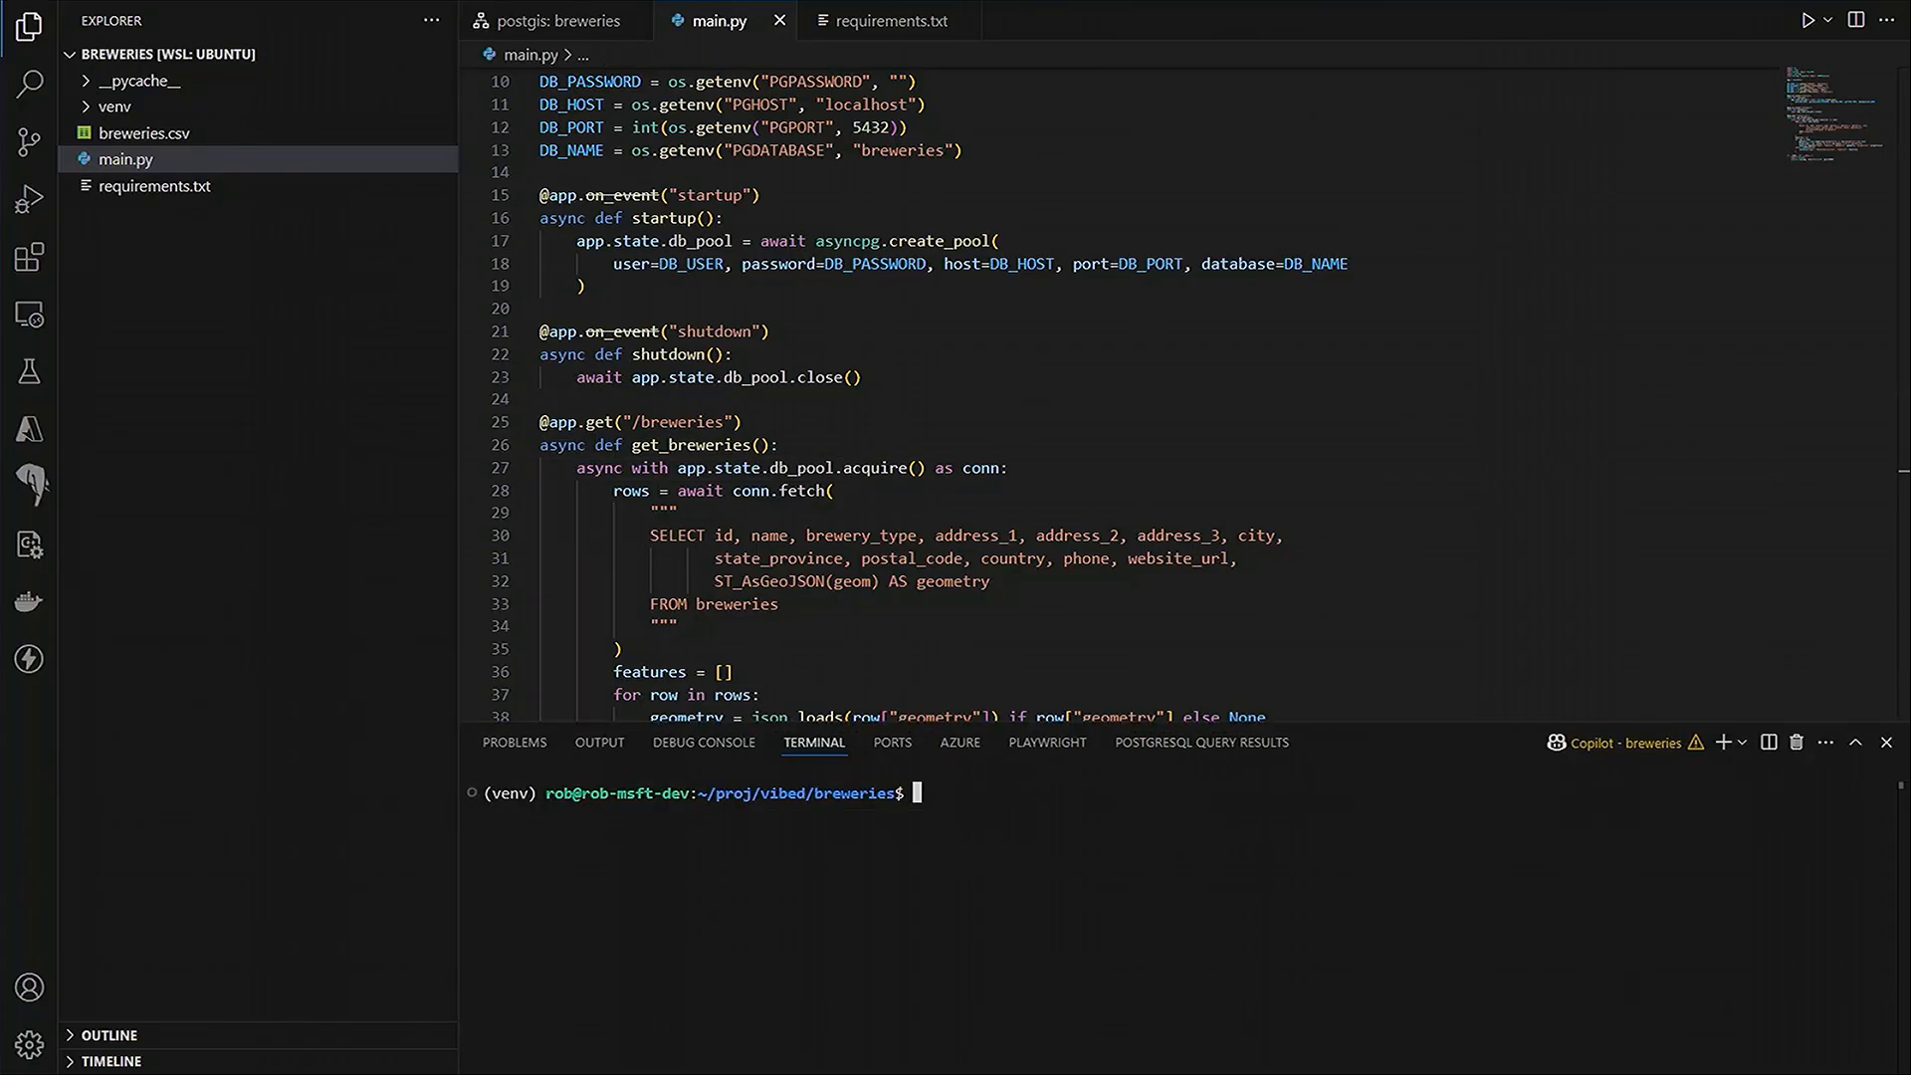
pyautogui.write('uvicorn')
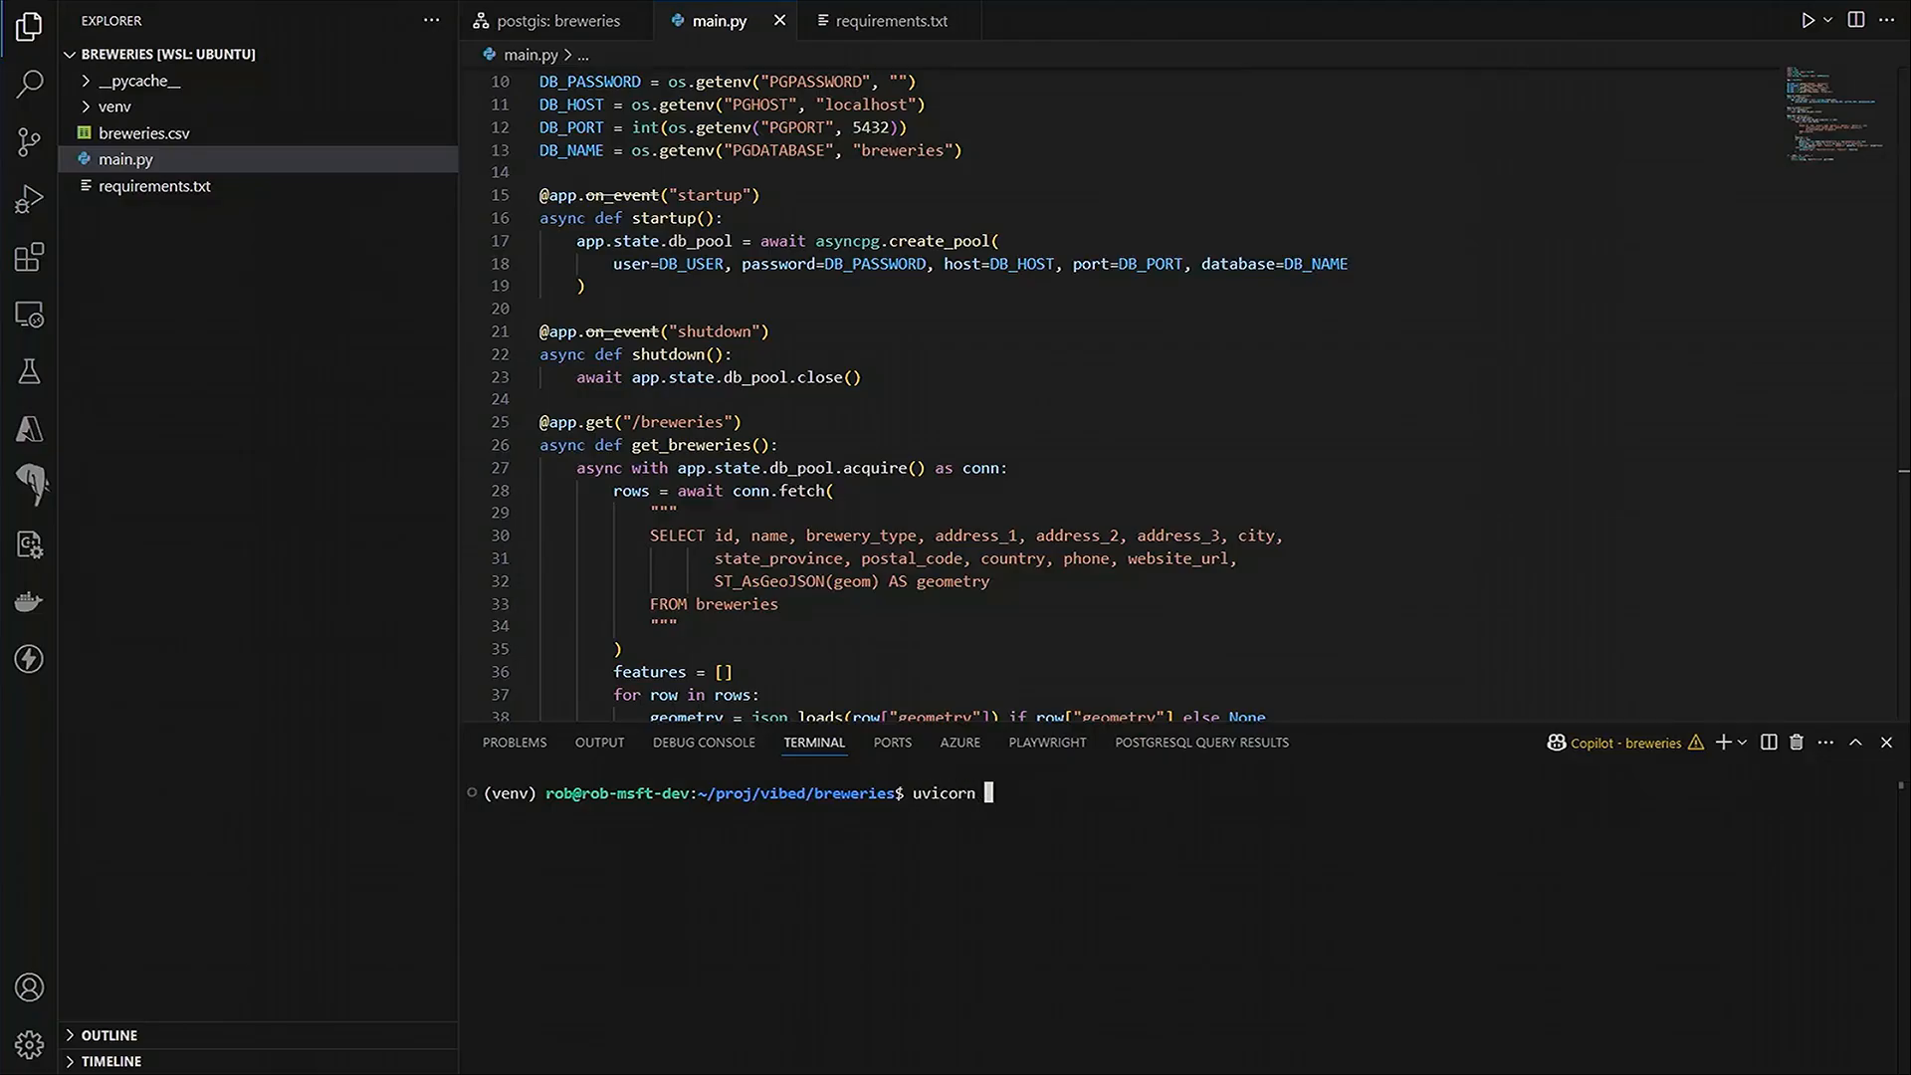
pyautogui.write('main:app --rel')
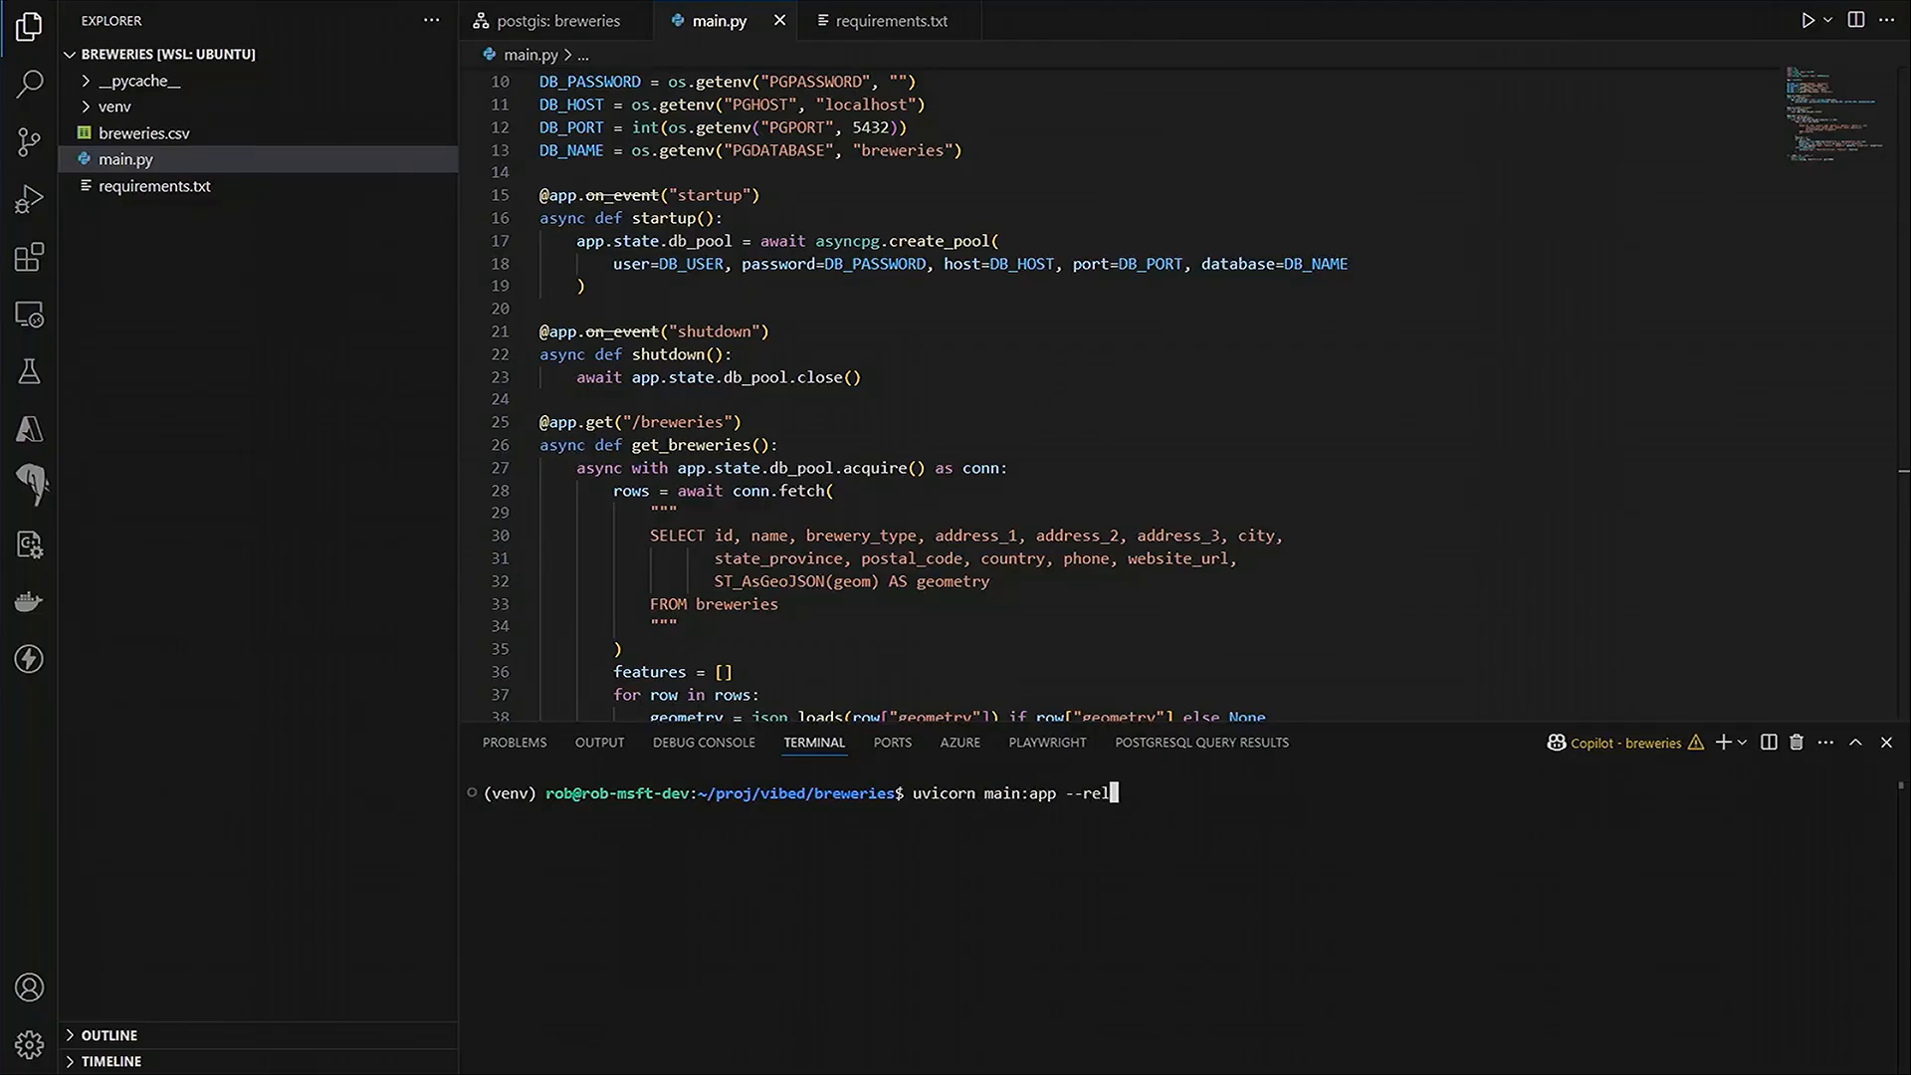
pyautogui.press('Return')
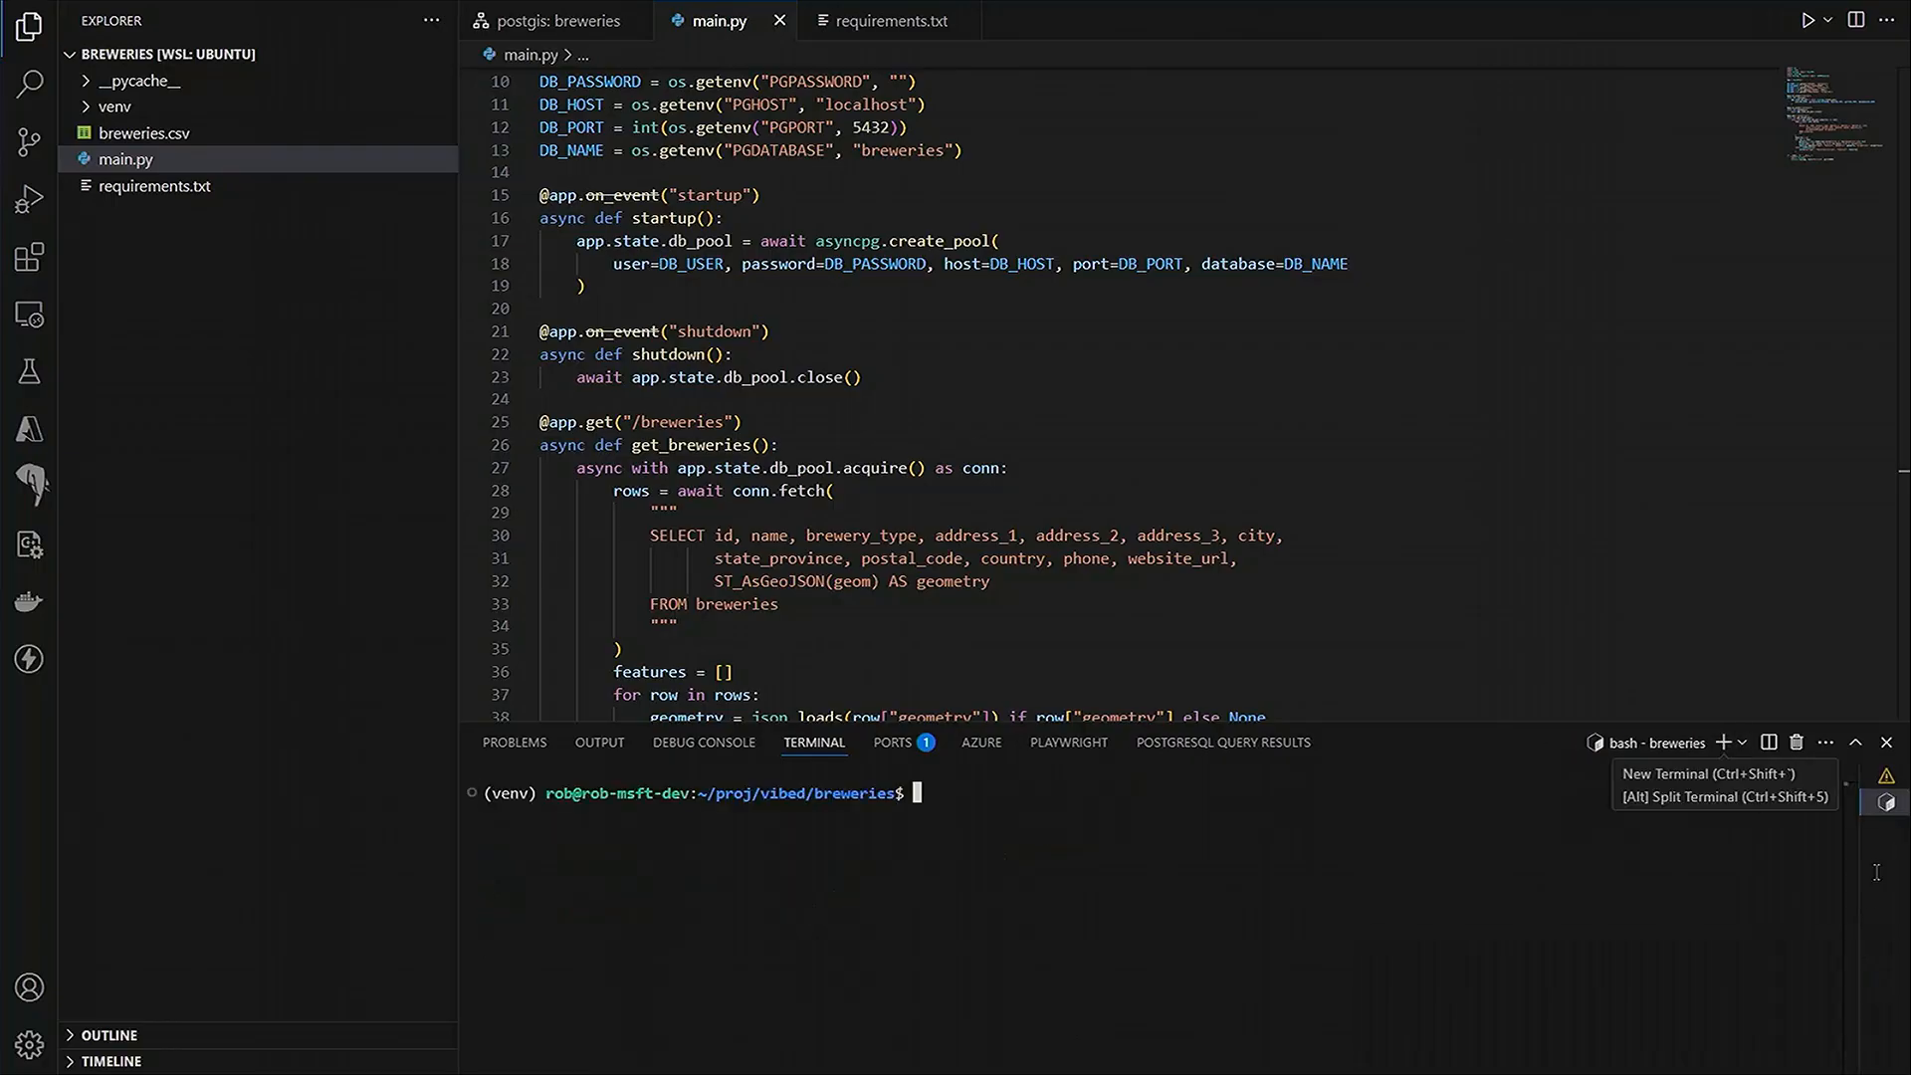
pyautogui.write('curl http://')
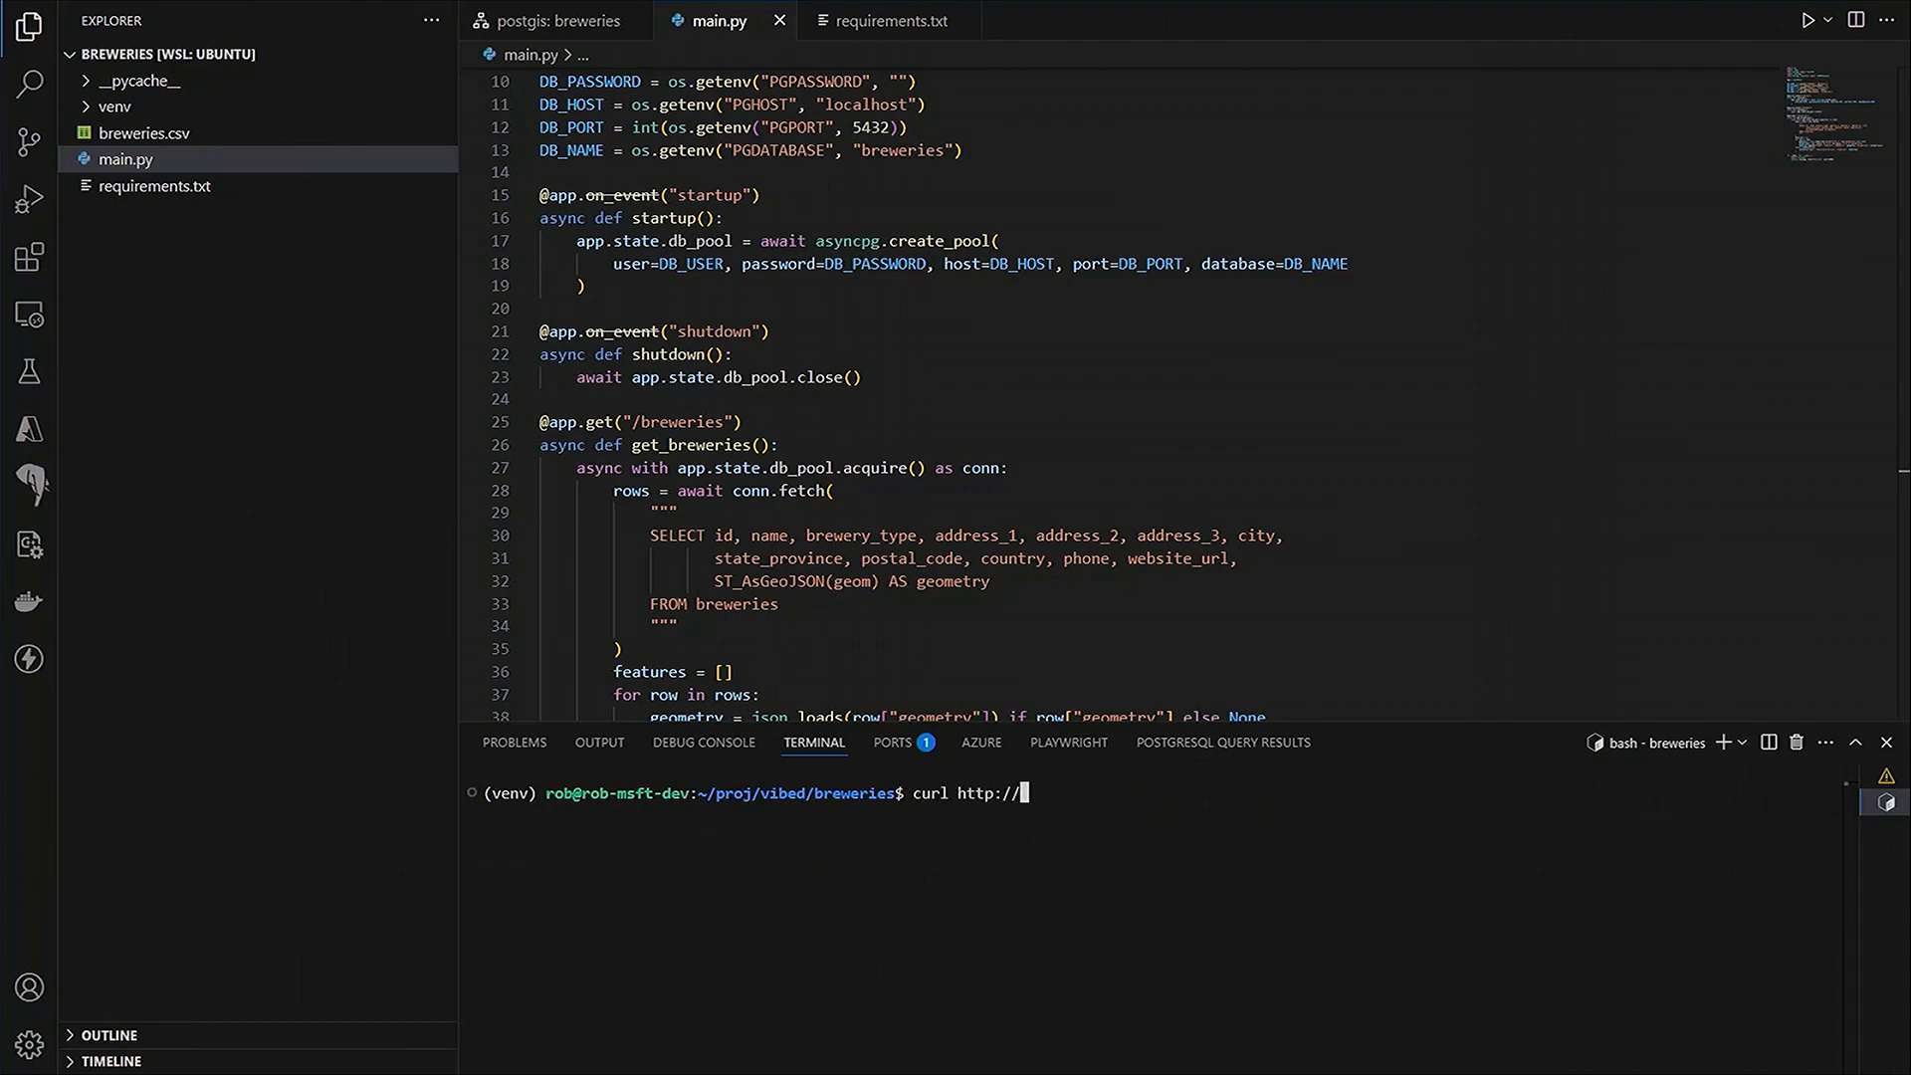
pyautogui.write('localhost')
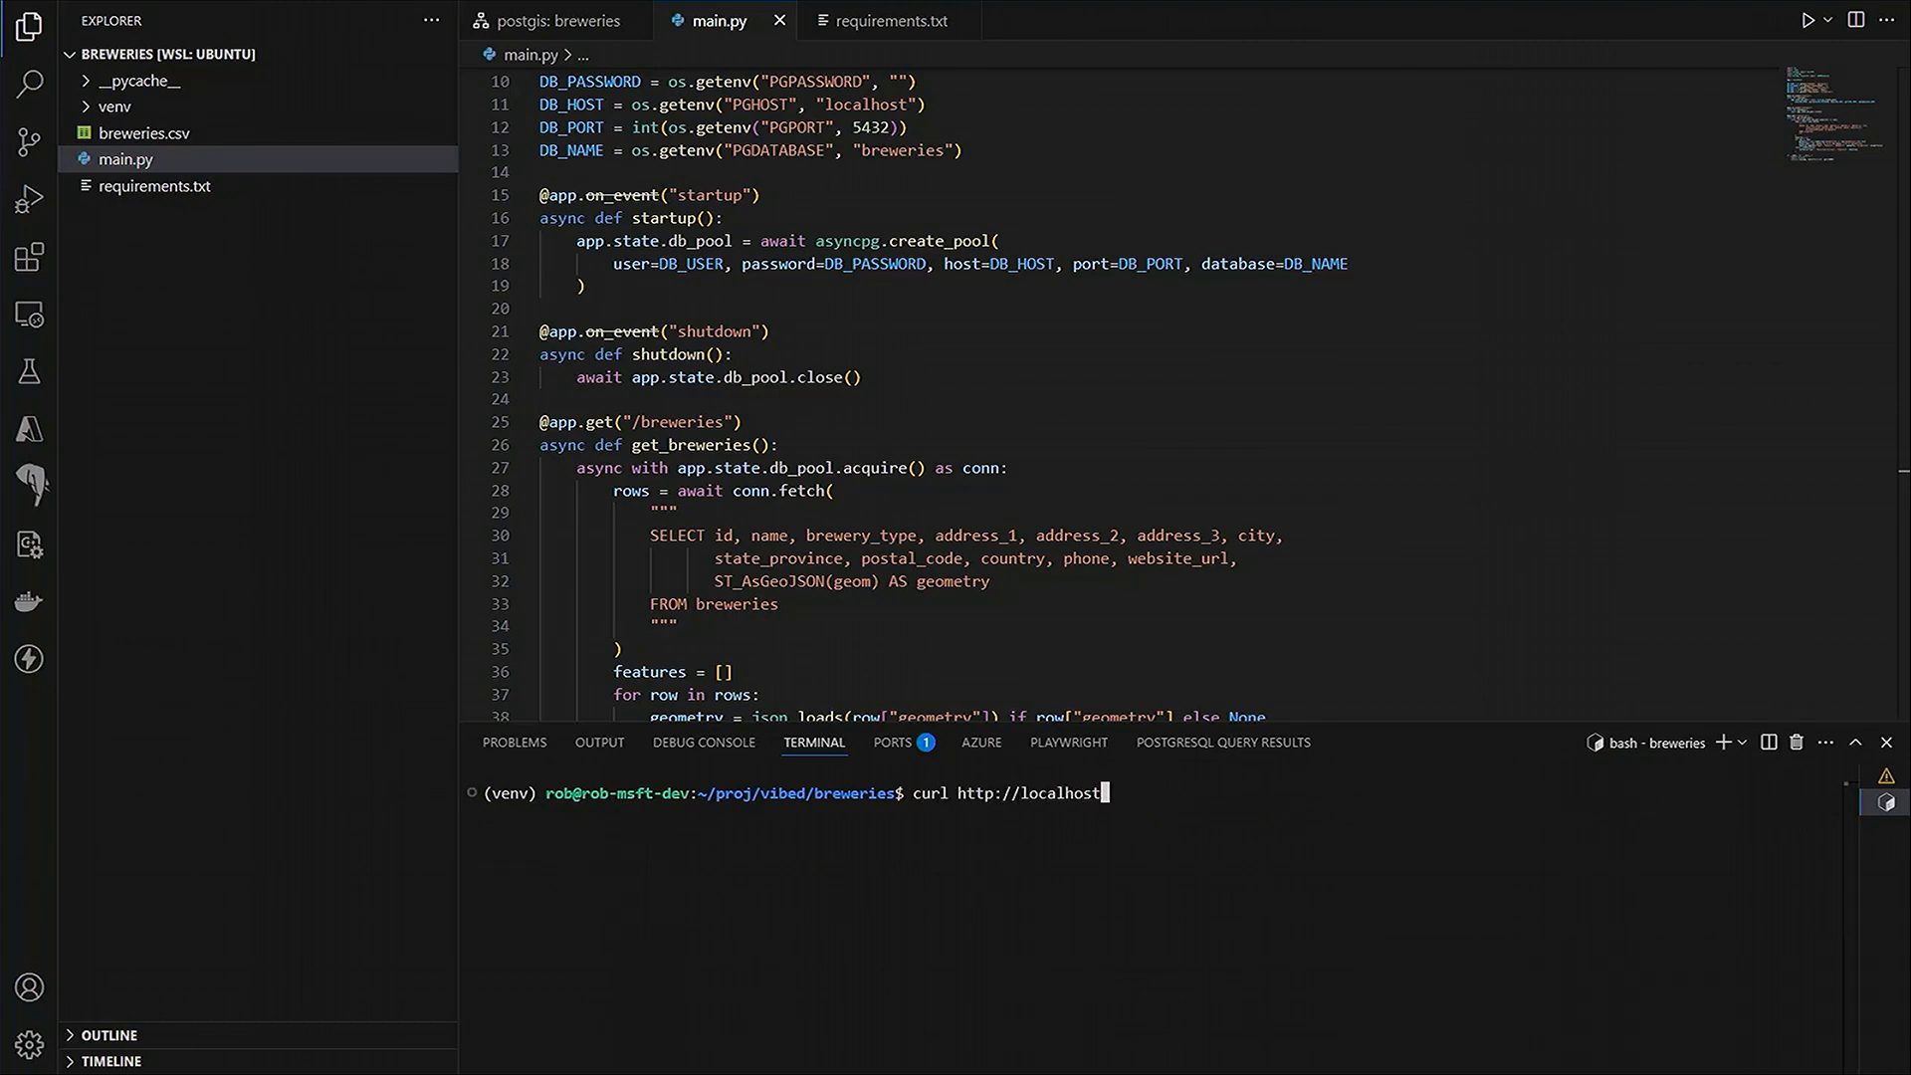
pyautogui.write(':8000/')
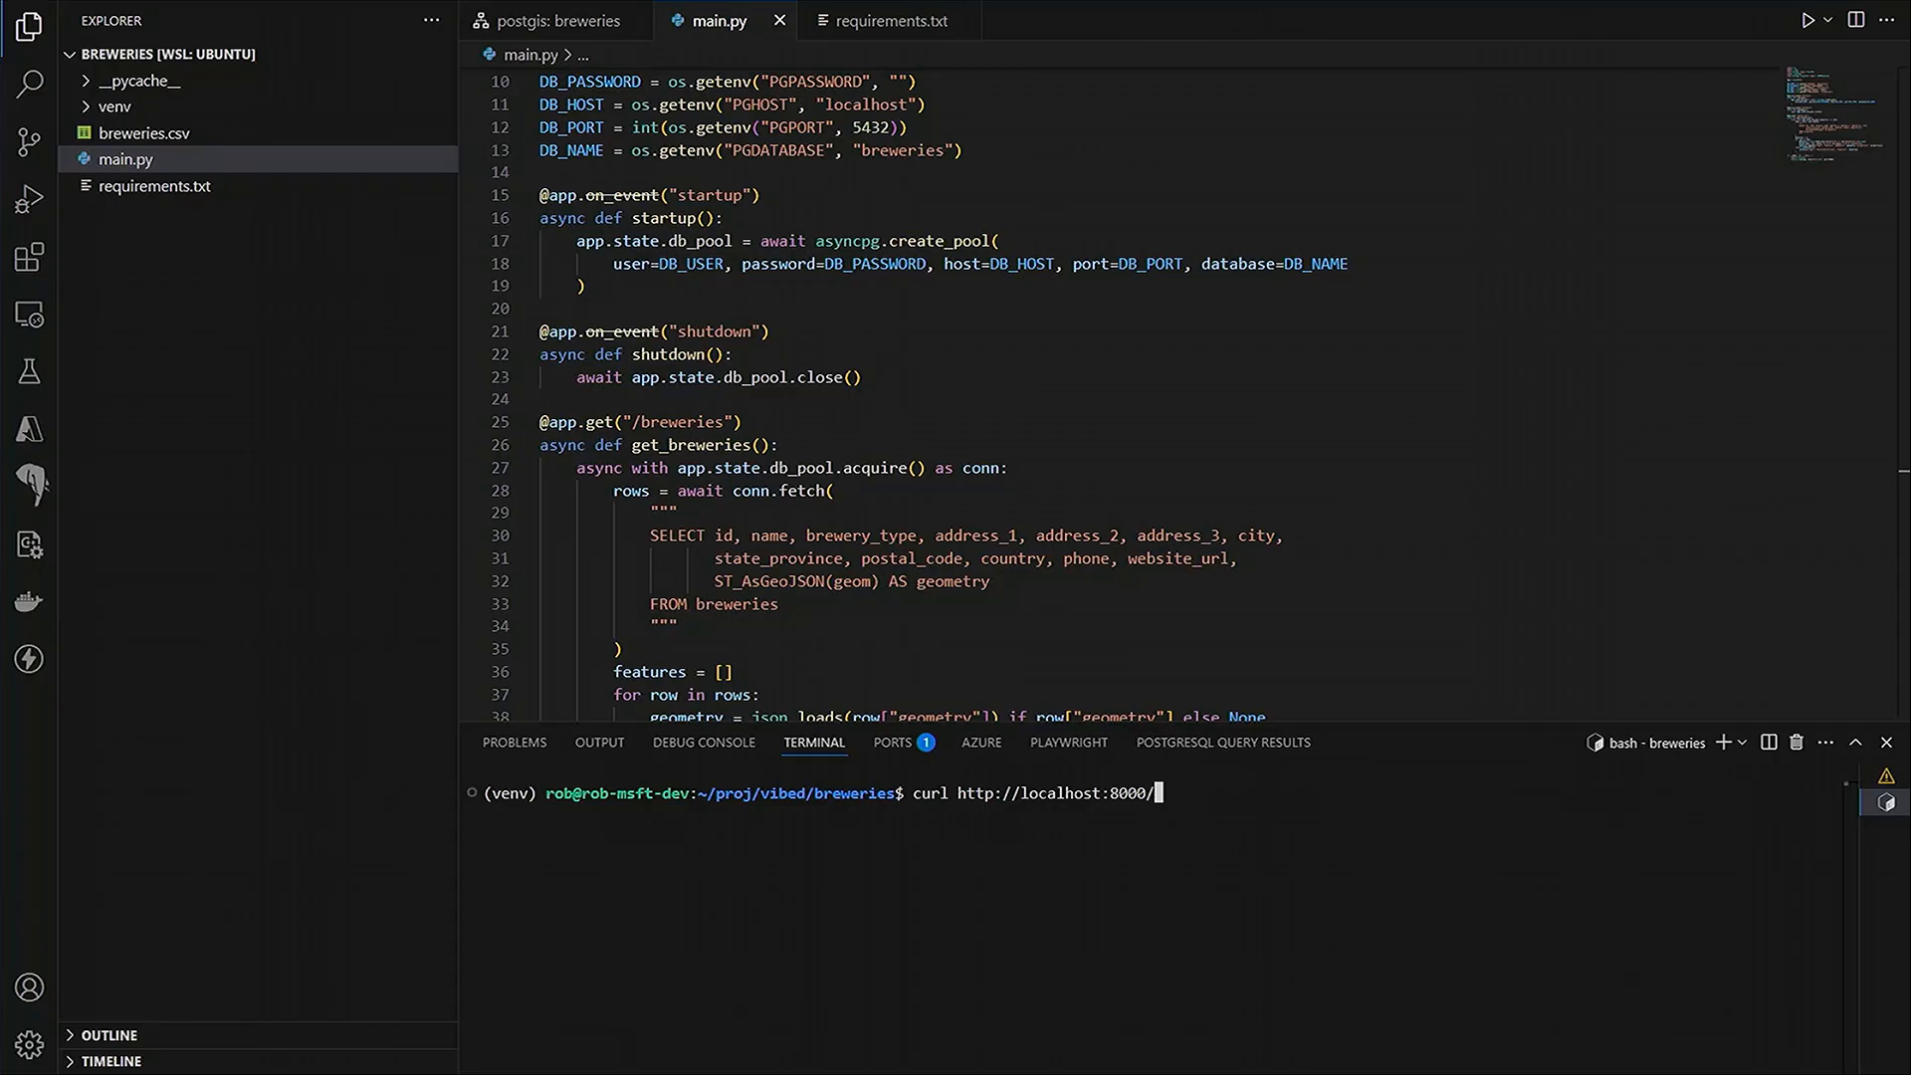
pyautogui.write('breweries')
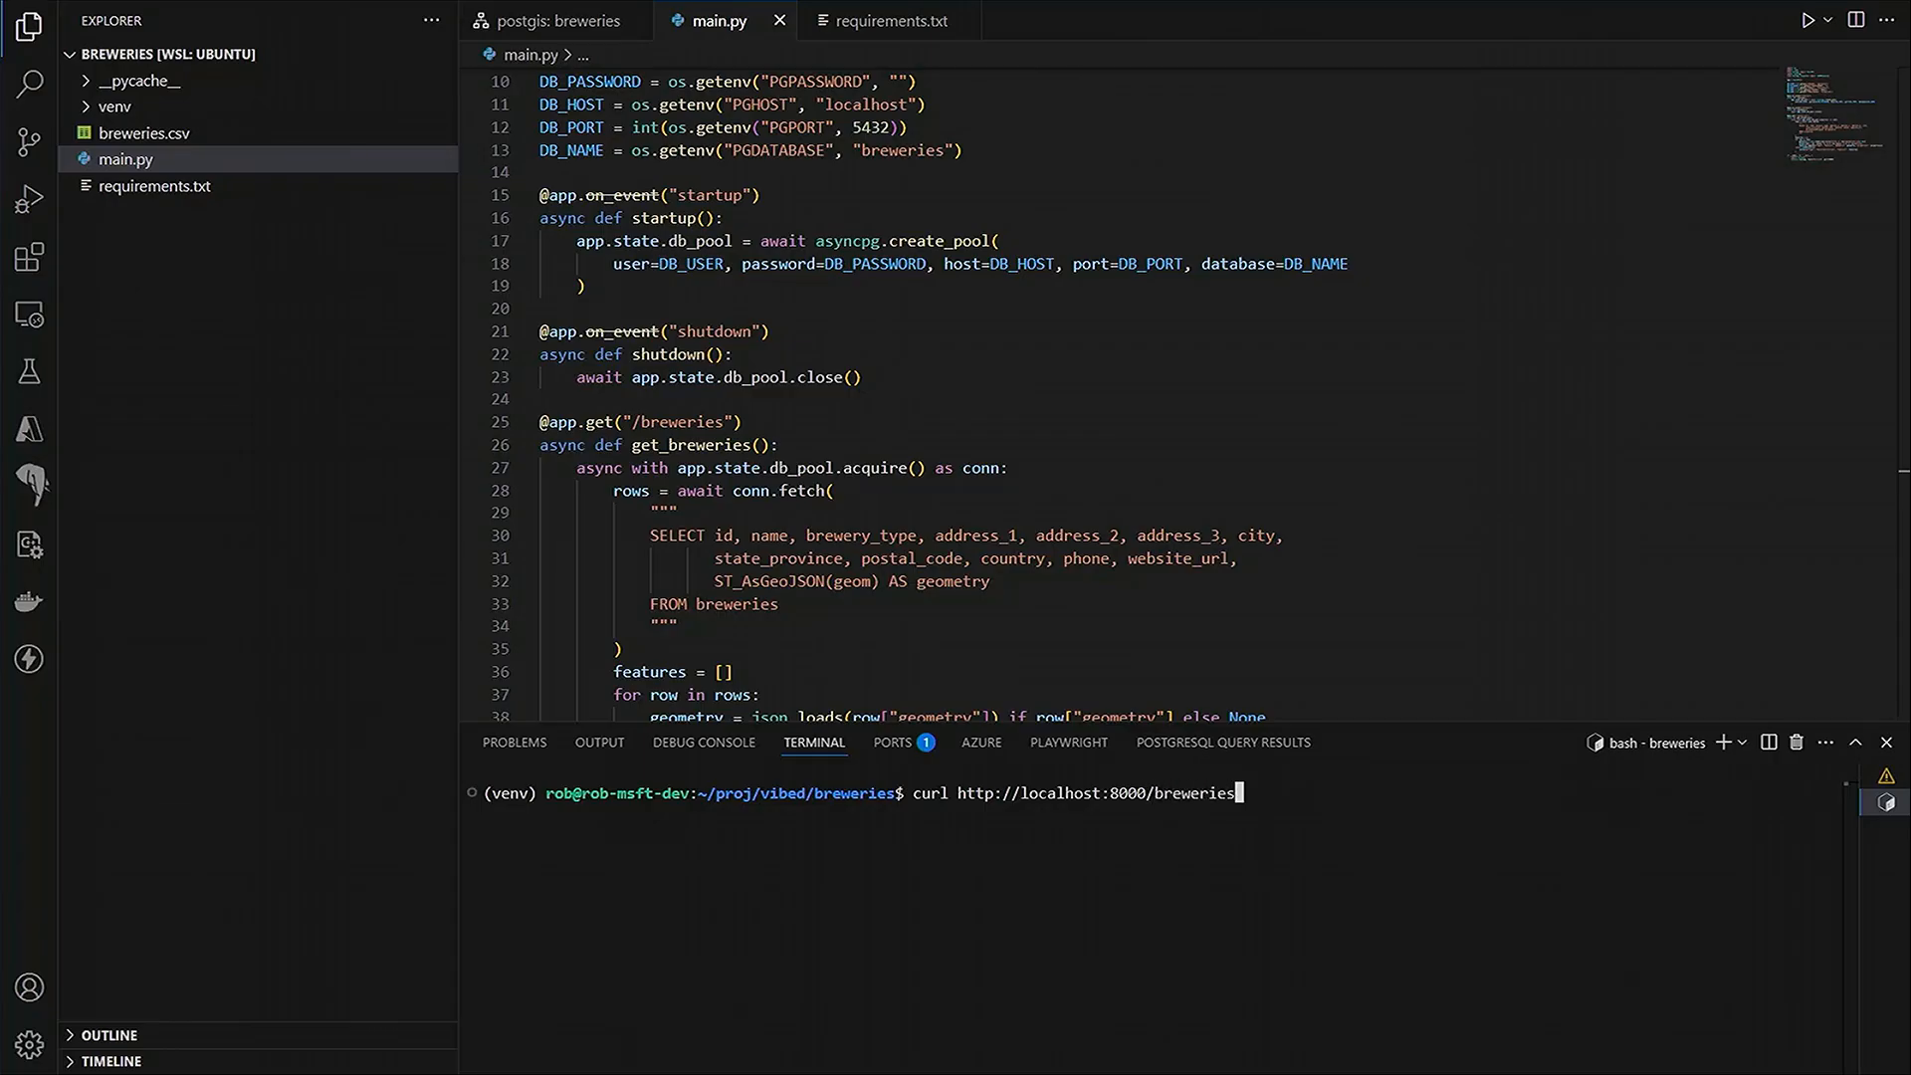
pyautogui.write('| jq')
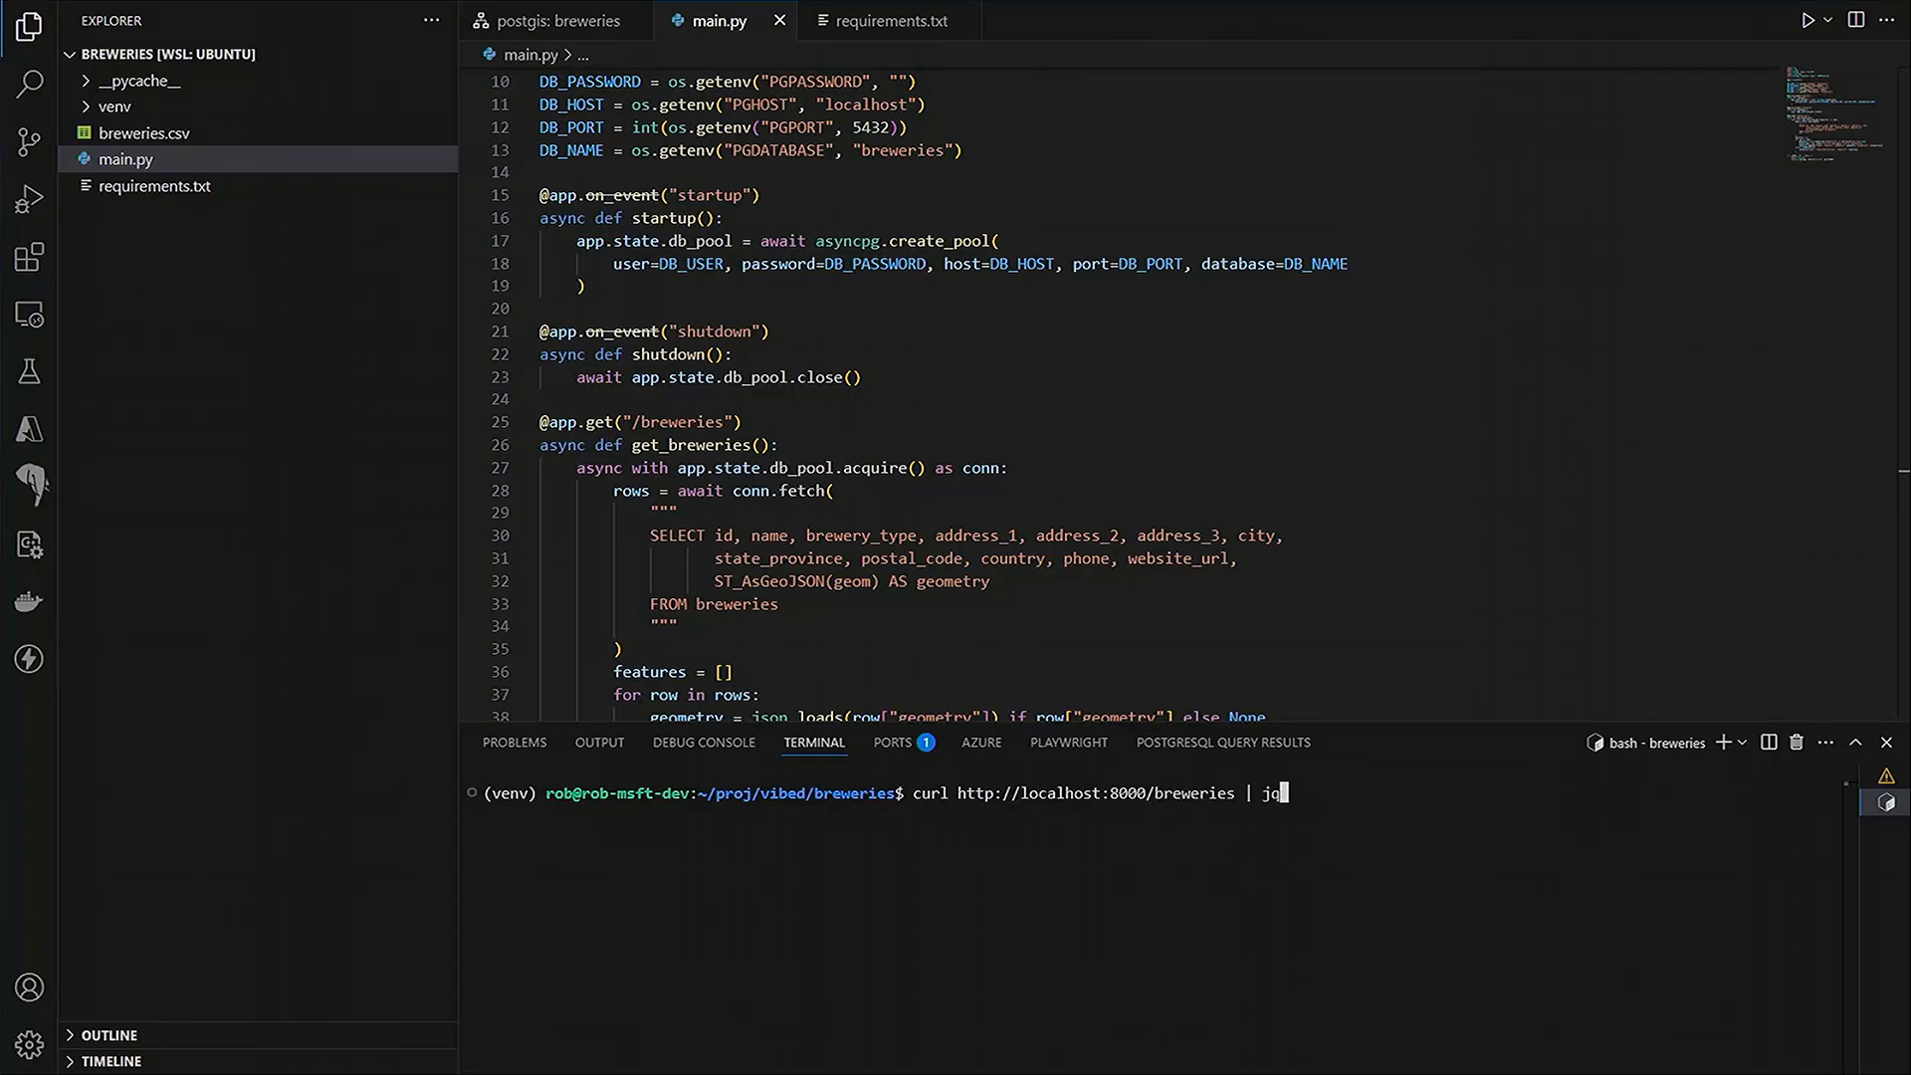
pyautogui.write('.features')
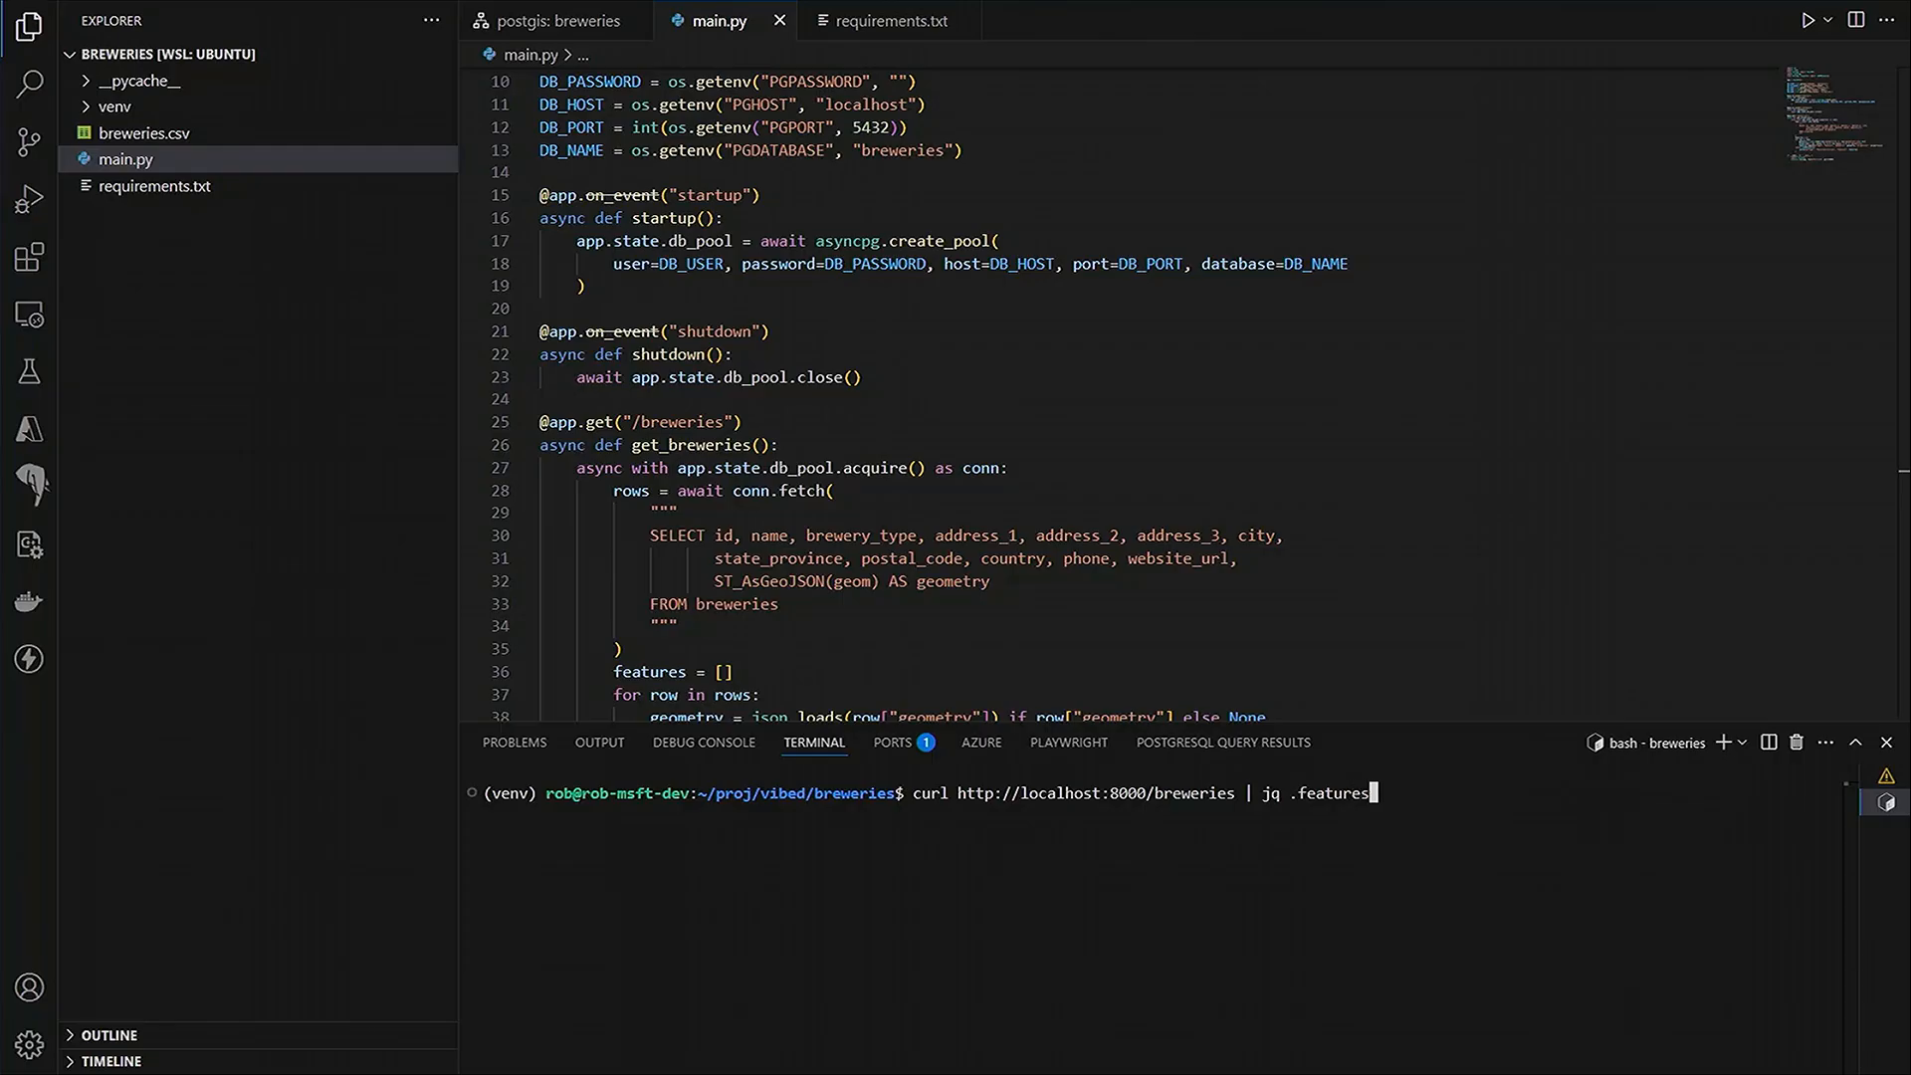
pyautogui.write('[100]')
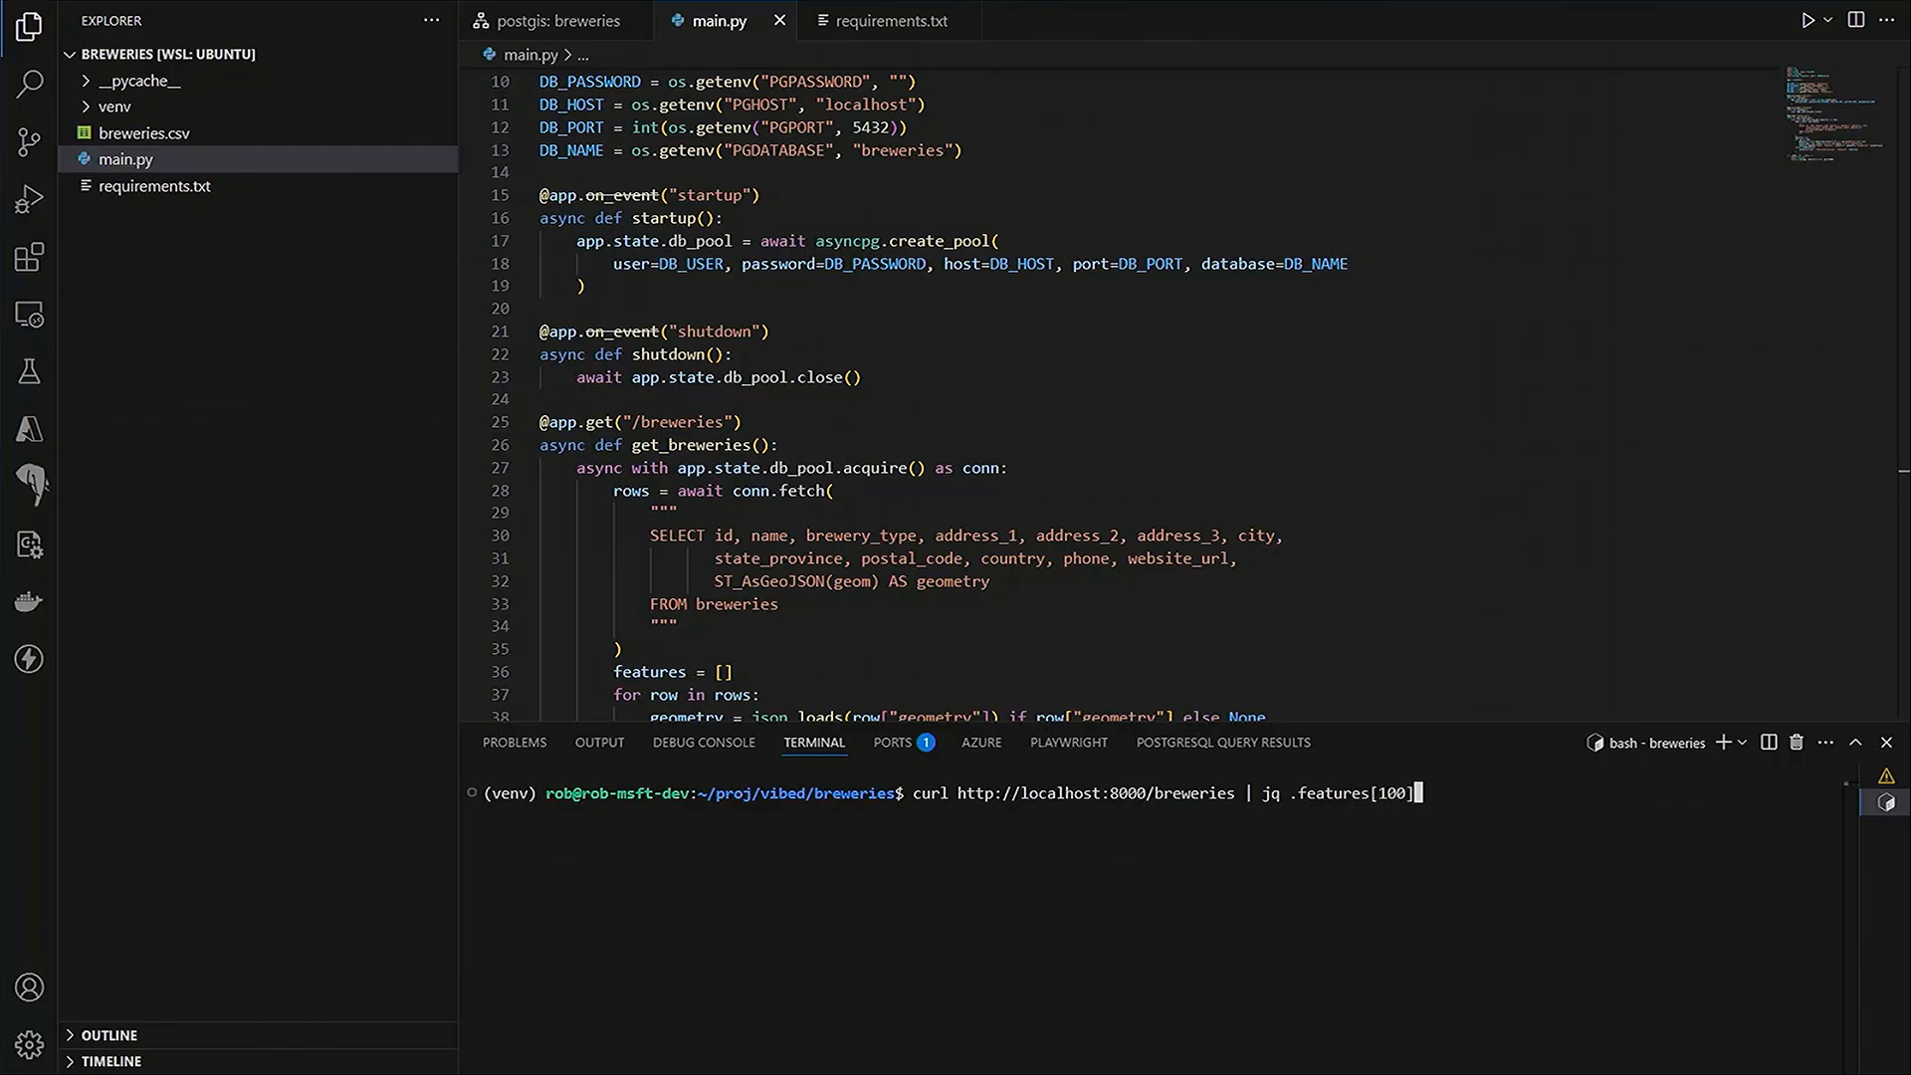
pyautogui.press('Return')
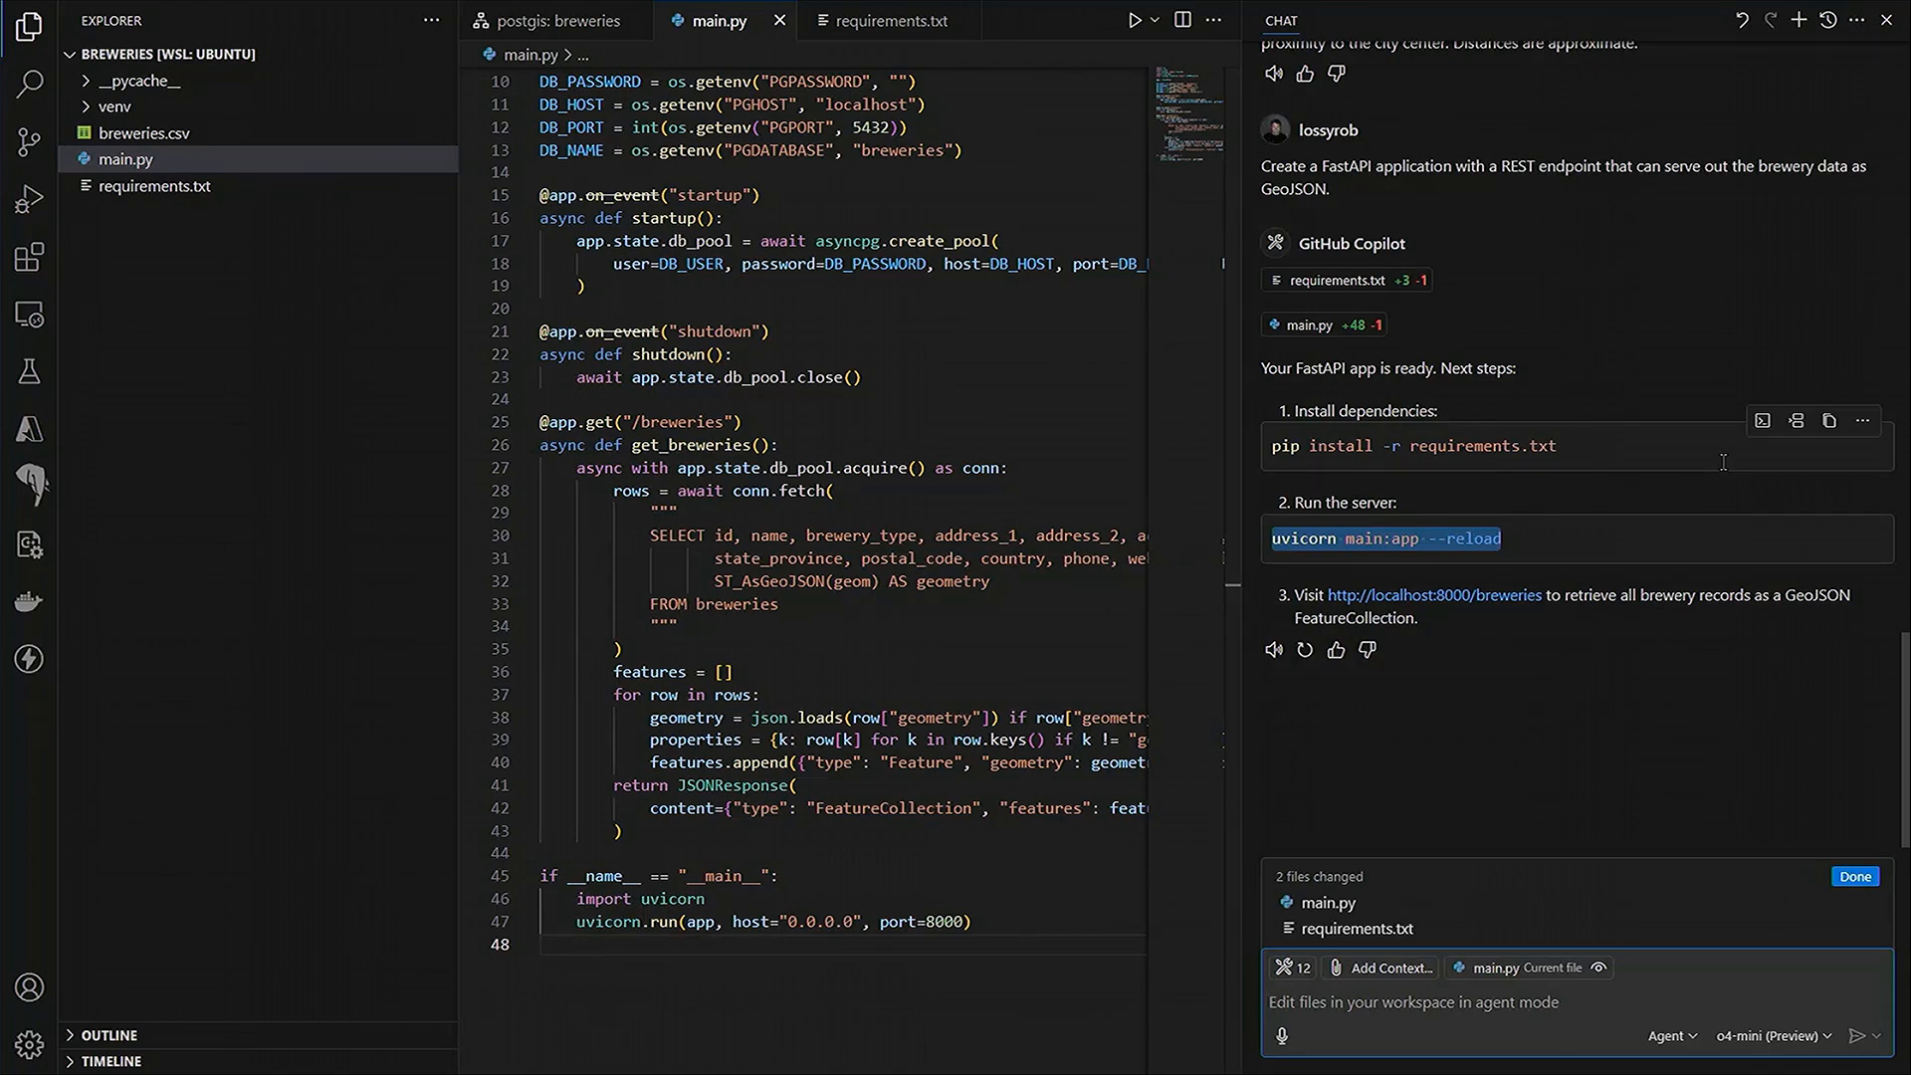
# - Ask Copilot to build a single-page web app that uses this API to show breweries on a map
pyautogui.write('Build a single page web app that')
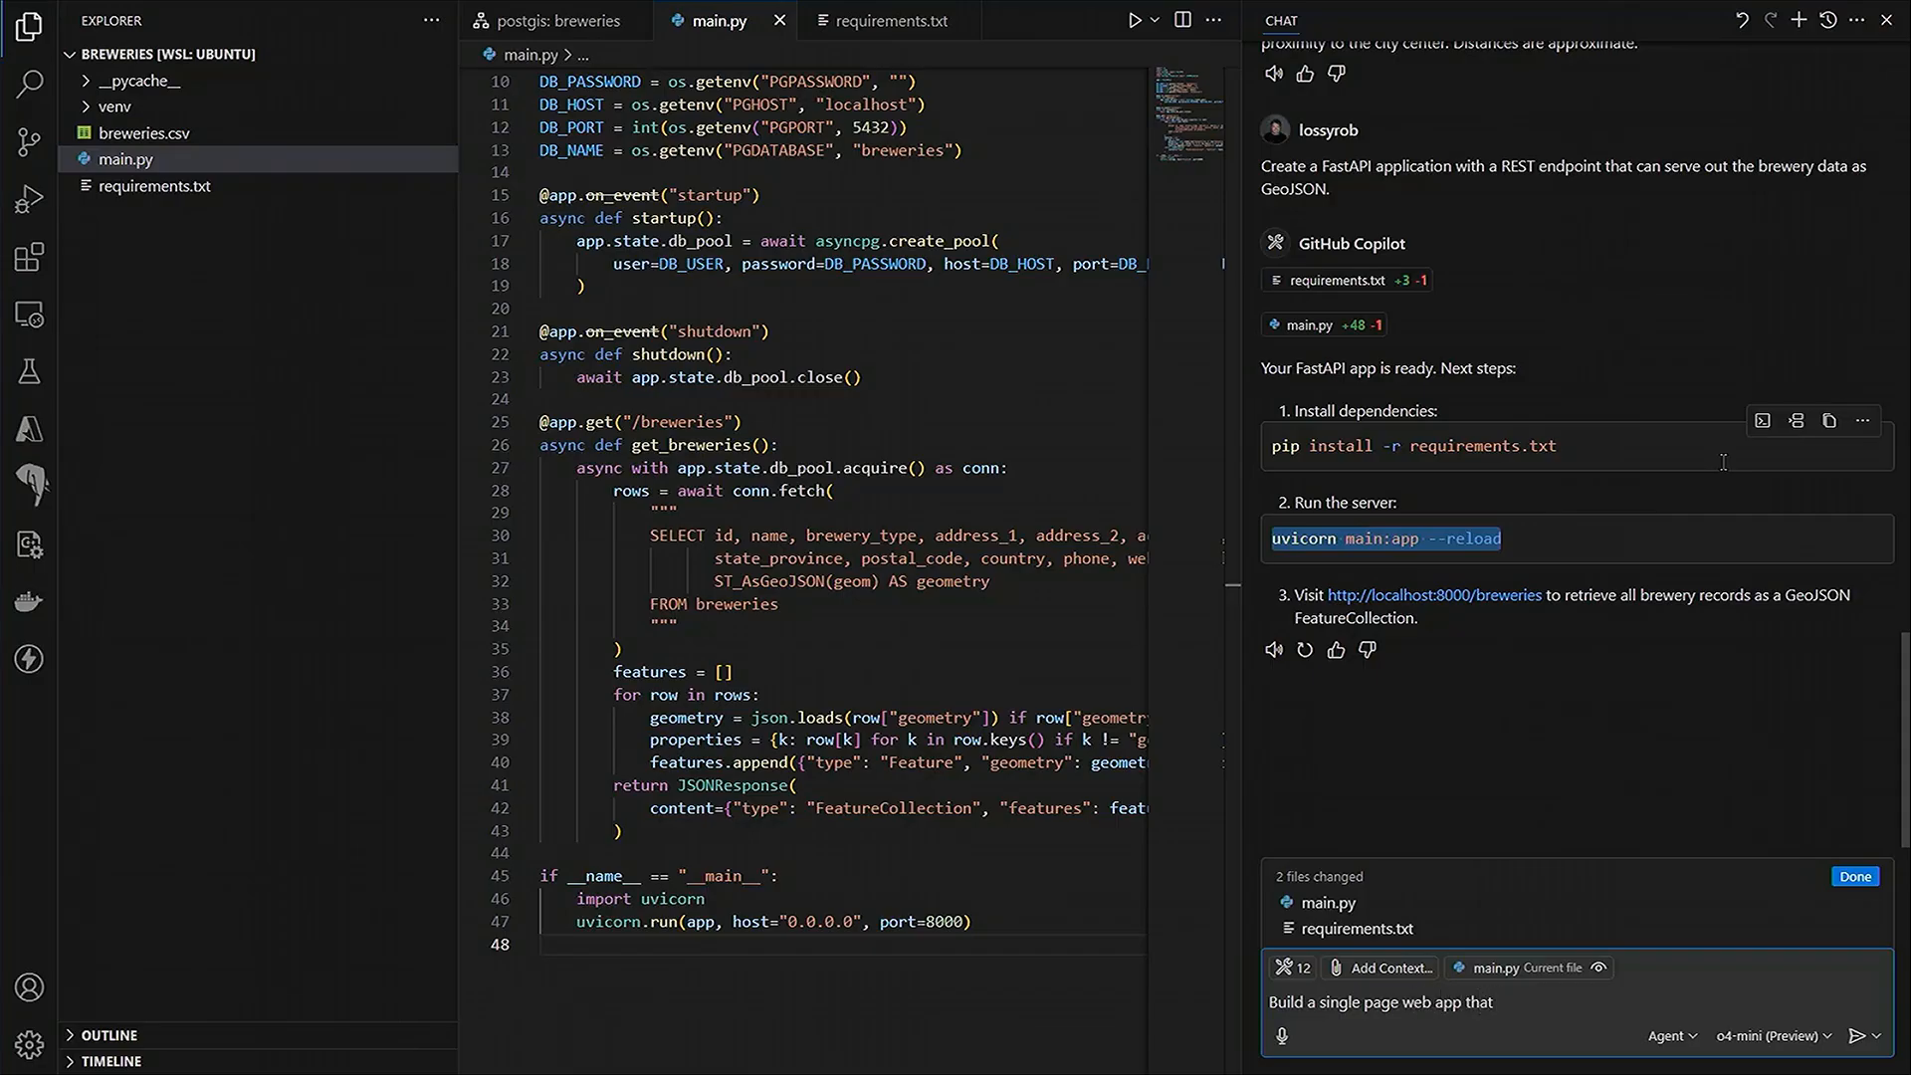
pyautogui.write('uses')
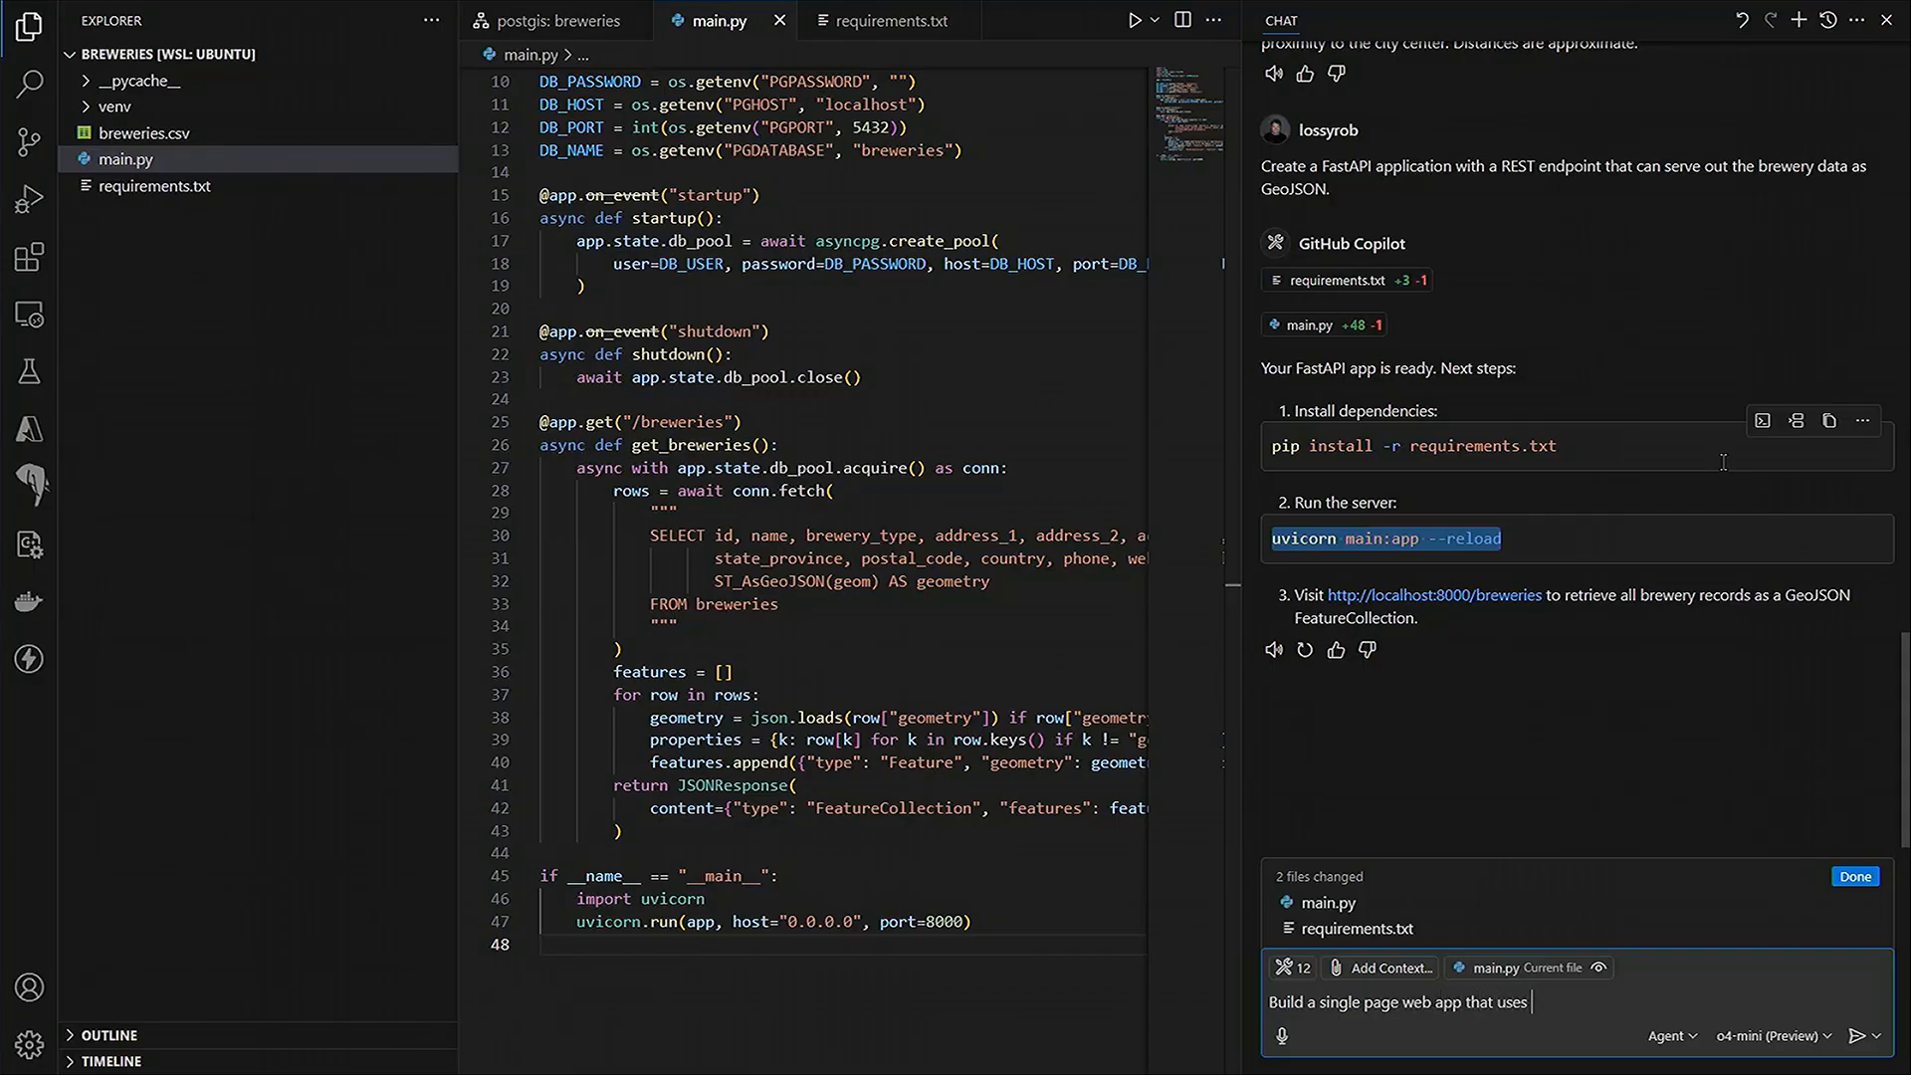
pyautogui.write('this API to show the breweries o')
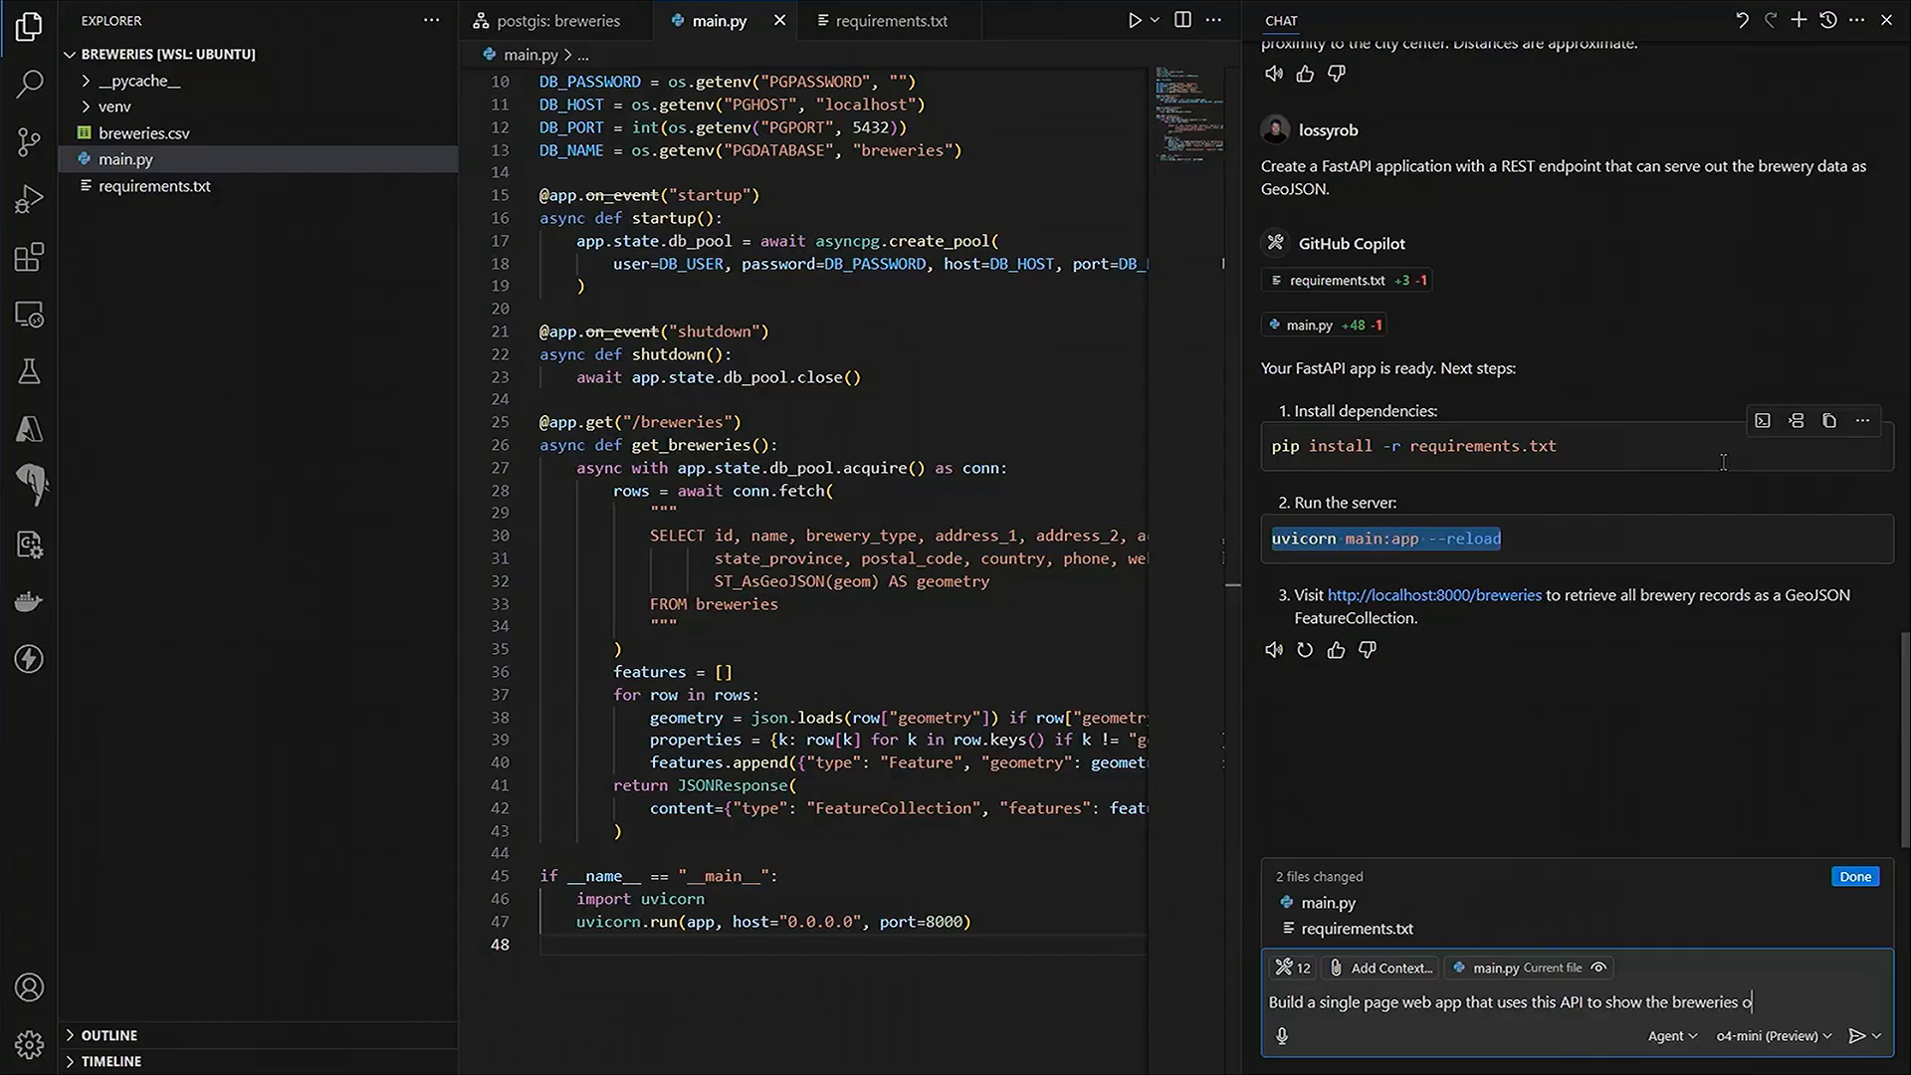
pyautogui.click(1864, 1036)
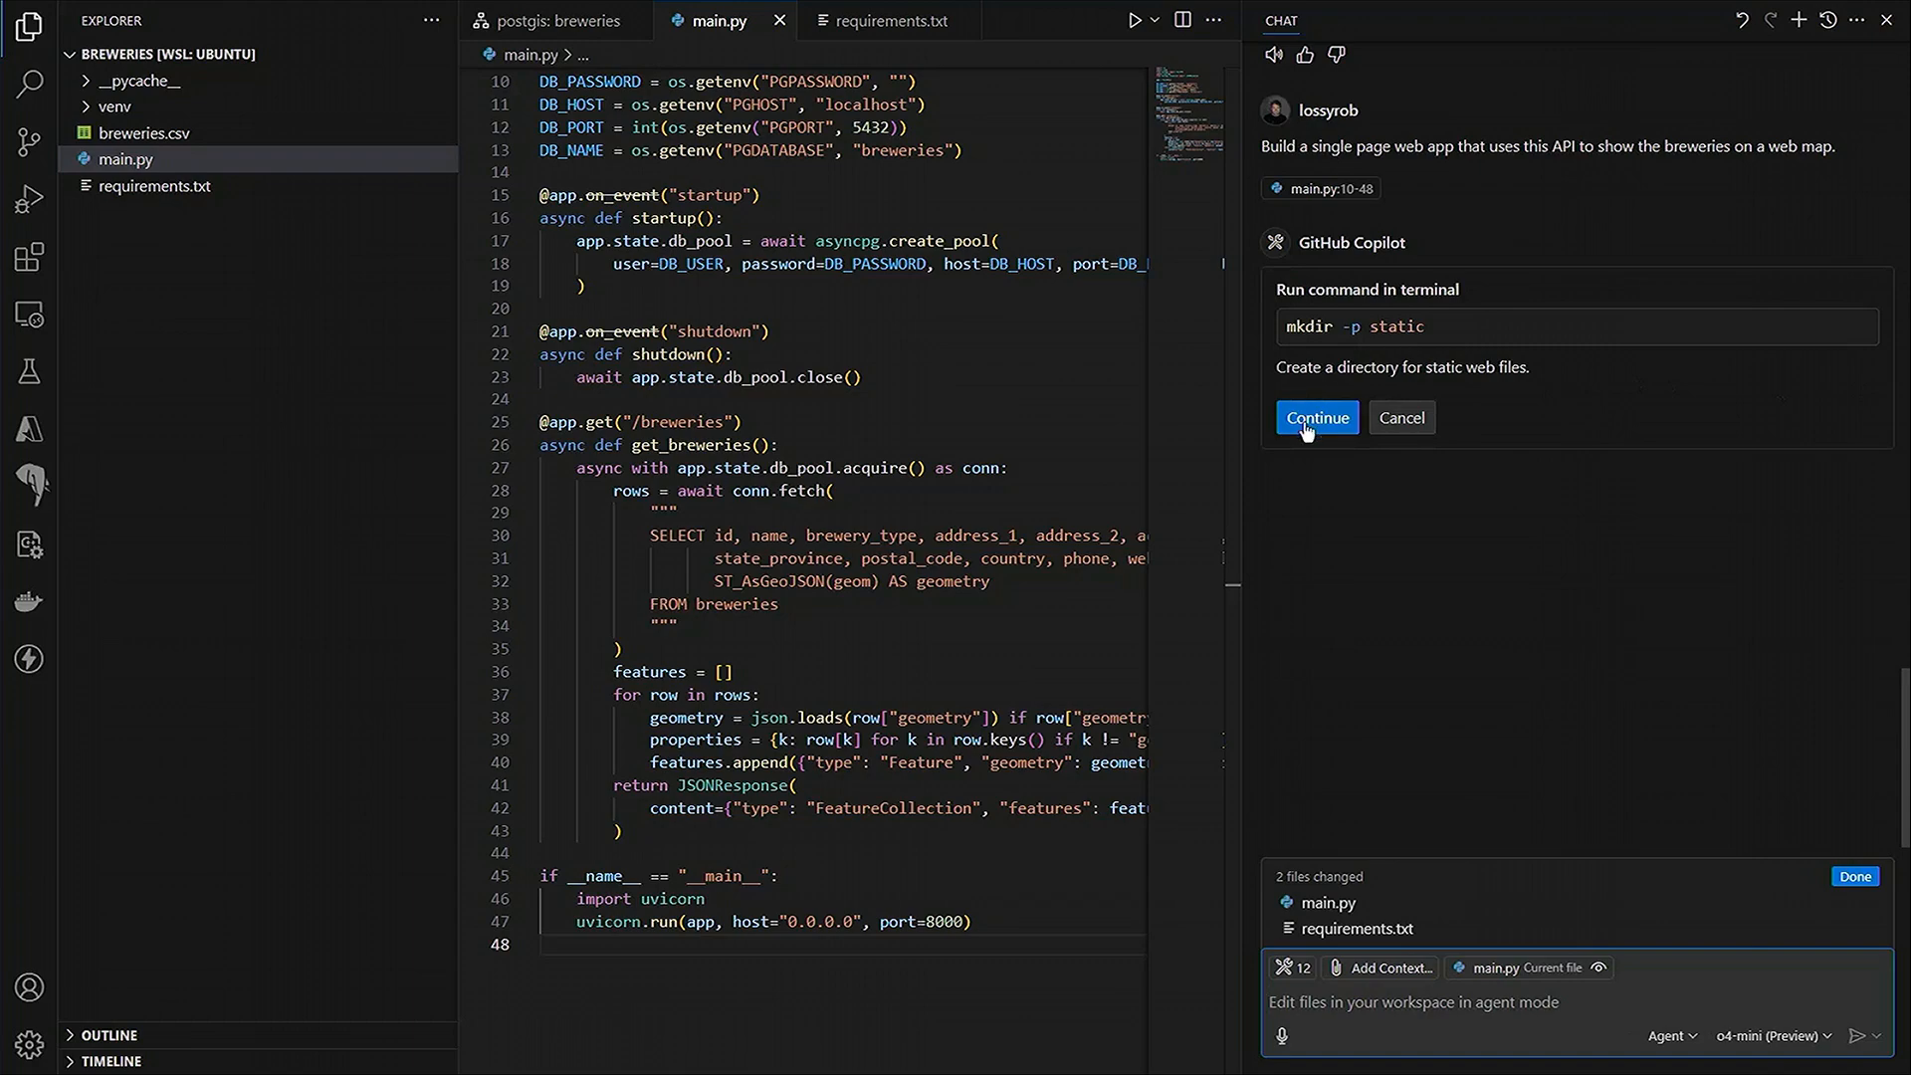
# - Allow Copilot to create the static folder and keep its index.html and main.py changes
pyautogui.click(1316, 416)
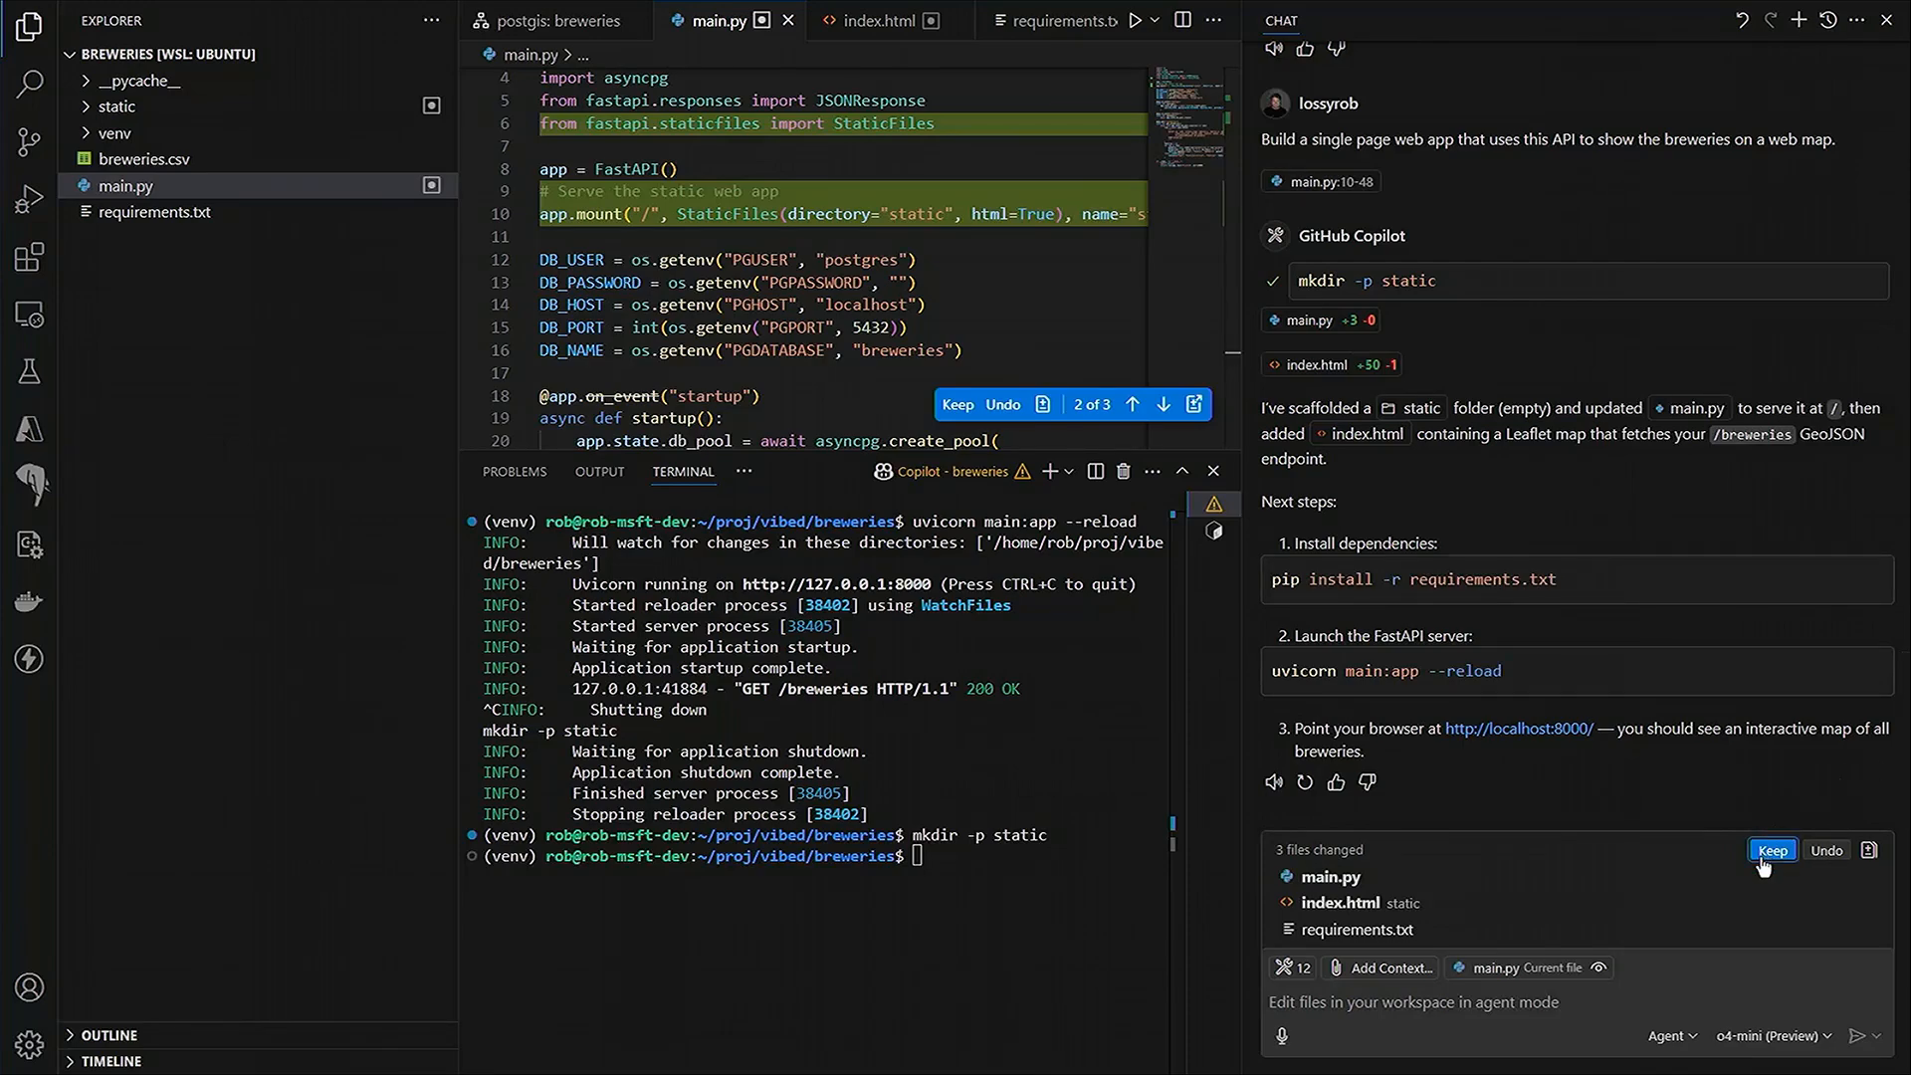
pyautogui.click(1772, 850)
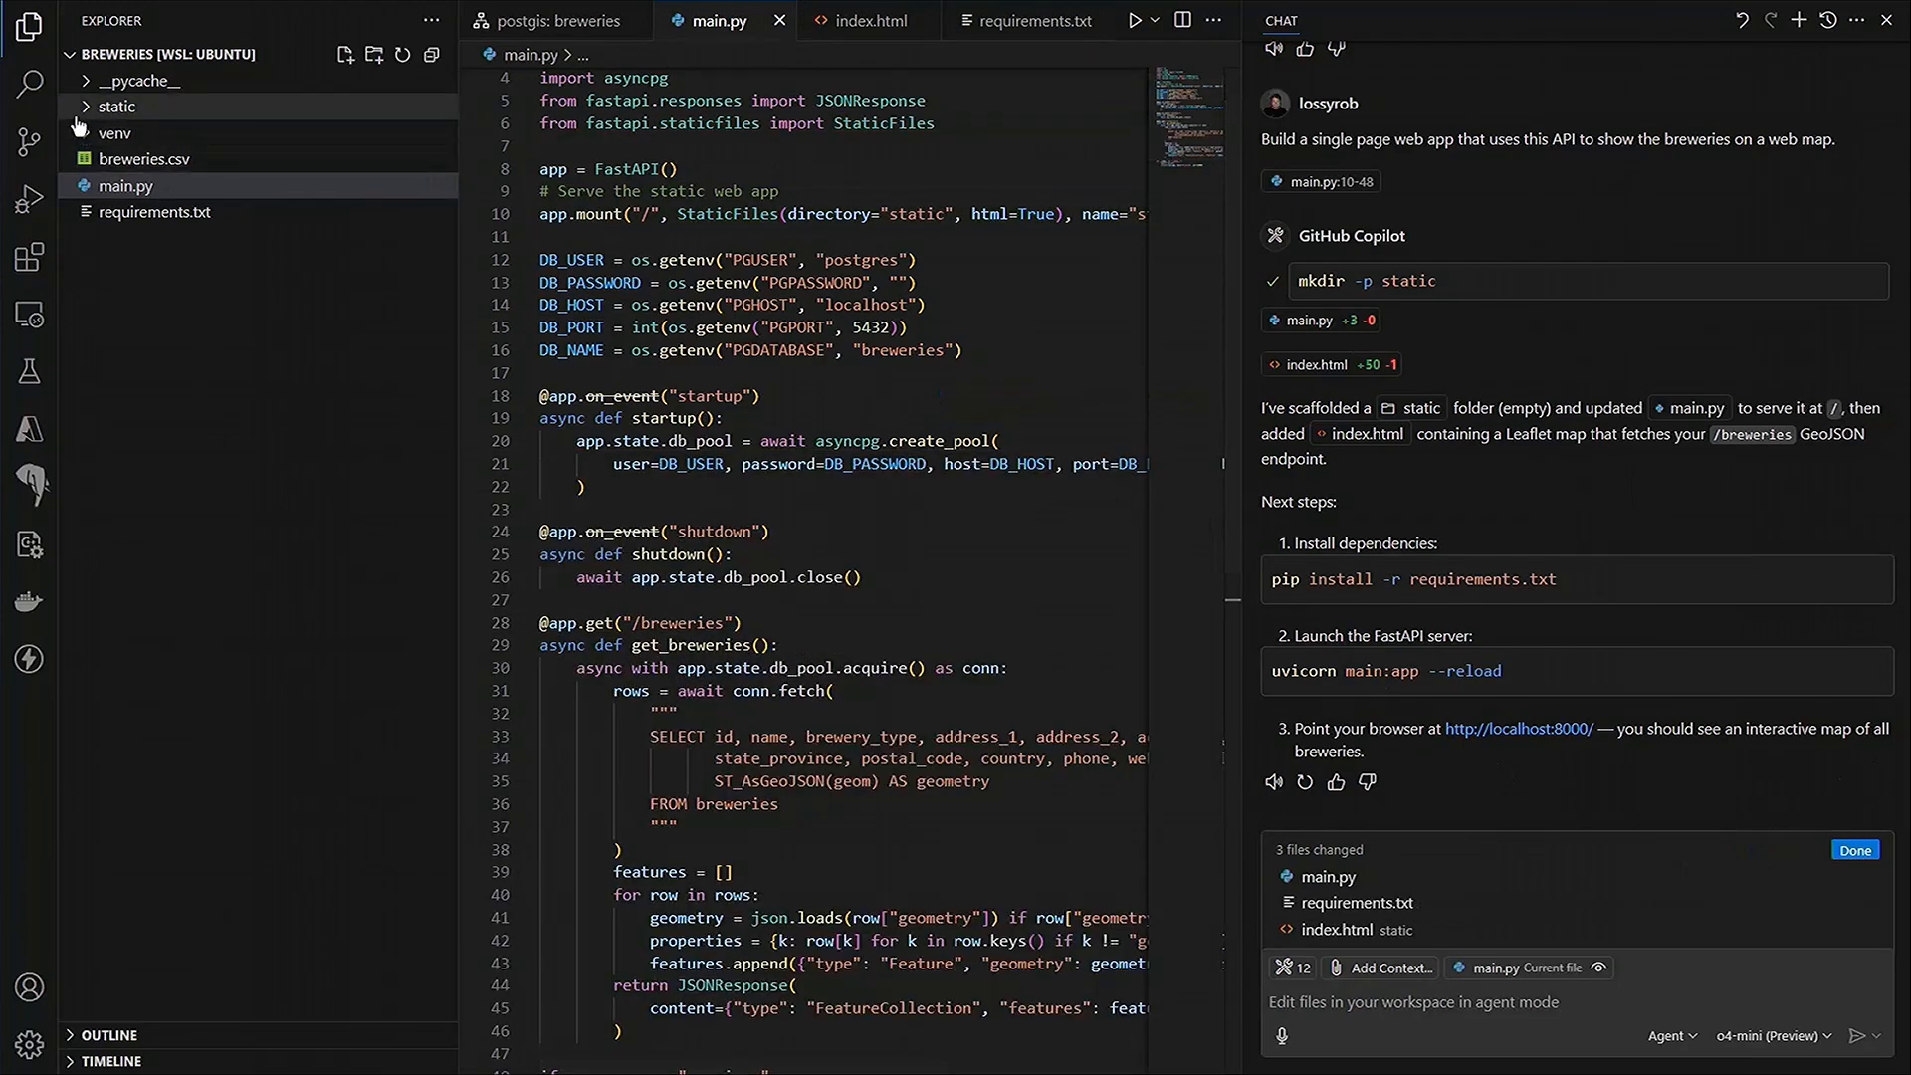
# - View the static folder's index.html, restart uvicorn with reload and open the app in the browser
pyautogui.click(866, 20)
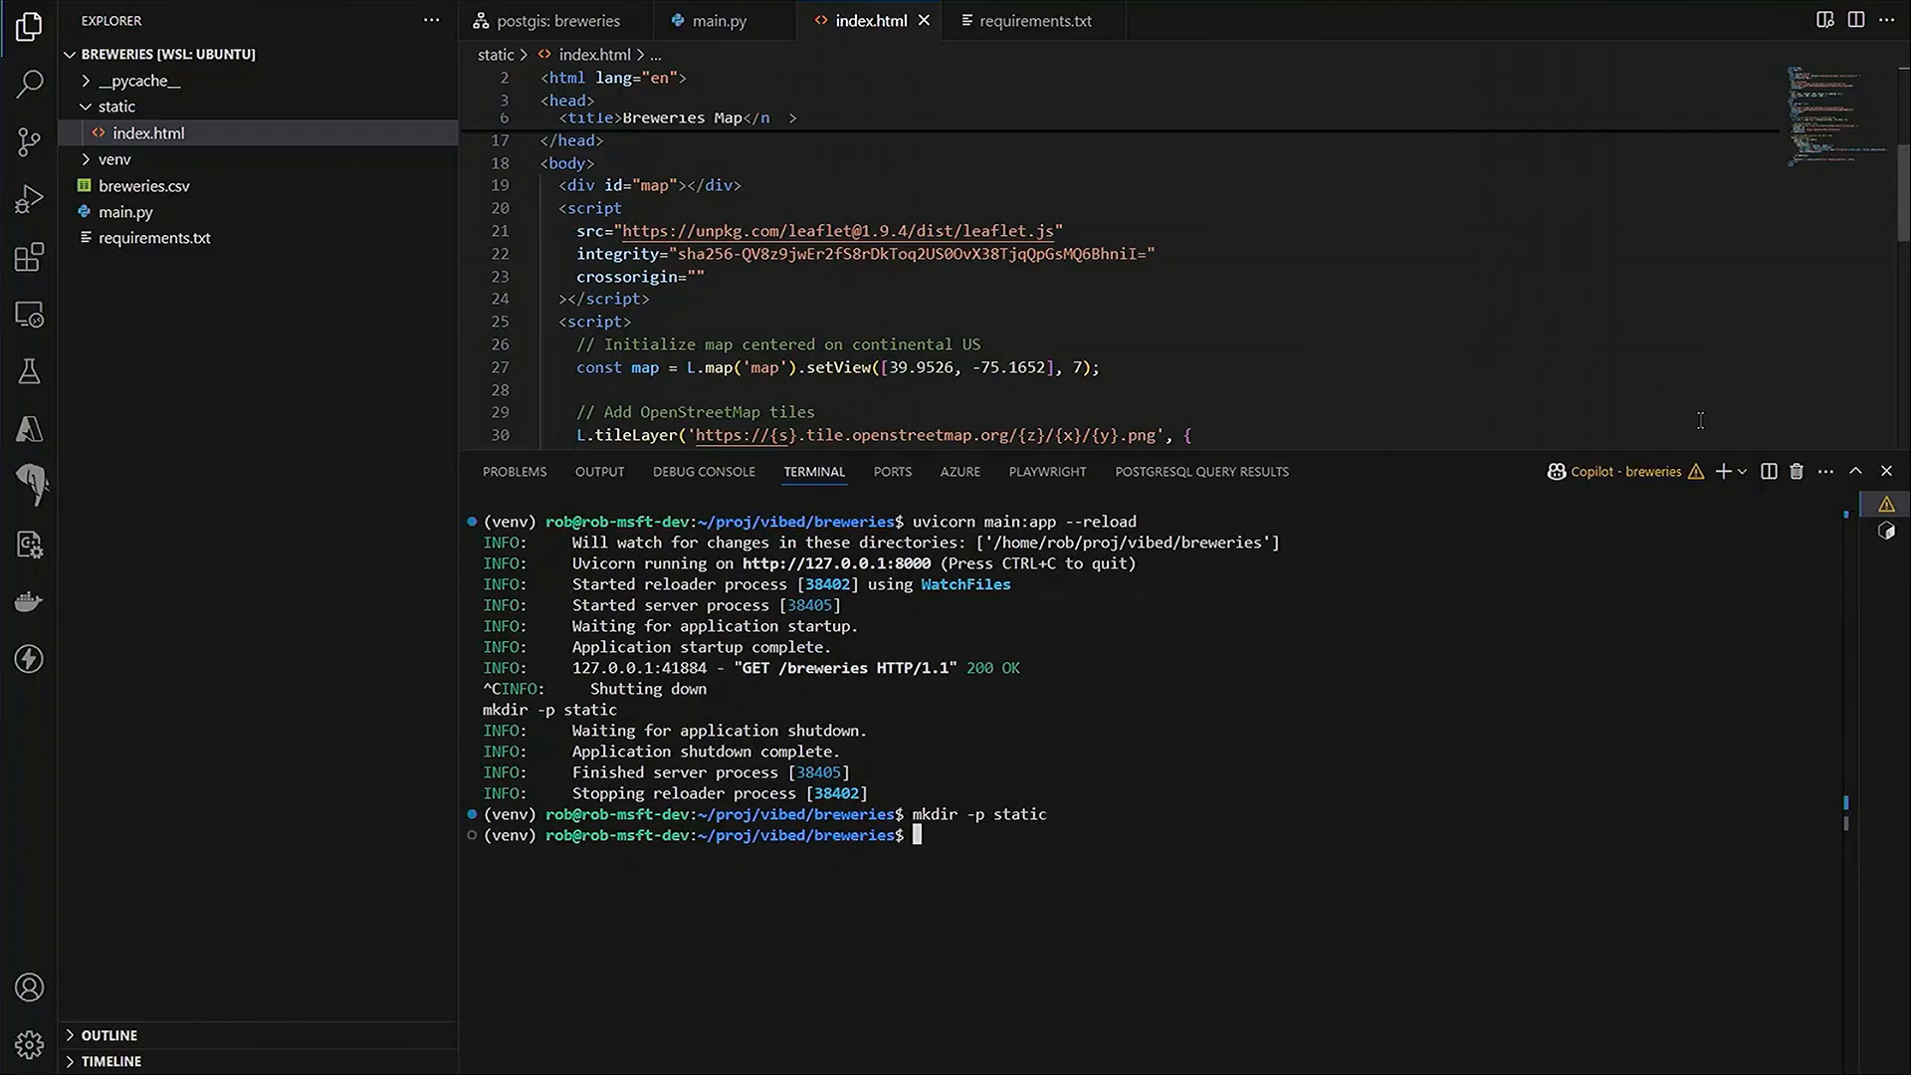
pyautogui.write('uvicorn main:app --reload')
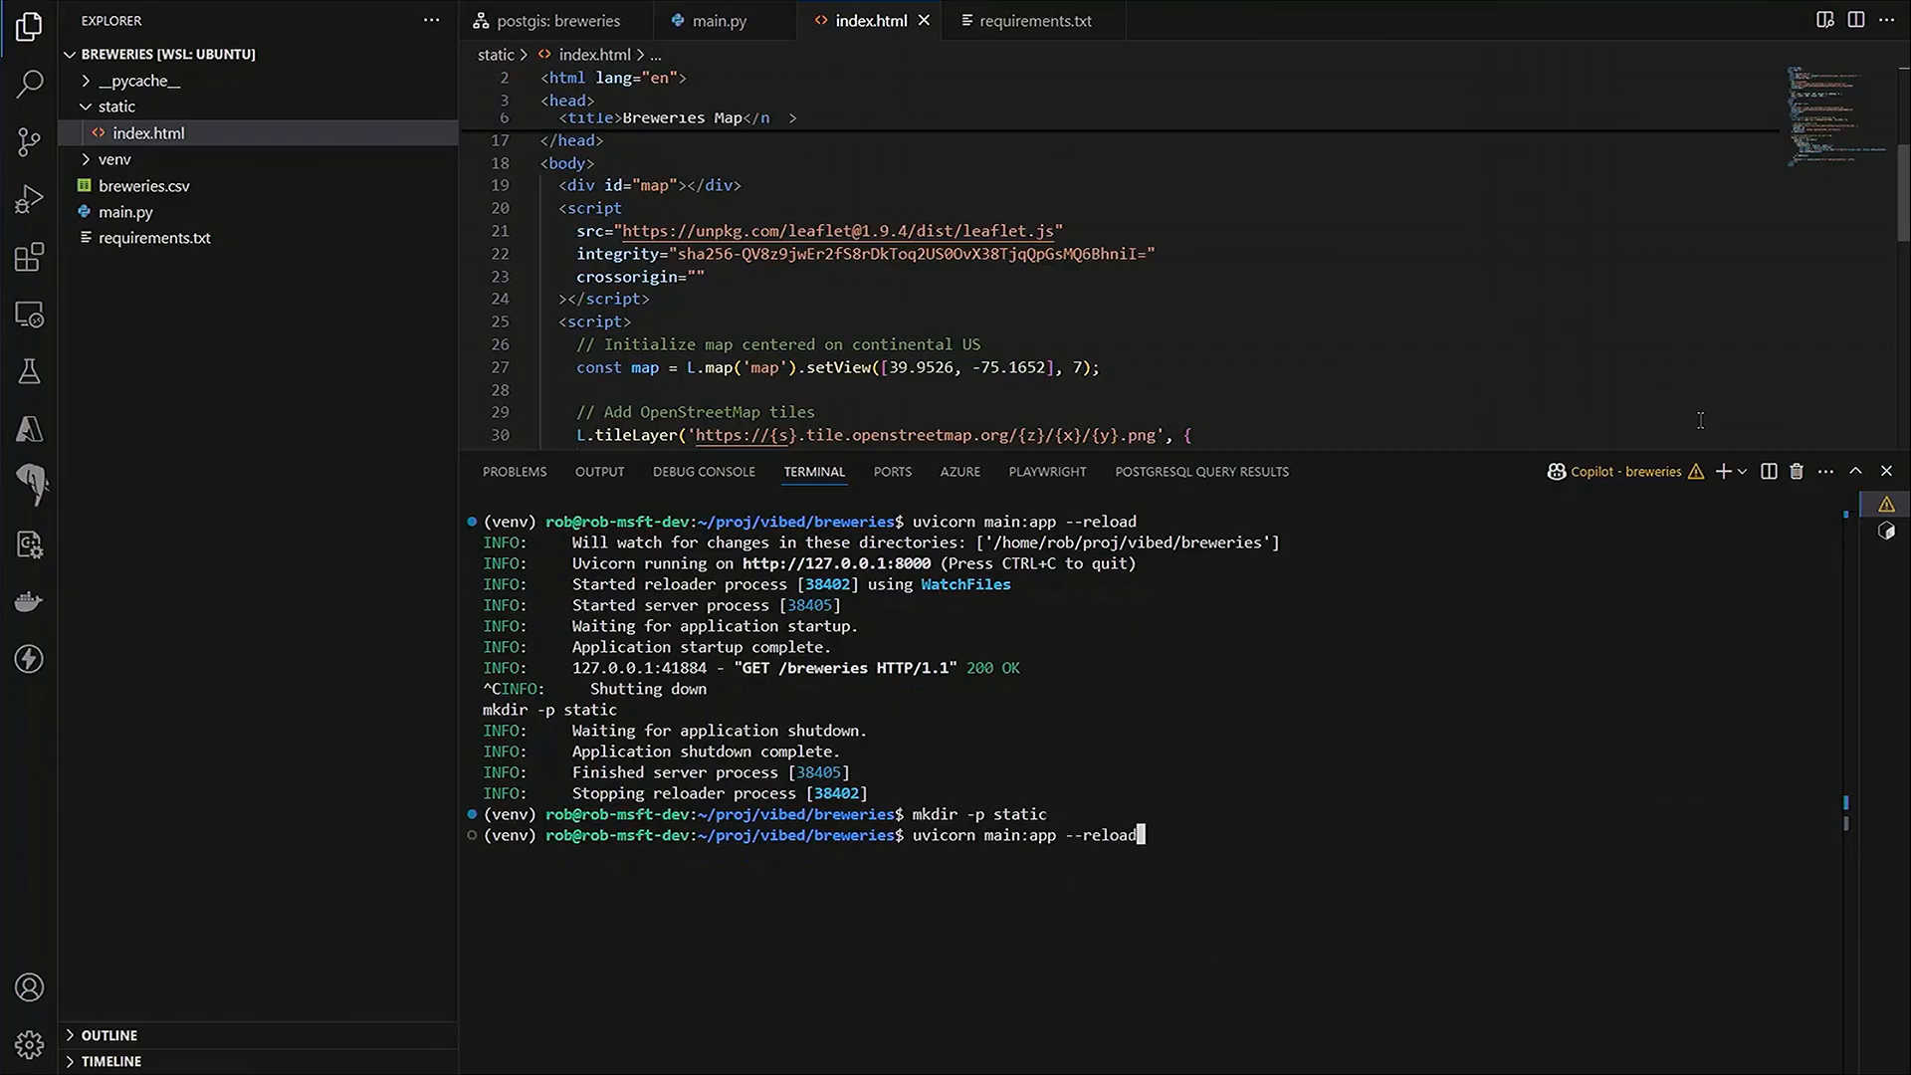
pyautogui.press('Return')
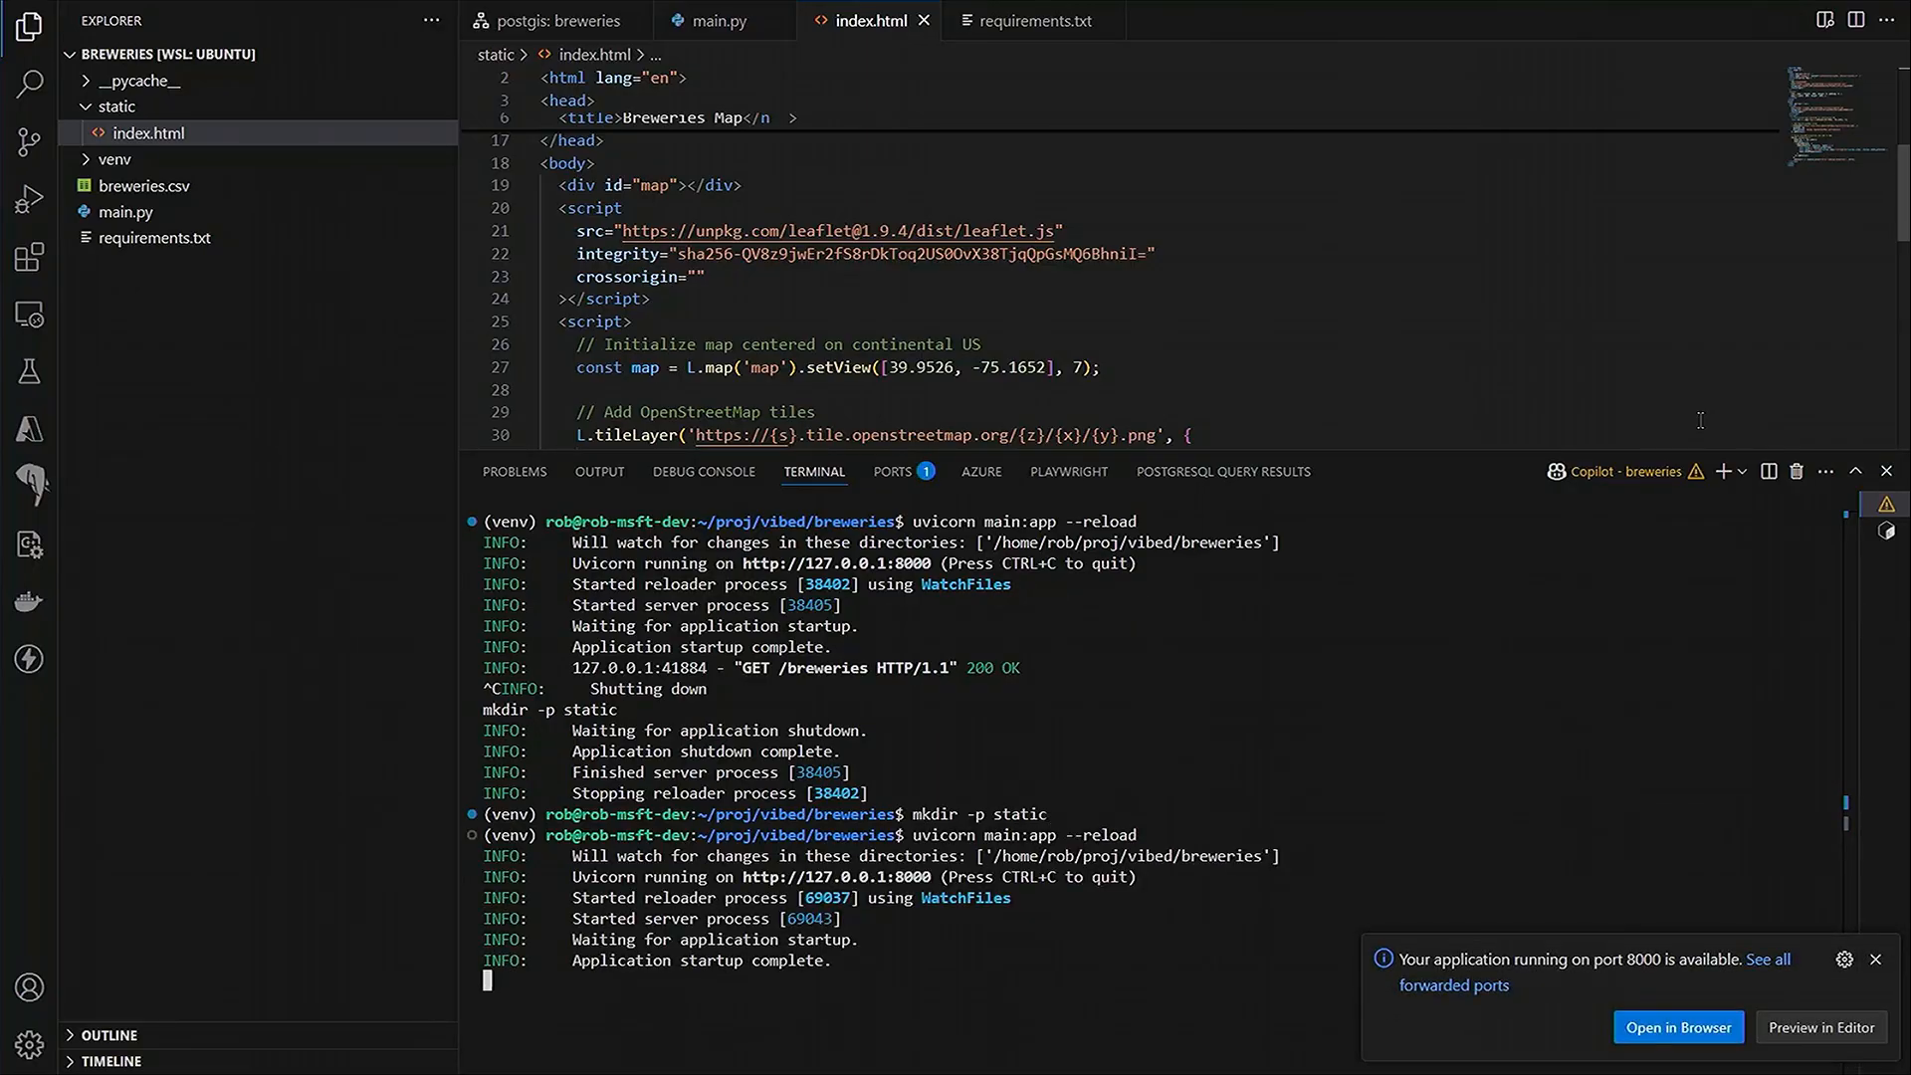
pyautogui.click(1678, 1027)
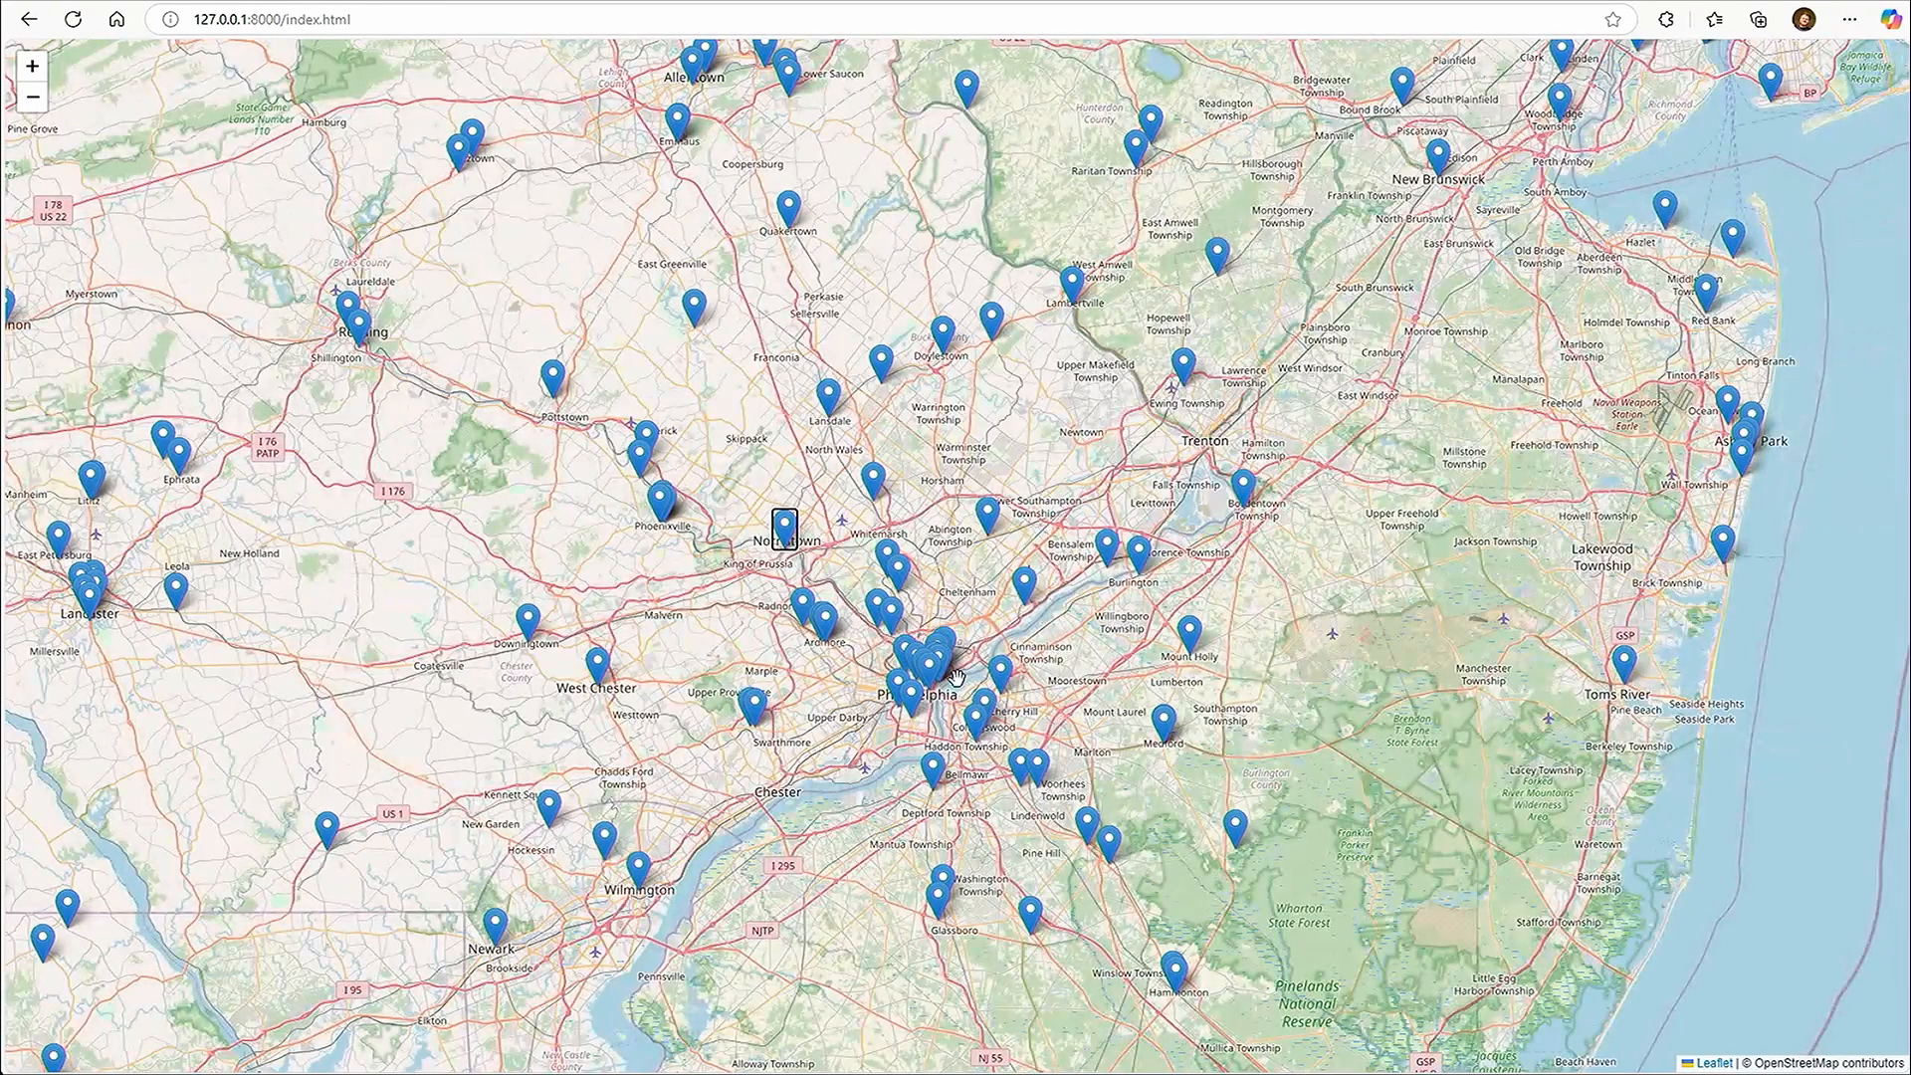
# - Show popups for Saint Benjamin Brewing Co, Earth Bread + Brewery and Wissahickon Brewing Company
pyautogui.click(954, 664)
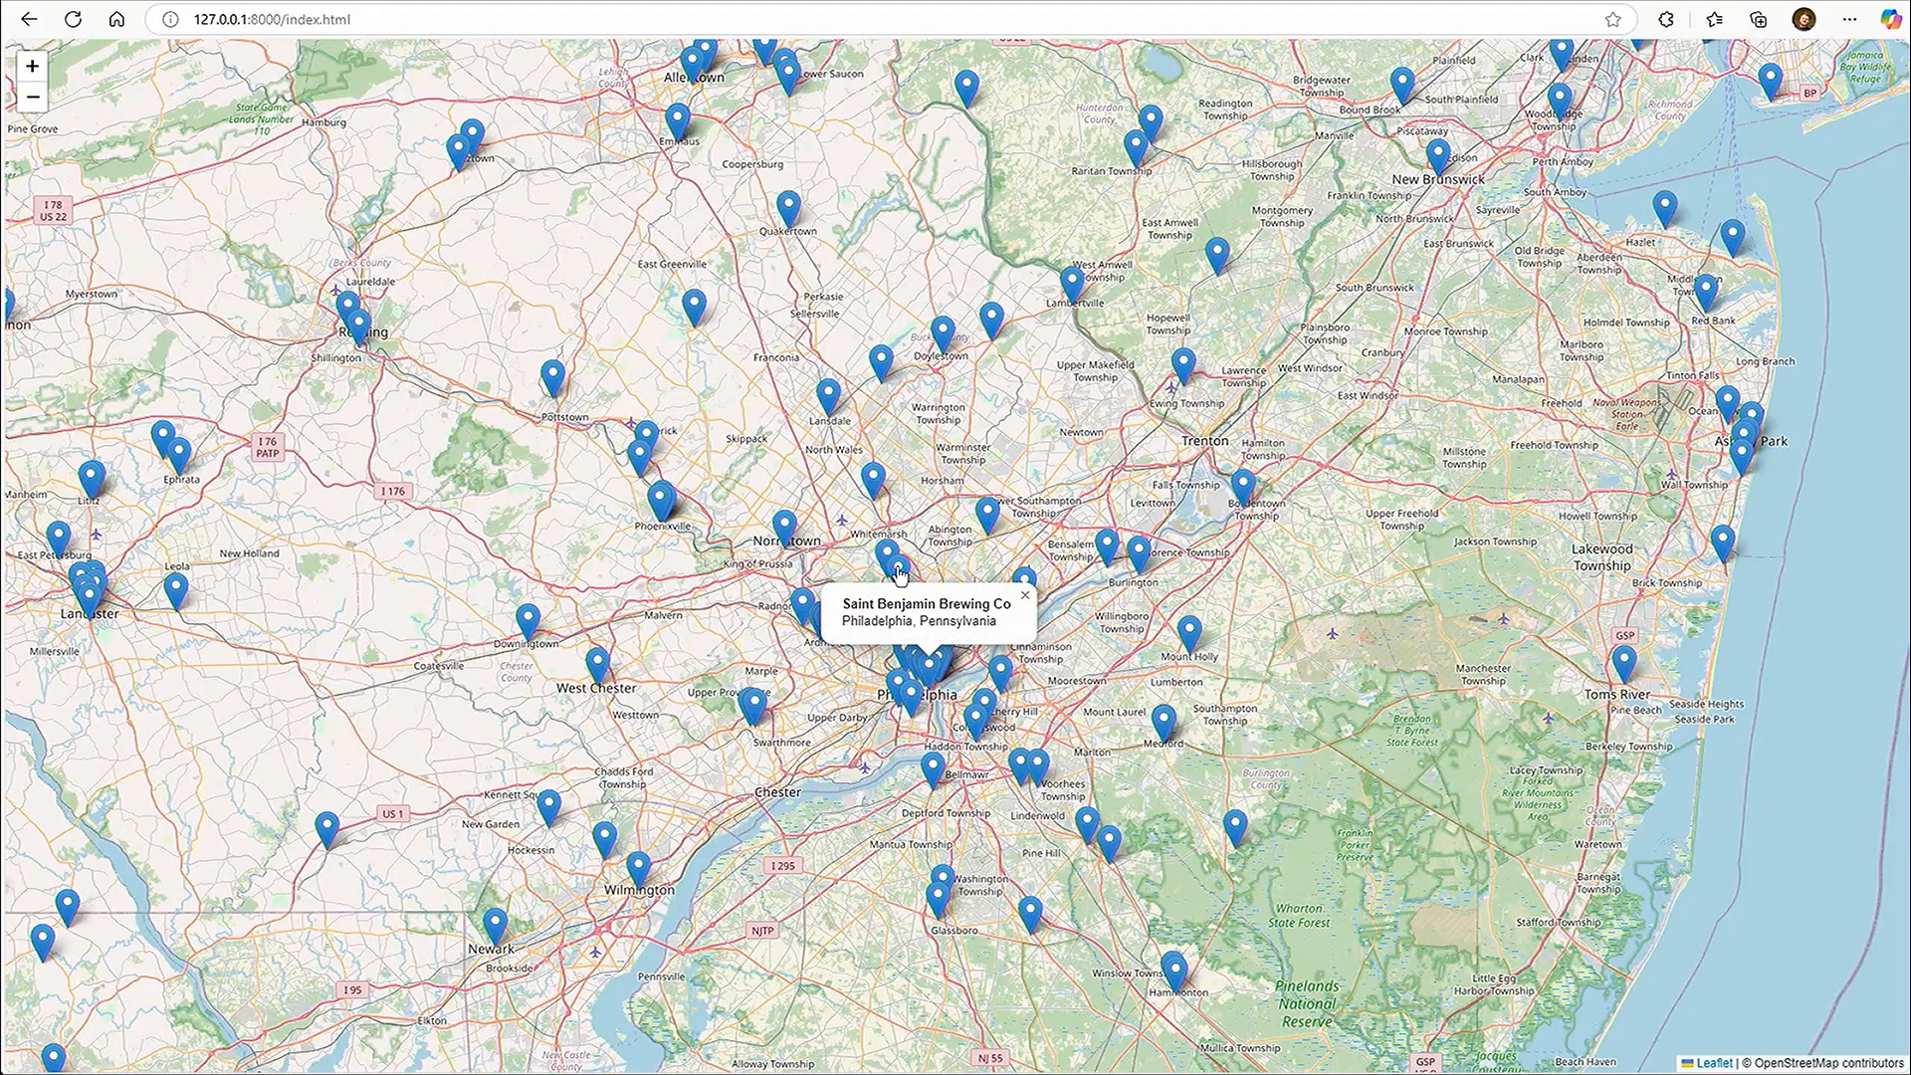
pyautogui.click(900, 573)
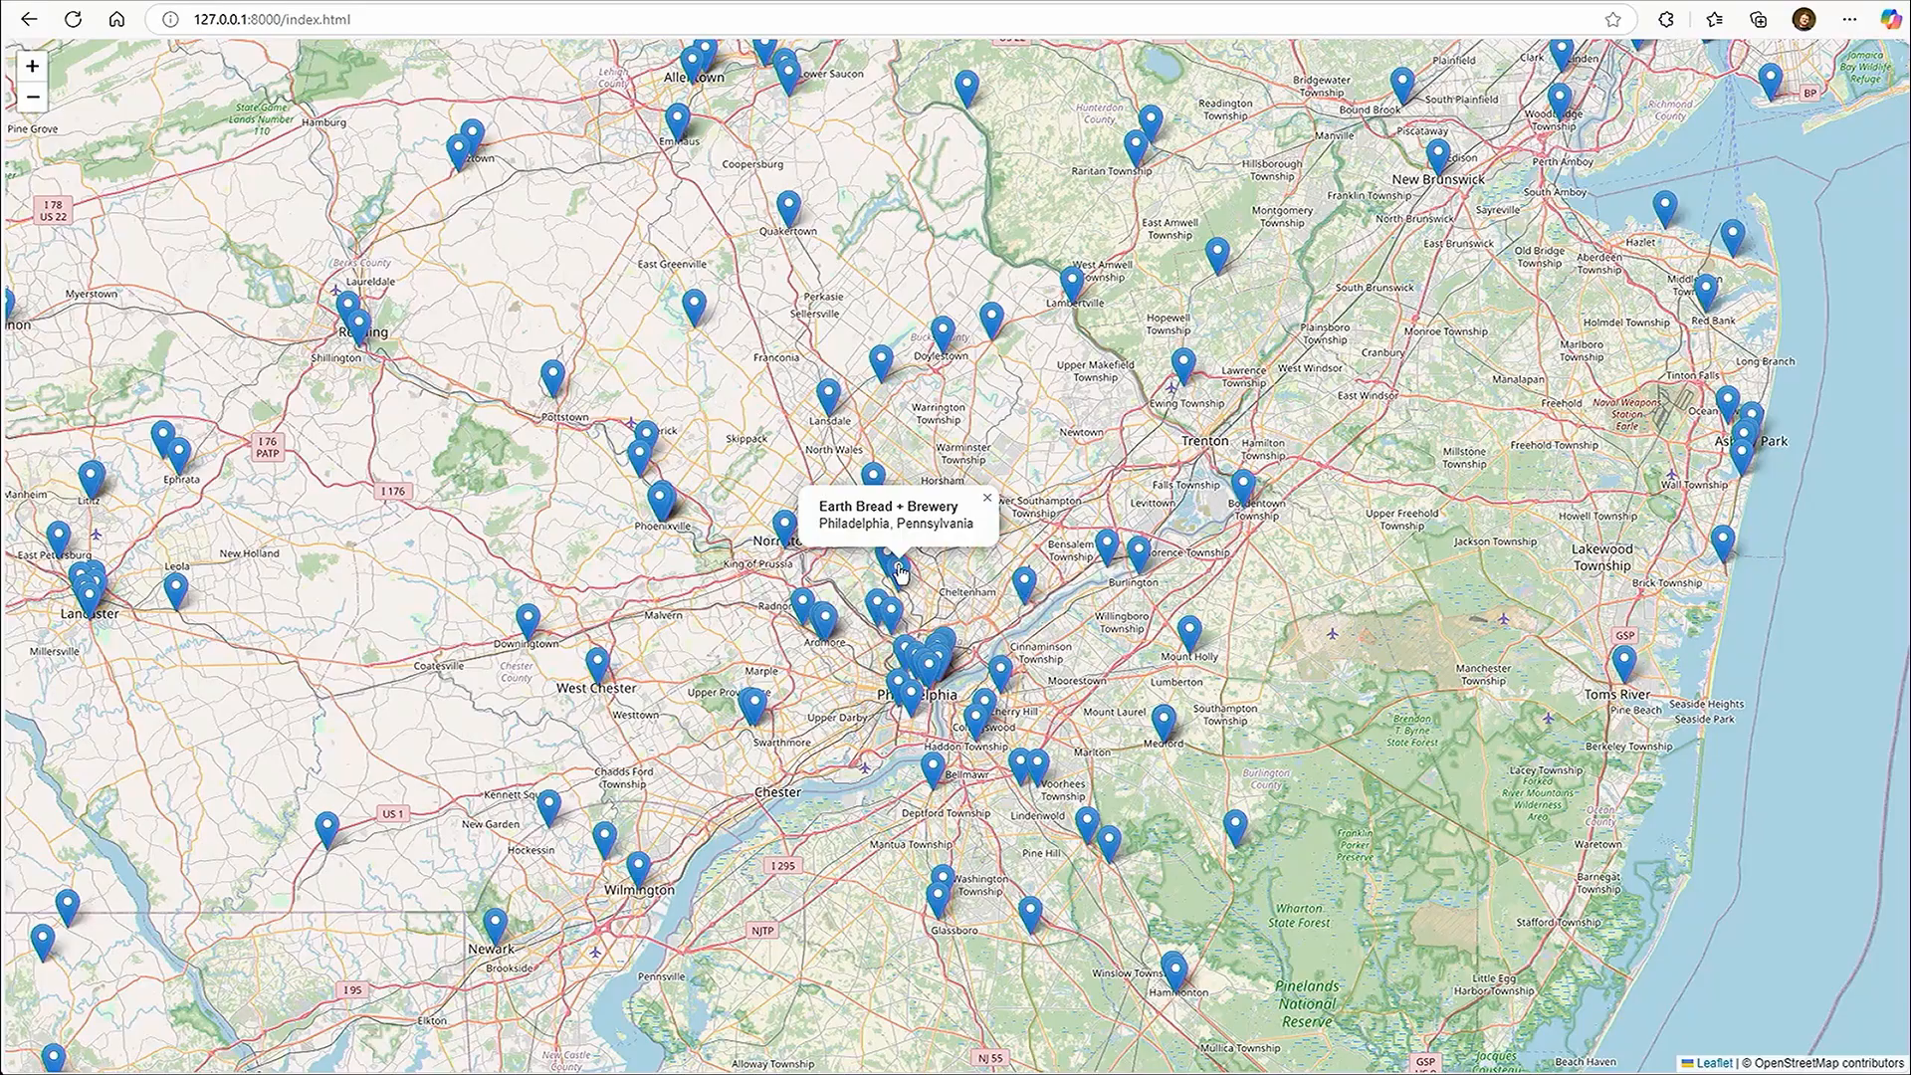
pyautogui.click(894, 611)
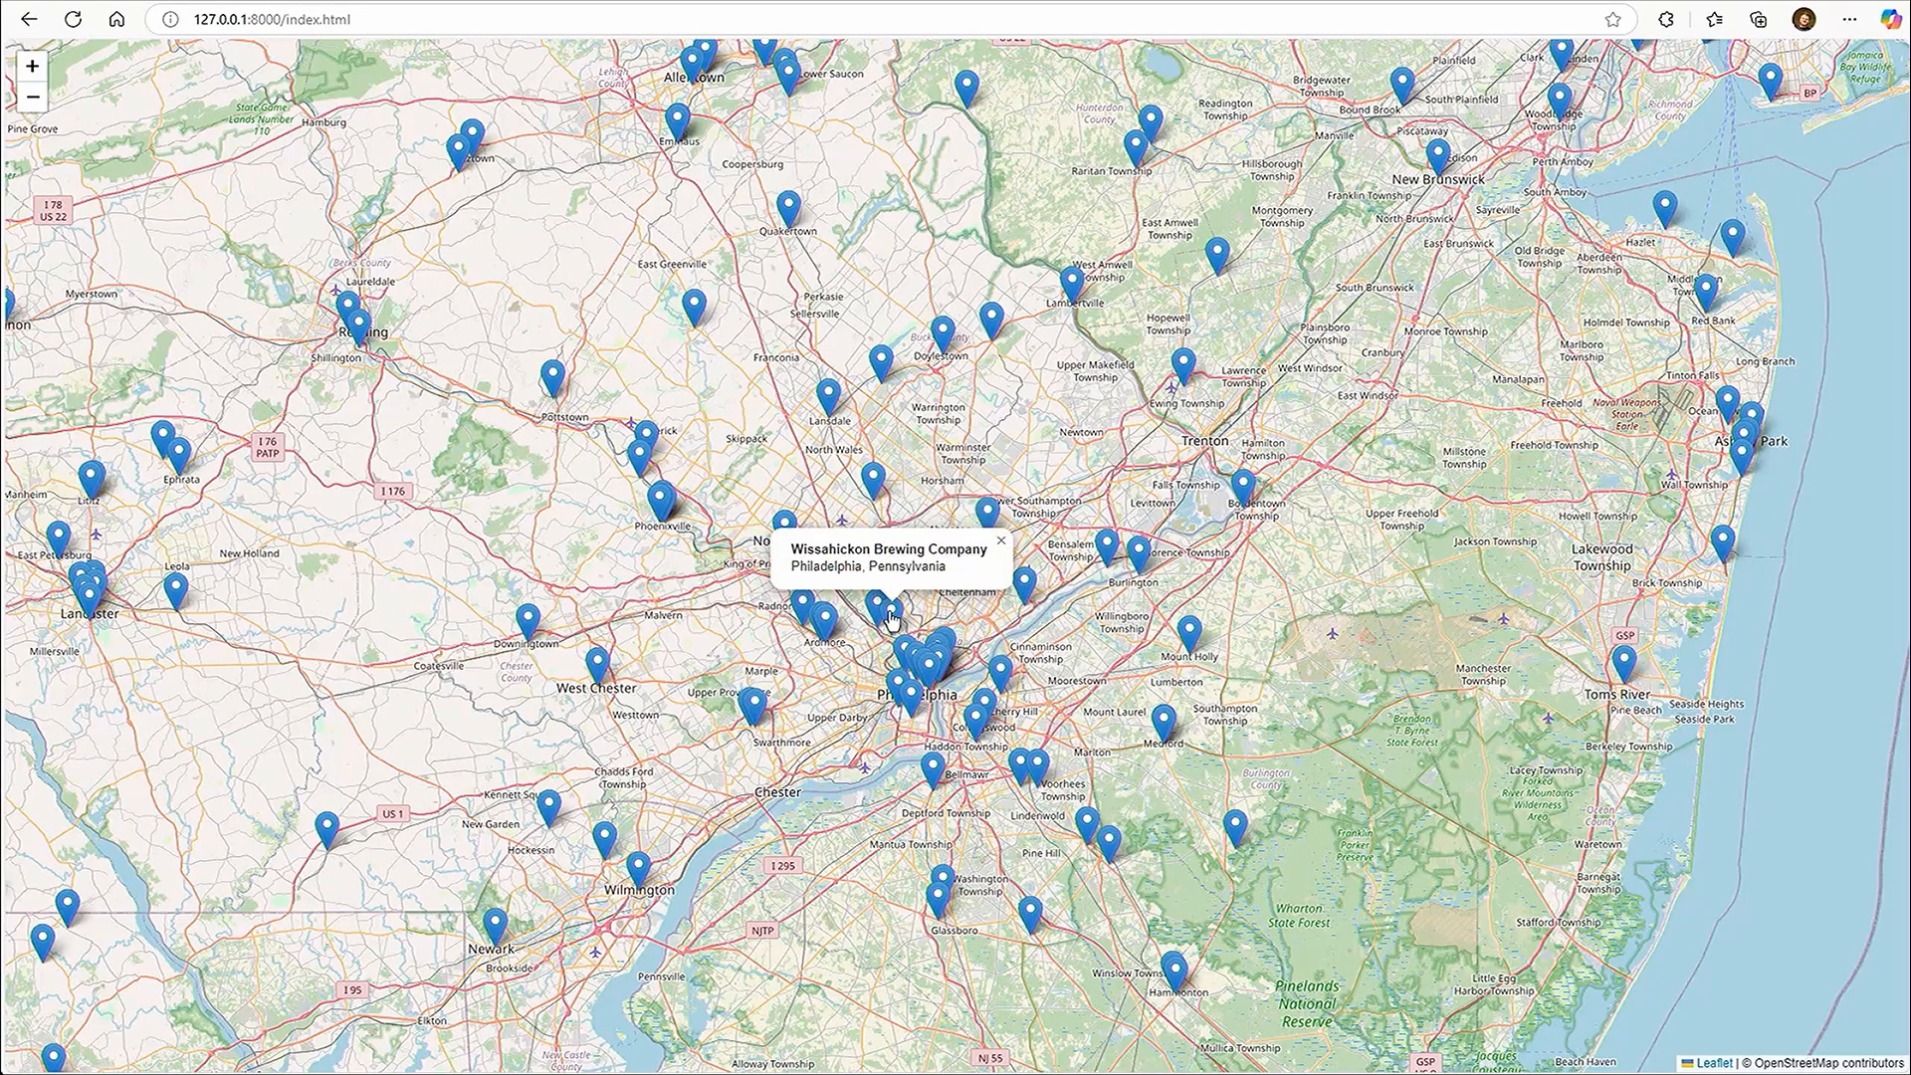